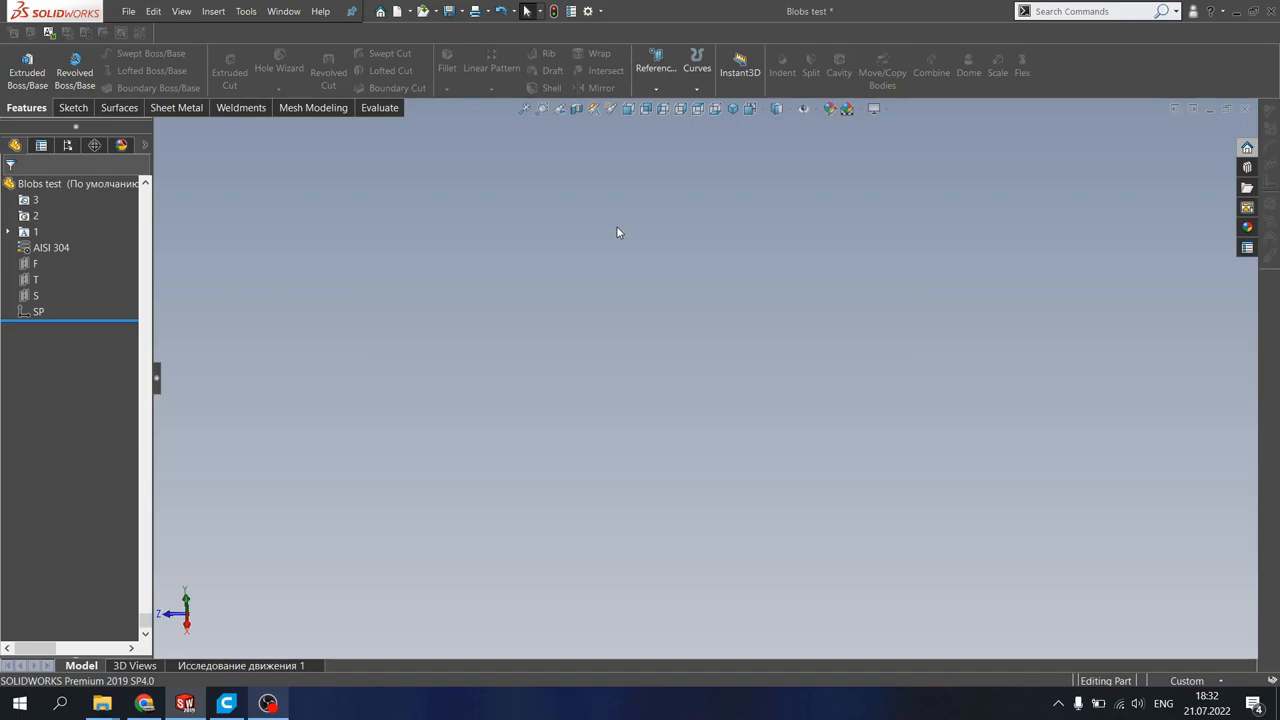
{"action": "mouse_move", "coordinate": [404, 294]}
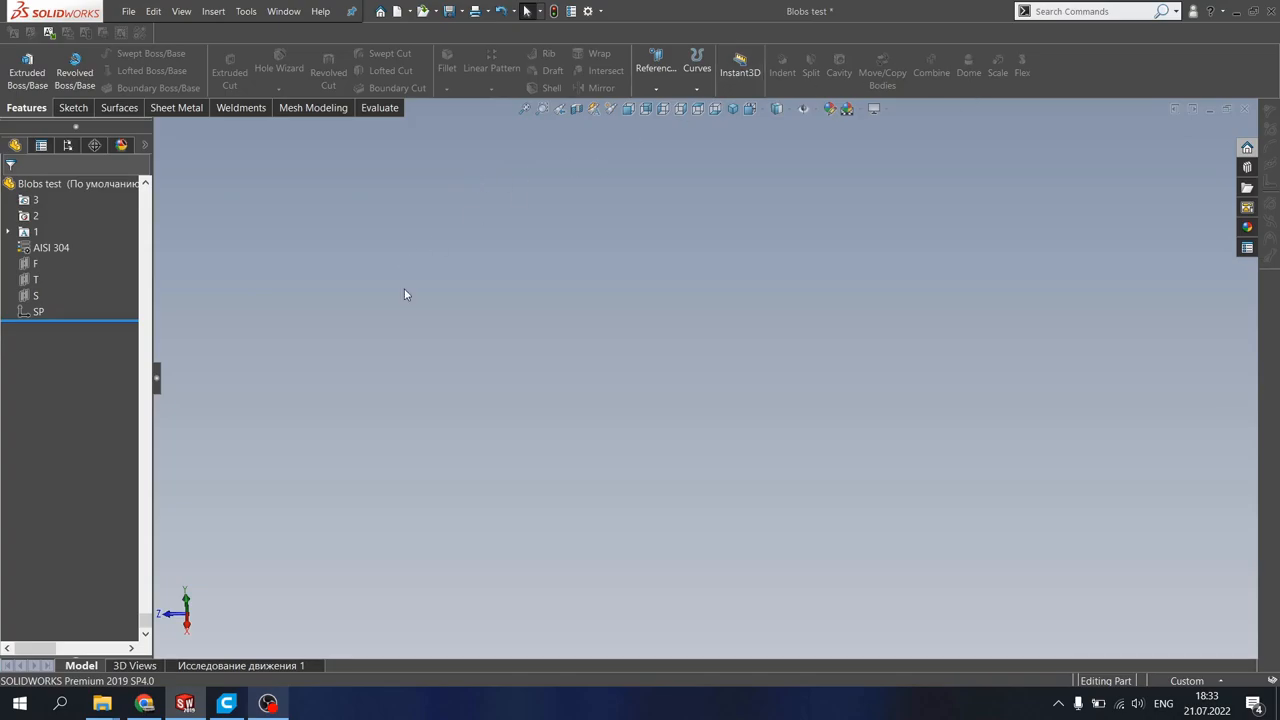
{"action": "mouse_move", "coordinate": [384, 278]}
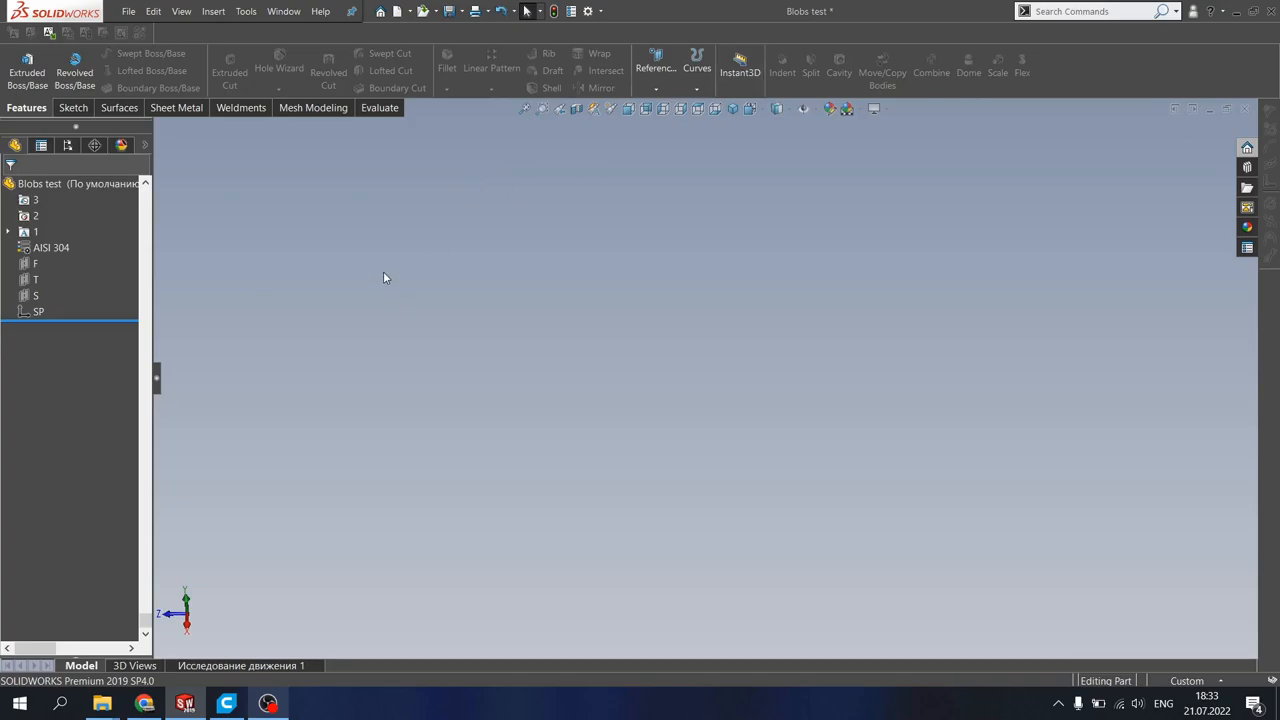
{"action": "mouse_move", "coordinate": [378, 268]}
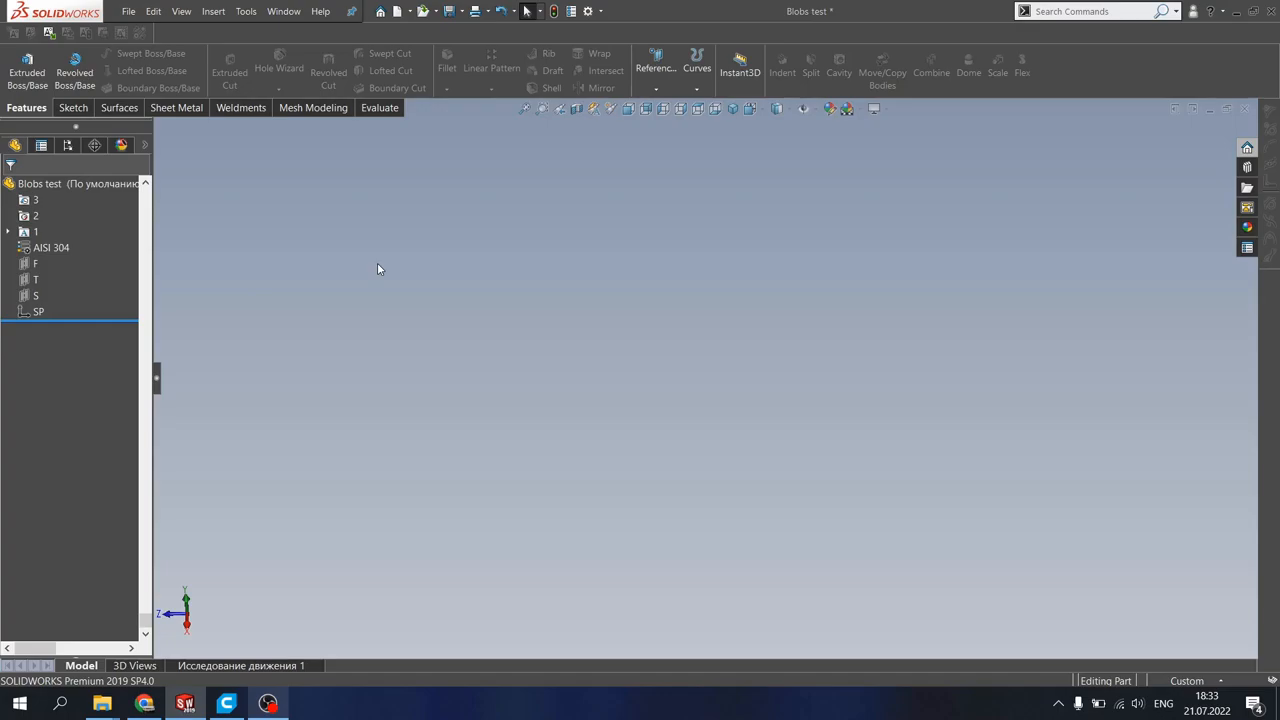
Step: Create reference axis Axis3 from Reference Geometry and select plane T in the tree
{"action": "left_click", "coordinate": [36, 264]}
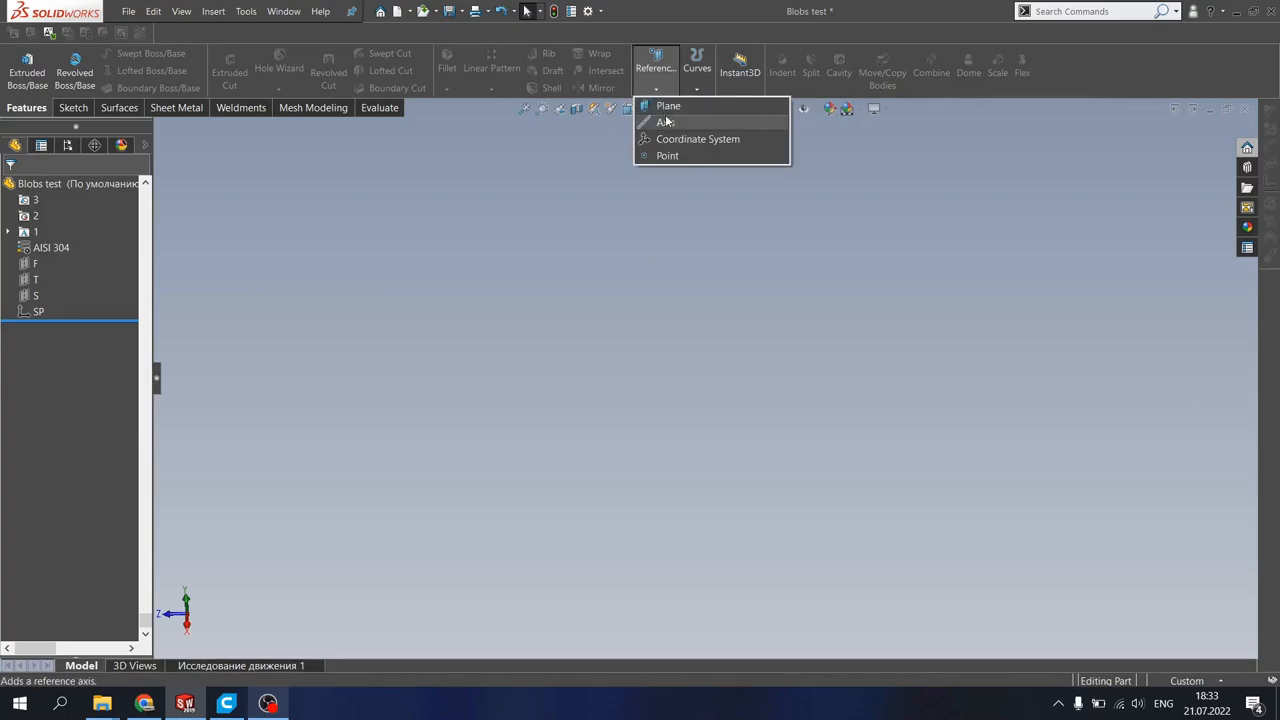
{"action": "left_click", "coordinate": [664, 122]}
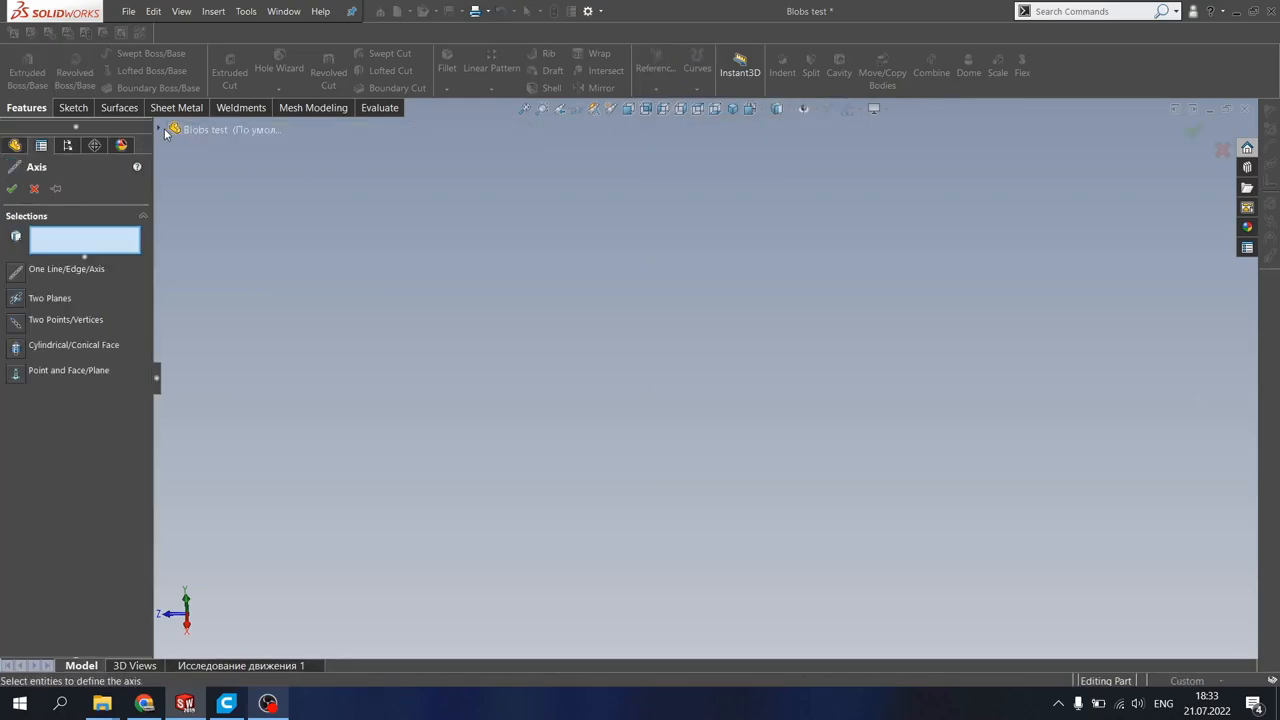
{"action": "left_click", "coordinate": [158, 128]}
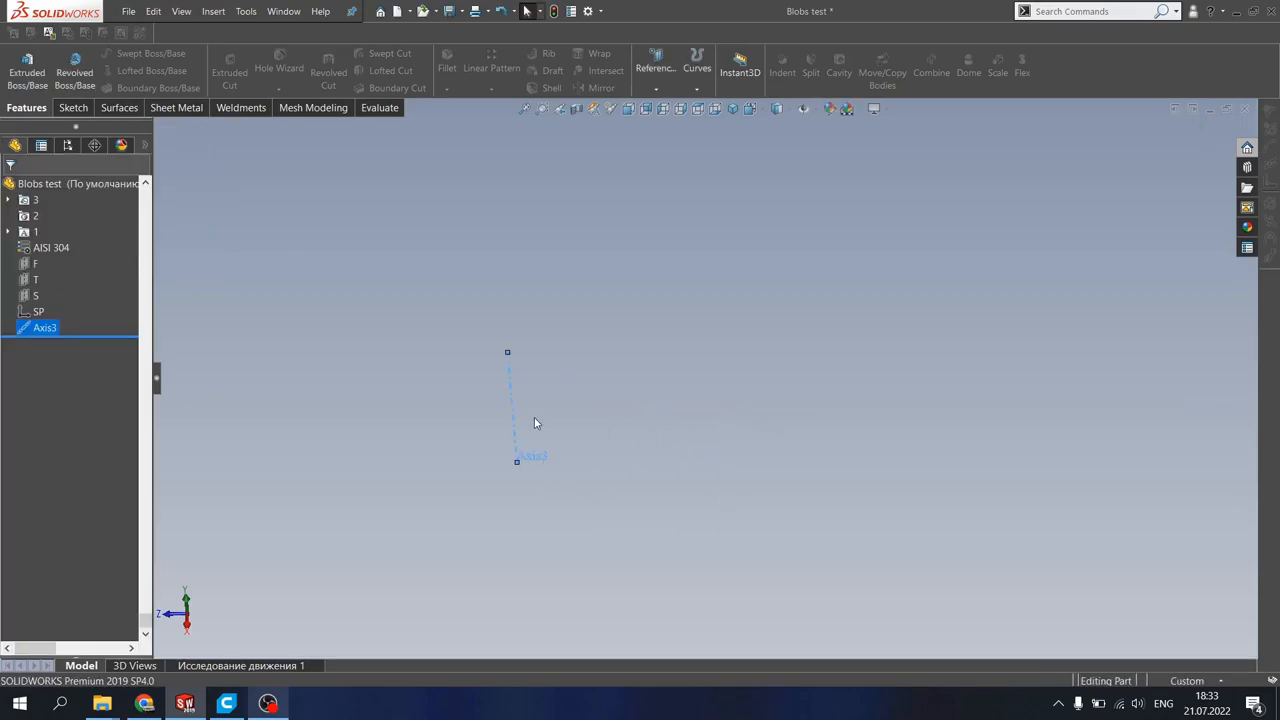
{"action": "mouse_move", "coordinate": [494, 412]}
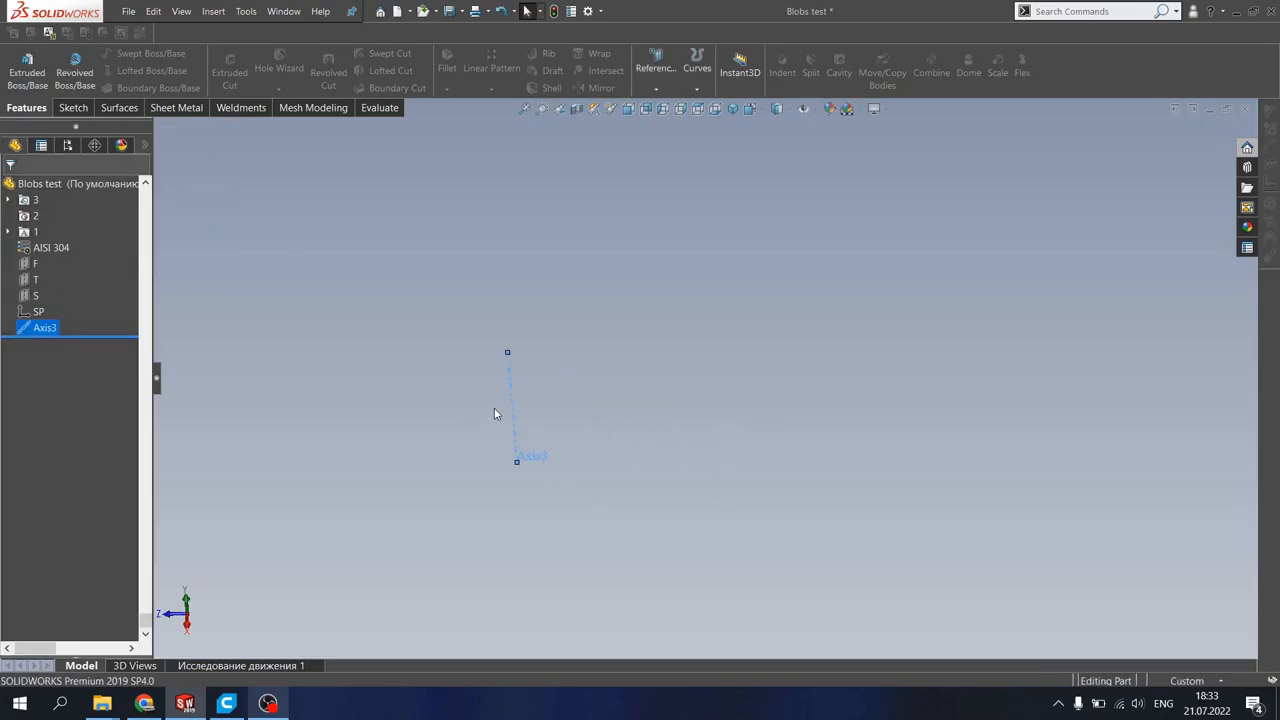
{"action": "left_click", "coordinate": [30, 280]}
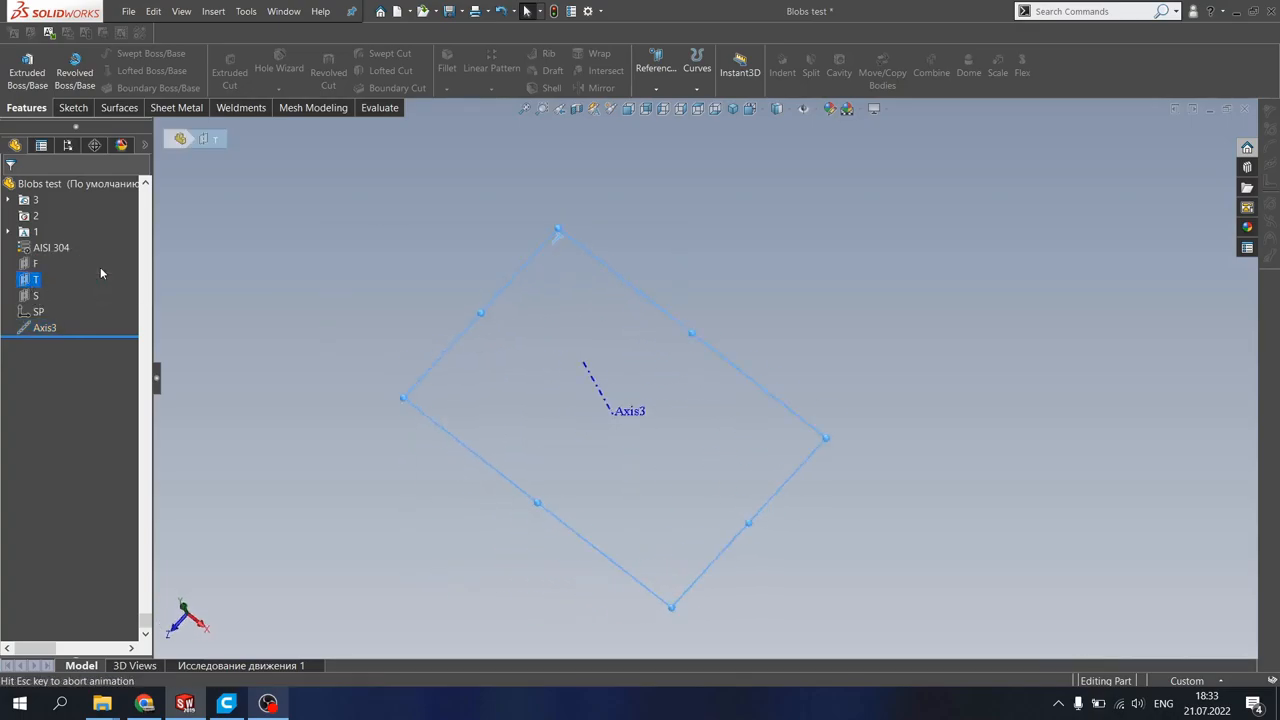
Step: Sketch a Ø150 mm circle on plane T and extrude it 200 mm into Boss-Extrude6
{"action": "right_click", "coordinate": [34, 280]}
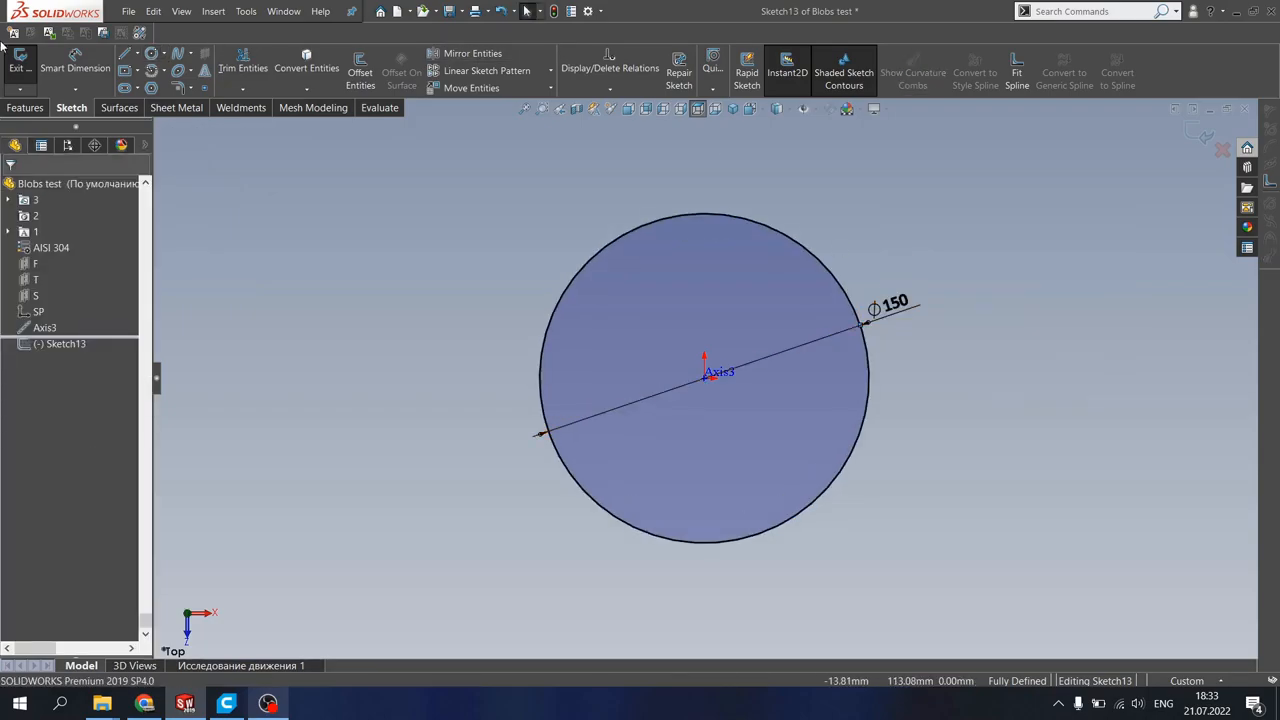
{"action": "left_click", "coordinate": [26, 64]}
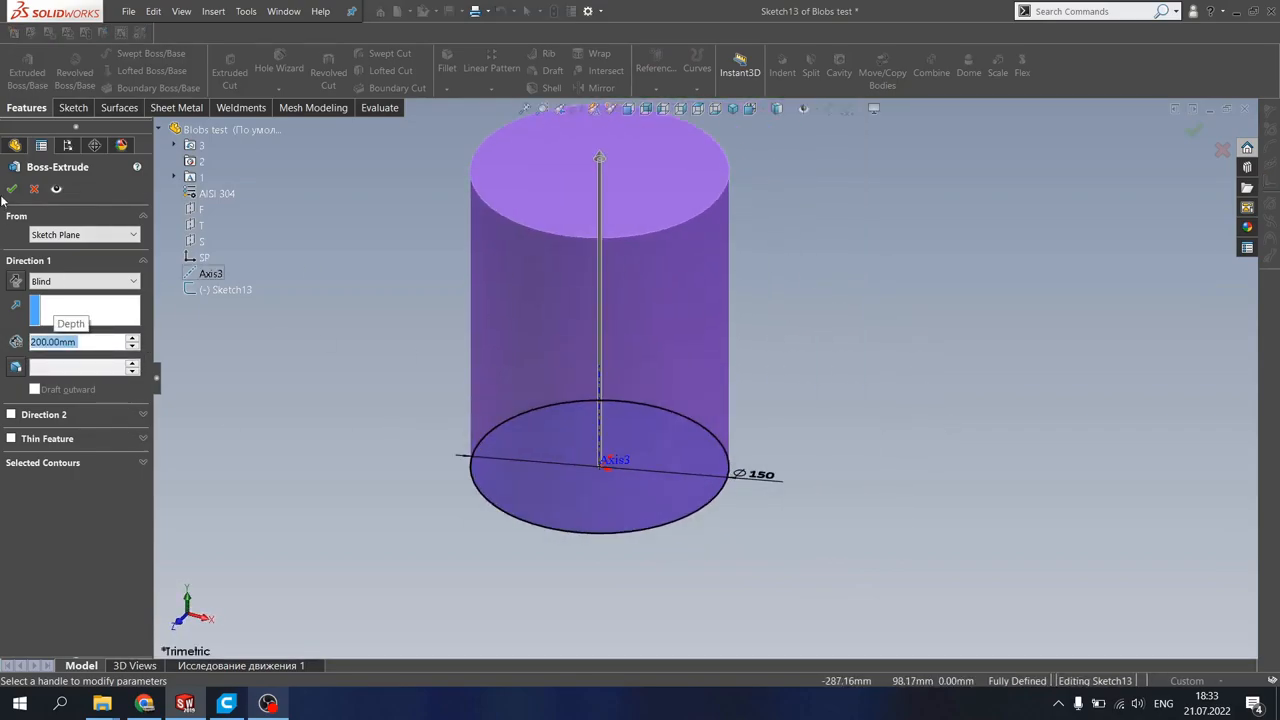
{"action": "left_click", "coordinate": [12, 188]}
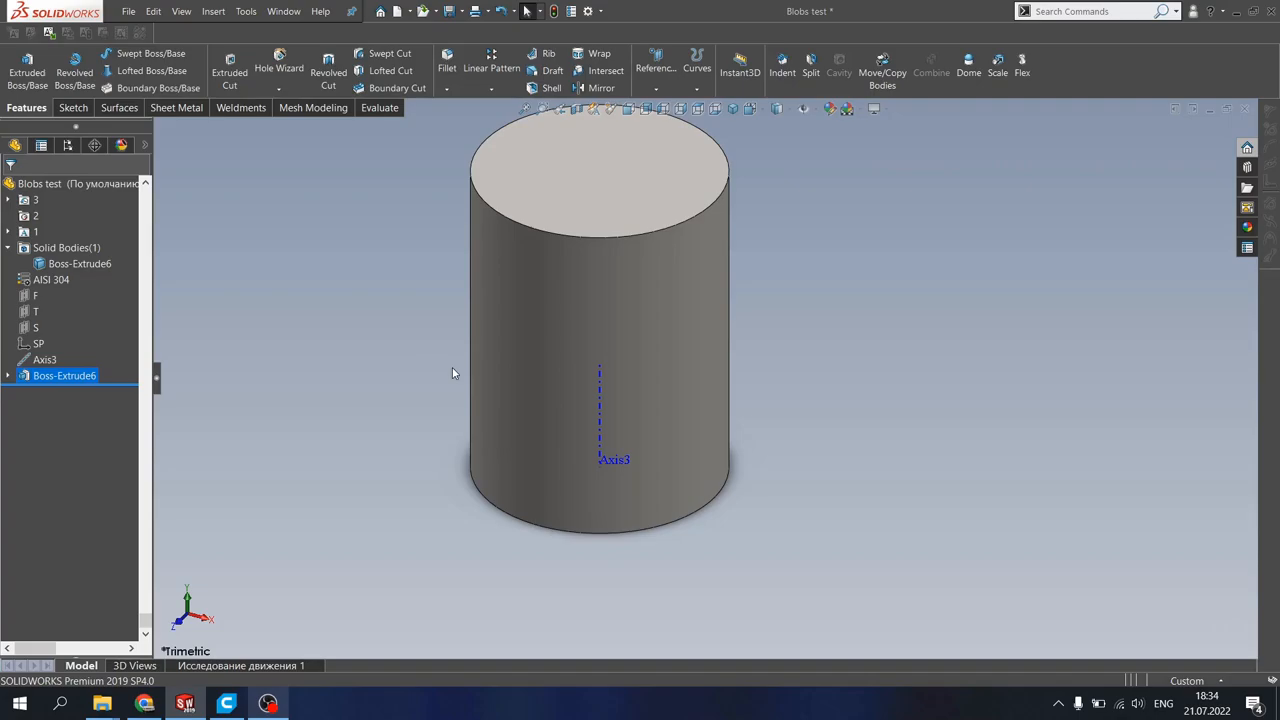
{"action": "mouse_move", "coordinate": [82, 206]}
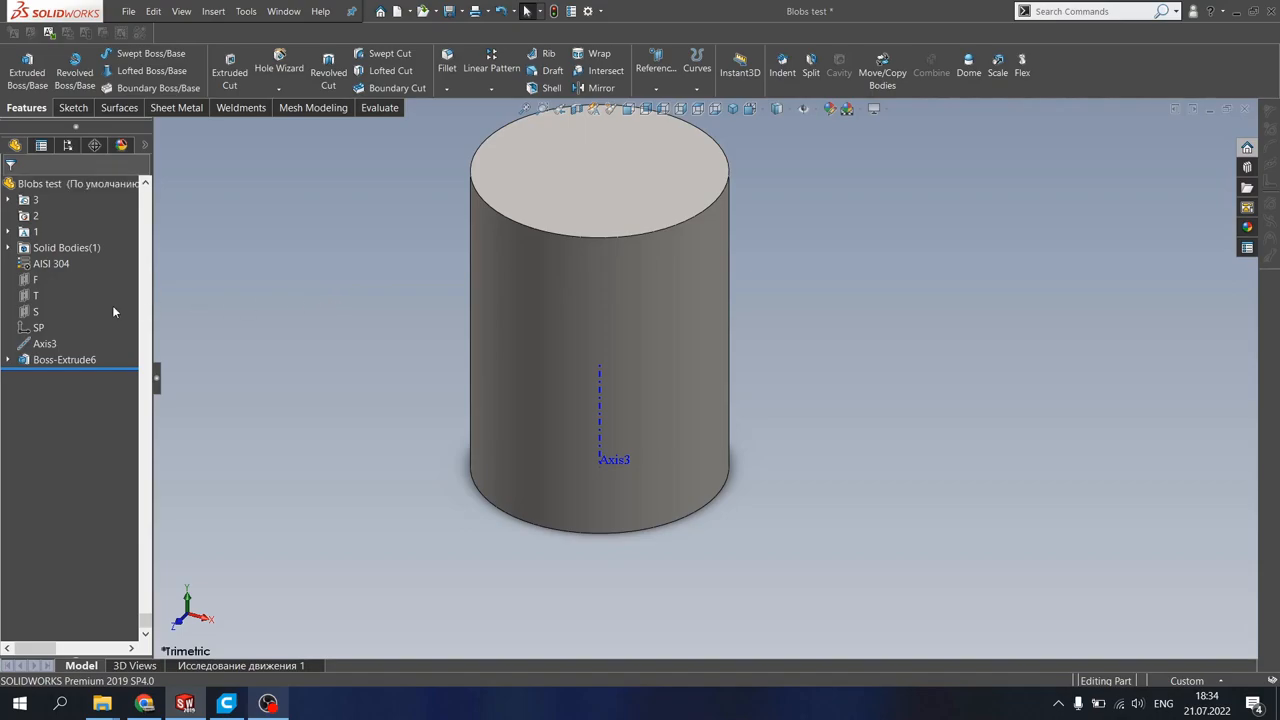
Step: Start a sketch on plane S viewed face-on, restarting it after leaving an empty one
{"action": "left_click", "coordinate": [36, 312]}
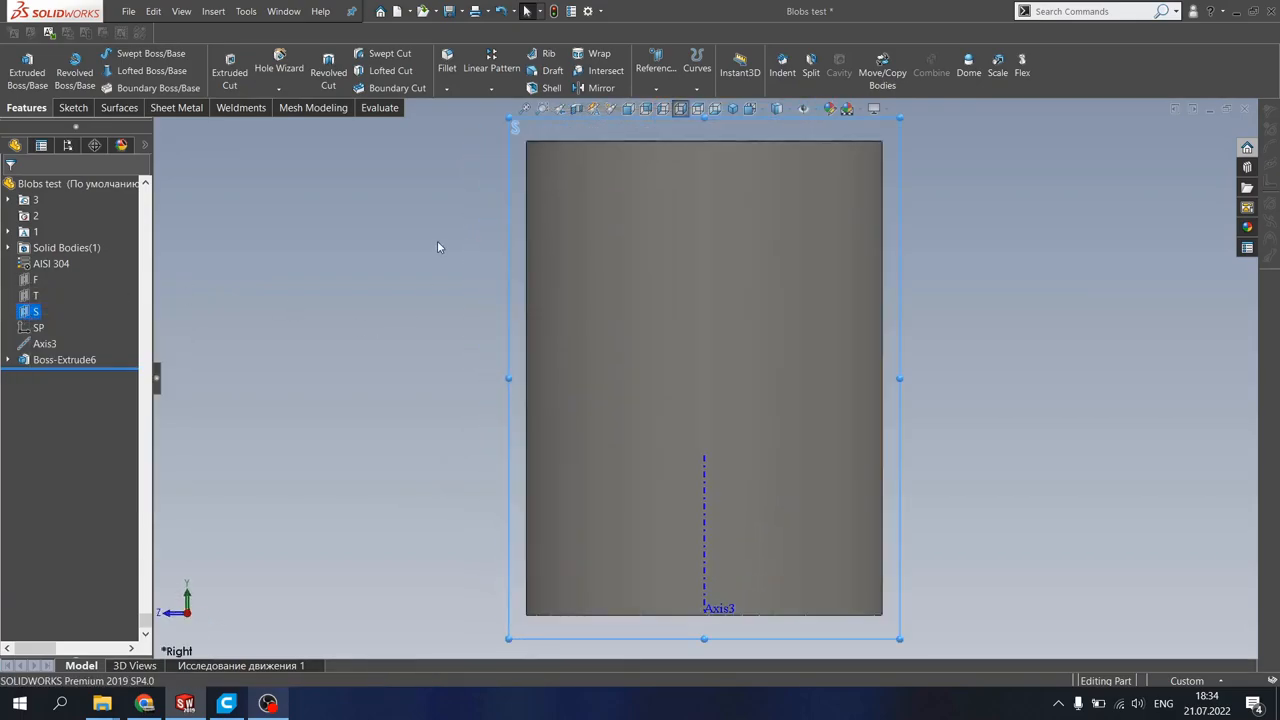
{"action": "left_click", "coordinate": [72, 108]}
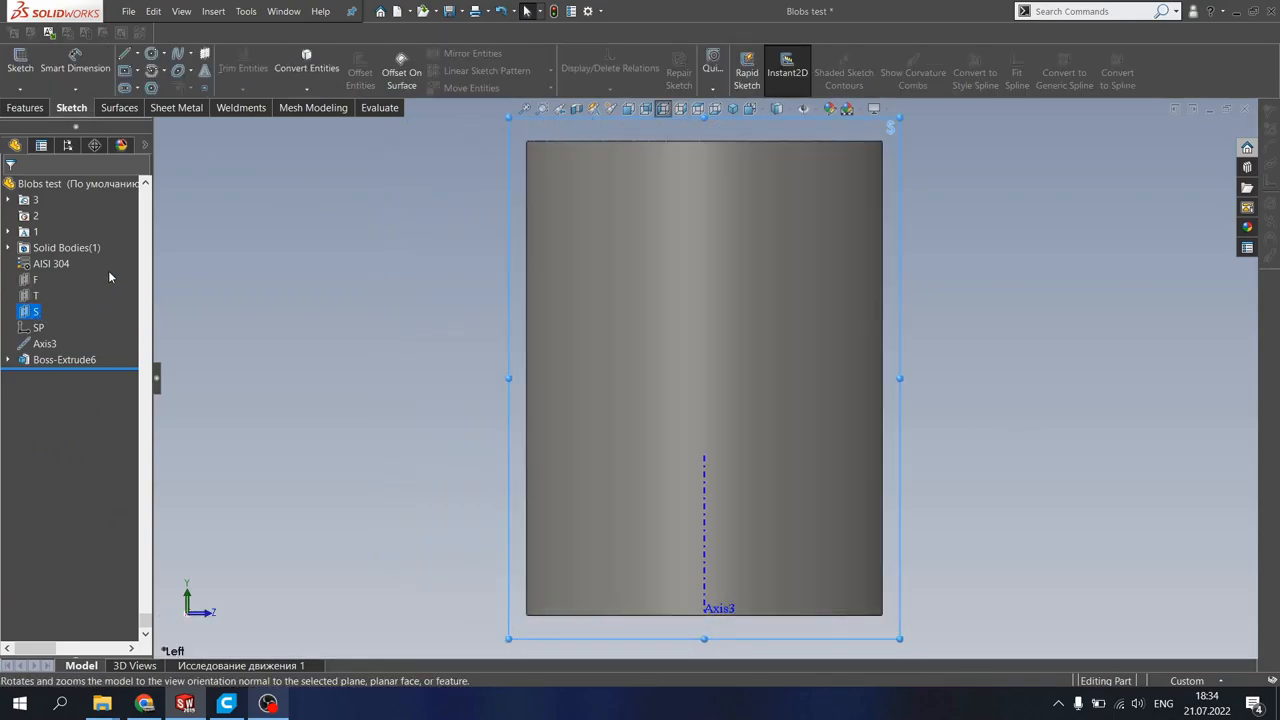
{"action": "left_click", "coordinate": [152, 54]}
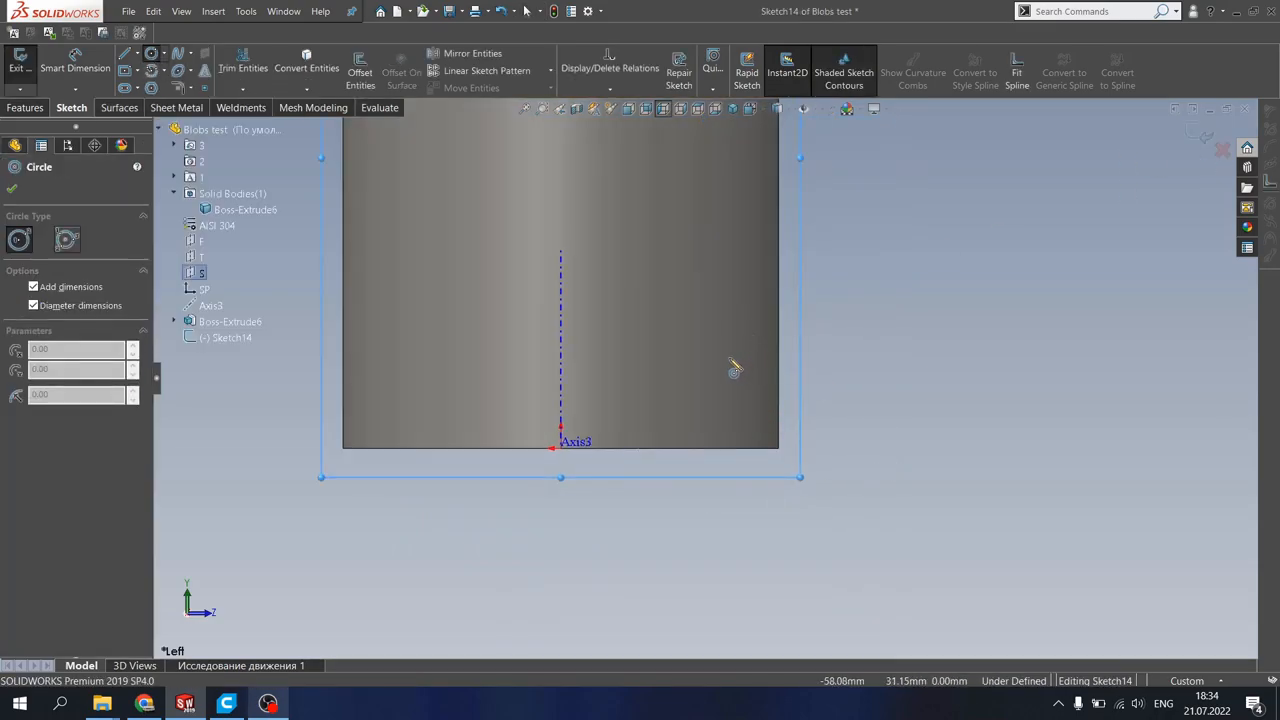
{"action": "left_click", "coordinate": [1224, 150]}
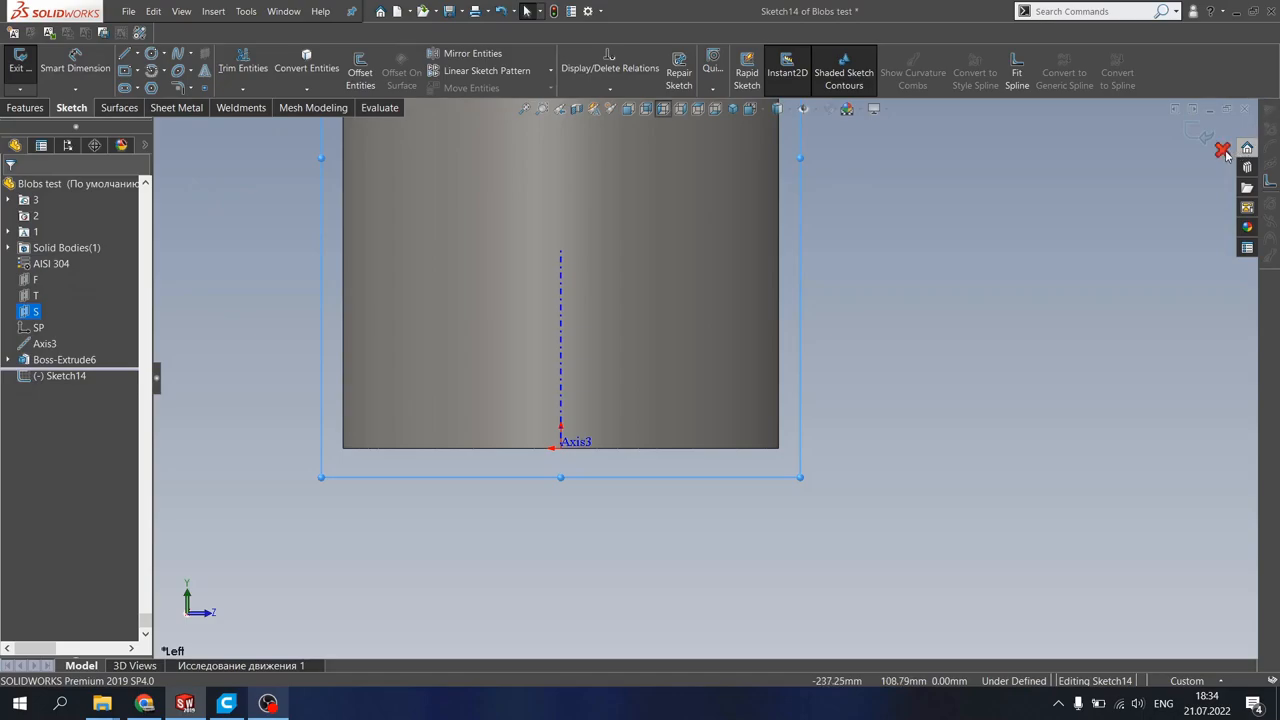
{"action": "left_click", "coordinate": [1222, 150]}
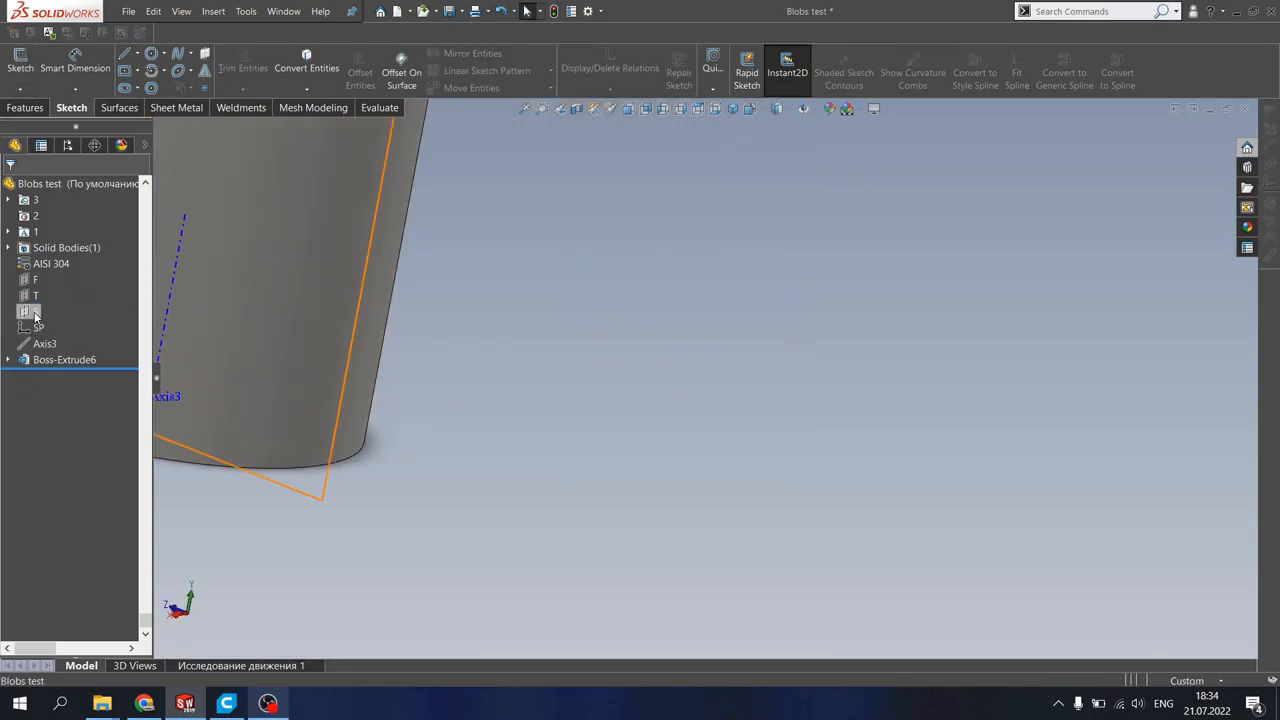
{"action": "right_click", "coordinate": [36, 312]}
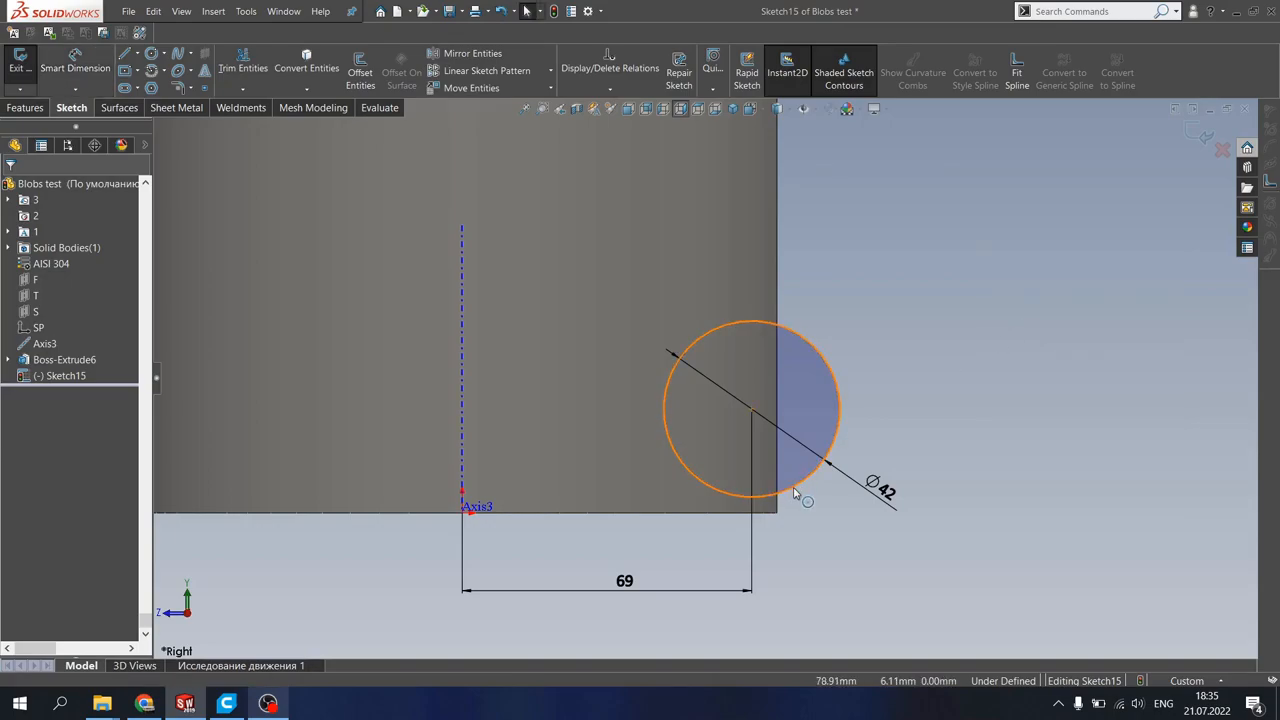
Step: Constrain the 42 mm circle to Axis3 and the cylinder edge so Sketch15 is fully defined
{"action": "left_click", "coordinate": [750, 408]}
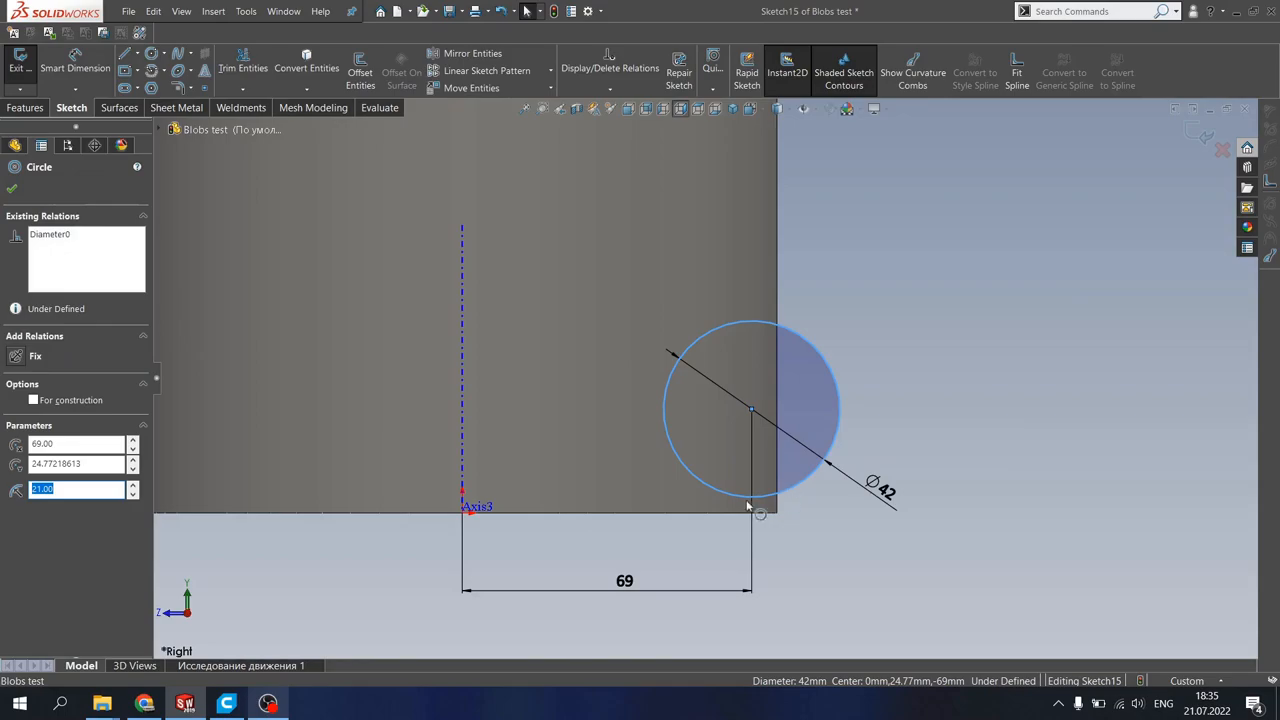
{"action": "left_click", "coordinate": [750, 512]}
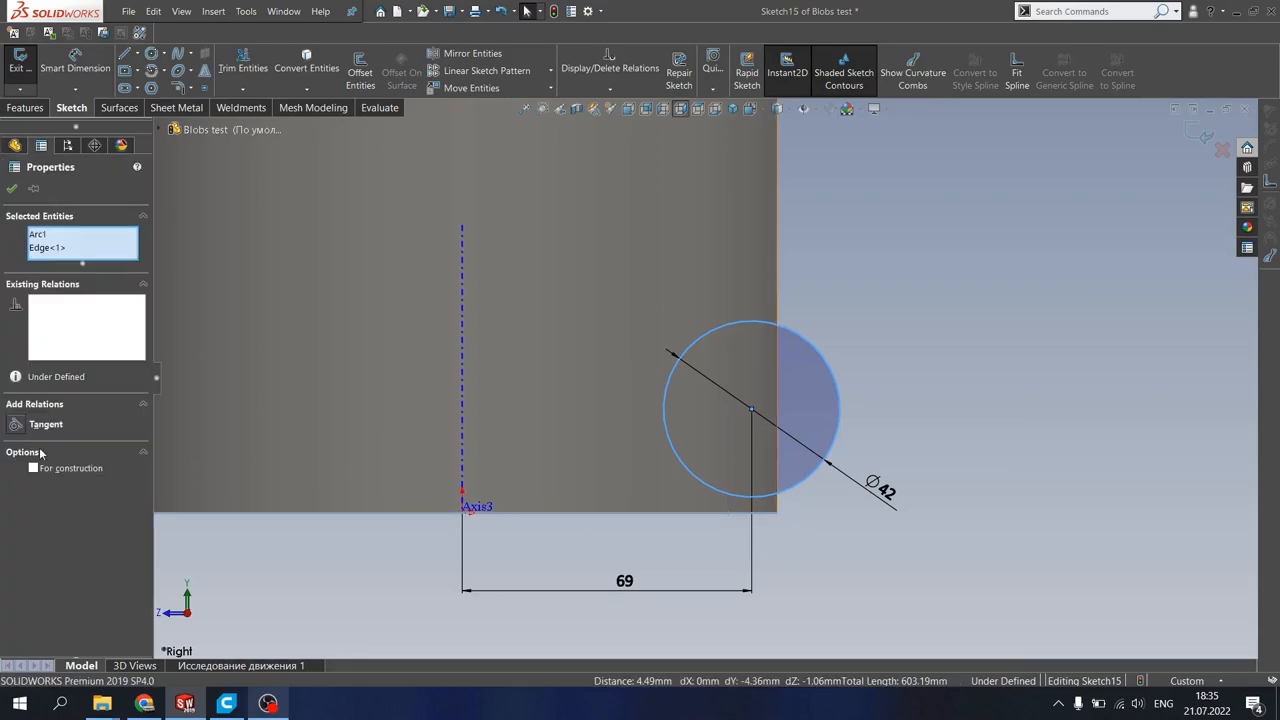
{"action": "left_click", "coordinate": [44, 424]}
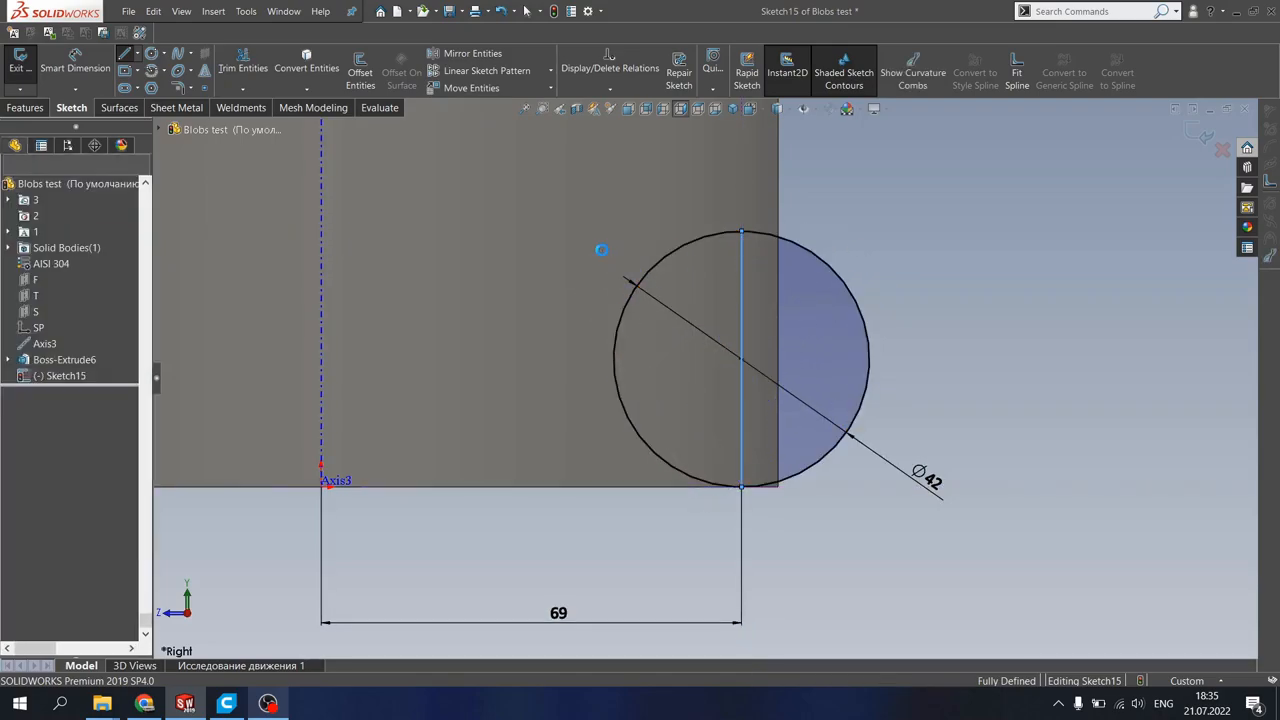
Step: Trim the circle's inner half and revolve the half-disc about its line into blob Revolve5
{"action": "left_click", "coordinate": [242, 68]}
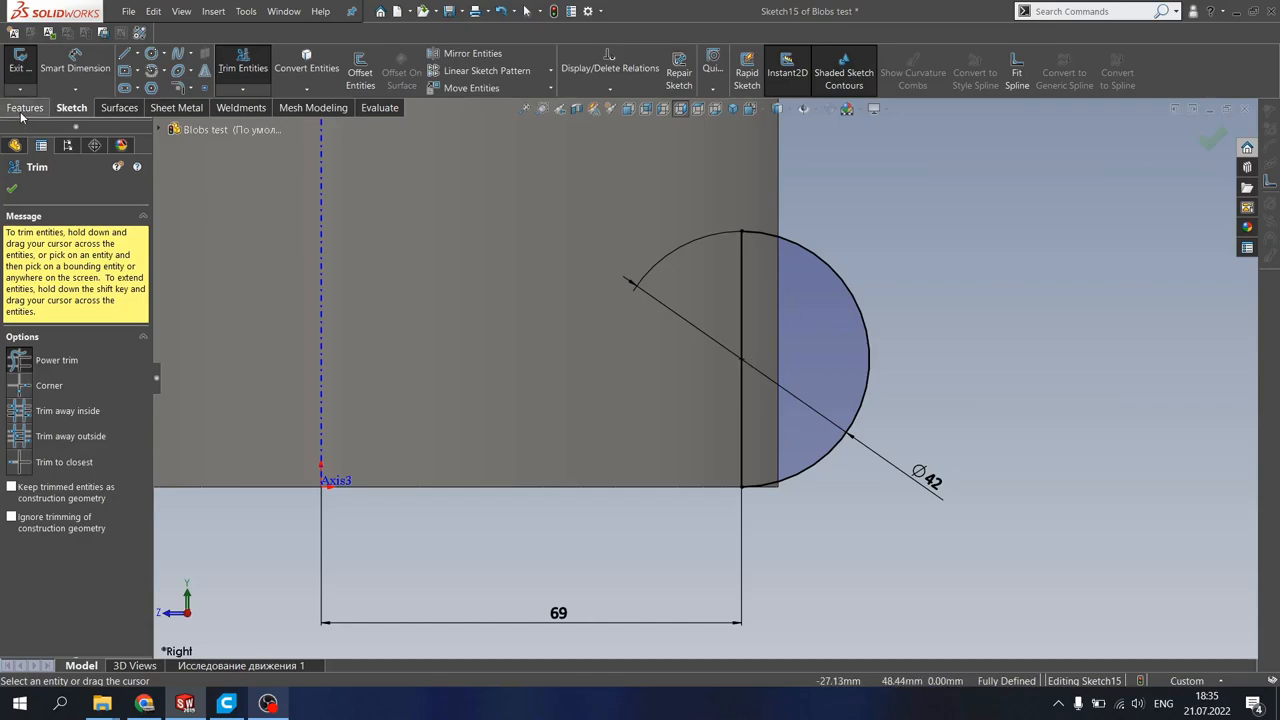
{"action": "left_click", "coordinate": [26, 108]}
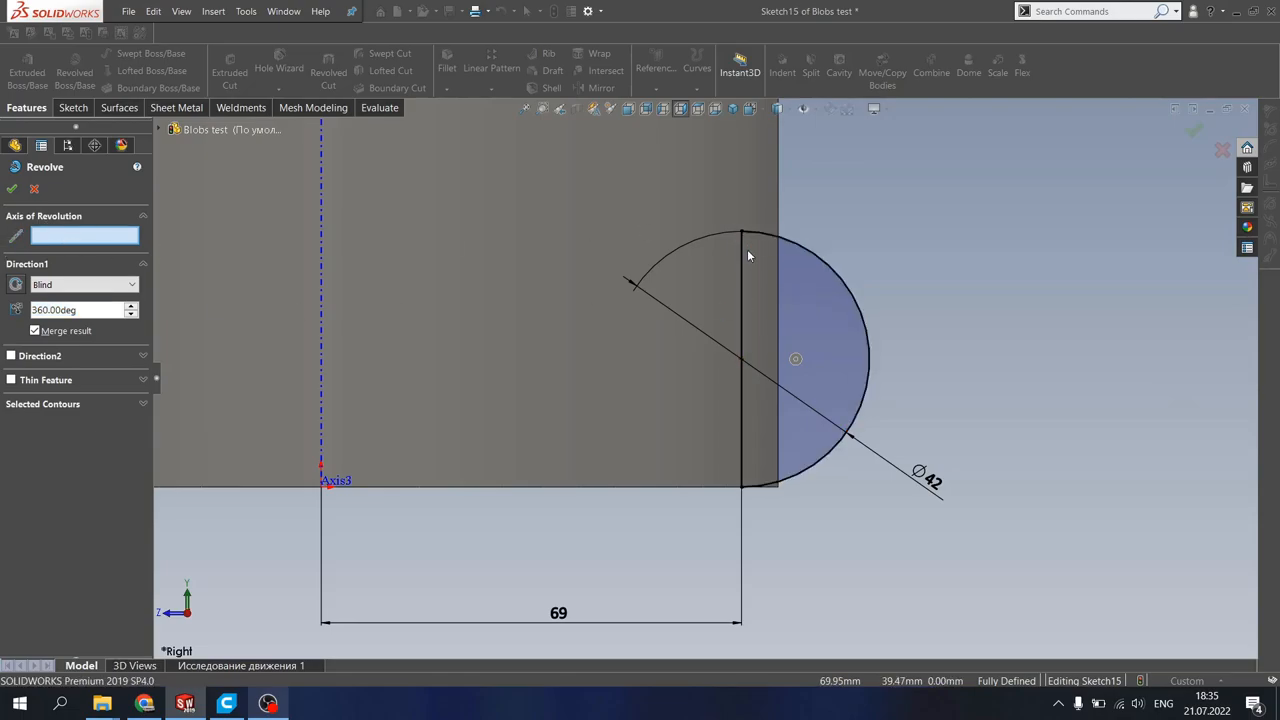
{"action": "left_click", "coordinate": [740, 360]}
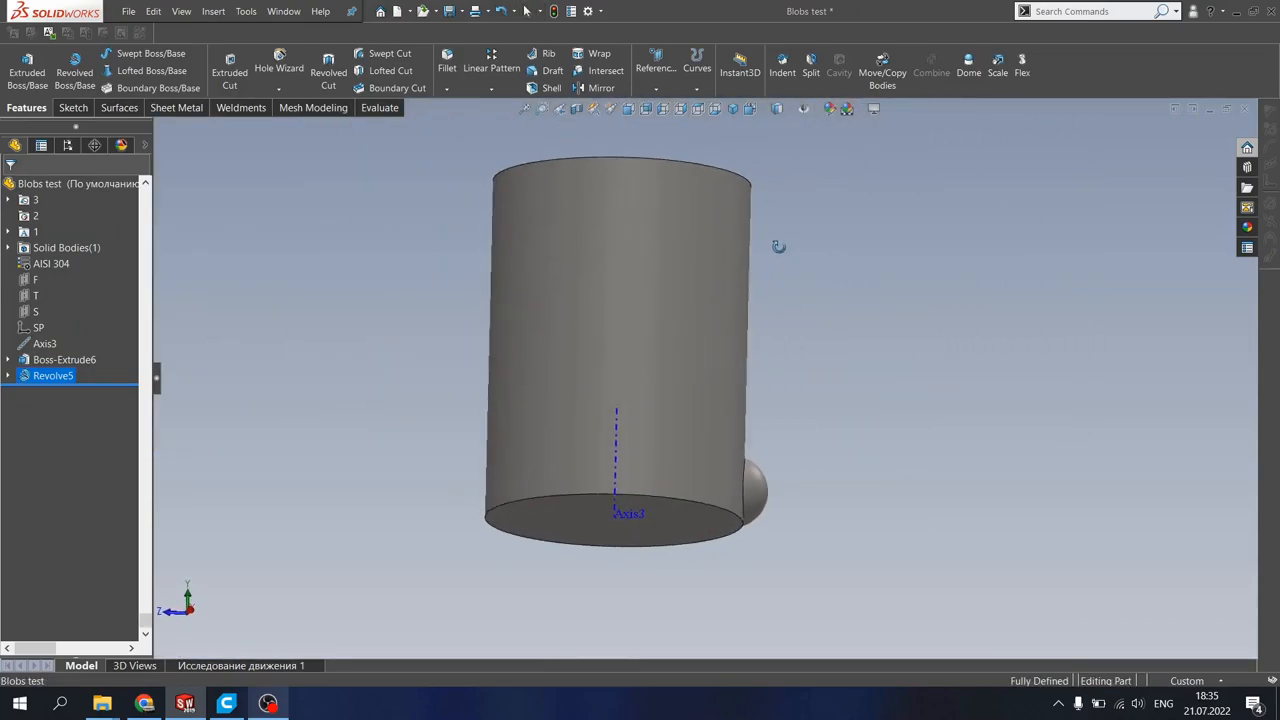
{"action": "left_click_drag", "start_coordinate": [778, 248], "coordinate": [728, 272]}
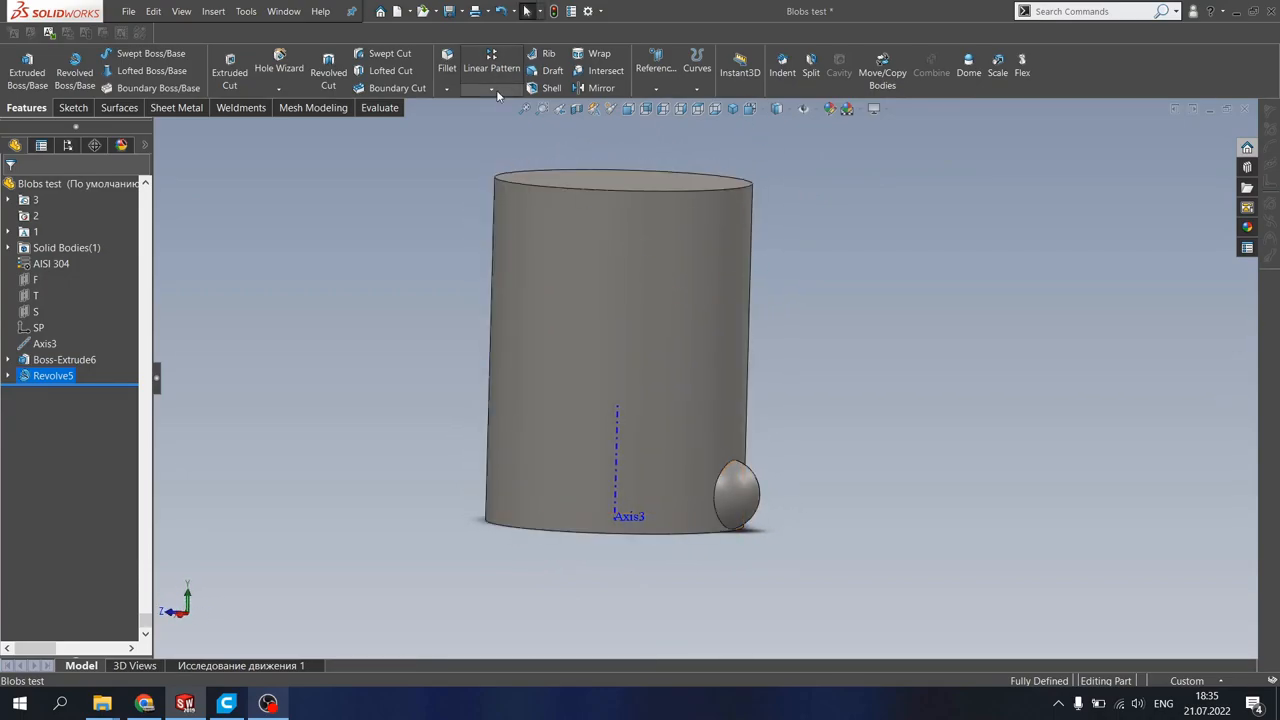
Step: Circular-pattern Revolve5 around Axis3, 360°, 13 instances (CirPattern8)
{"action": "left_click", "coordinate": [492, 90]}
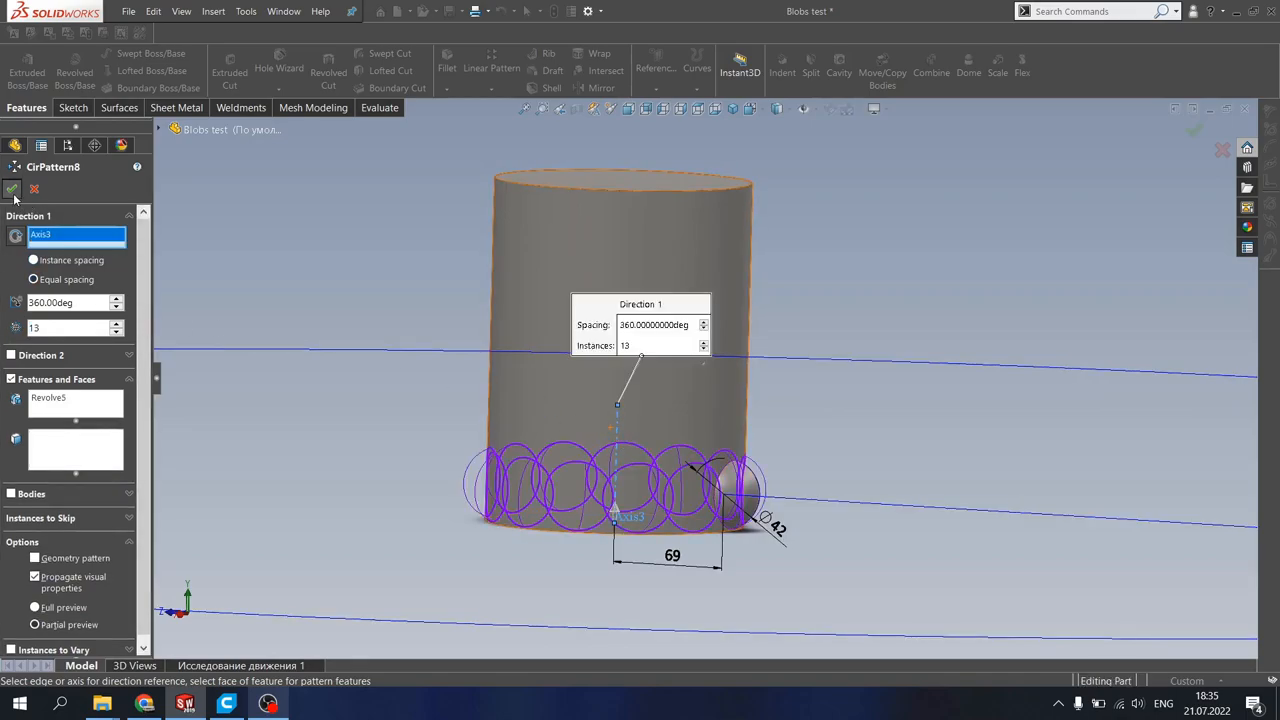
{"action": "left_click", "coordinate": [16, 190]}
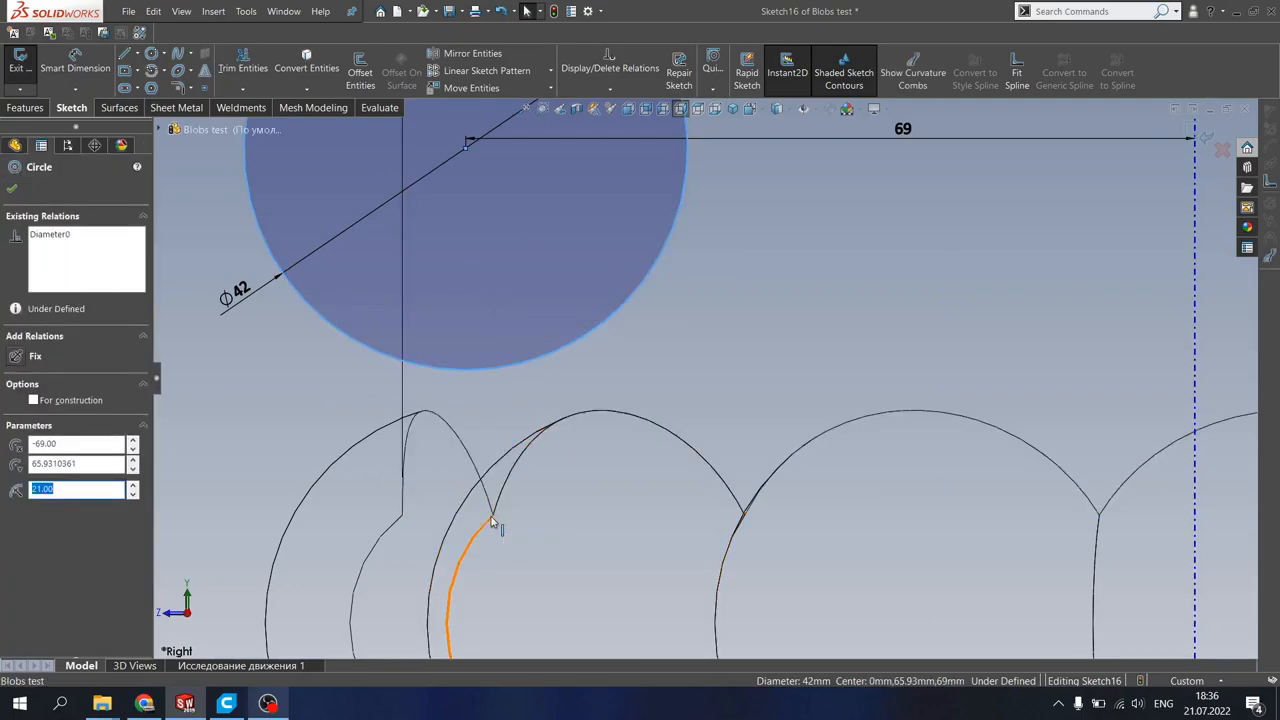
Step: Make the new 42 mm circle coincident with a blob arc endpoint and revolve its half into Revolve6
{"action": "left_click", "coordinate": [492, 514]}
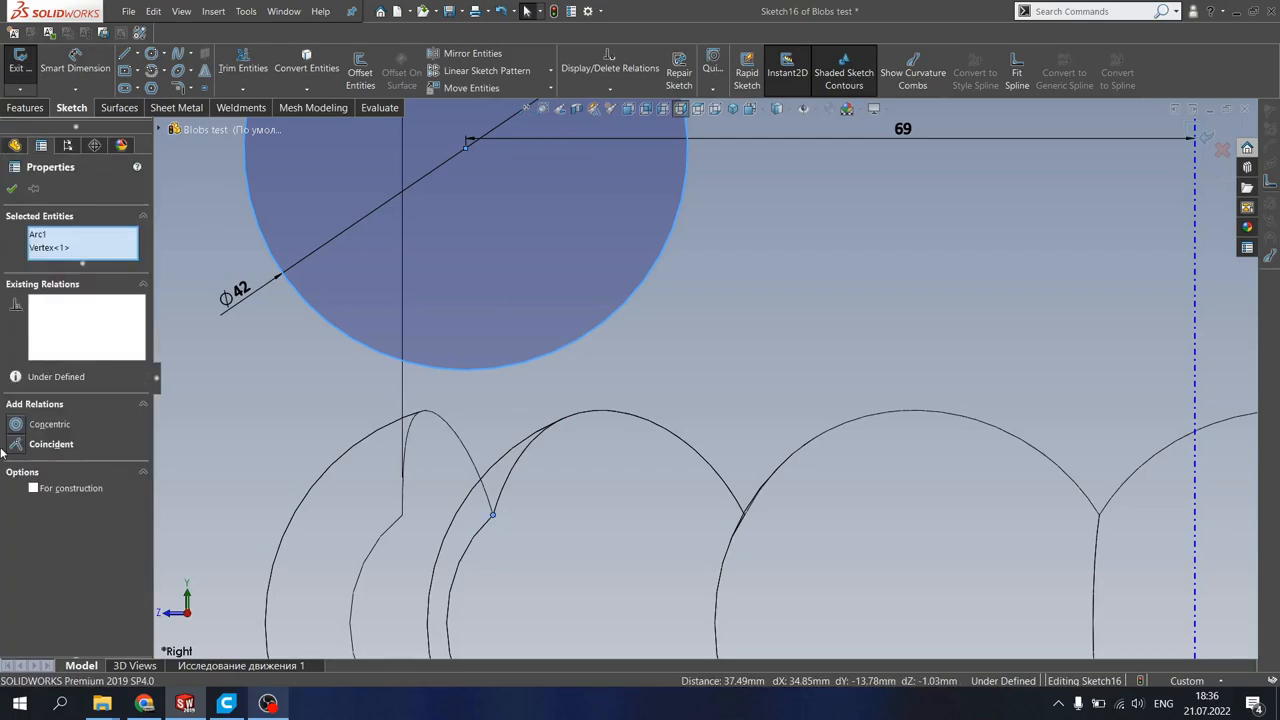
{"action": "left_click", "coordinate": [50, 444]}
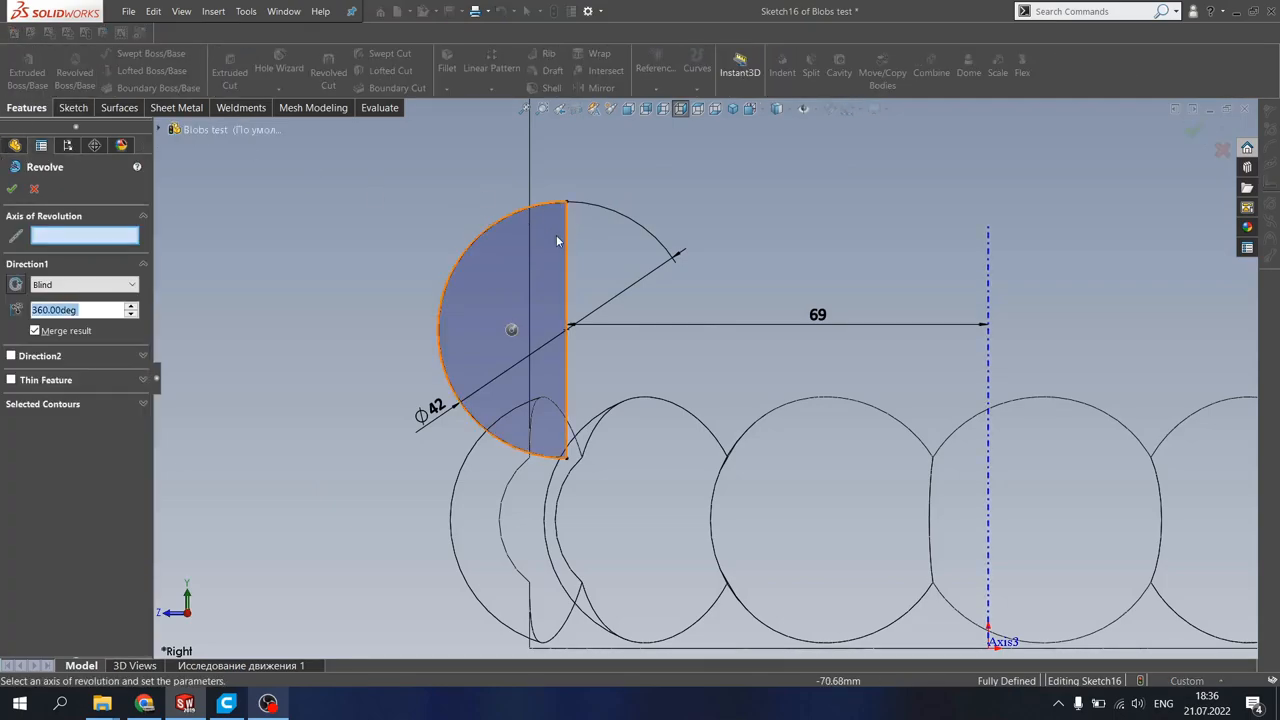
{"action": "left_click", "coordinate": [568, 300]}
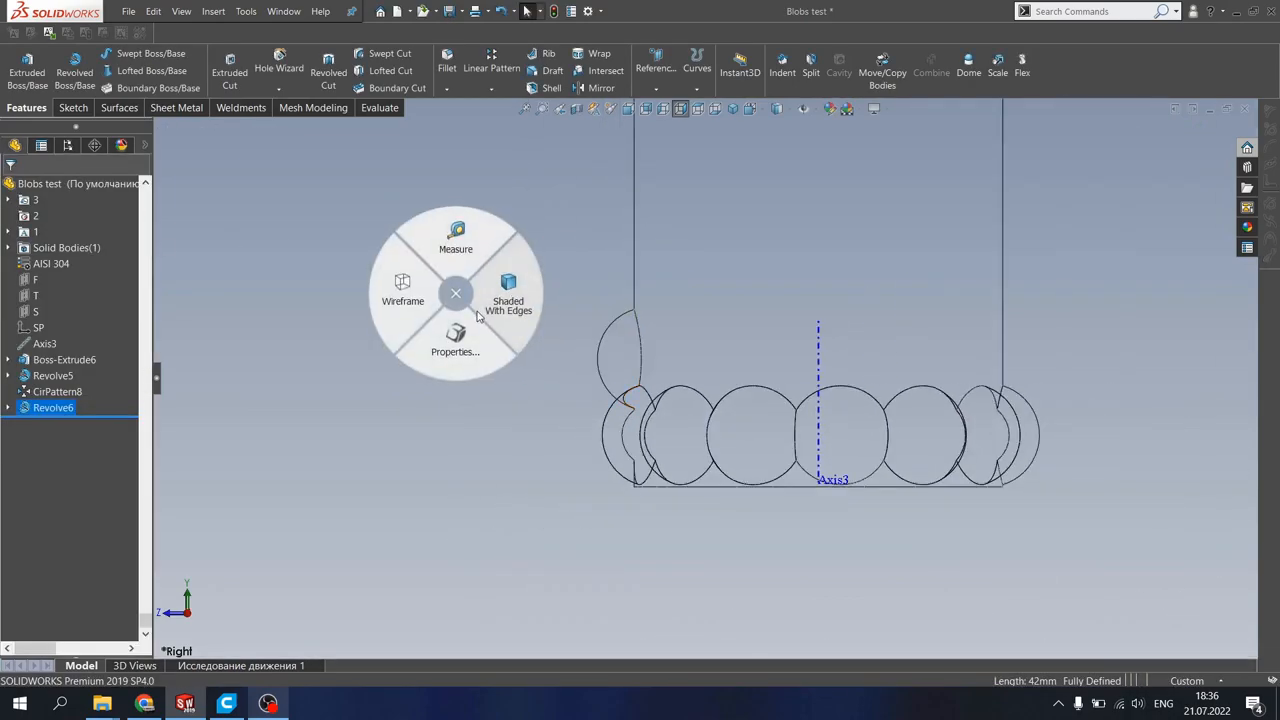
Step: Circular-pattern Revolve6 around Axis3, 360°, 13 instances, without visual properties (CirPattern9)
{"action": "left_click", "coordinate": [508, 300]}
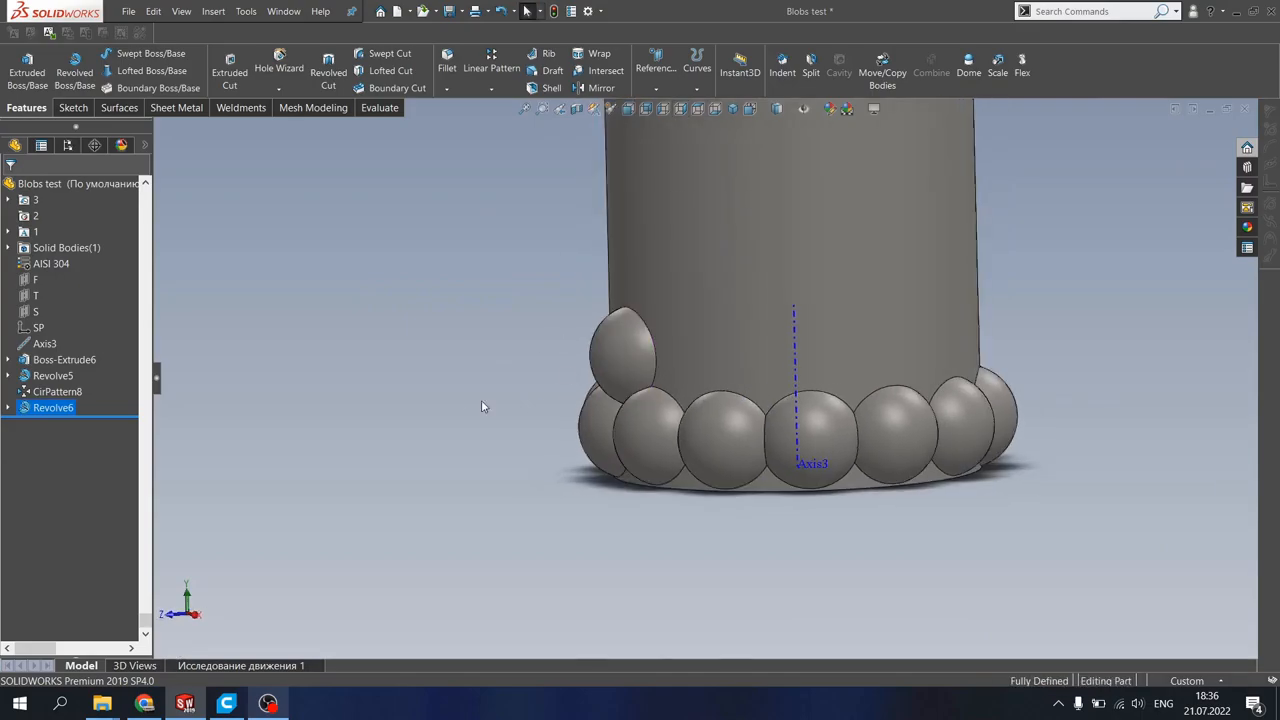
{"action": "left_click", "coordinate": [492, 88]}
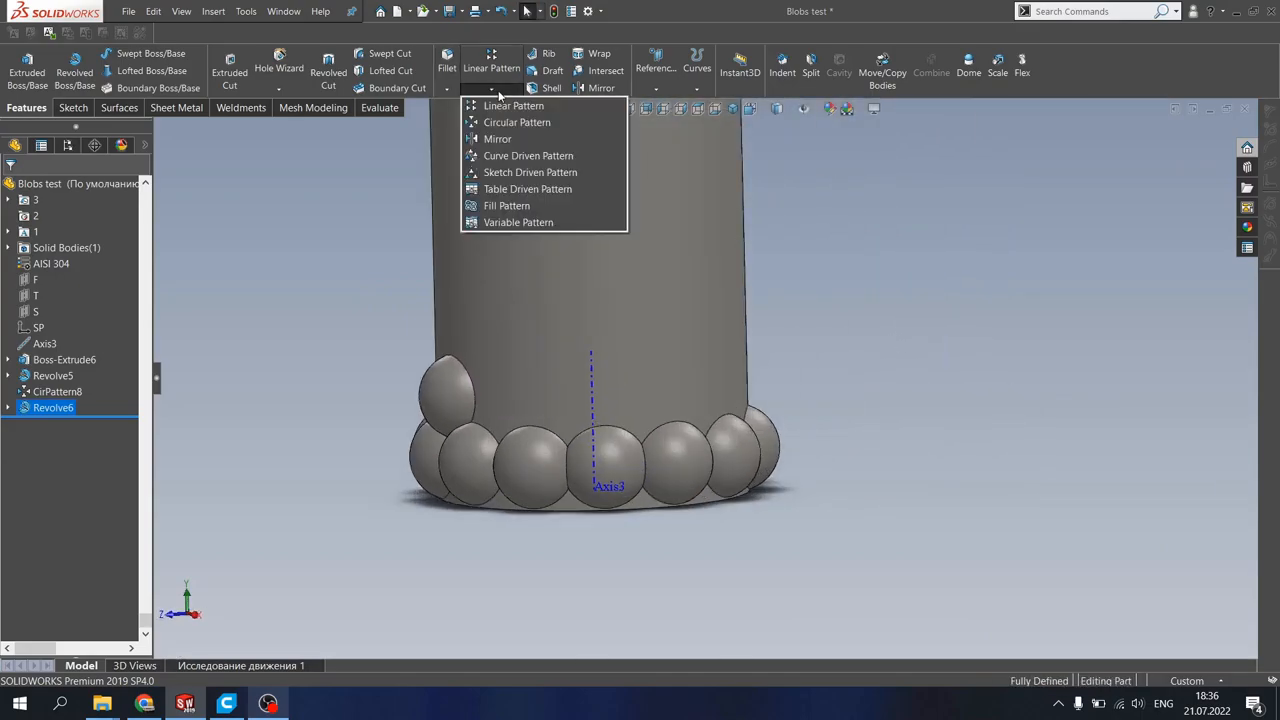
{"action": "left_click", "coordinate": [516, 122]}
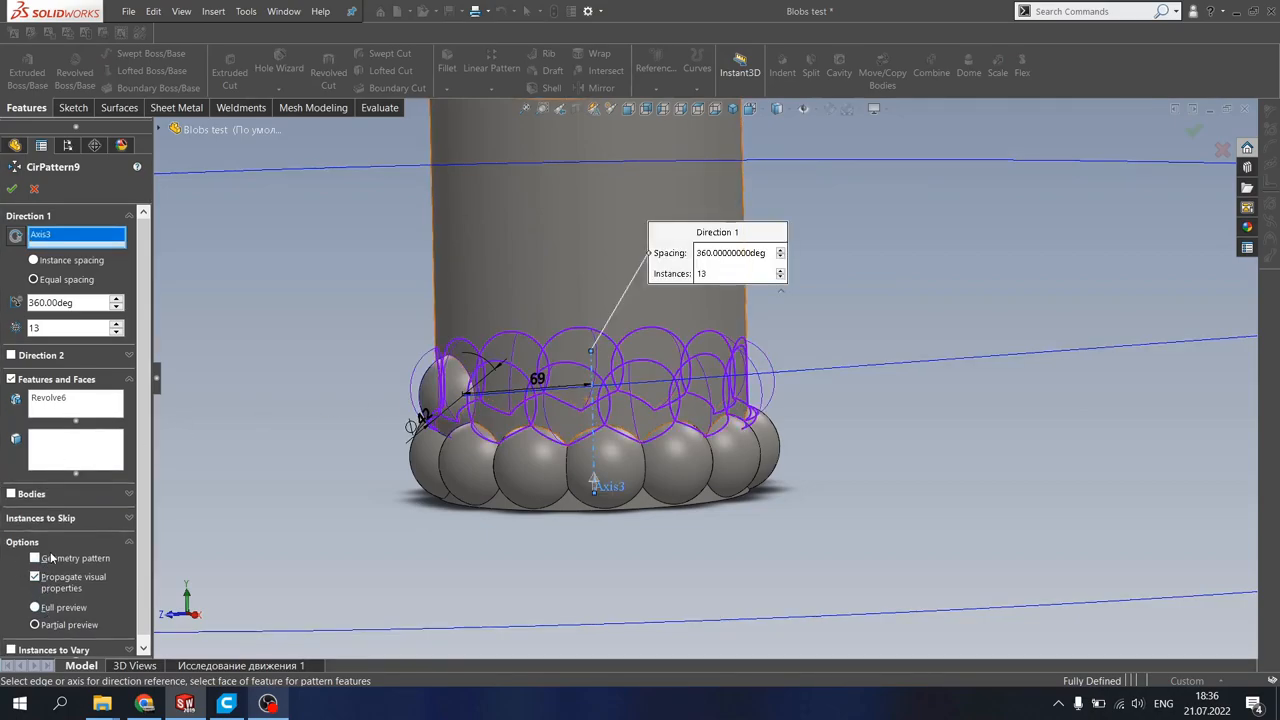
{"action": "left_click", "coordinate": [34, 558]}
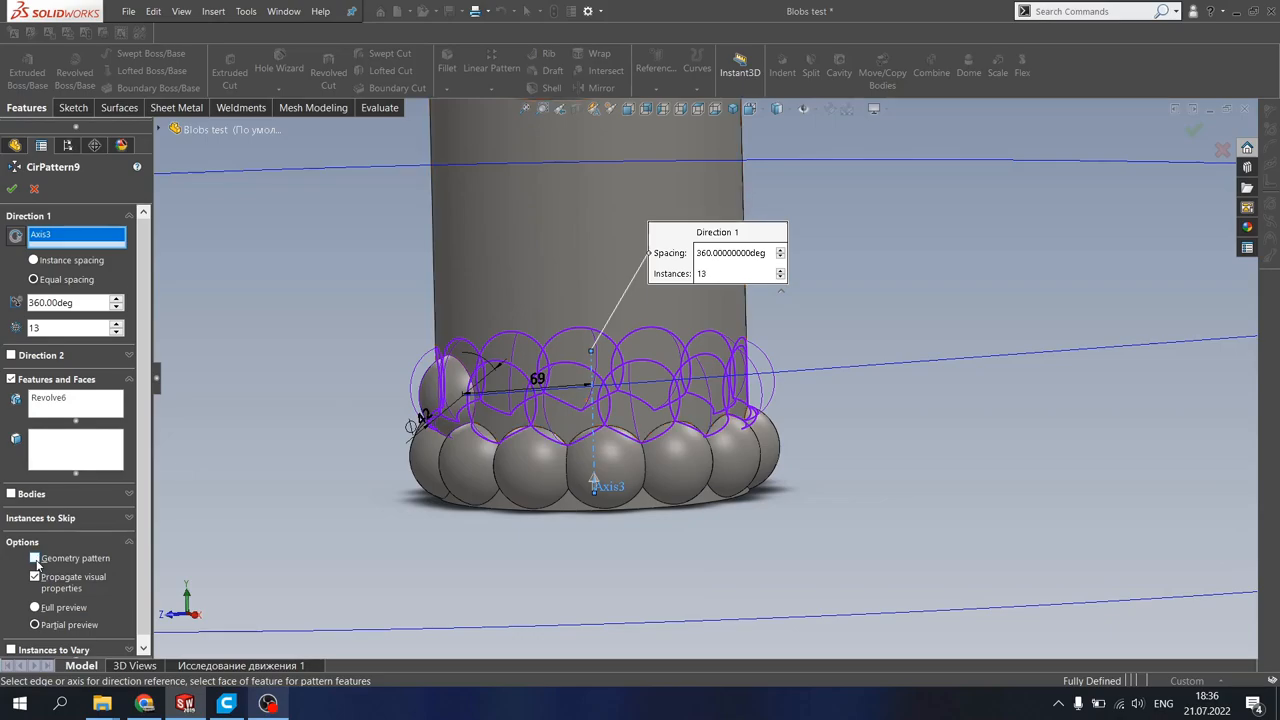
{"action": "left_click", "coordinate": [34, 558]}
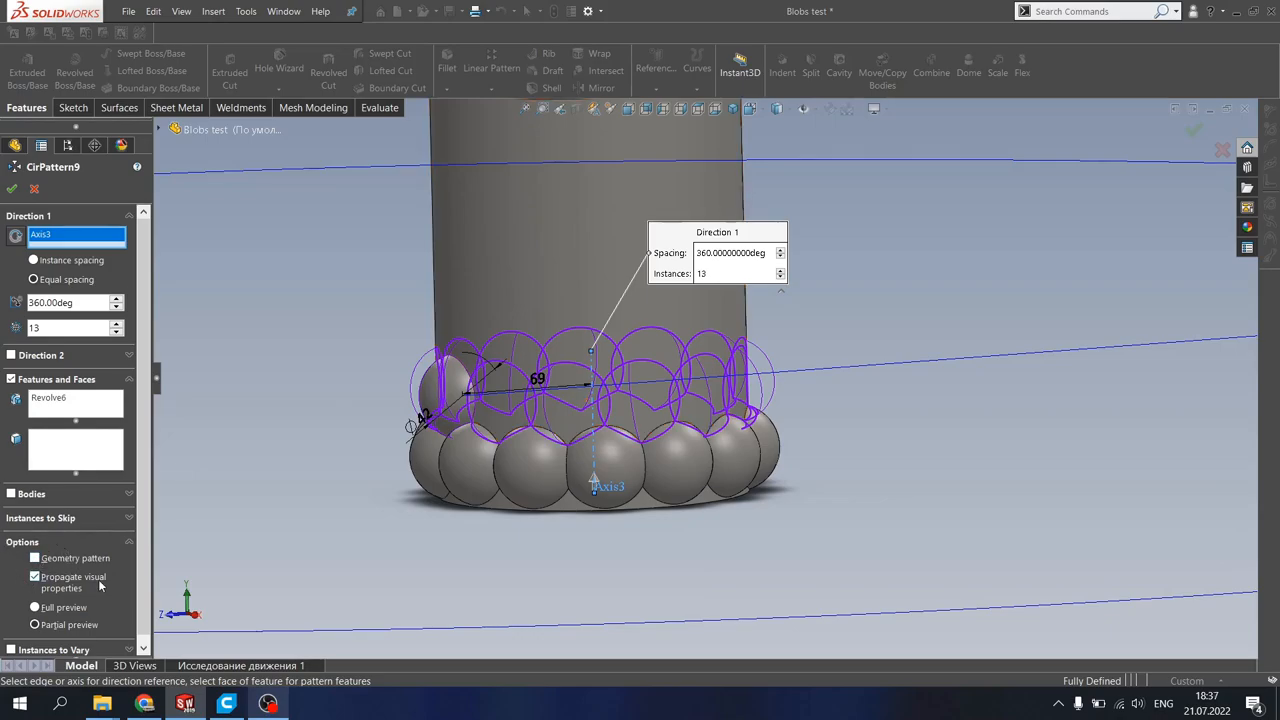
{"action": "left_click", "coordinate": [34, 576]}
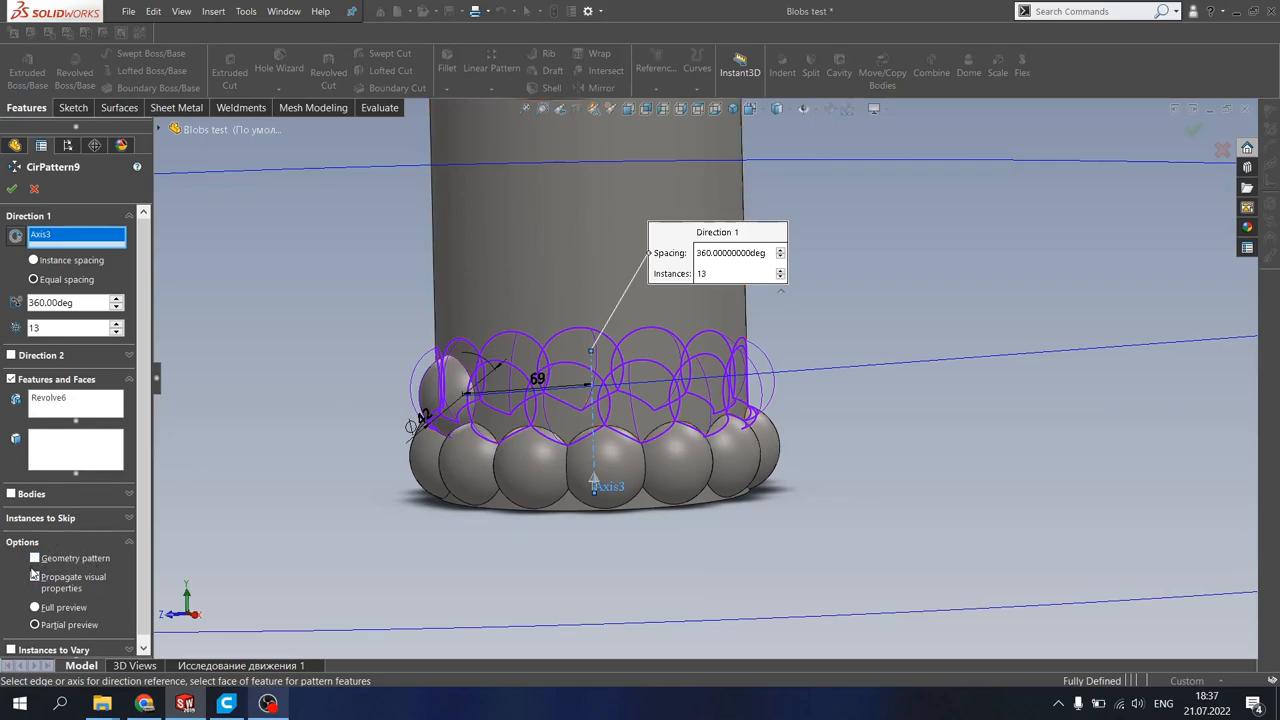
{"action": "left_click", "coordinate": [34, 576]}
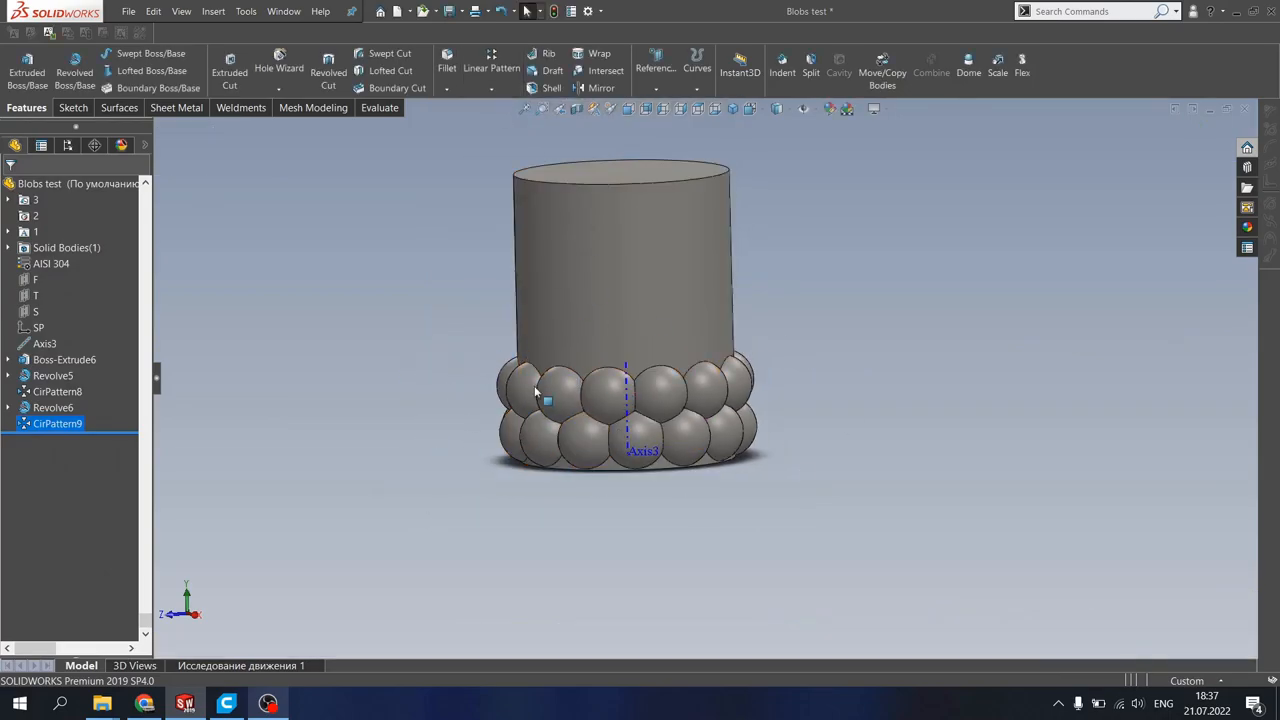
Step: Start a Linear Pattern along Axis3 with 62.10 mm spacing, 3 instances, adding CirPattern8
{"action": "left_click", "coordinate": [508, 88]}
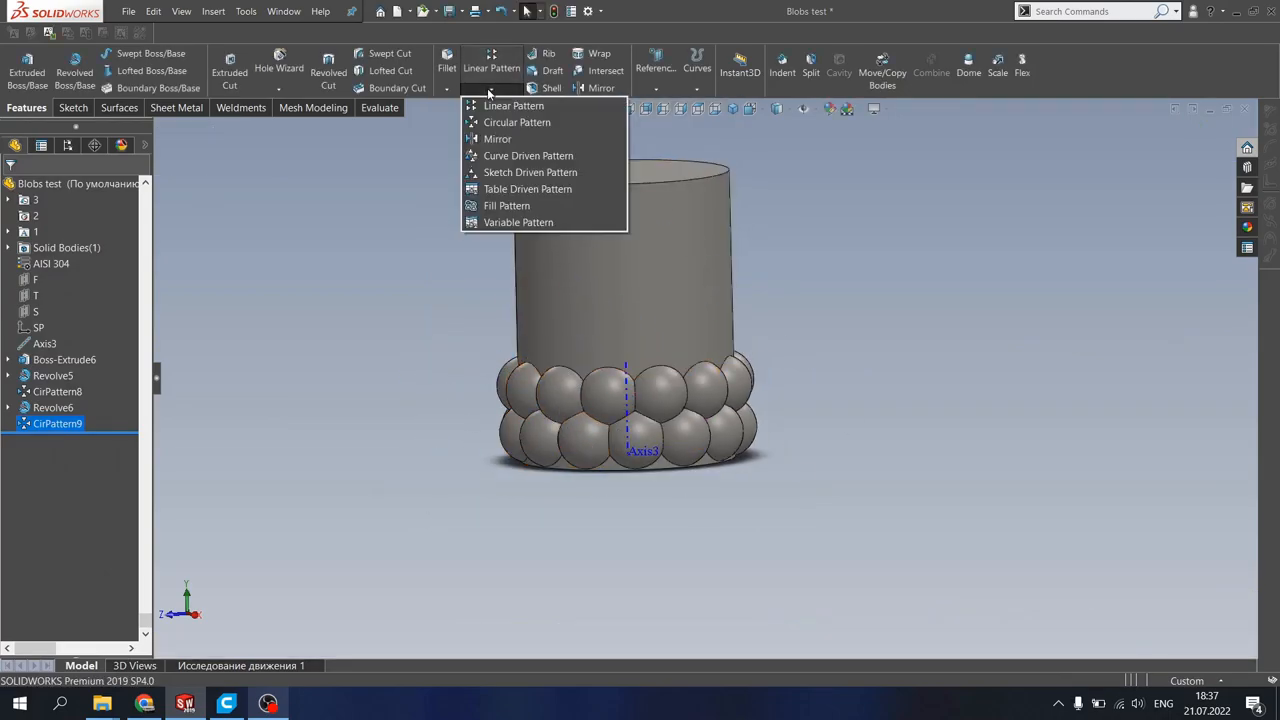
{"action": "mouse_move", "coordinate": [560, 136]}
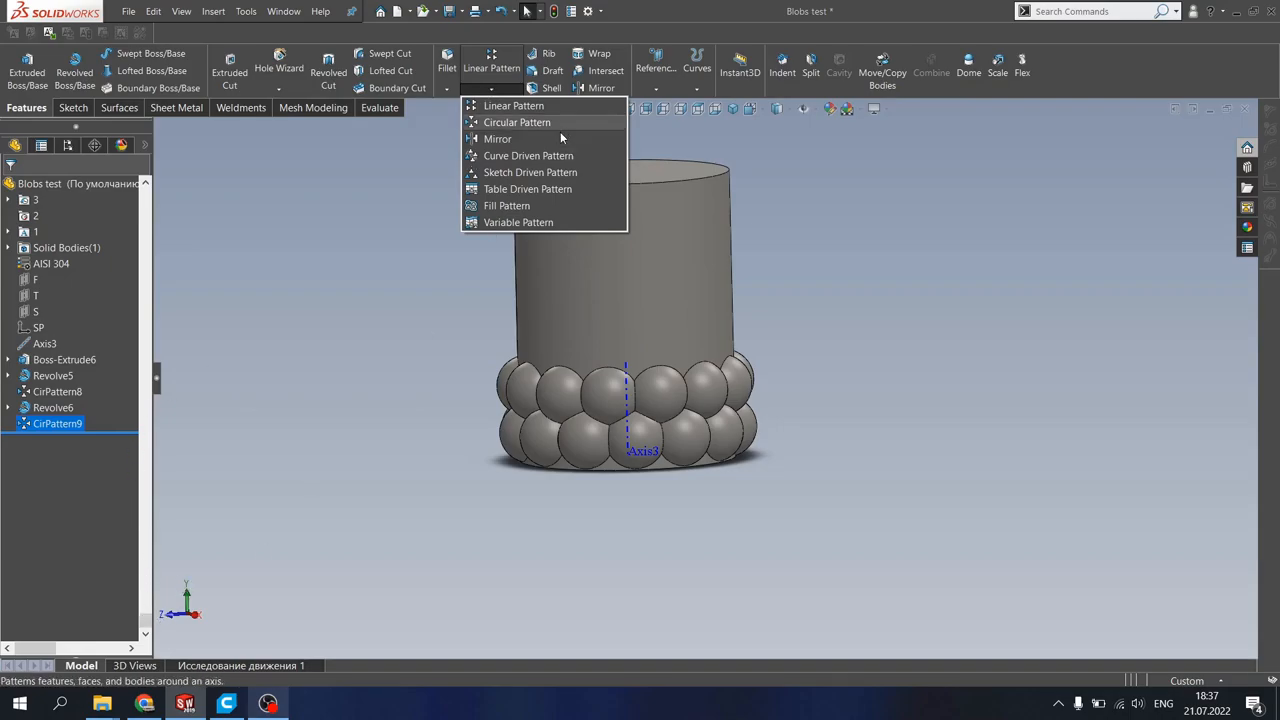
{"action": "left_click", "coordinate": [512, 104]}
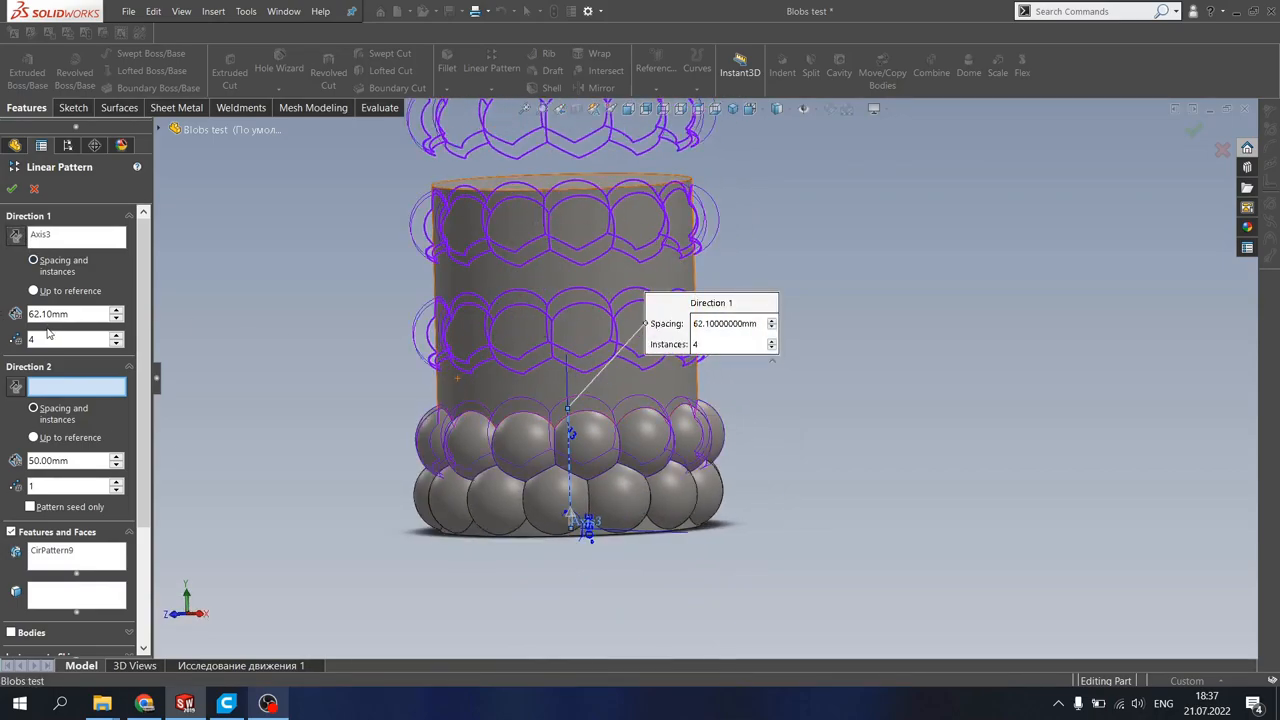
{"action": "triple_click", "coordinate": [70, 314]}
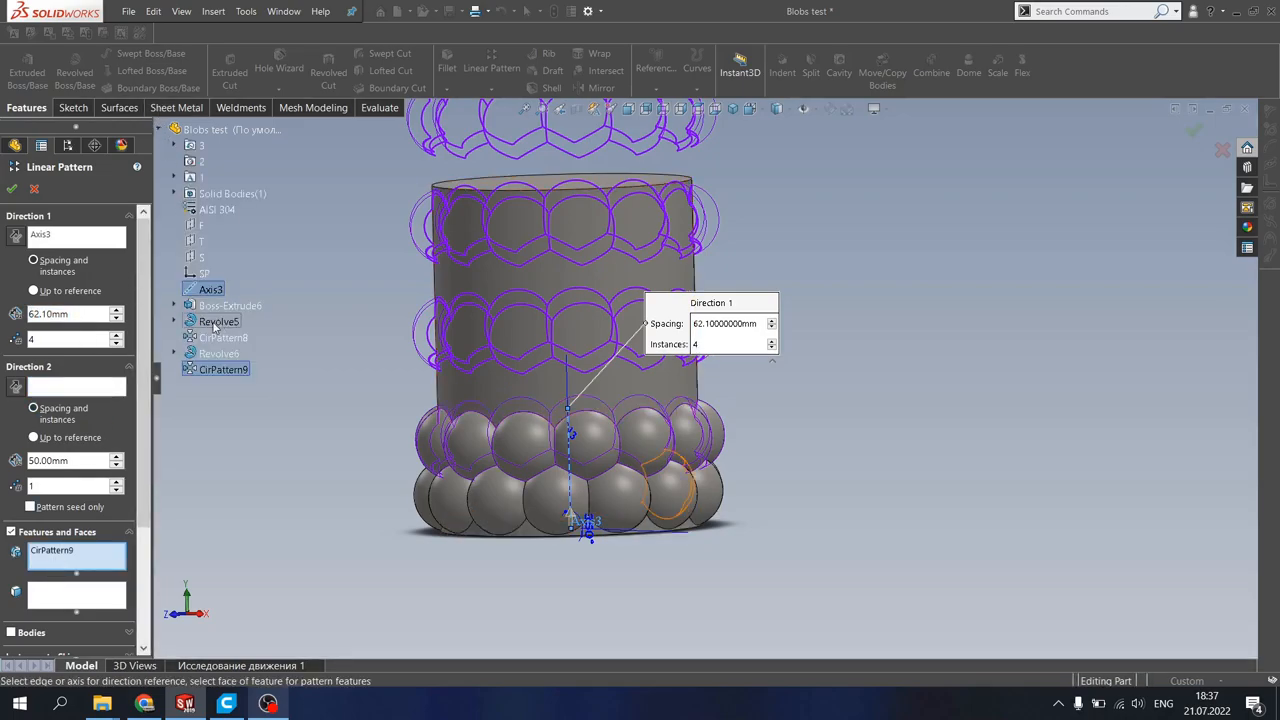
{"action": "left_click", "coordinate": [224, 336]}
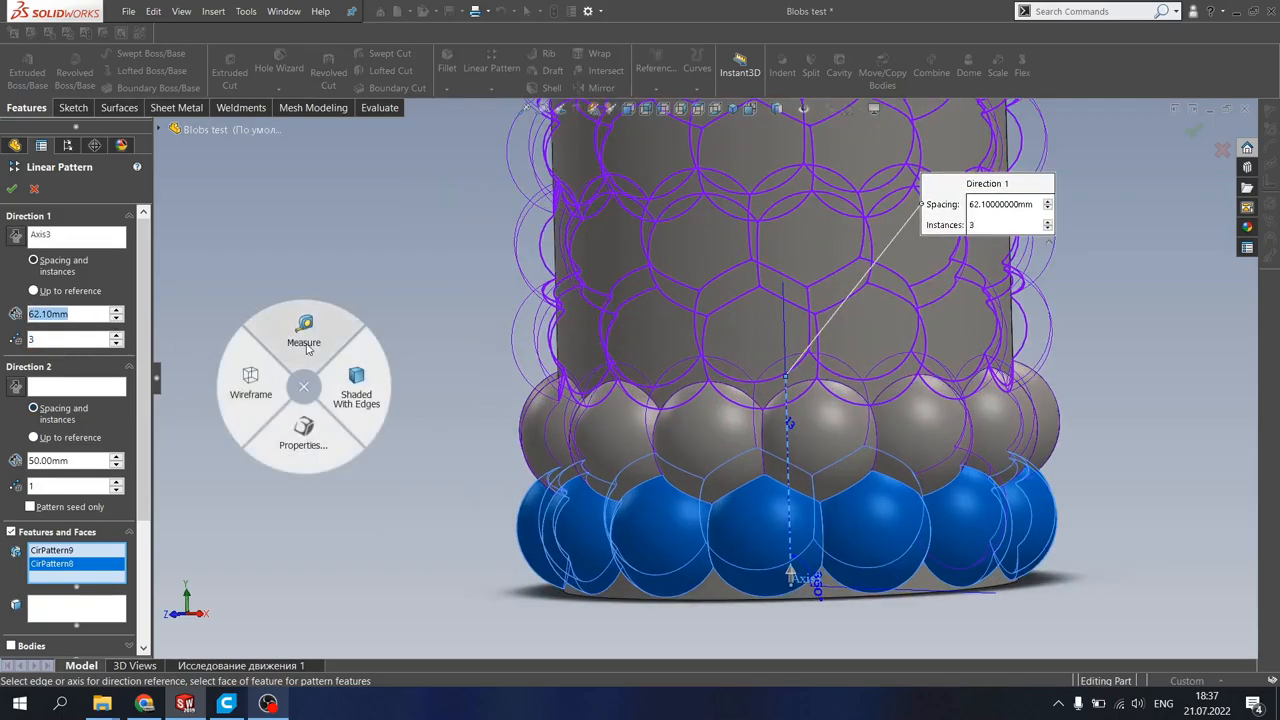
Step: Measure the vertices where neighbouring spheres meet to verify the ring spacing
{"action": "left_click", "coordinate": [304, 330]}
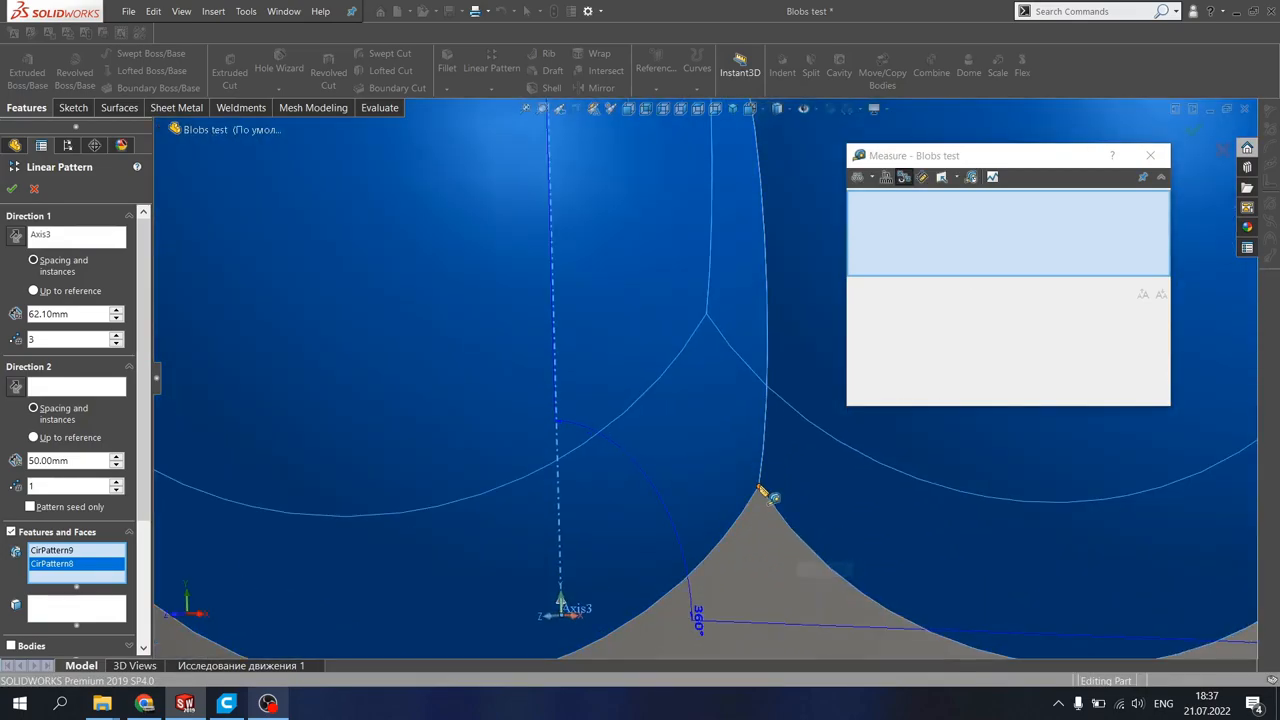
{"action": "left_click", "coordinate": [610, 218]}
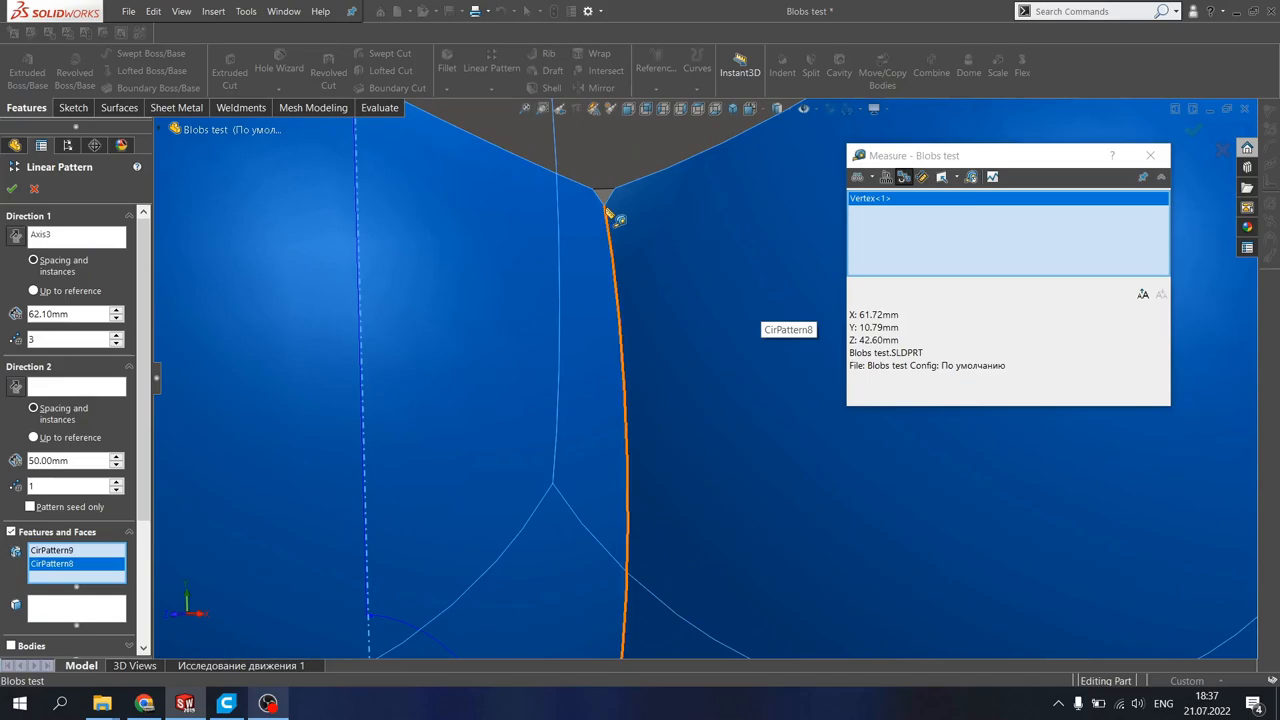
{"action": "left_click", "coordinate": [604, 206]}
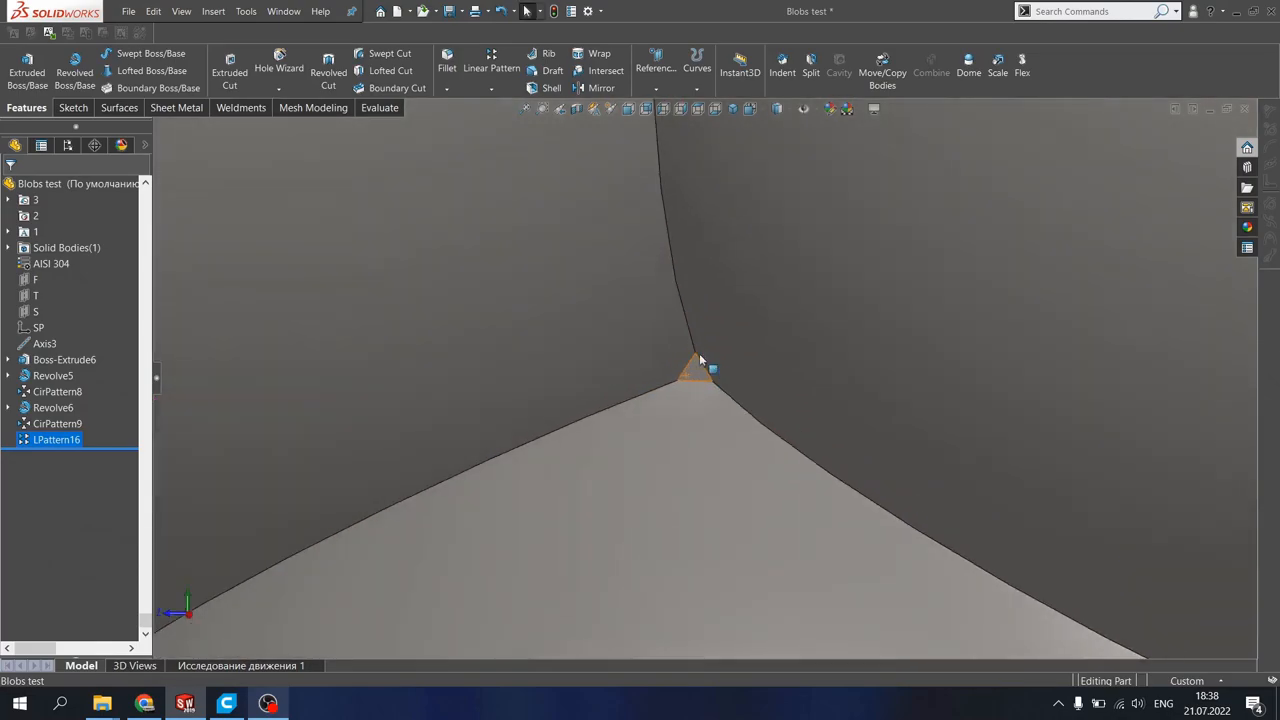
{"action": "mouse_move", "coordinate": [690, 378]}
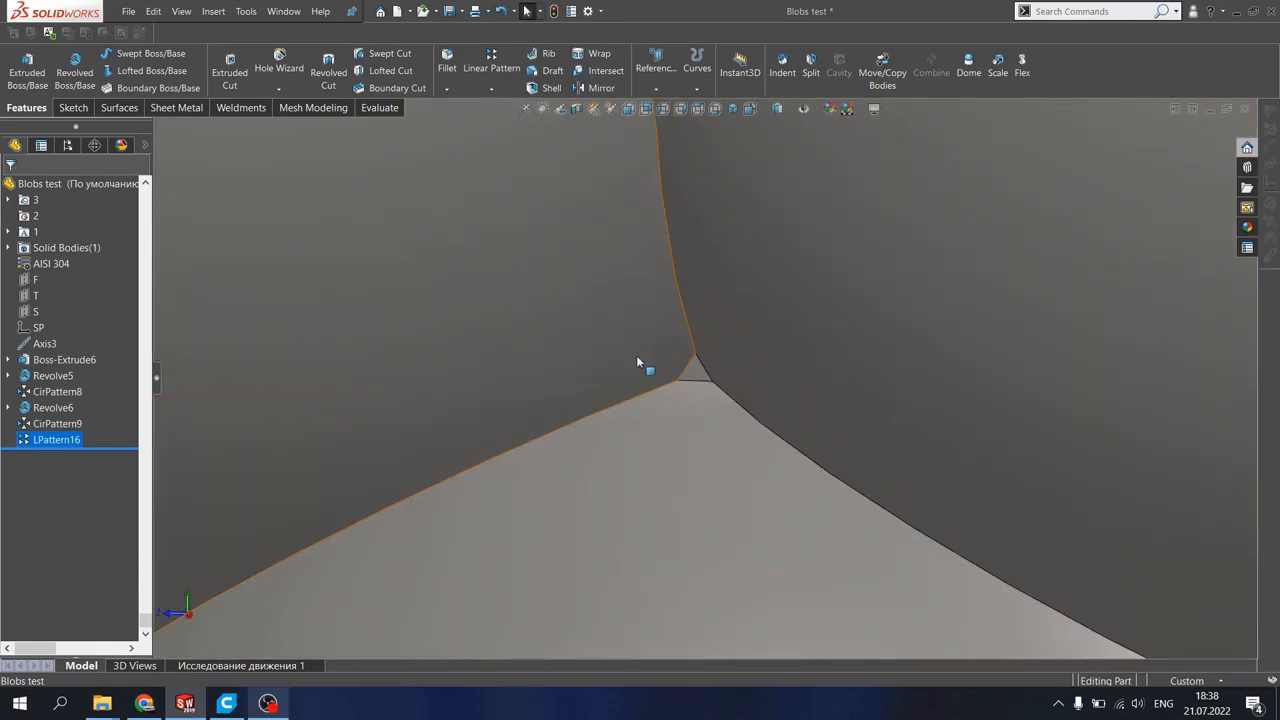
{"action": "mouse_move", "coordinate": [684, 332]}
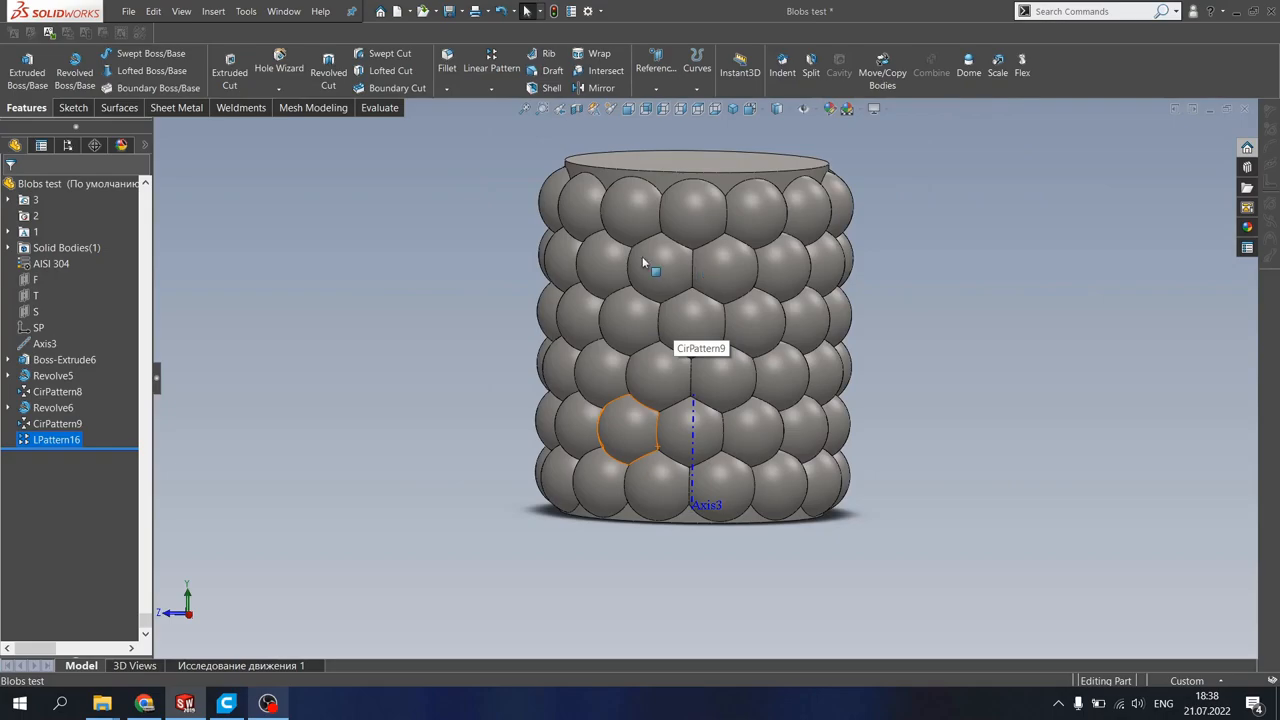
{"action": "mouse_move", "coordinate": [650, 280]}
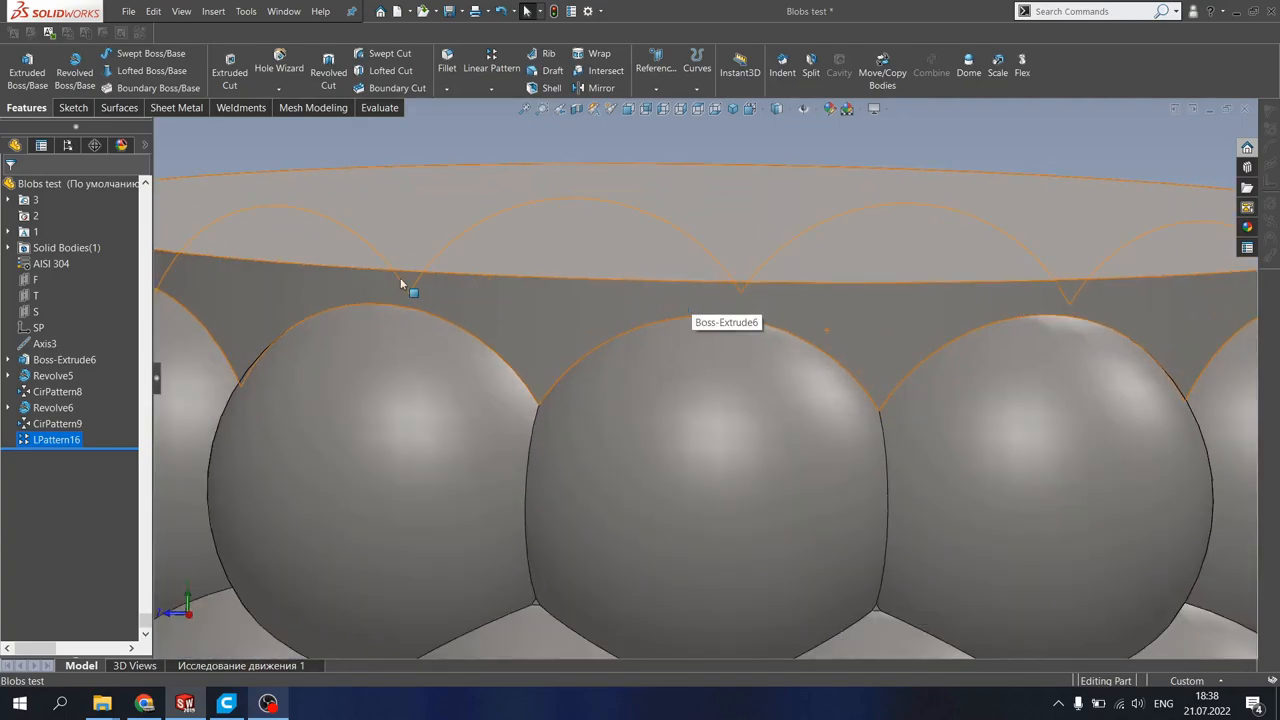
{"action": "mouse_move", "coordinate": [400, 344]}
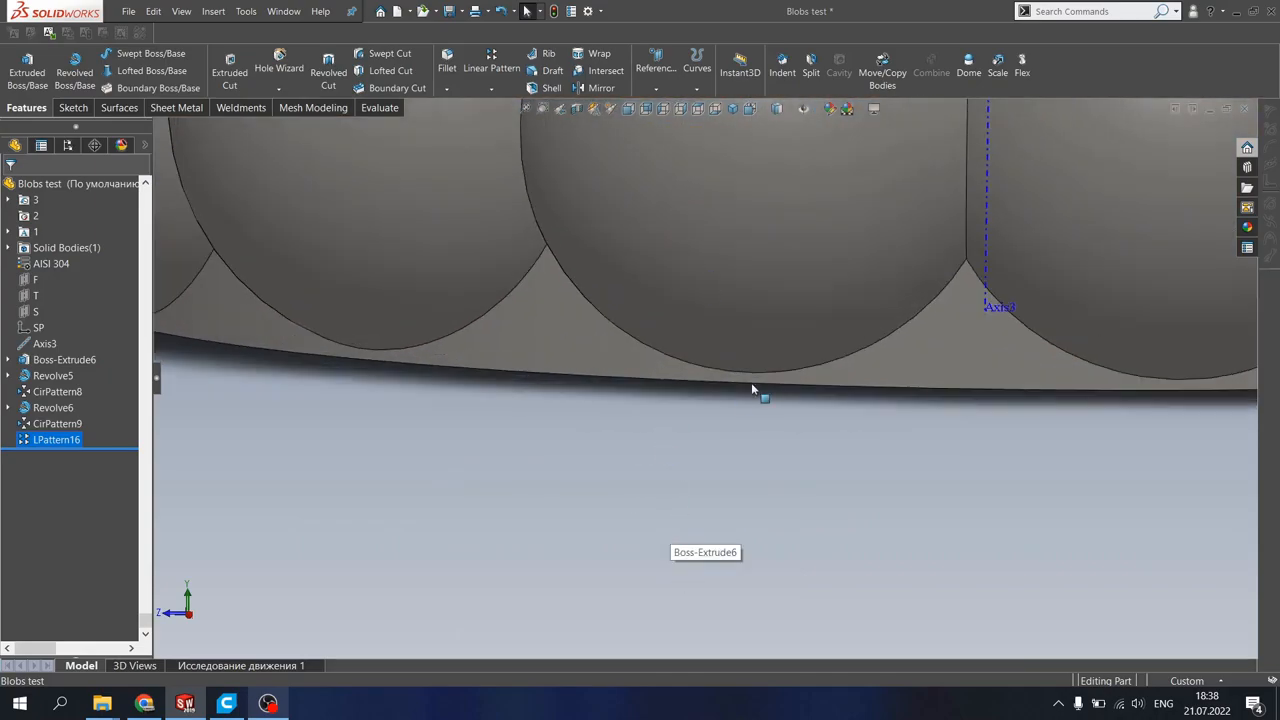
Step: Zoom around the vase to inspect its bottom before sketching on the Right plane
{"action": "scroll", "scroll_direction": "down", "scroll_amount": 3}
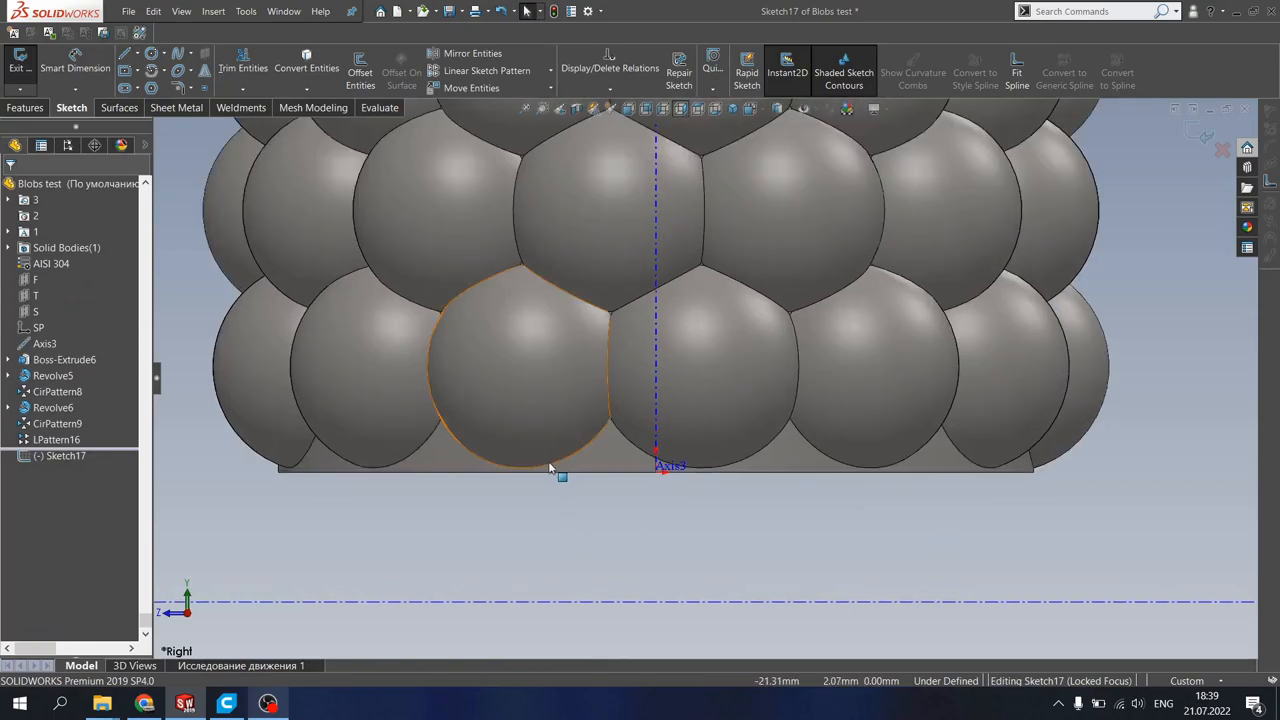
Step: Mark the centre, top and bottom sketch lines as construction geometry
{"action": "left_click", "coordinate": [548, 468]}
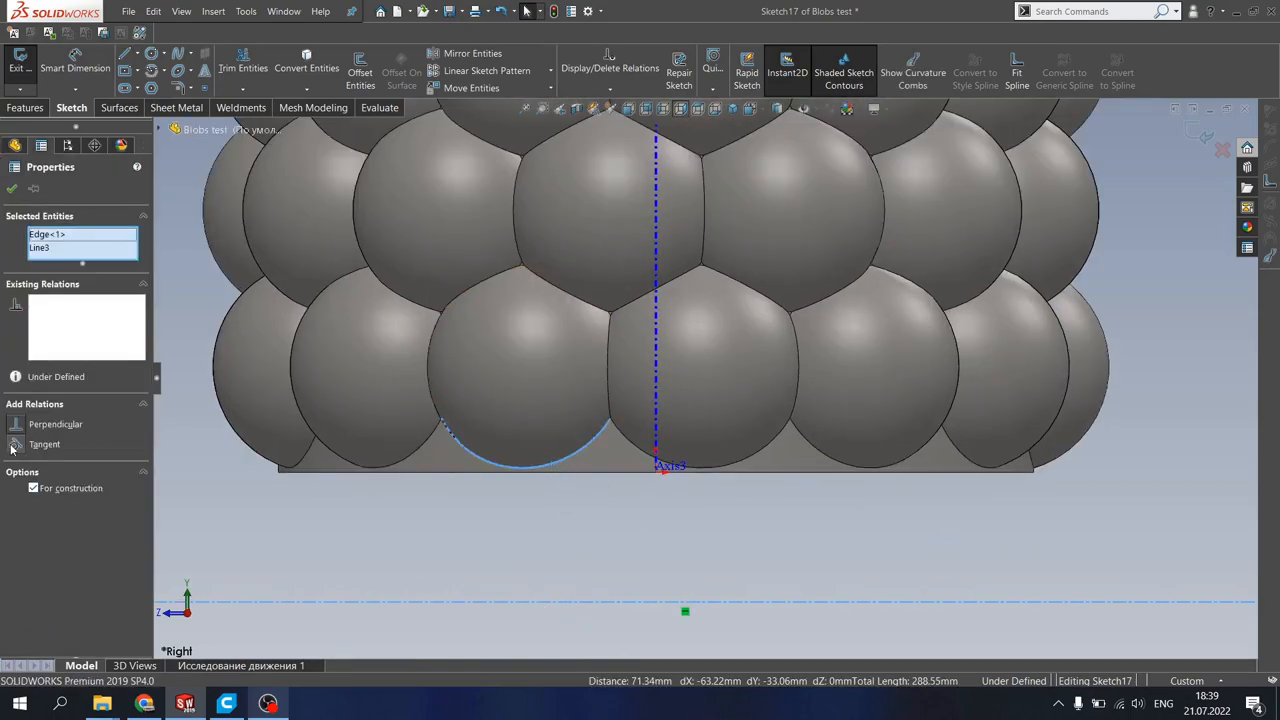
{"action": "left_click", "coordinate": [44, 444]}
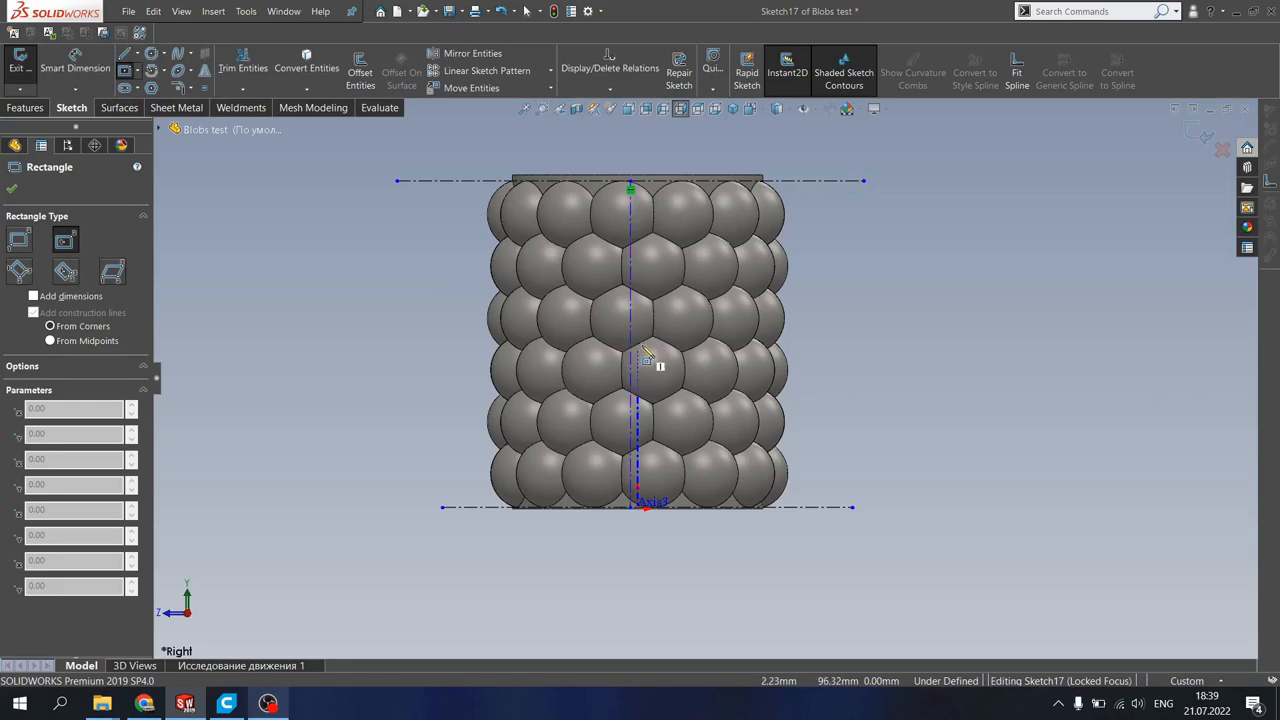
Step: Dimension the centre rectangle's vertical side to 197 mm
{"action": "scroll", "scroll_direction": "up", "scroll_amount": 3}
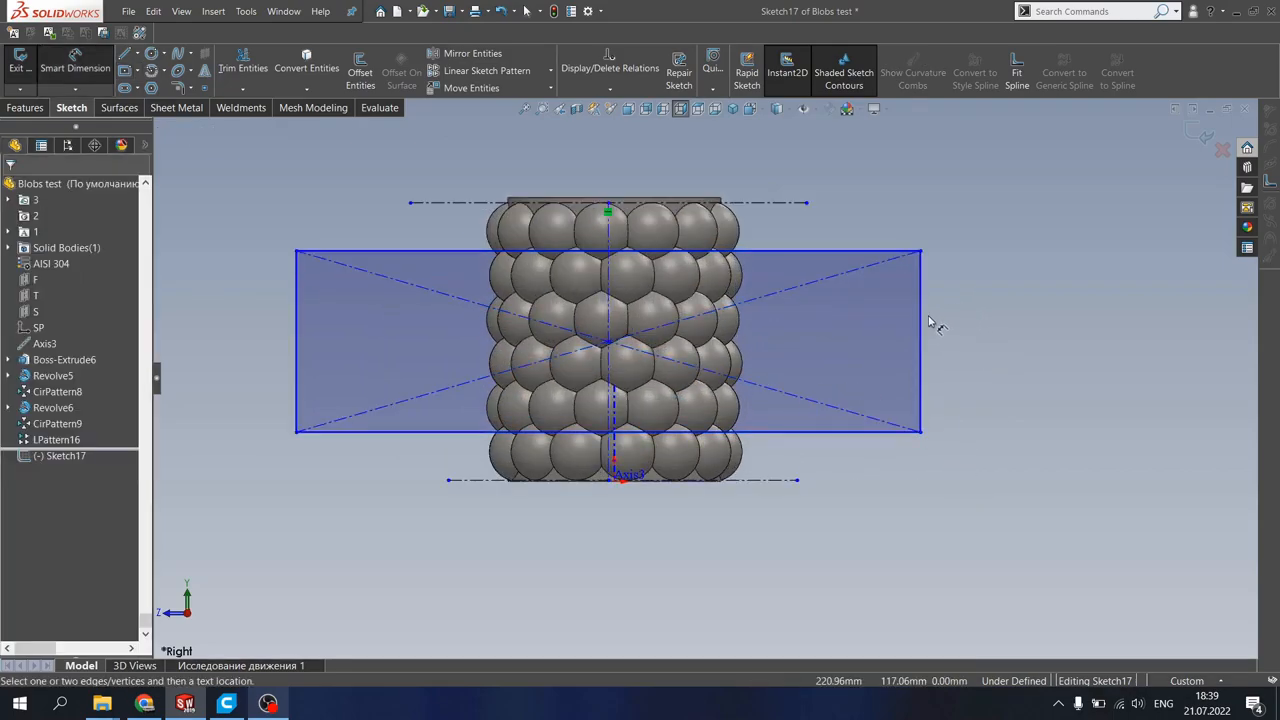
{"action": "left_click", "coordinate": [920, 340]}
{"action": "type", "text": "19"}
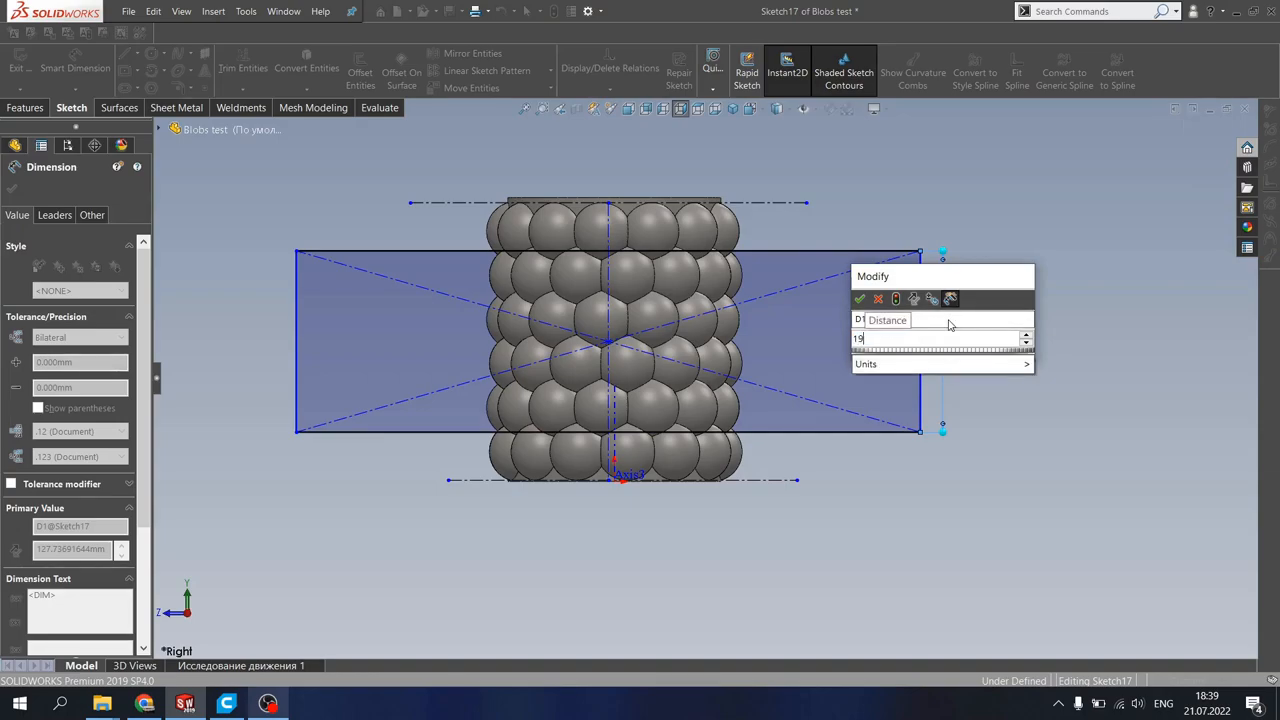
{"action": "left_click", "coordinate": [860, 298]}
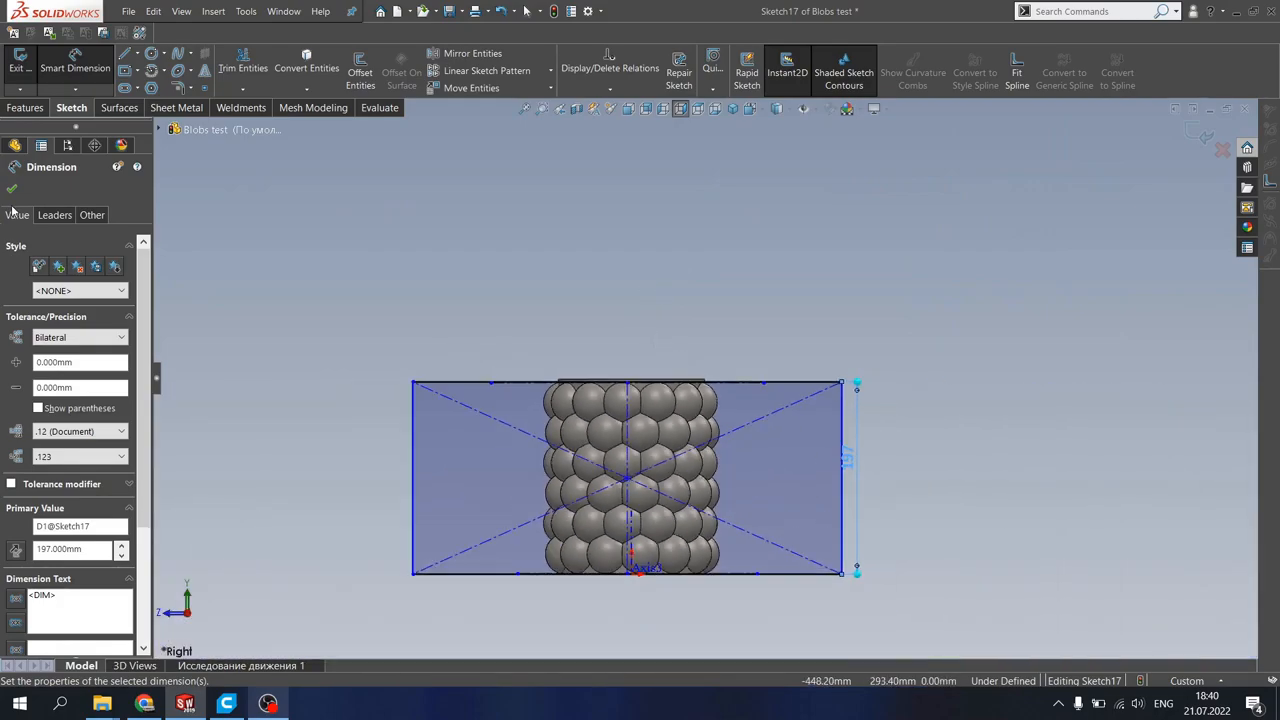
{"action": "left_click", "coordinate": [12, 190]}
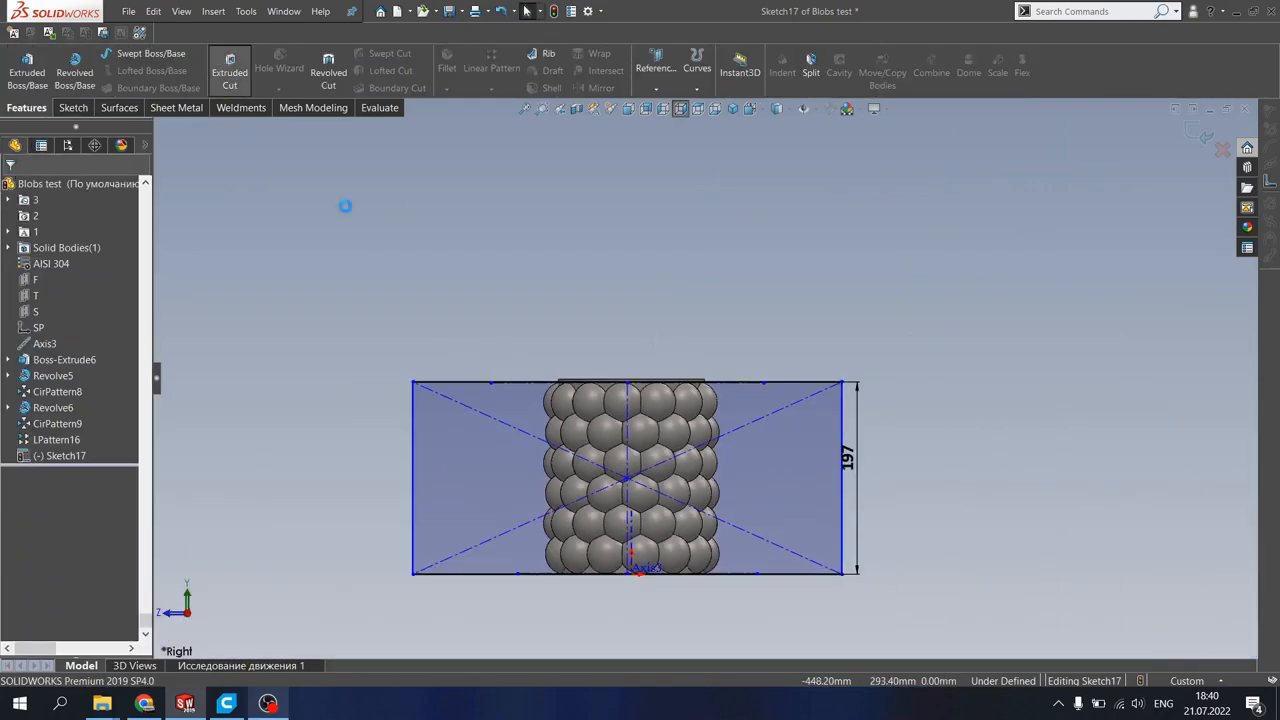
Step: Extruded-cut Through All - Both with the 197 mm rectangle, trimming the protruding blobs
{"action": "left_click", "coordinate": [228, 70]}
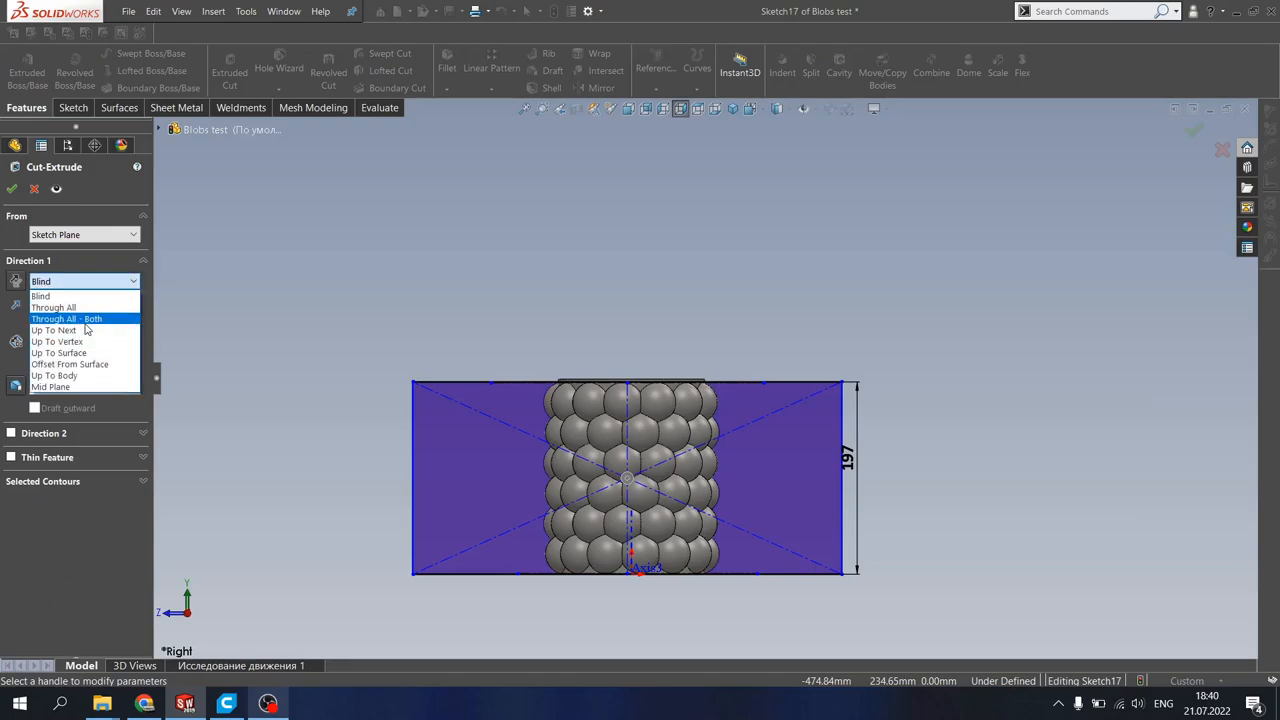
{"action": "left_click", "coordinate": [66, 318]}
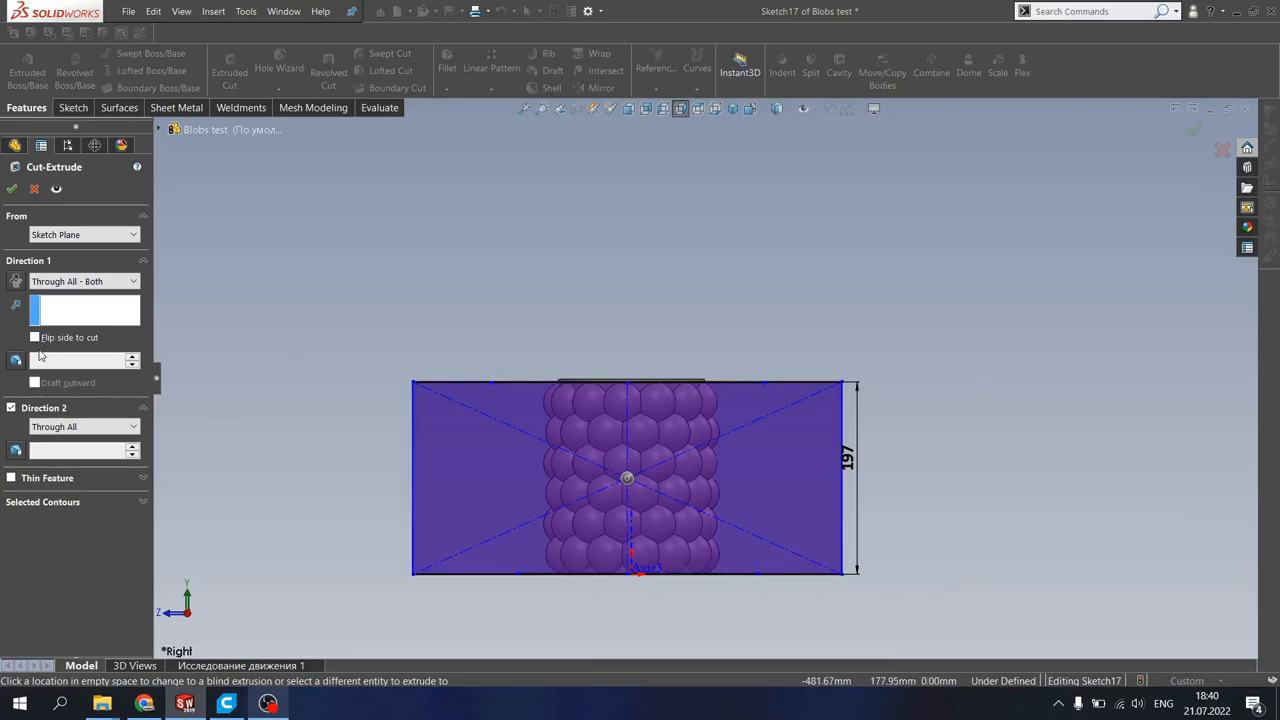
{"action": "left_click", "coordinate": [34, 336]}
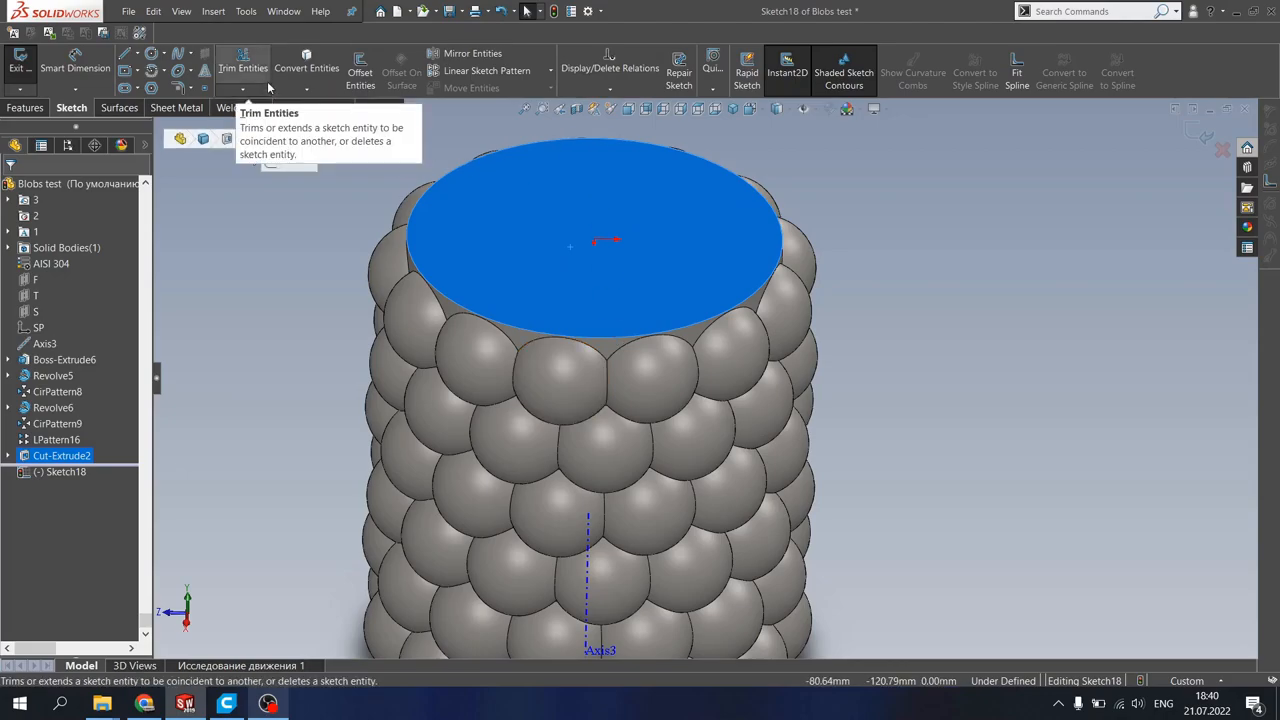
{"action": "mouse_move", "coordinate": [306, 68]}
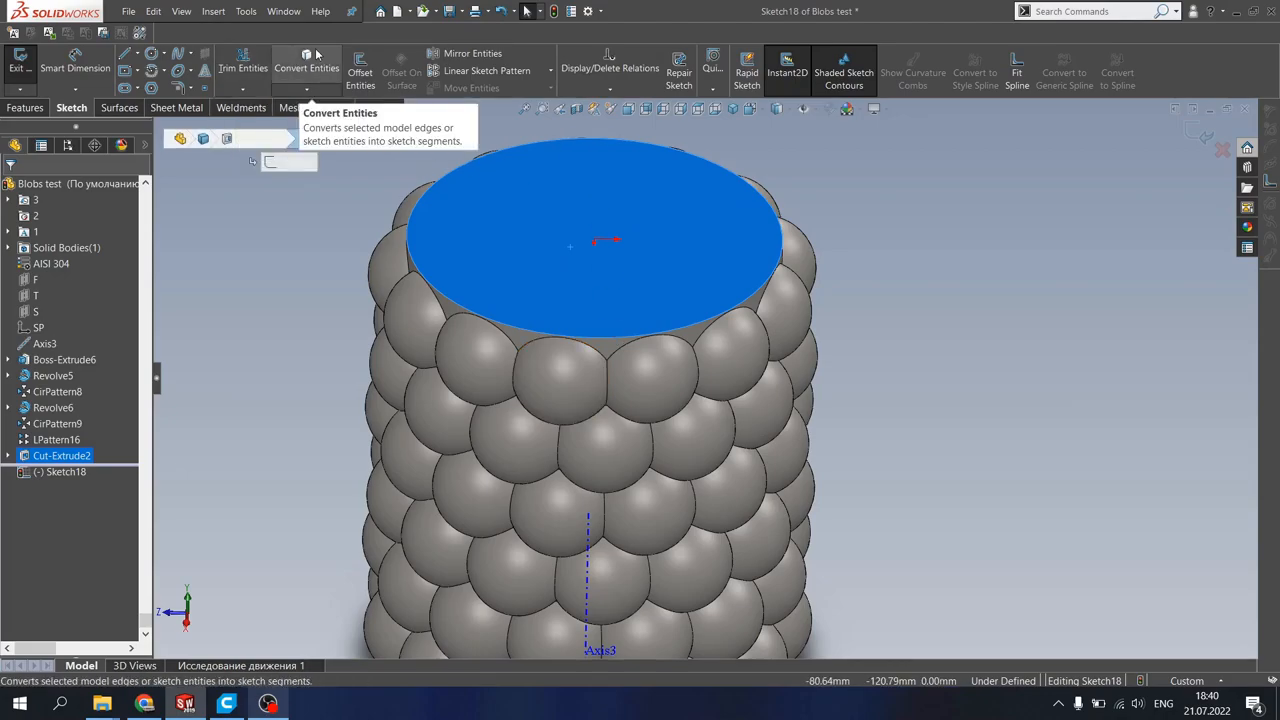
{"action": "mouse_move", "coordinate": [510, 200]}
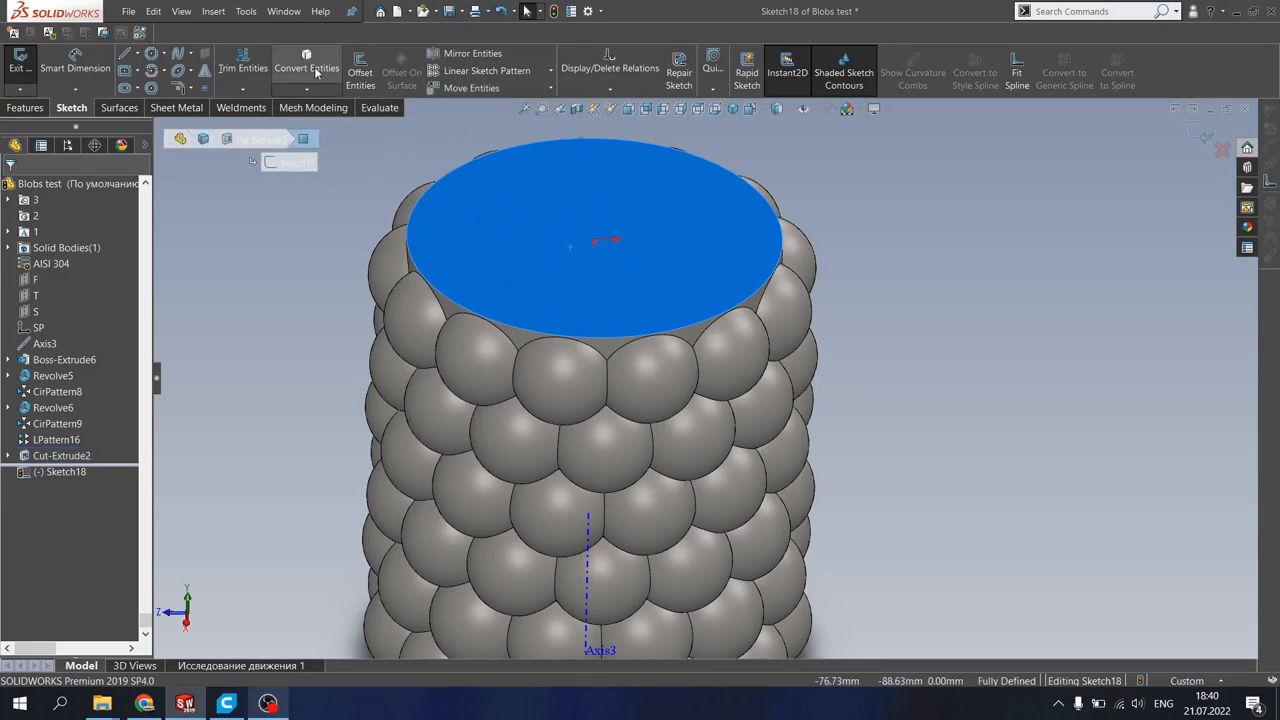
Step: Convert the face outline to a circle and extrude it Blind 1.50 mm as a bottom disc
{"action": "left_click", "coordinate": [26, 108]}
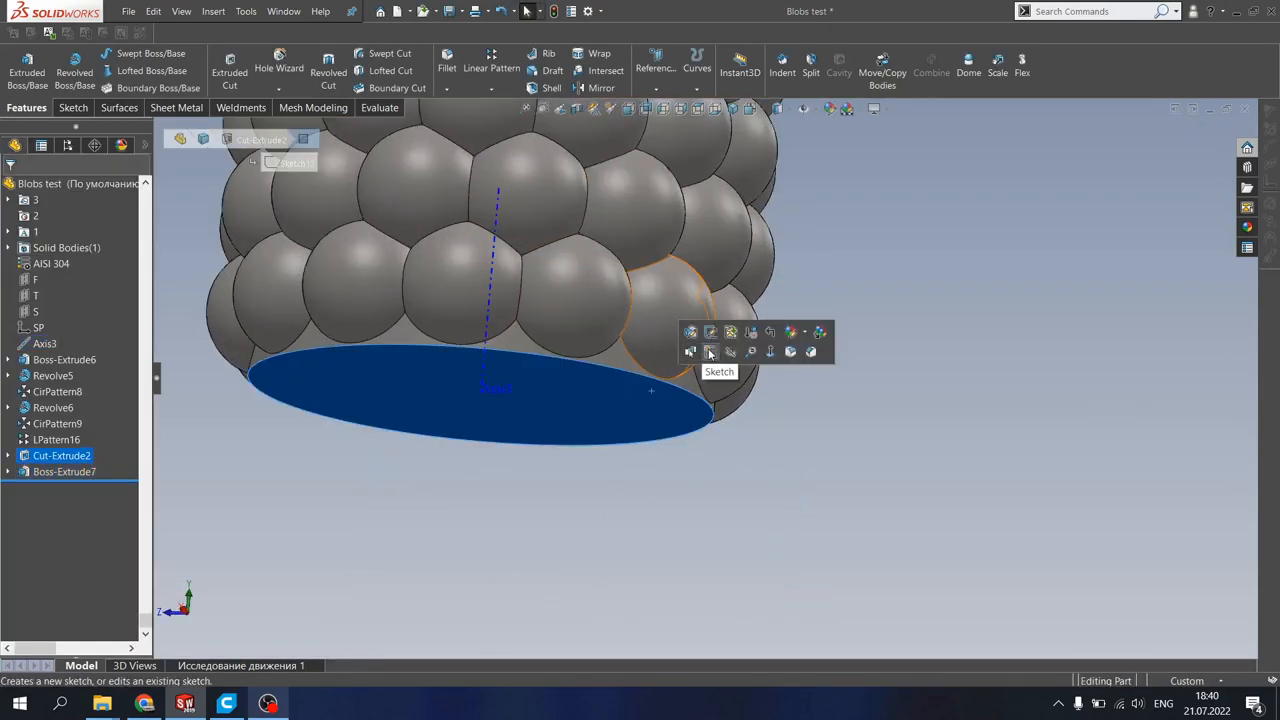
{"action": "left_click", "coordinate": [710, 332]}
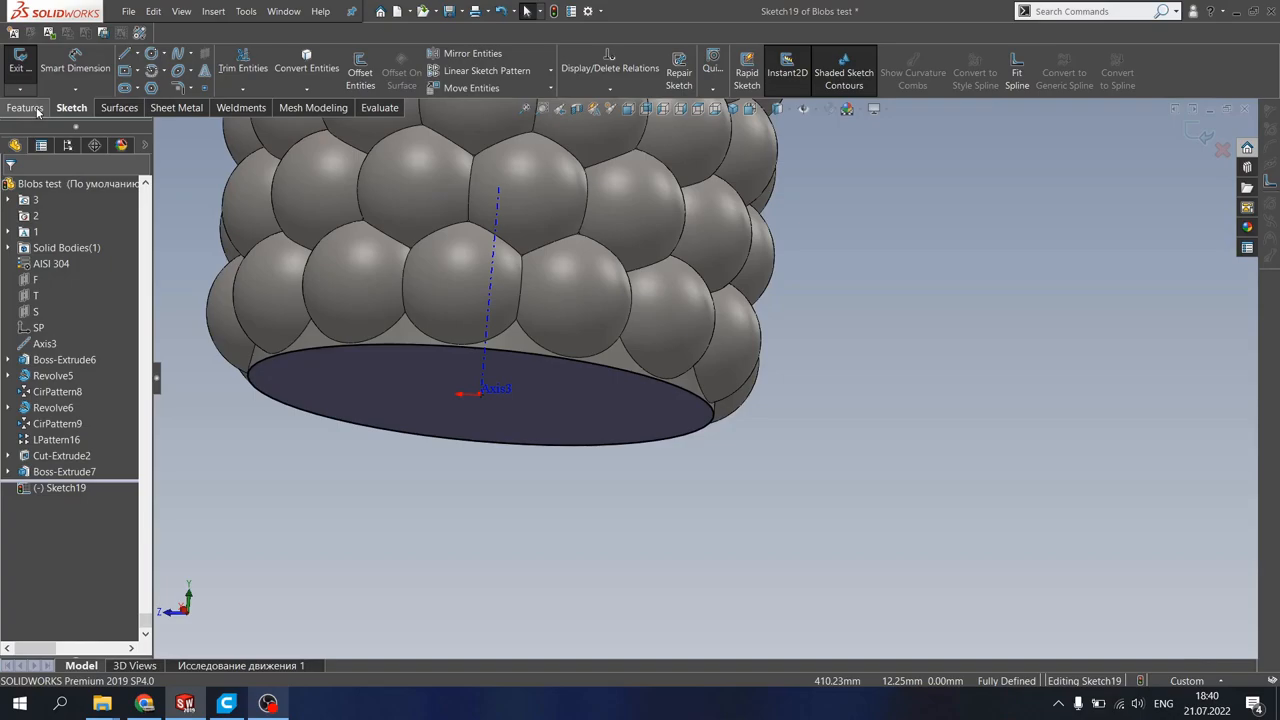
{"action": "left_click", "coordinate": [26, 108]}
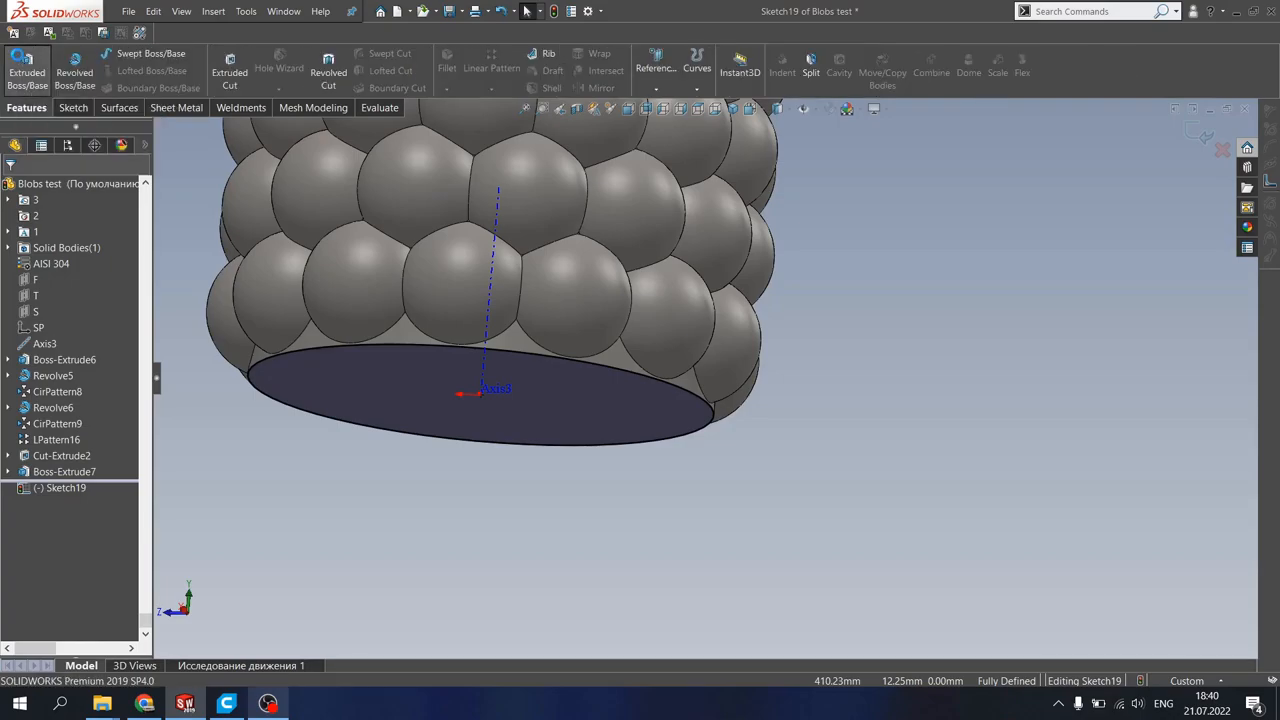
{"action": "left_click", "coordinate": [28, 70]}
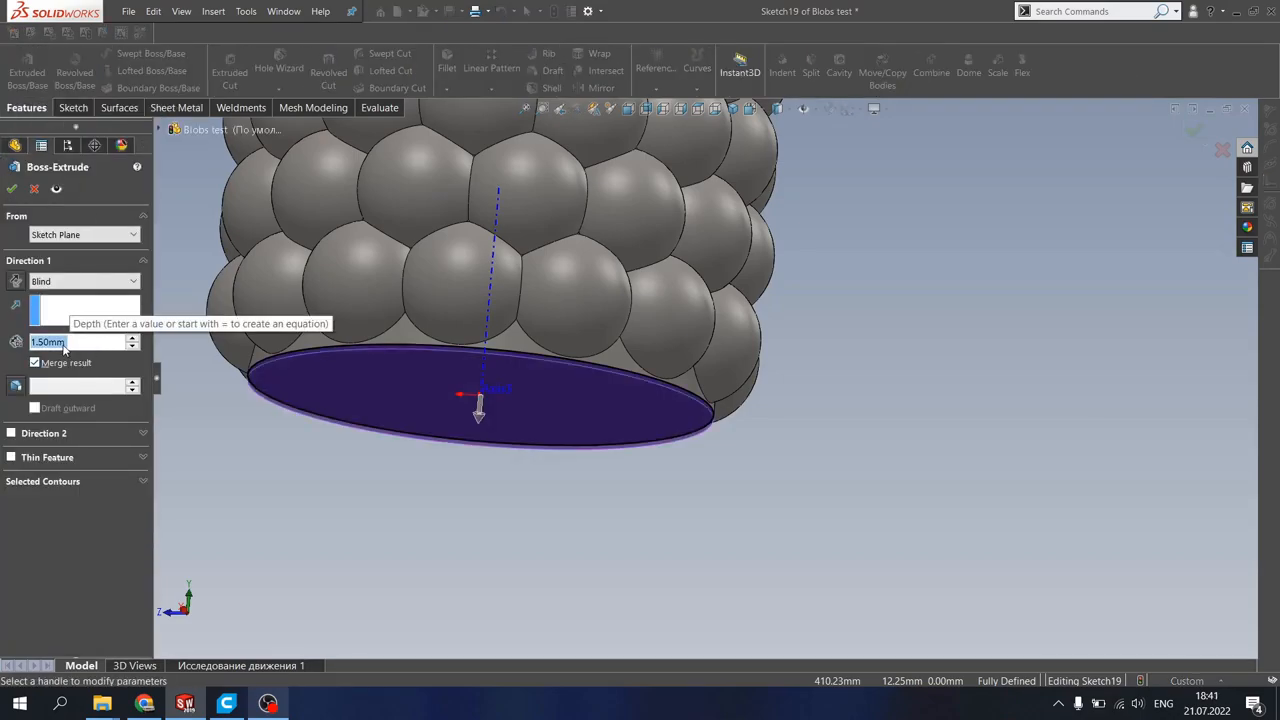
{"action": "left_click", "coordinate": [12, 188]}
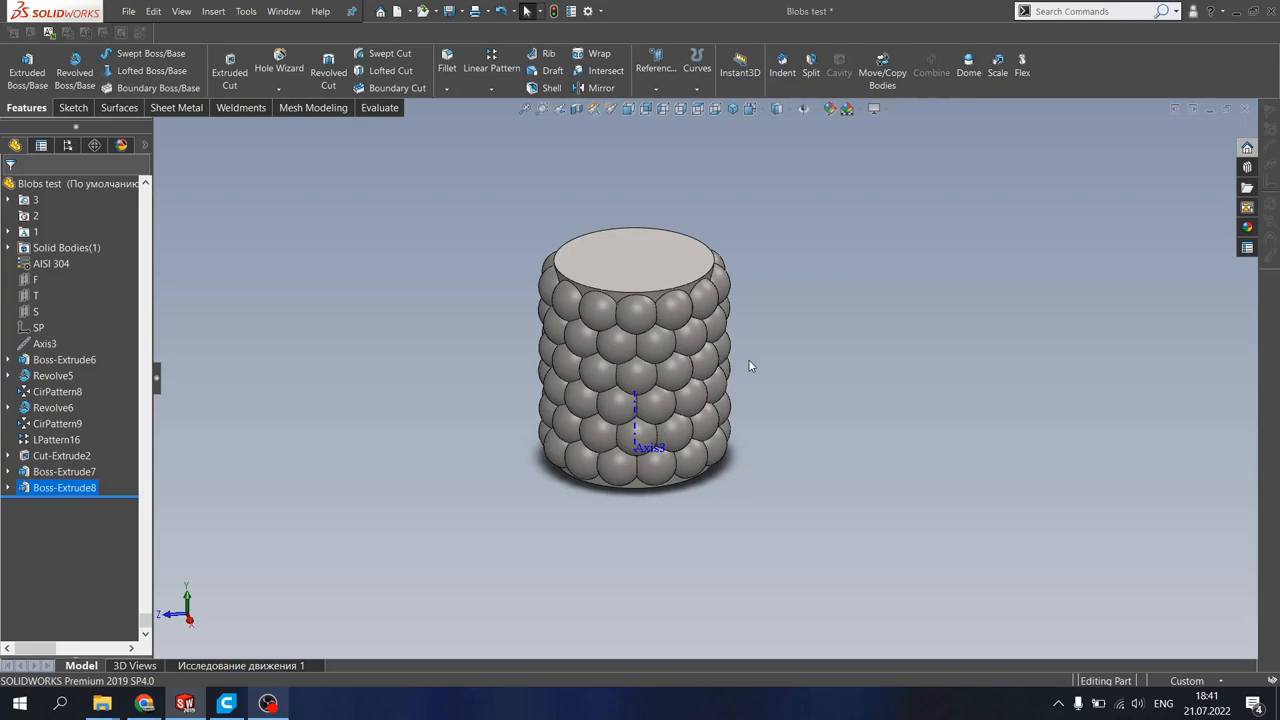
{"action": "mouse_move", "coordinate": [856, 96]}
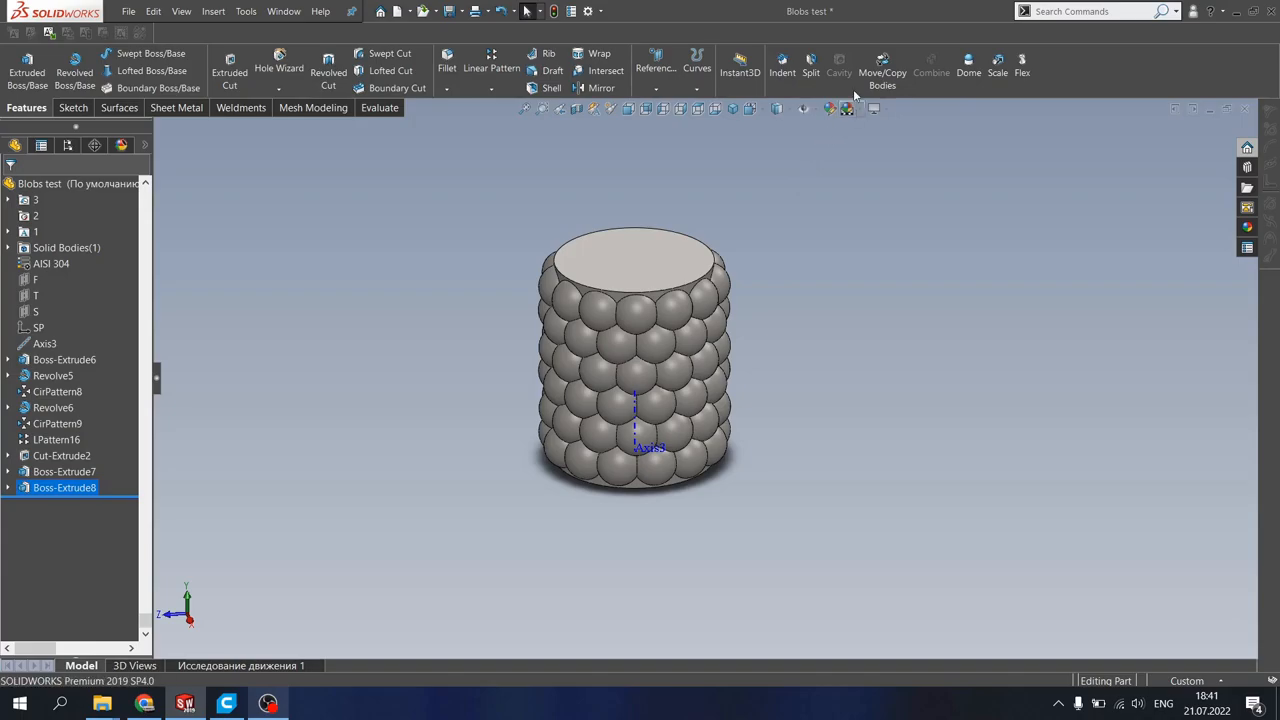
Step: Copy the vase body in place with Move/Copy Bodies, giving two solid bodies
{"action": "left_click", "coordinate": [882, 64]}
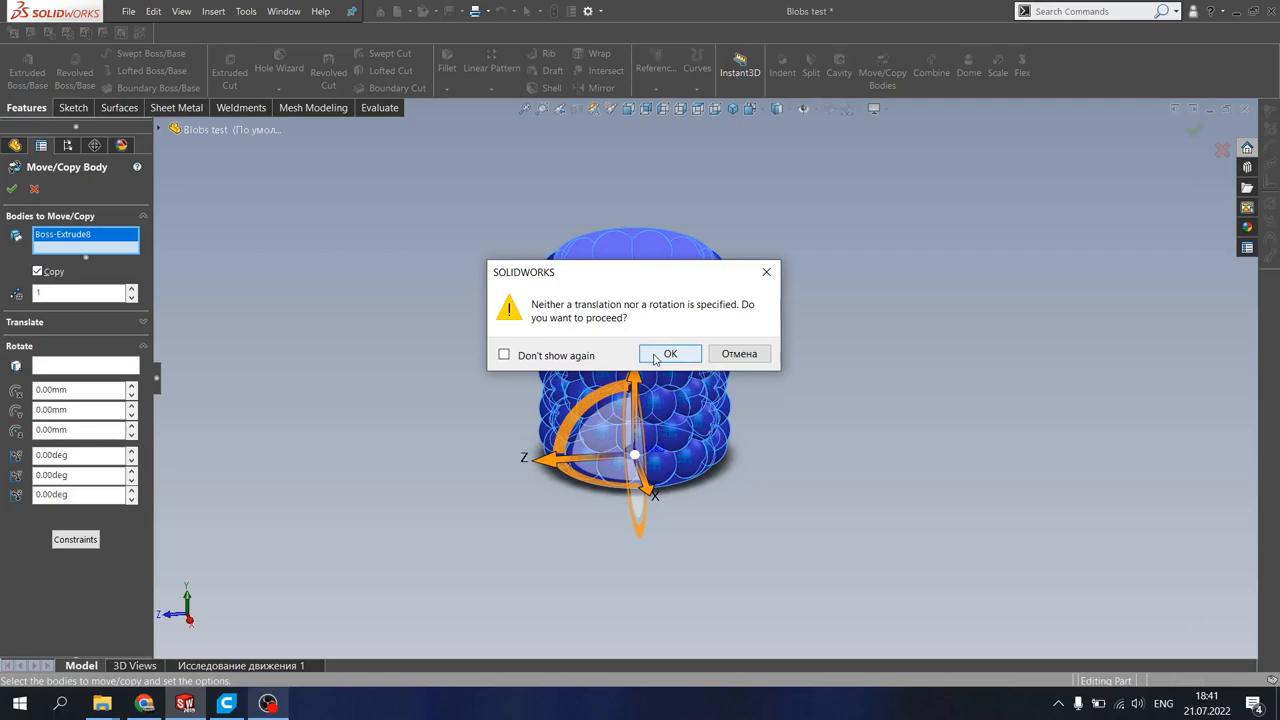
{"action": "left_click", "coordinate": [670, 352]}
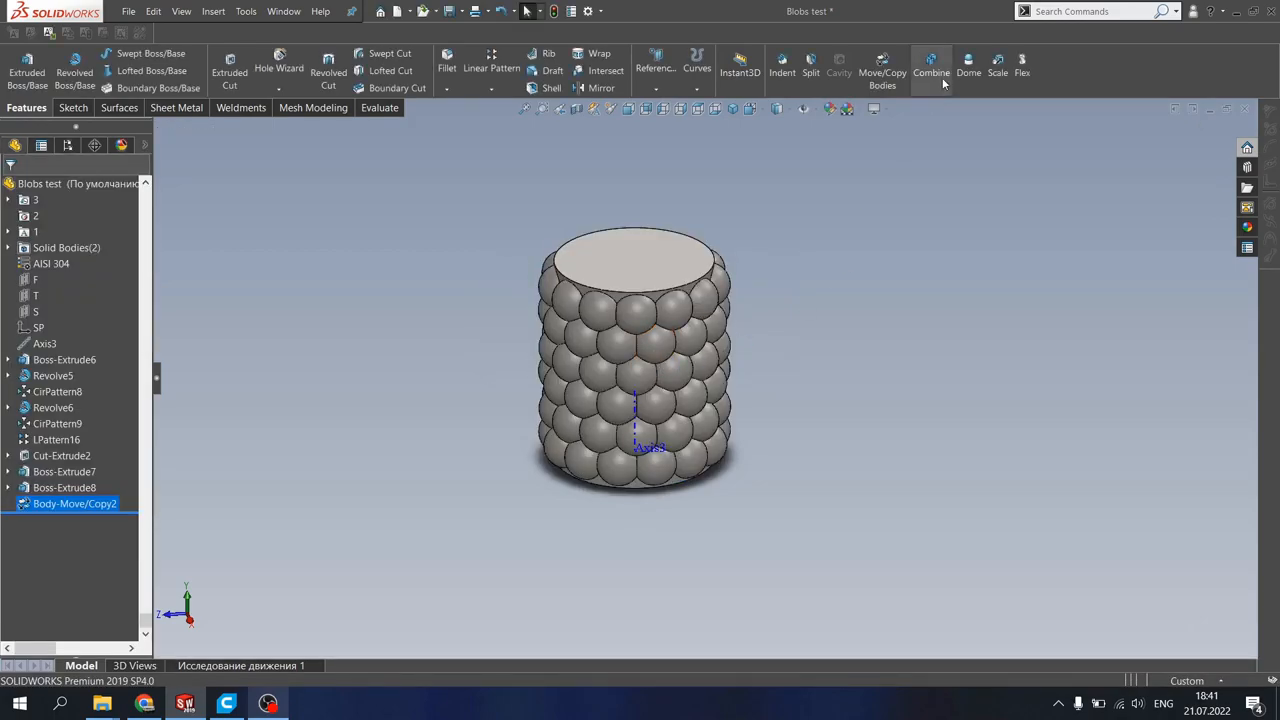
{"action": "left_click", "coordinate": [996, 64]}
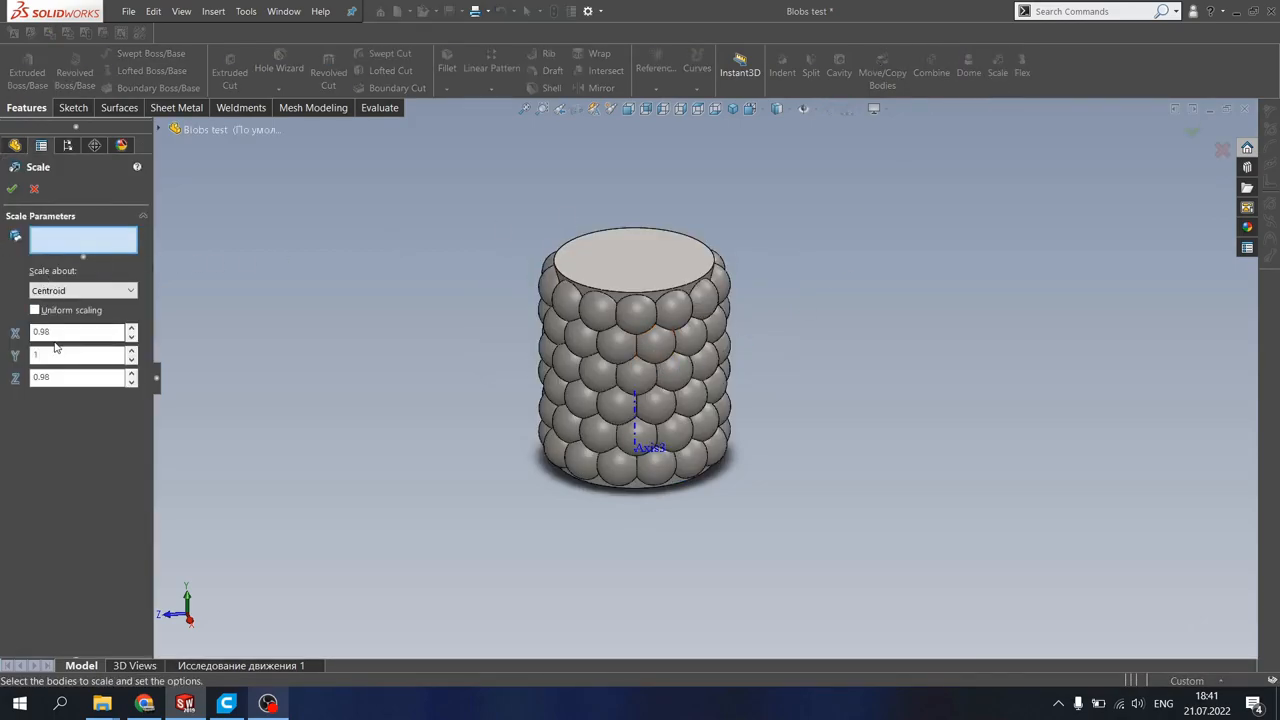
Step: Scale the copied body about its centroid with X 0.96, Y 1, Z 0.96
{"action": "left_click", "coordinate": [36, 310]}
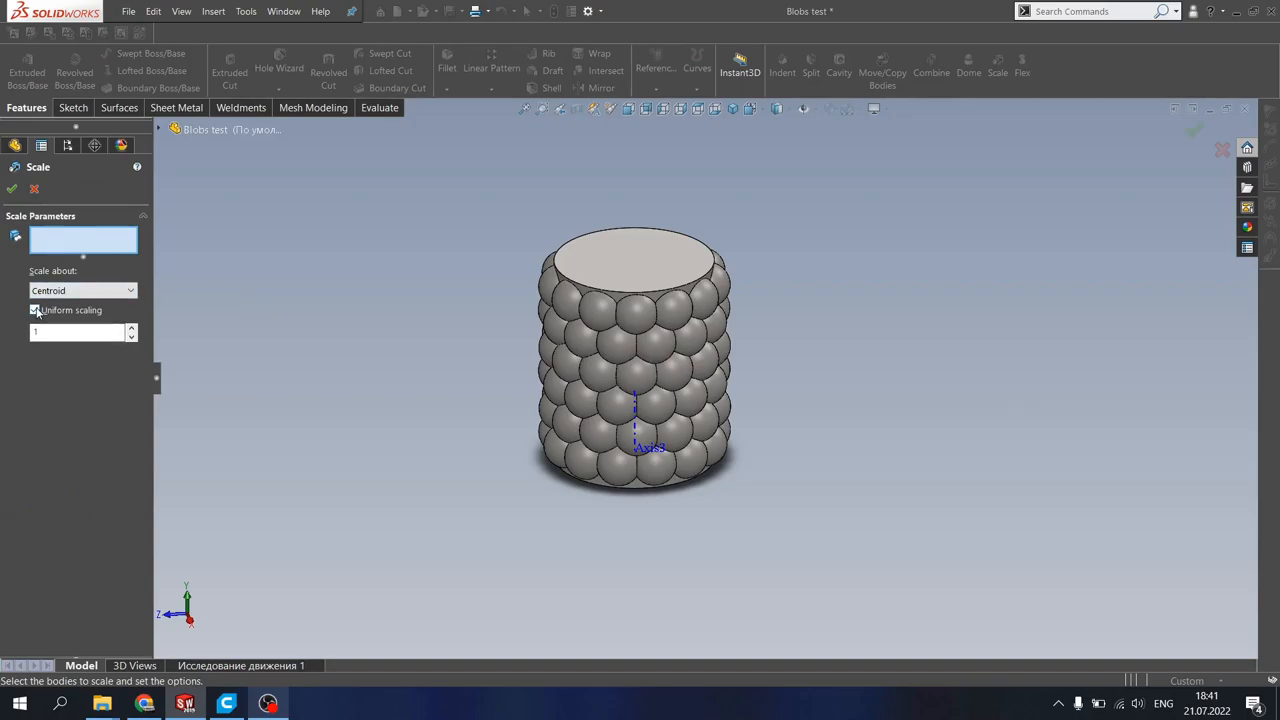
{"action": "left_click", "coordinate": [36, 310]}
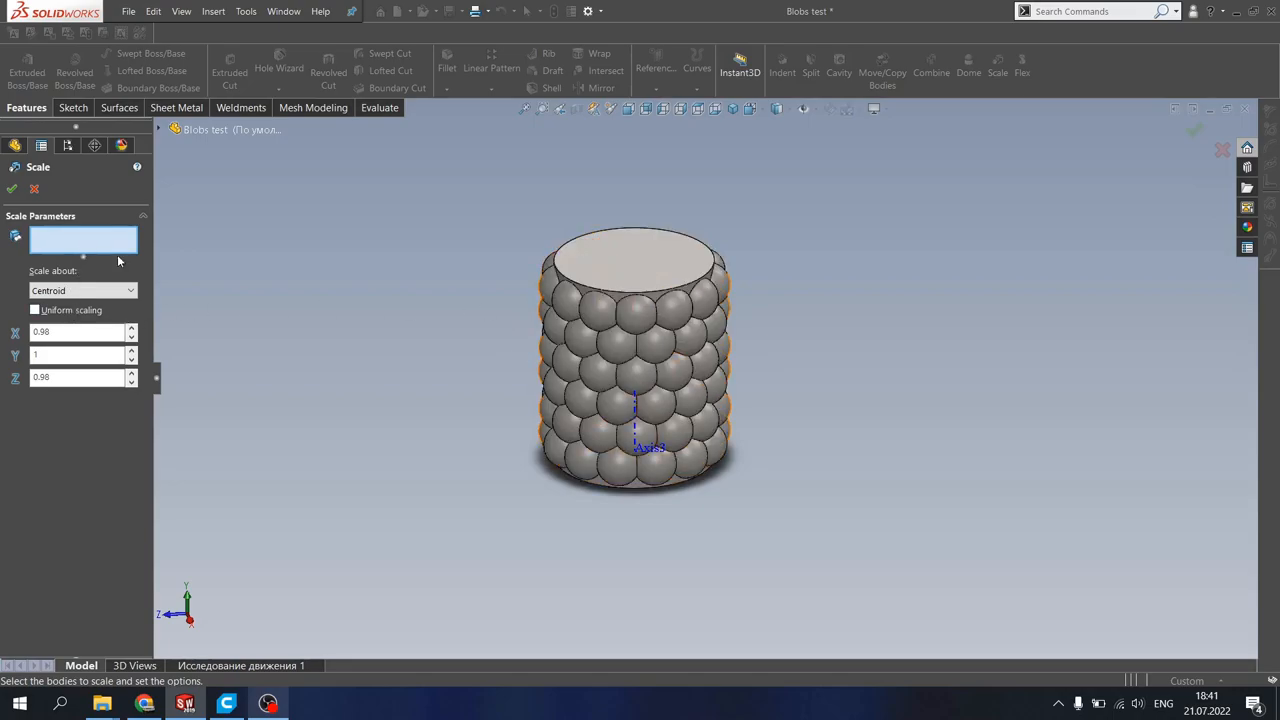
{"action": "left_click", "coordinate": [640, 350]}
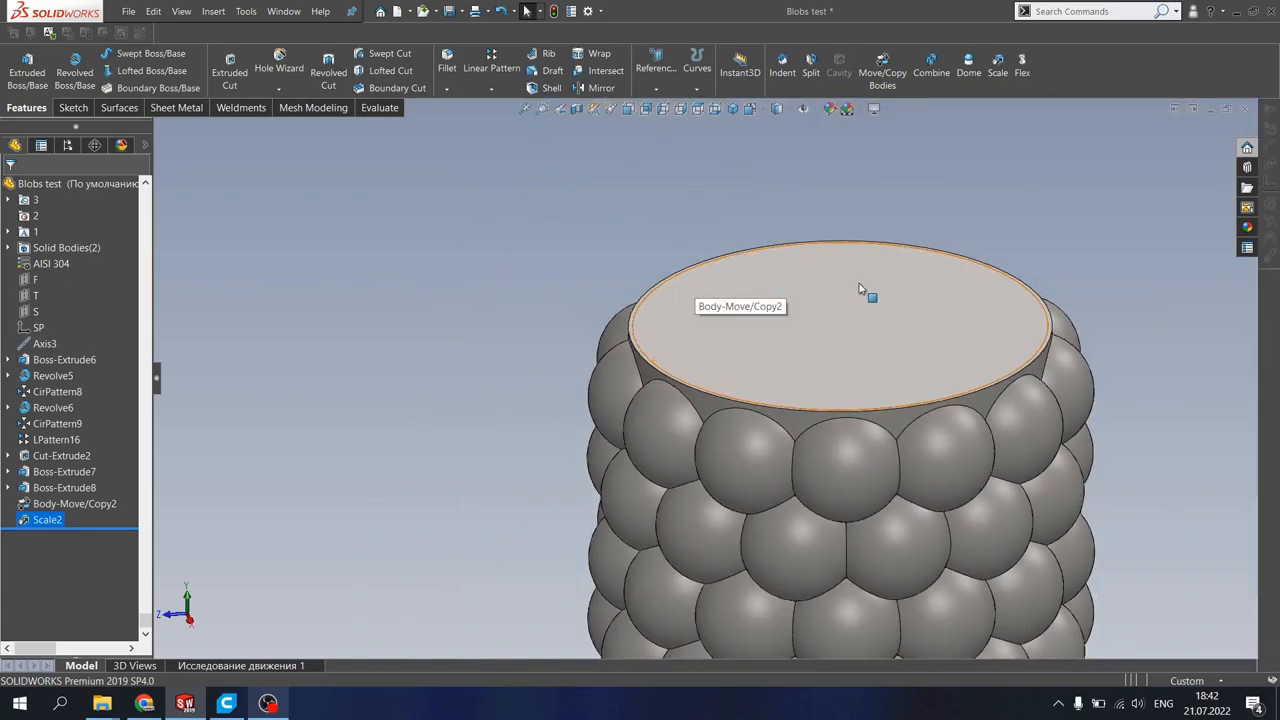
Step: Finish the sketch holding a short line drawn across the vase rim
{"action": "left_click_drag", "start_coordinate": [860, 290], "coordinate": [740, 530]}
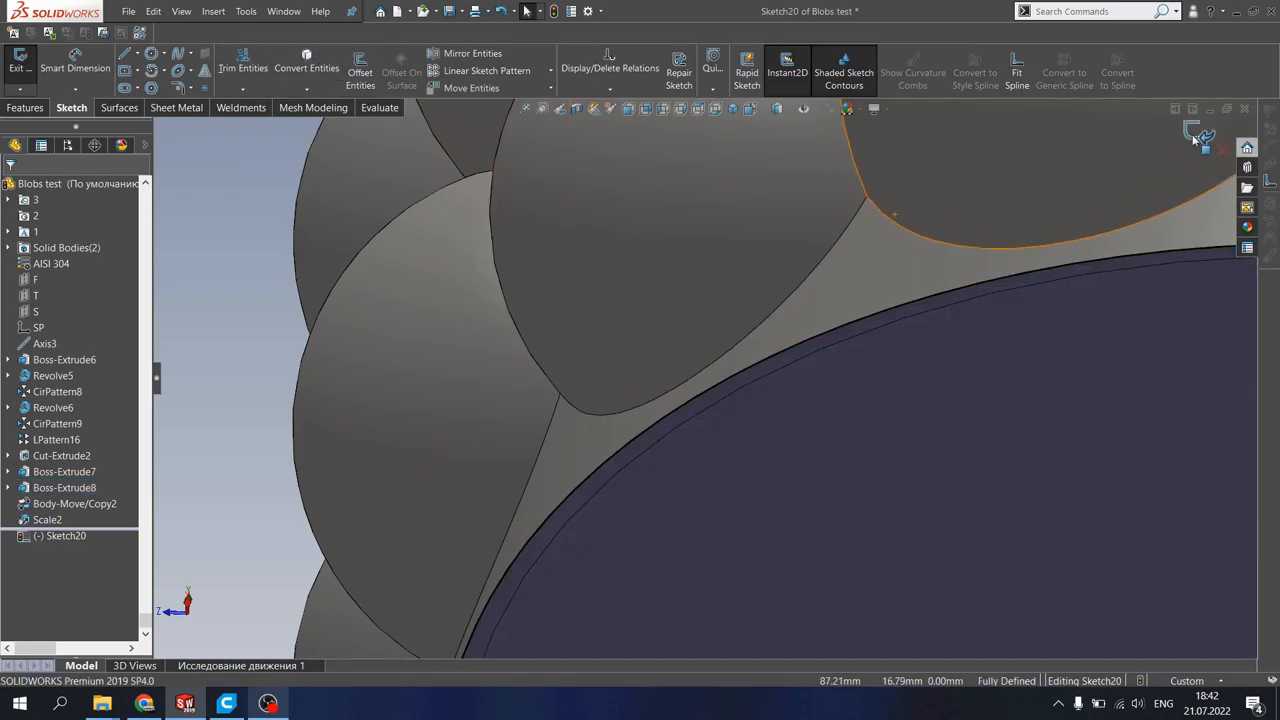
{"action": "left_click", "coordinate": [20, 62]}
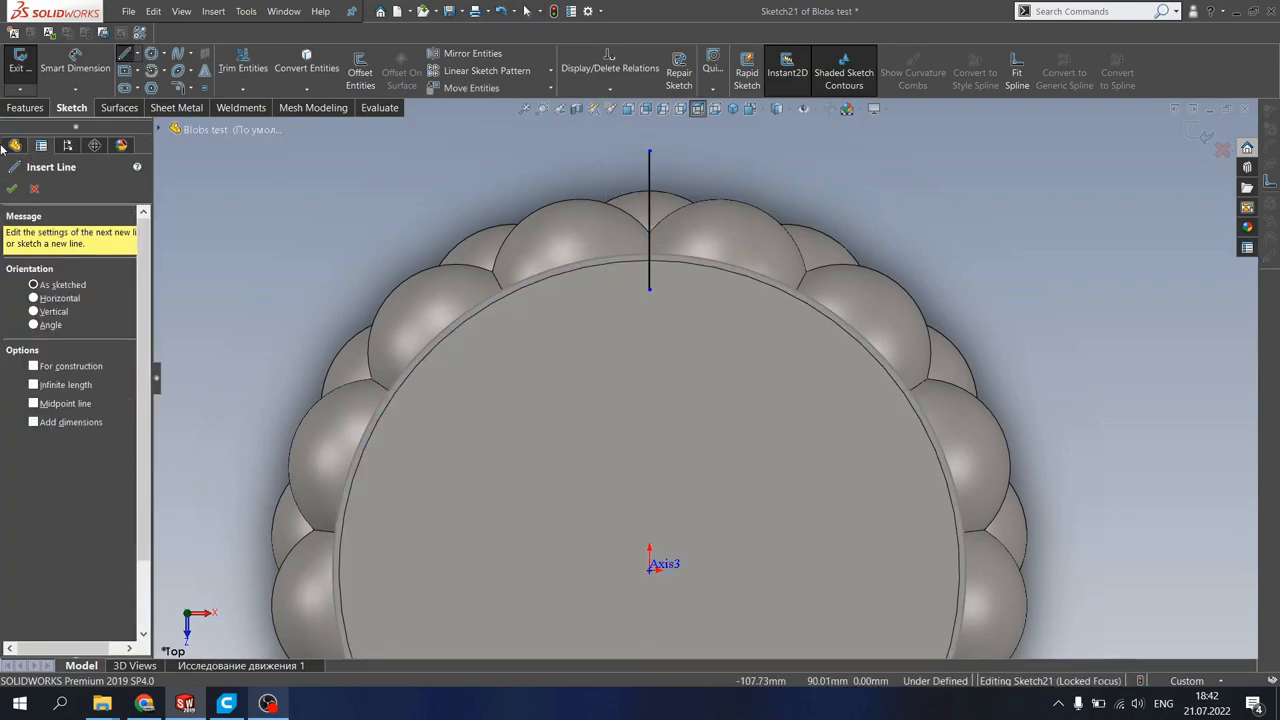
{"action": "left_click", "coordinate": [26, 108]}
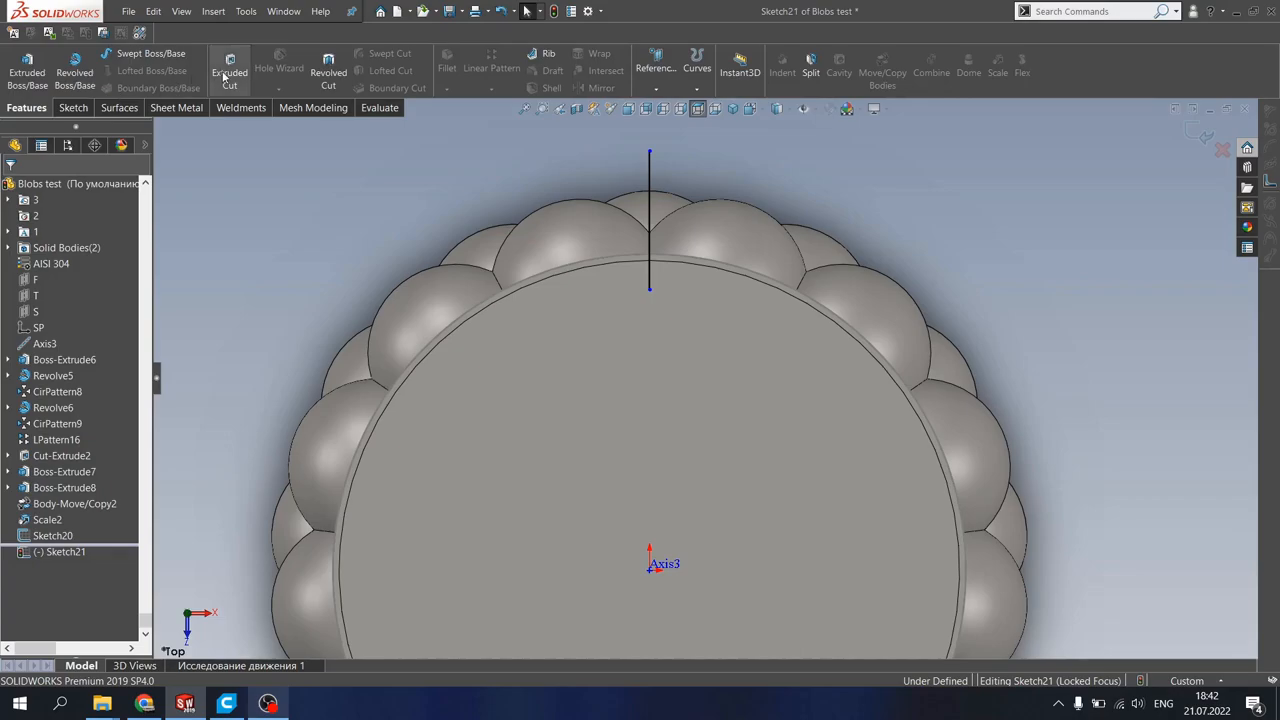
Step: Cut a Through All thin-feature slit, Mid-Plane 0.80 mm, along the rim line
{"action": "left_click", "coordinate": [228, 70]}
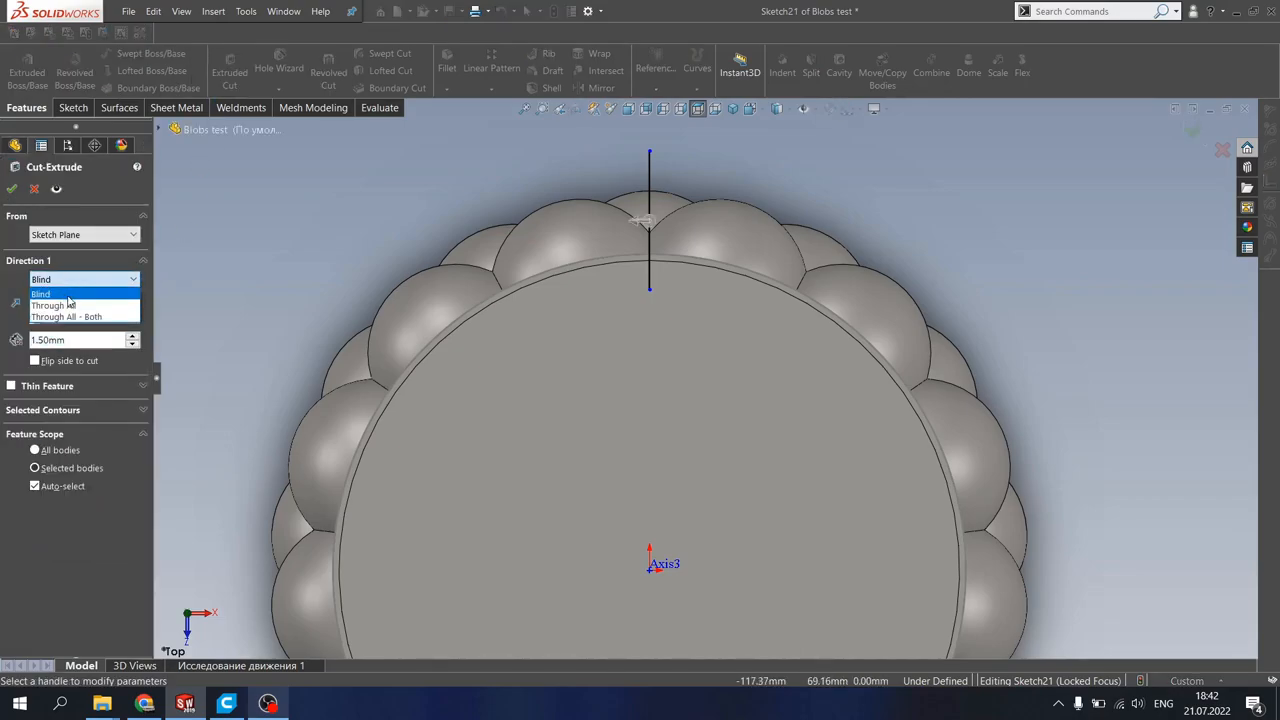
{"action": "left_click", "coordinate": [52, 304]}
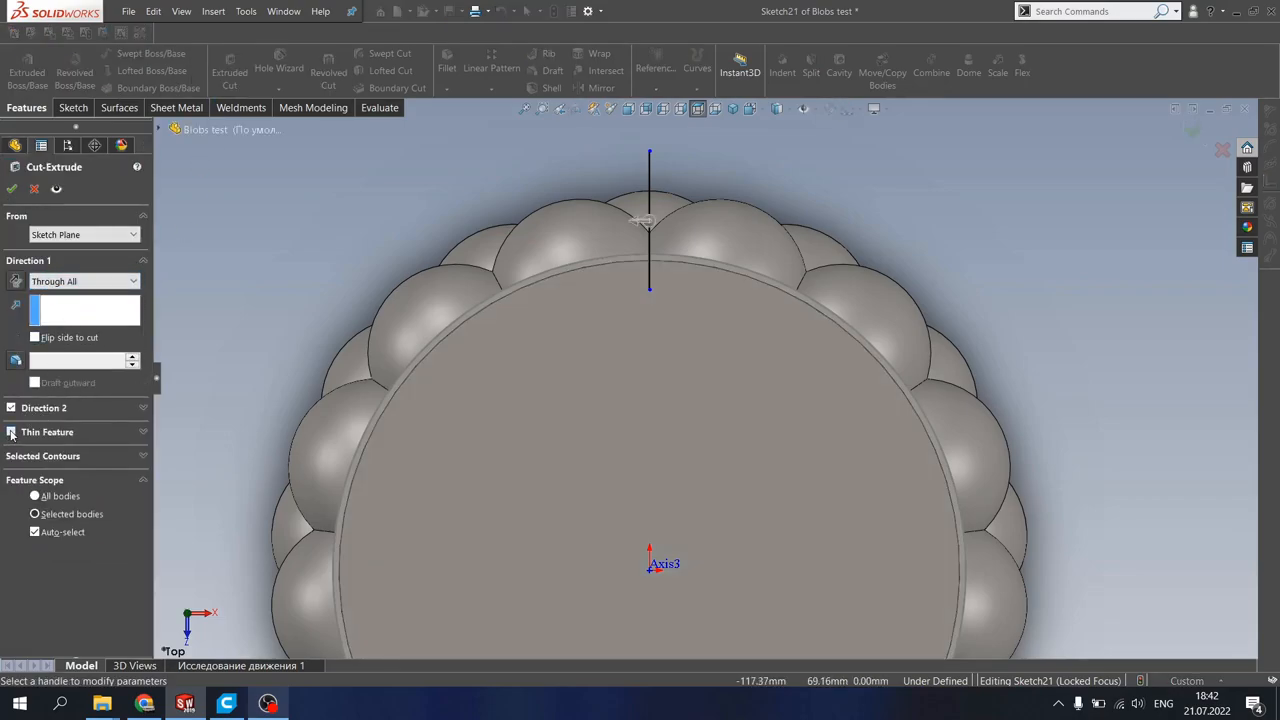
{"action": "left_click", "coordinate": [12, 432]}
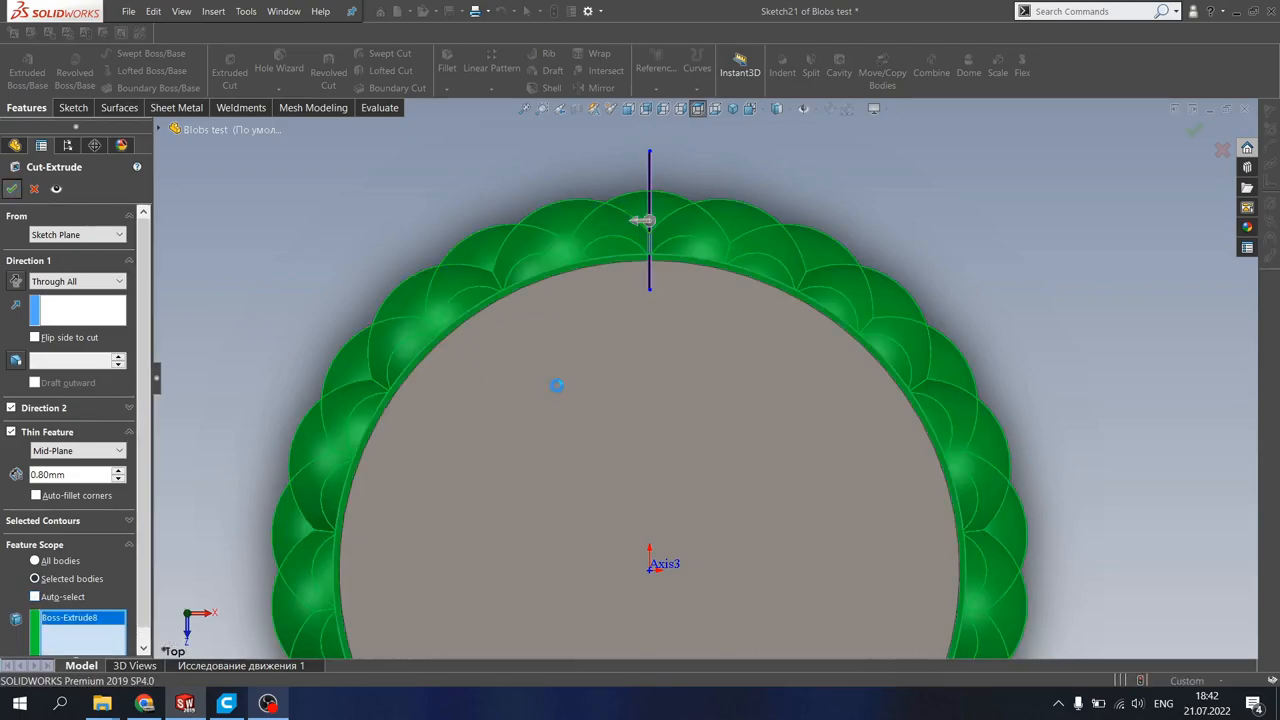
{"action": "left_click", "coordinate": [12, 164]}
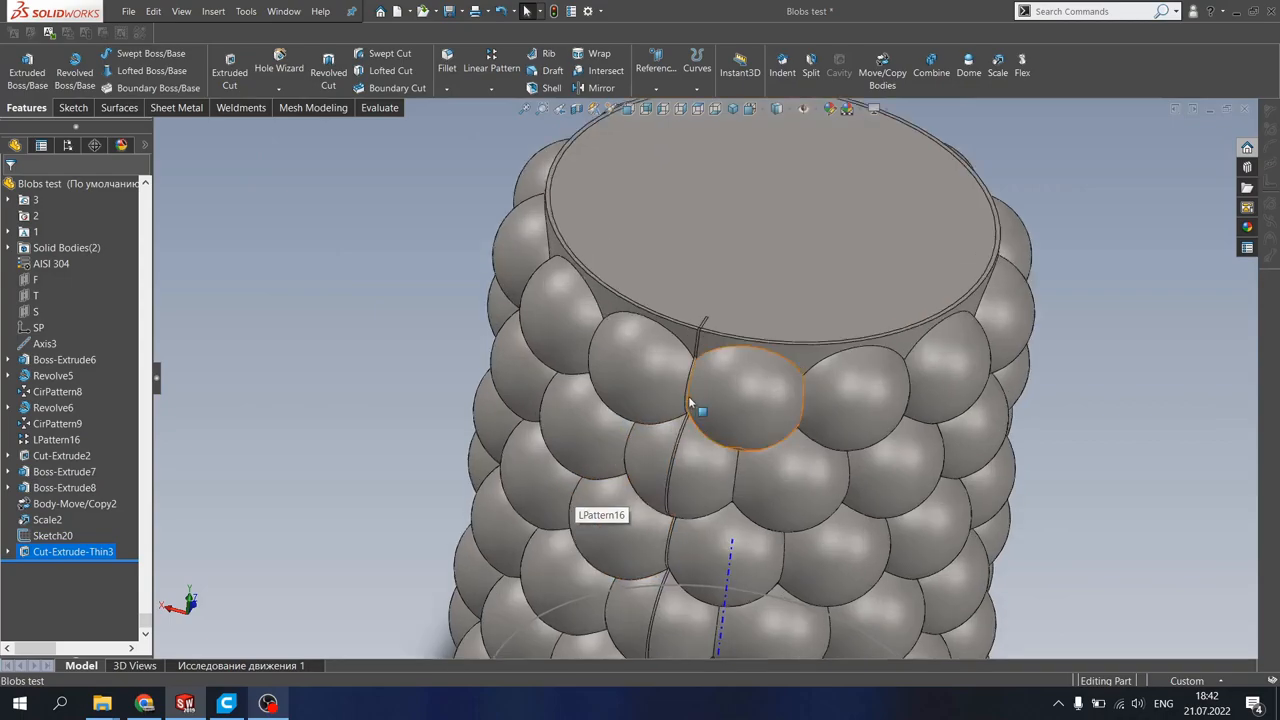
Step: Delete the thin slit cut and select side plane S for the next sketch
{"action": "scroll", "scroll_direction": "up", "scroll_amount": 3}
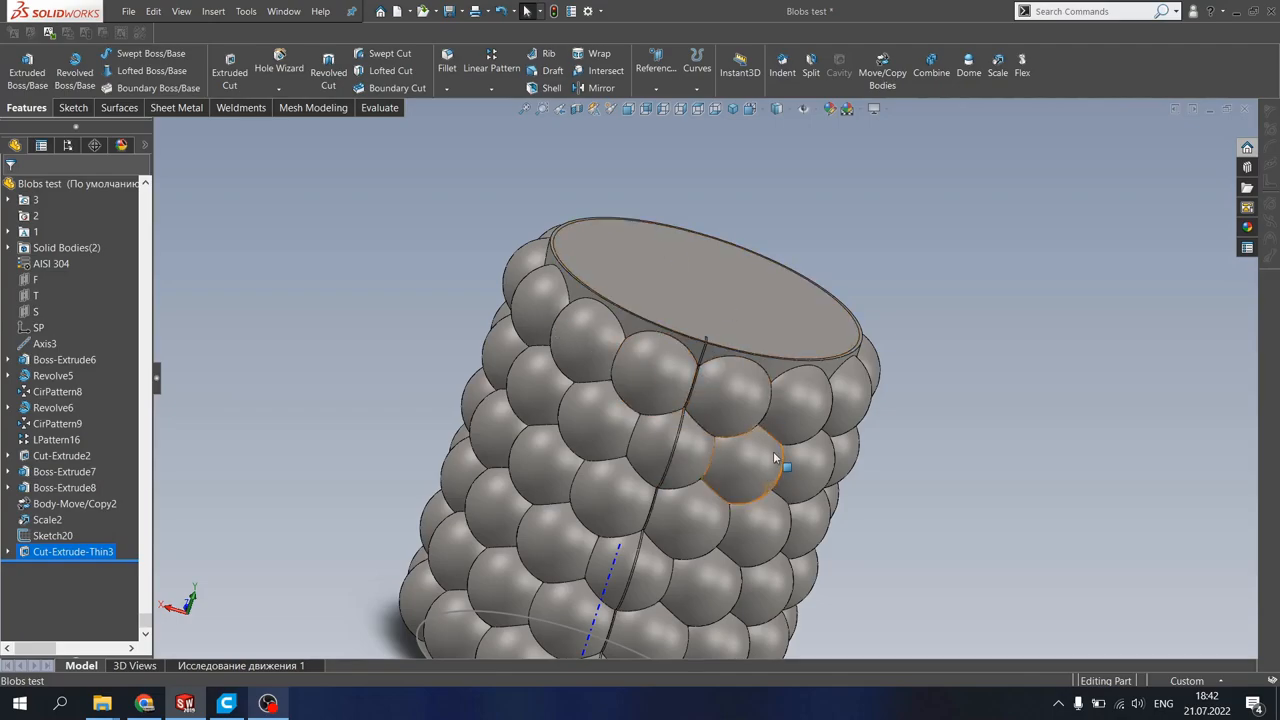
{"action": "mouse_move", "coordinate": [724, 414]}
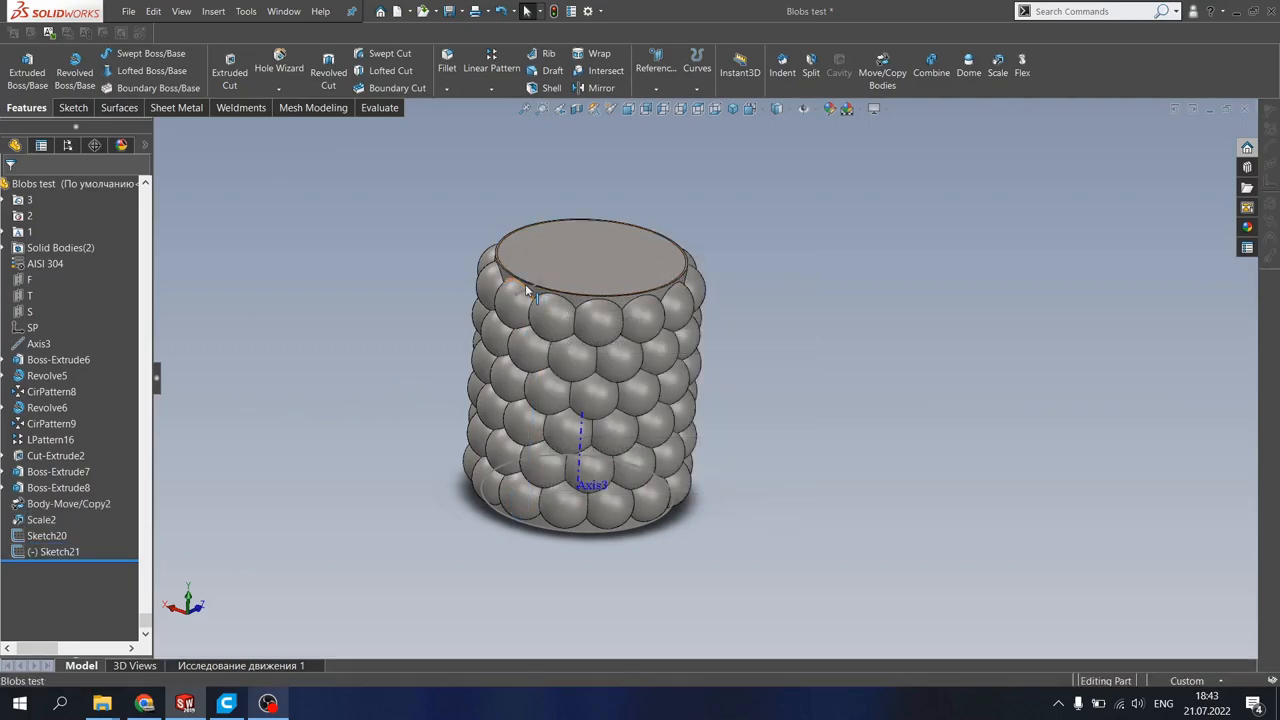
{"action": "left_click", "coordinate": [518, 284]}
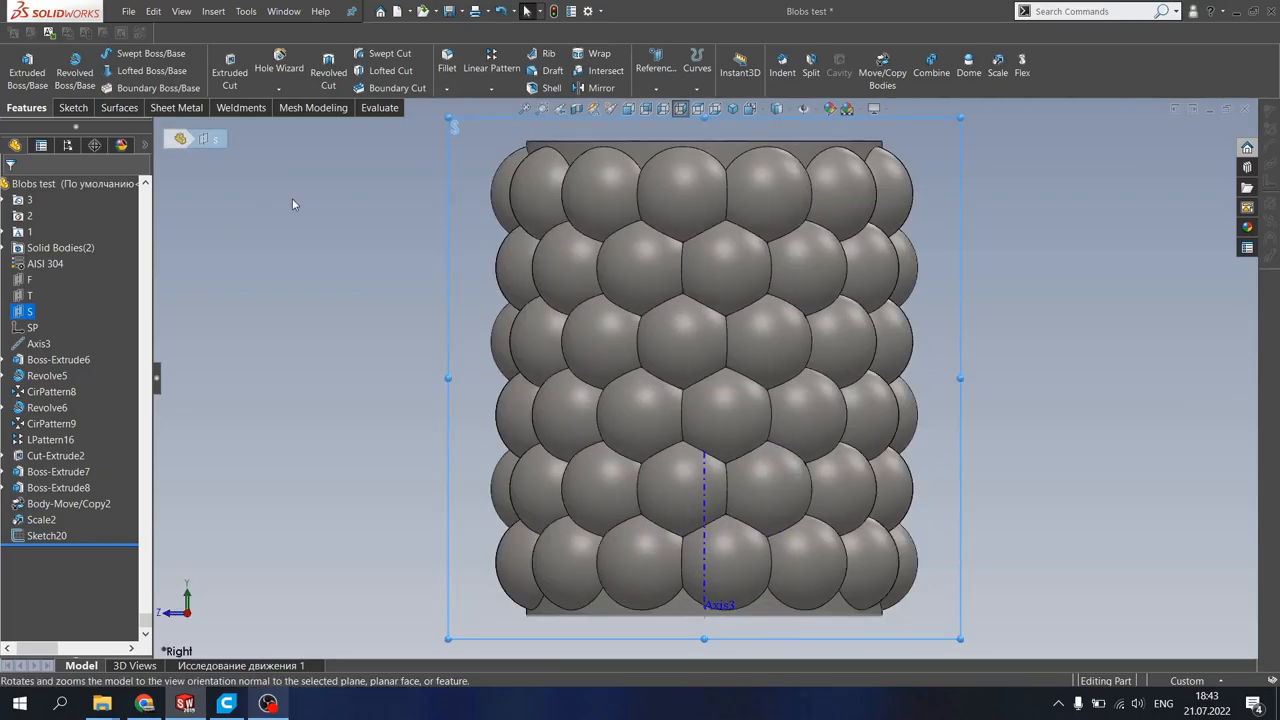
Step: Sketch an equation-driven curve cos(x/8)*6.9 from 0 to 200 on plane S
{"action": "right_click", "coordinate": [30, 312]}
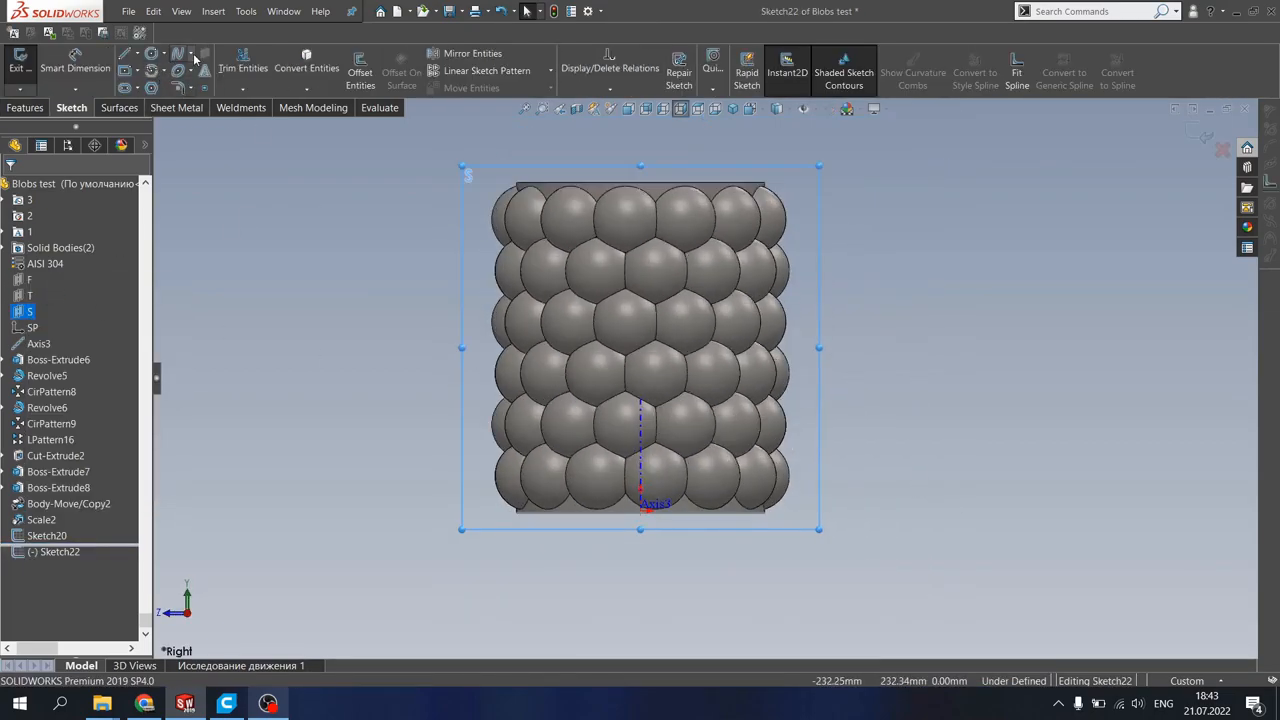
{"action": "left_click", "coordinate": [176, 52]}
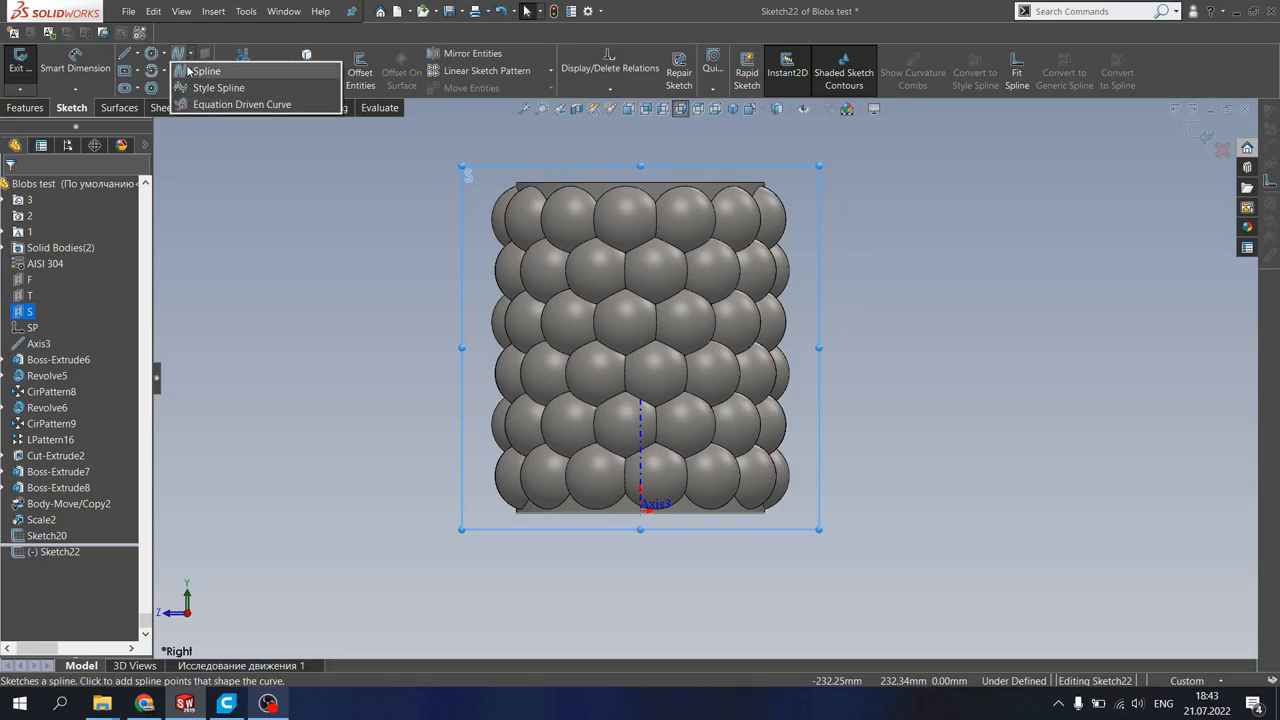
{"action": "mouse_move", "coordinate": [242, 104]}
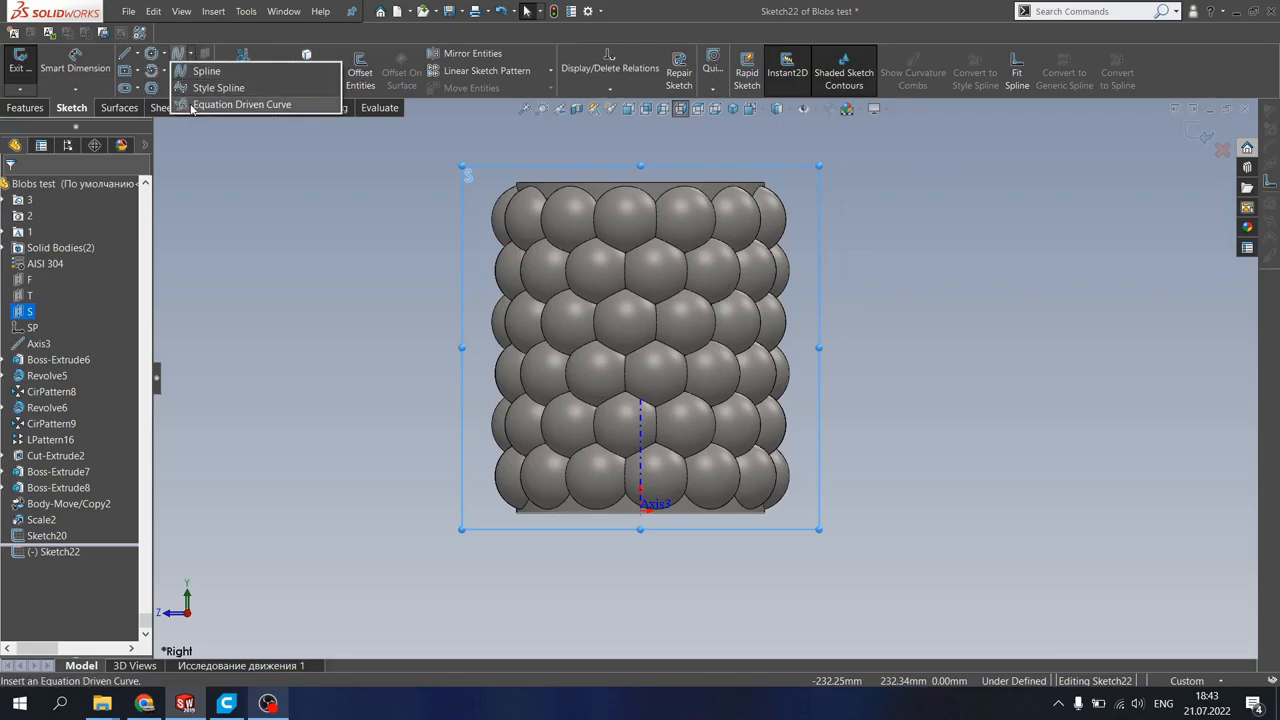
{"action": "left_click", "coordinate": [242, 104]}
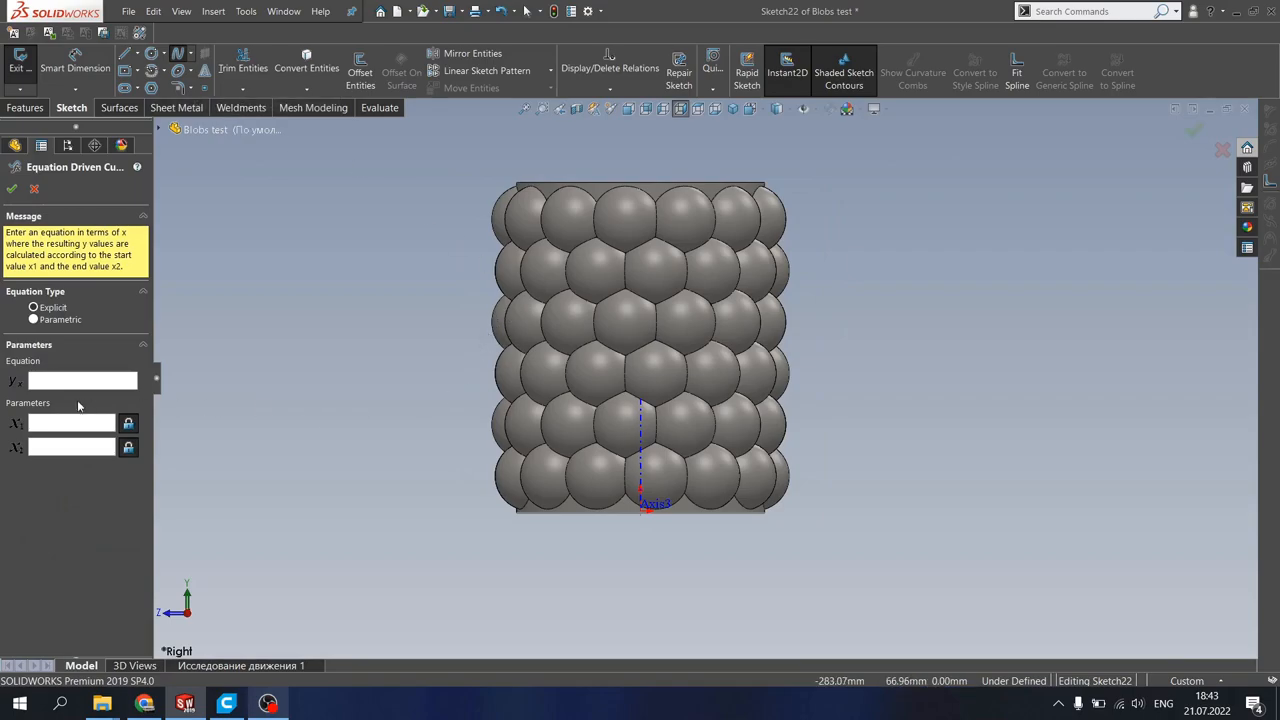
{"action": "left_click", "coordinate": [82, 380]}
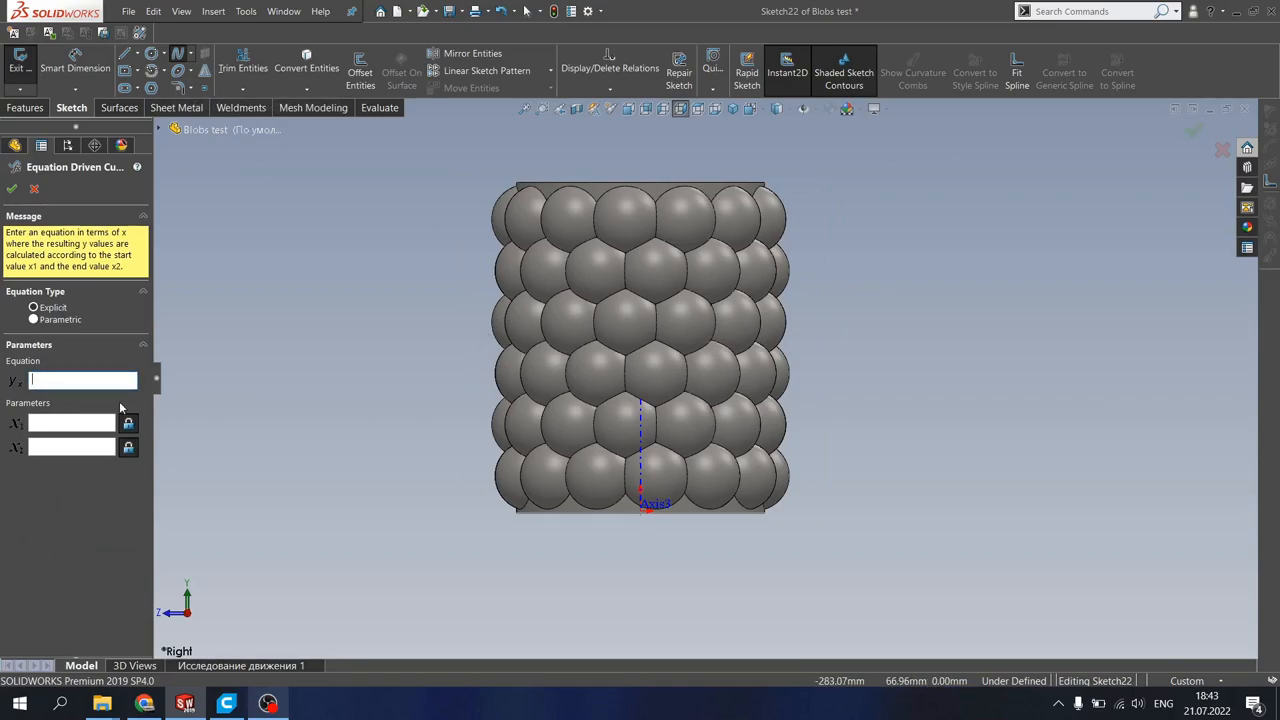
{"action": "type", "text": "cos(x/"}
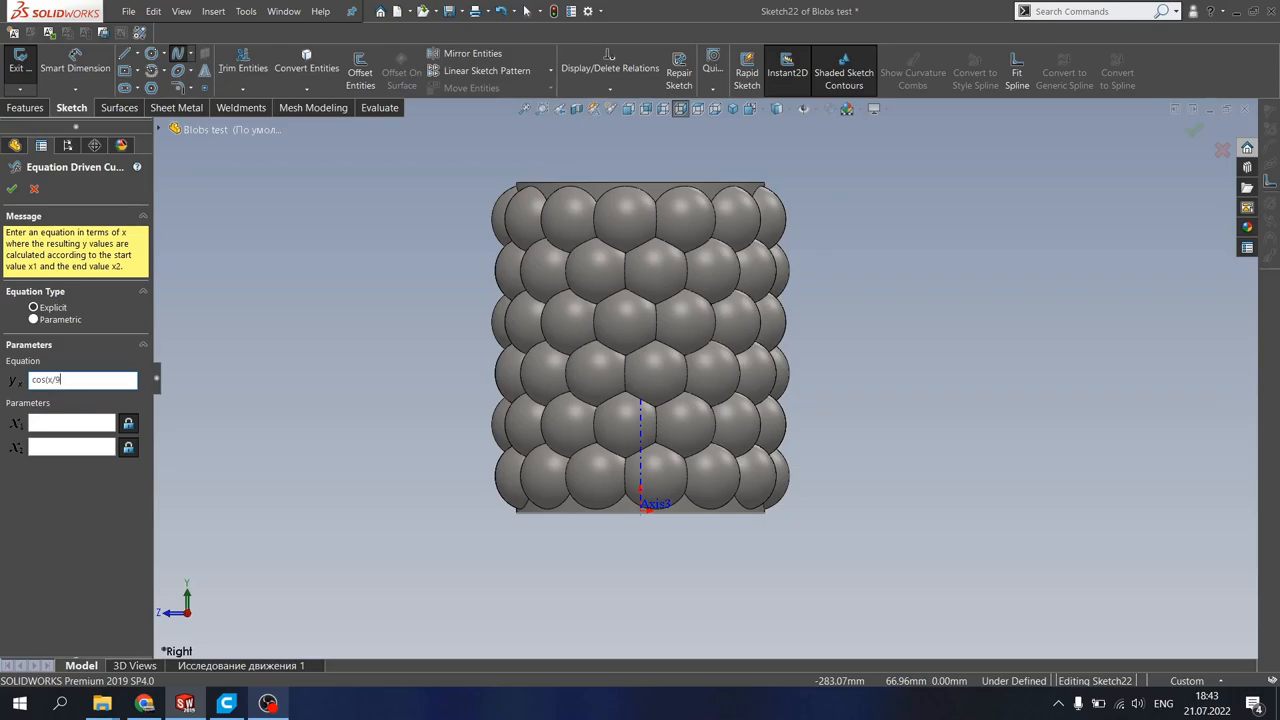
{"action": "type", "text": "9)"}
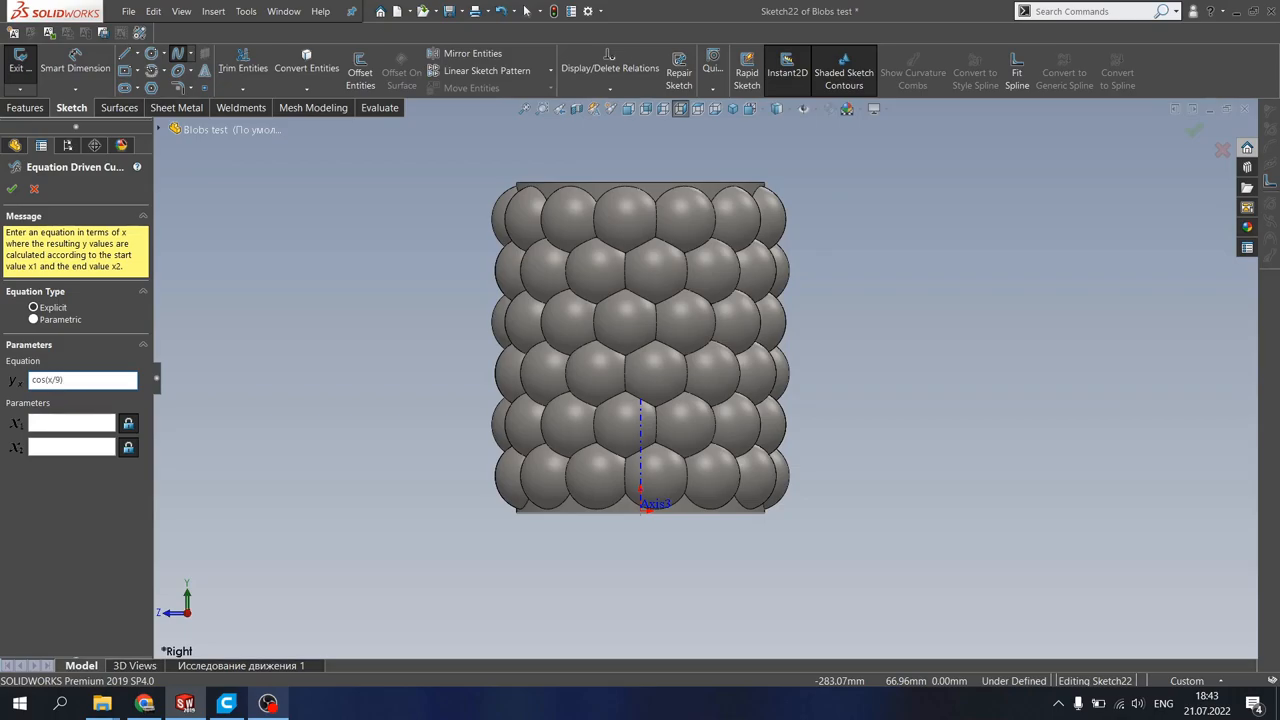
{"action": "type", "text": "^6.9"}
{"action": "left_click", "coordinate": [72, 422]}
{"action": "type", "text": "0"}
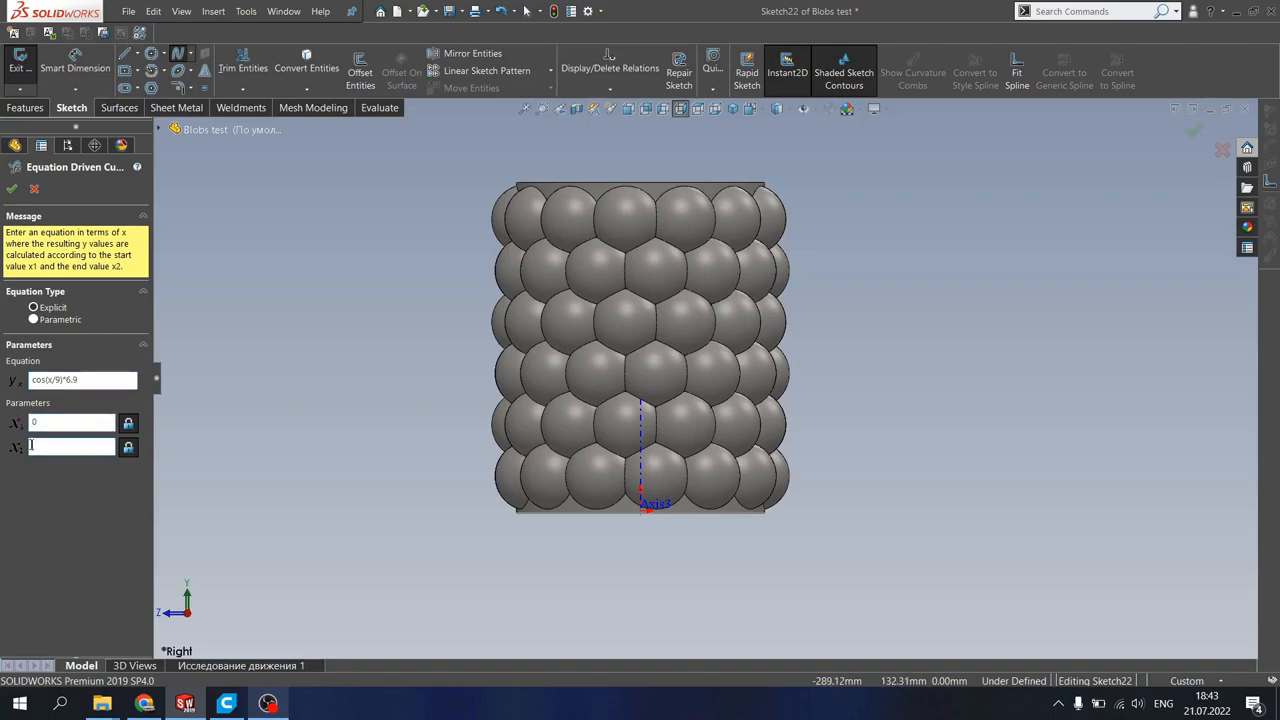
{"action": "type", "text": "200"}
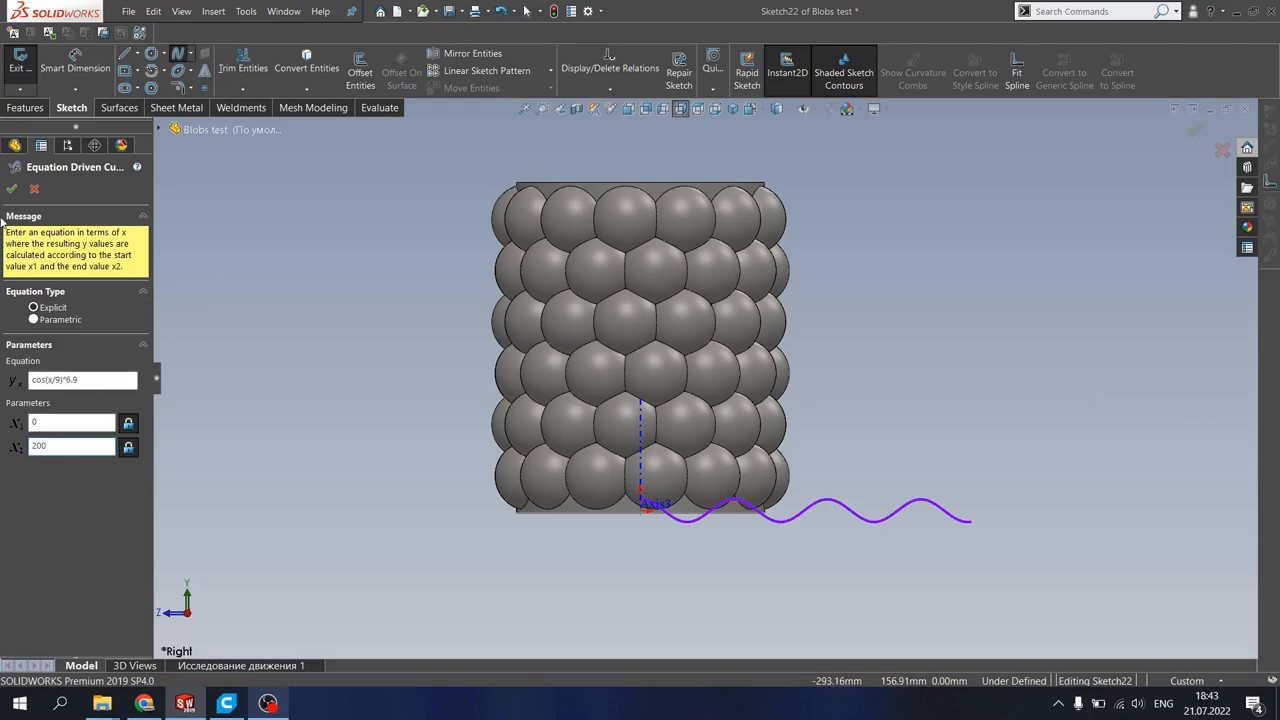
{"action": "left_click", "coordinate": [12, 188]}
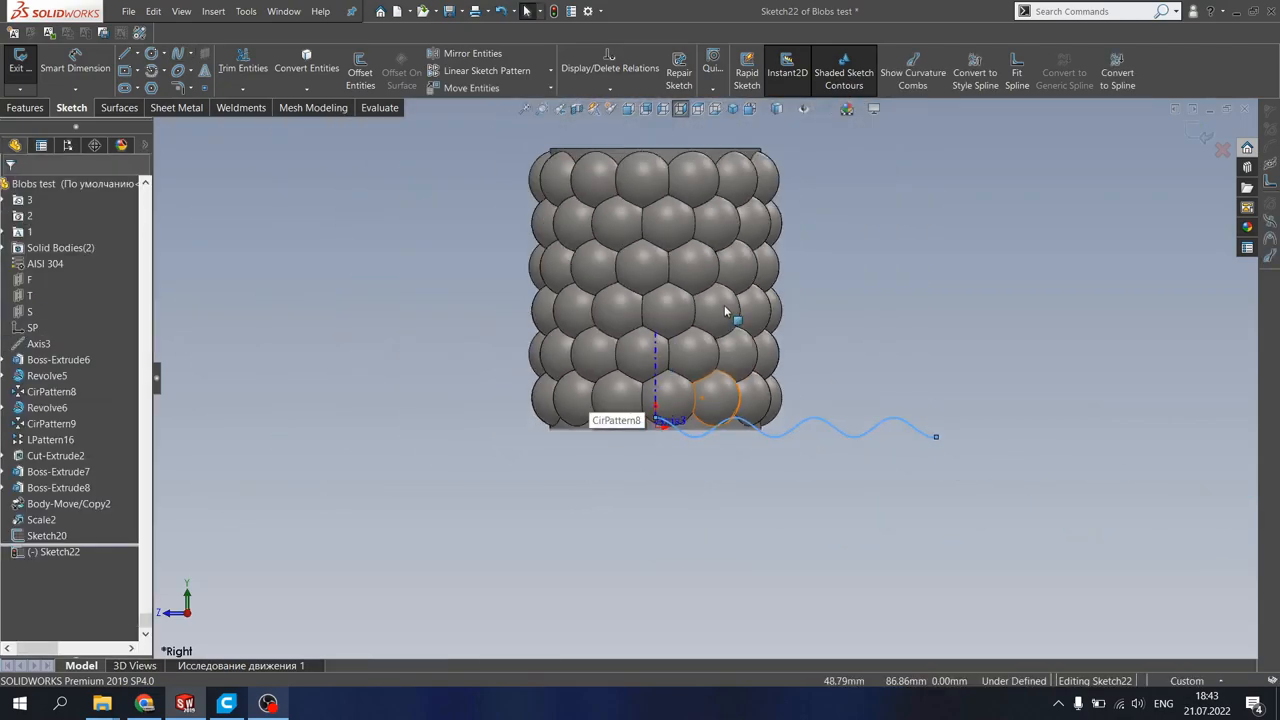
Step: Add a vertical construction centerline and dismiss the over-defined sketch warning
{"action": "left_click", "coordinate": [160, 52]}
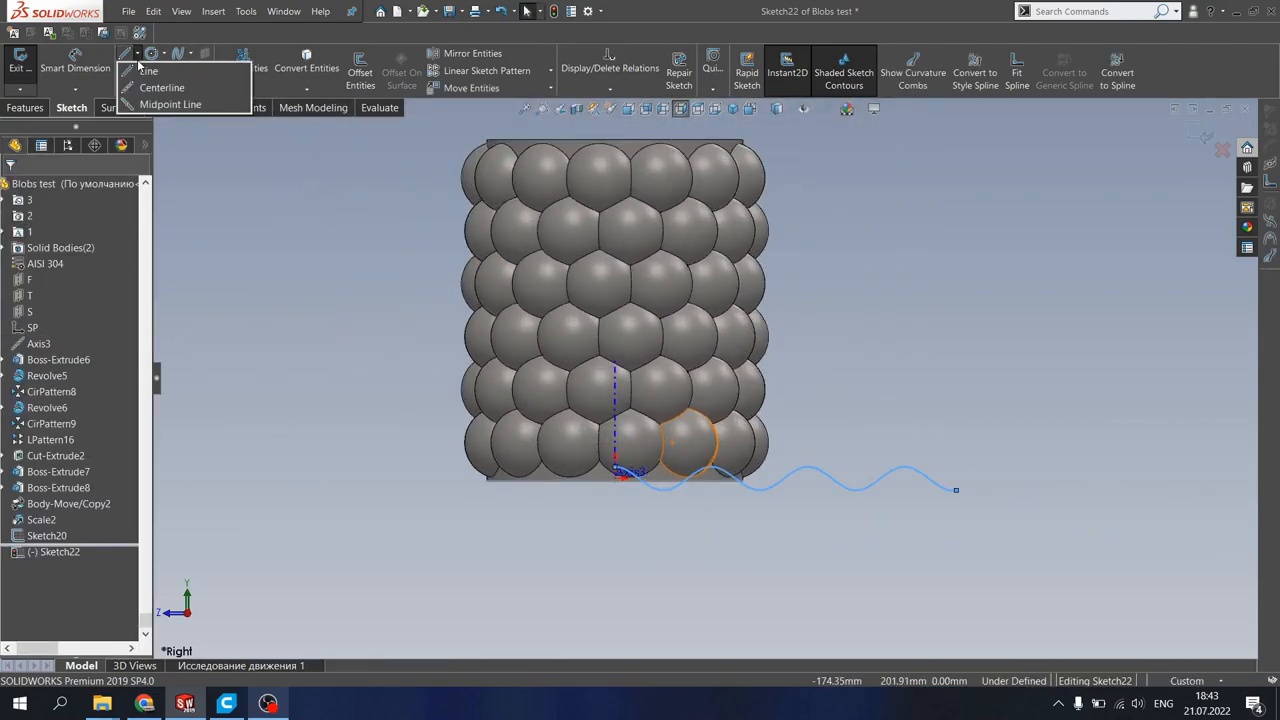
{"action": "left_click", "coordinate": [148, 70]}
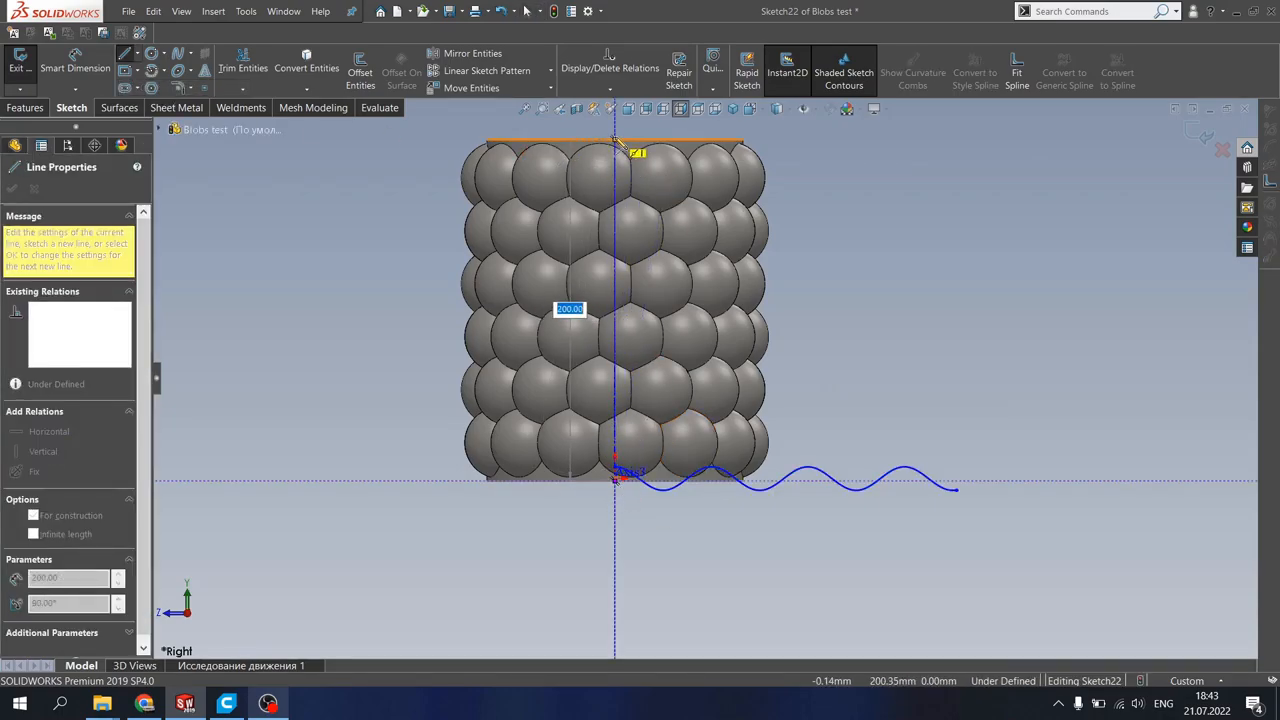
{"action": "right_click", "coordinate": [512, 310]}
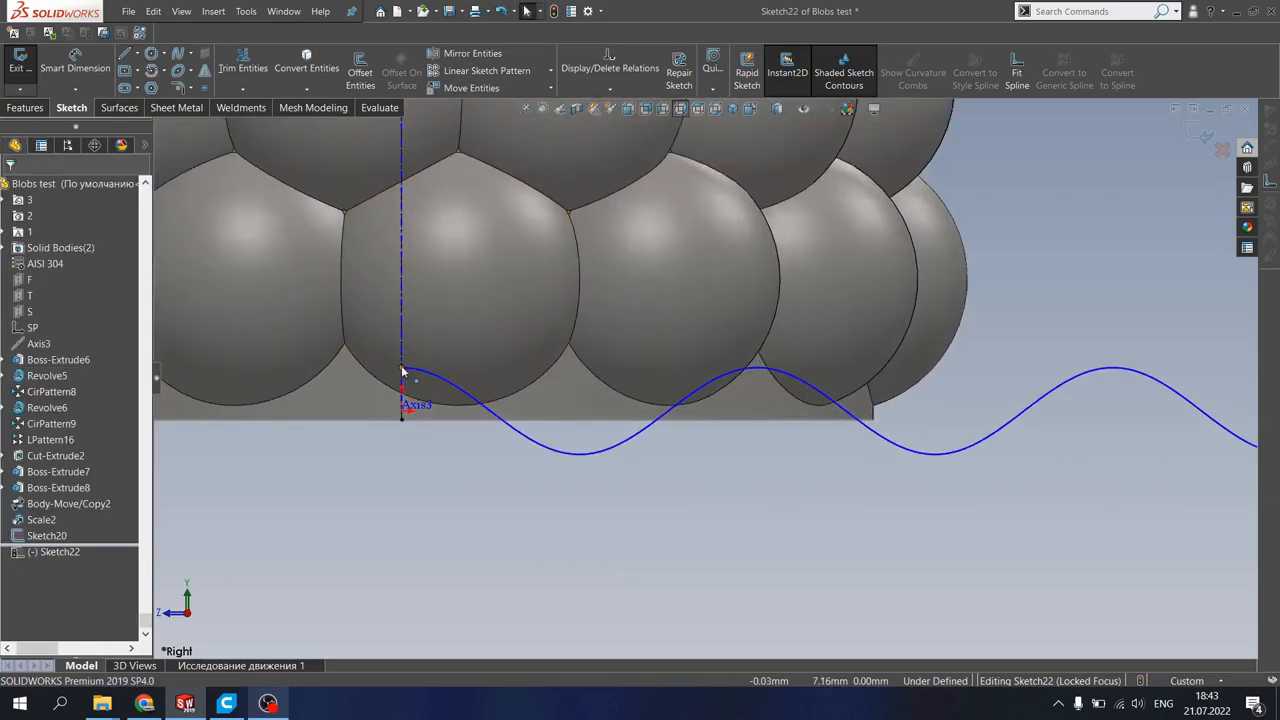
{"action": "scroll", "scroll_direction": "down", "scroll_amount": 3}
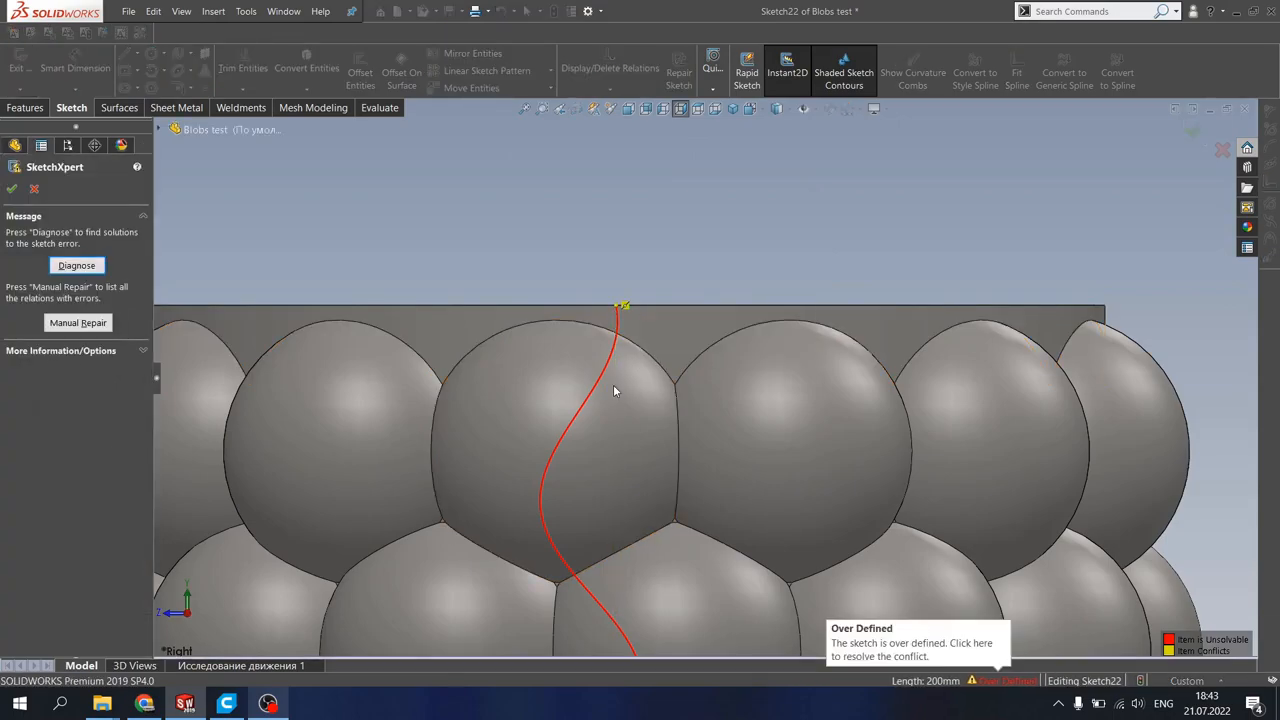
{"action": "mouse_move", "coordinate": [4, 196]}
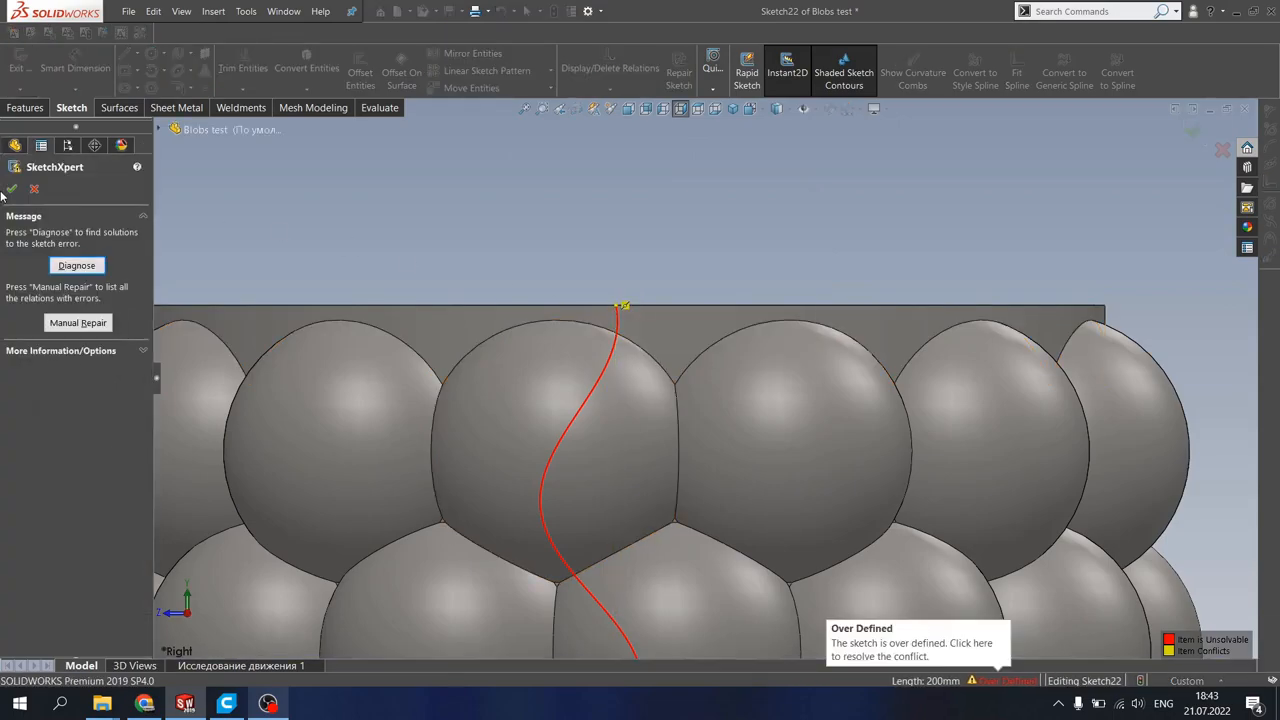
{"action": "left_click", "coordinate": [616, 420]}
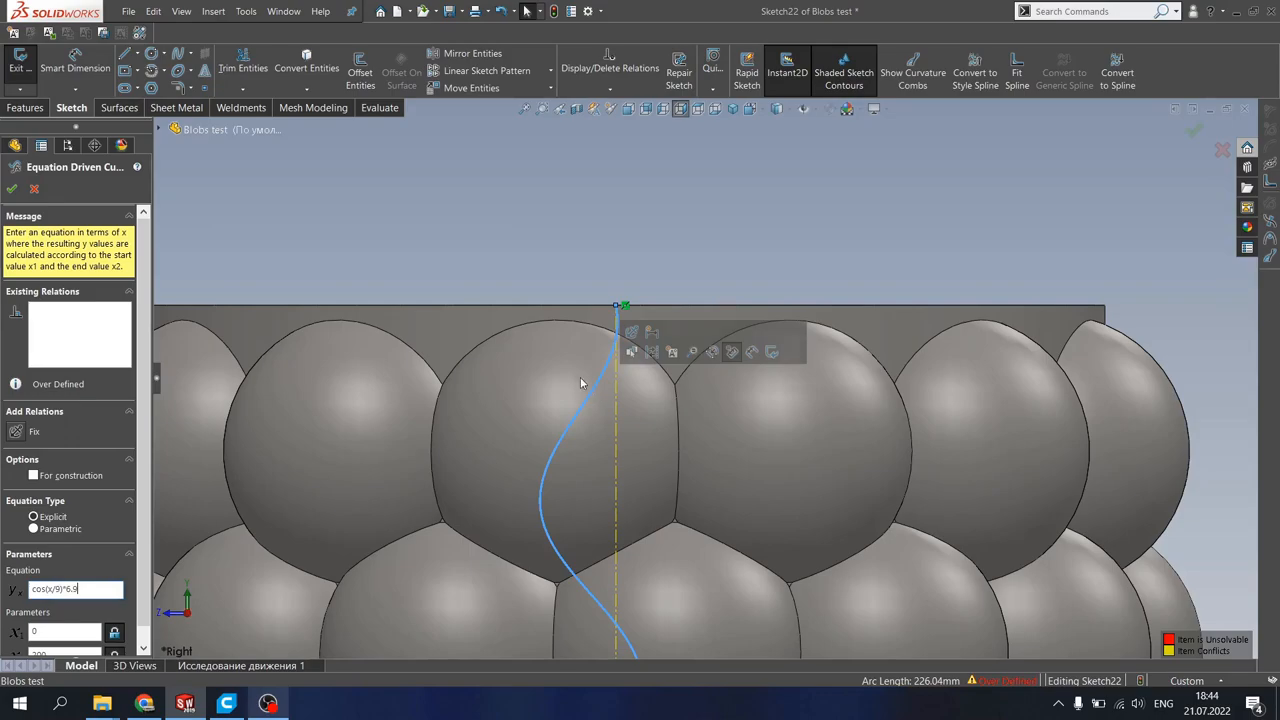
Step: Edit the equation-driven curve's parameters so the wave runs vertically and confirm Sketch22
{"action": "left_click", "coordinate": [616, 450]}
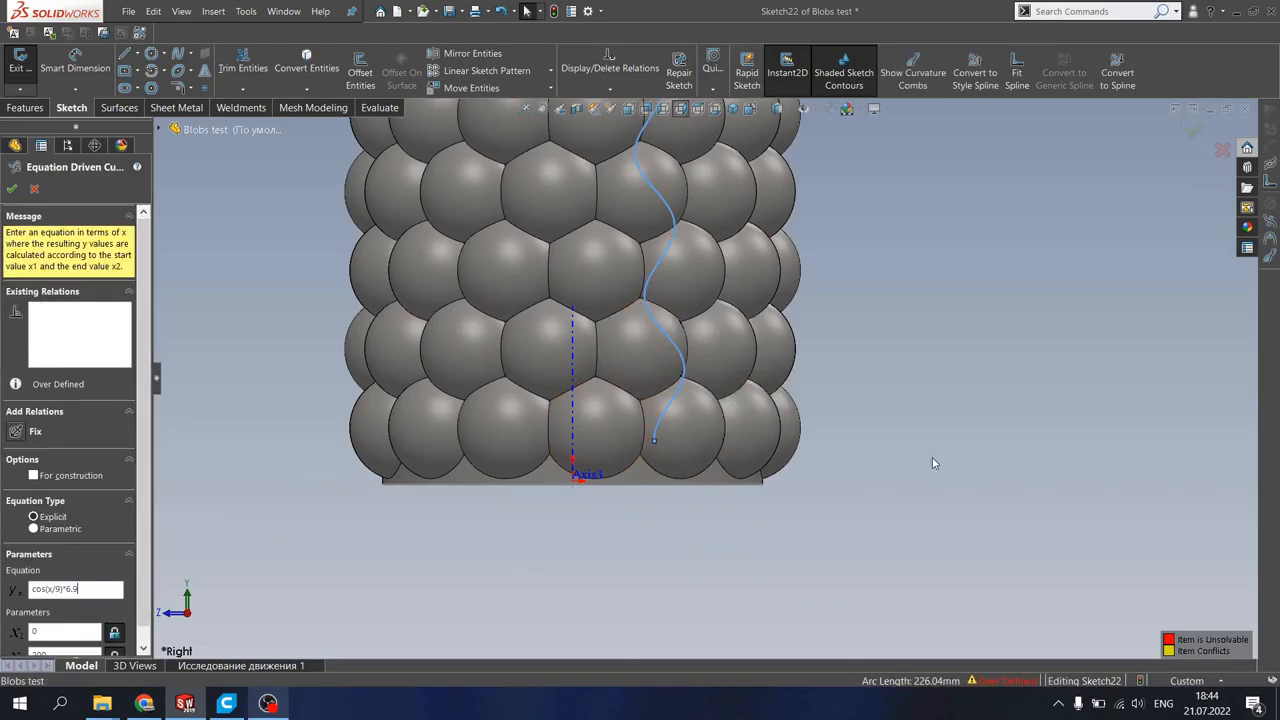
{"action": "left_click", "coordinate": [12, 188]}
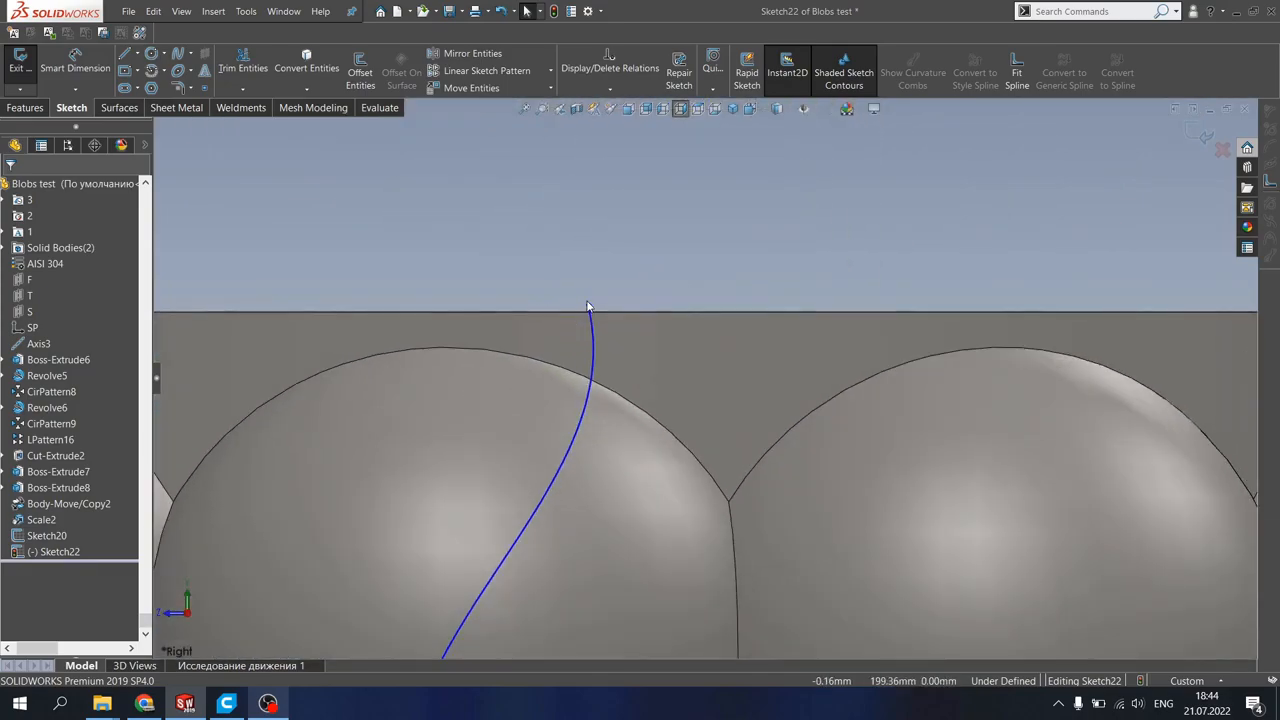
{"action": "left_click", "coordinate": [588, 310]}
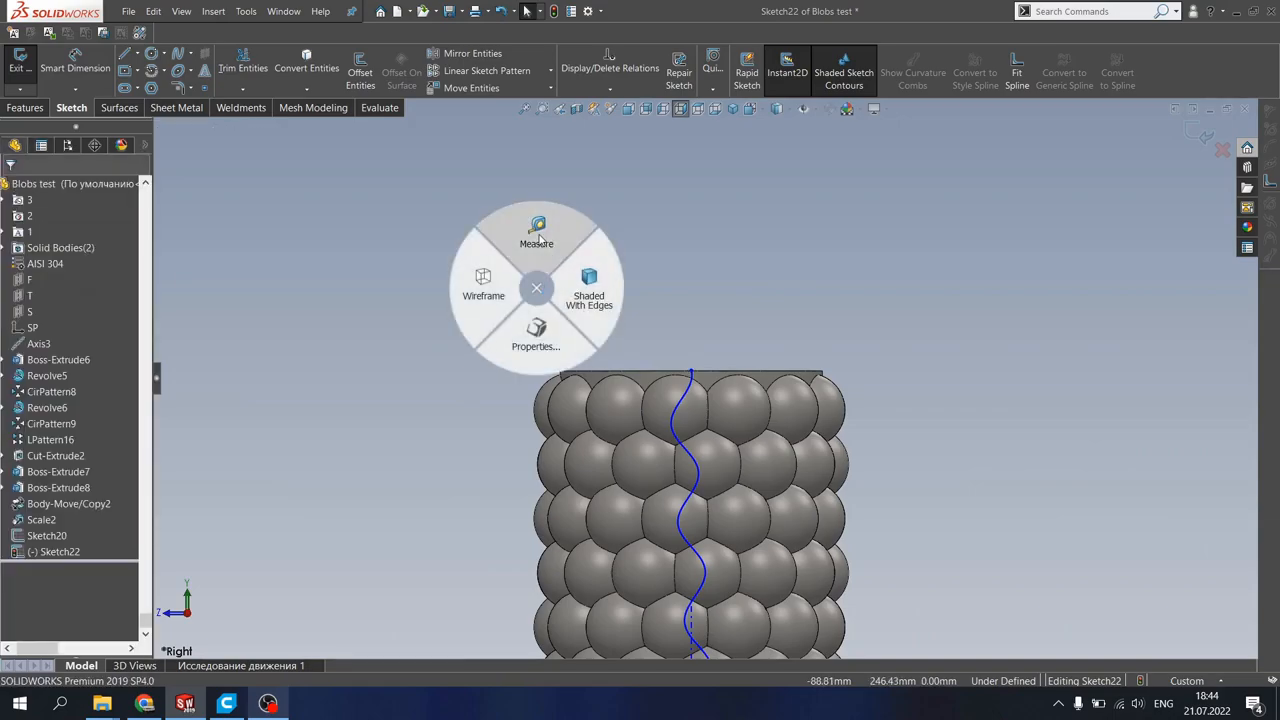
{"action": "left_click", "coordinate": [536, 230]}
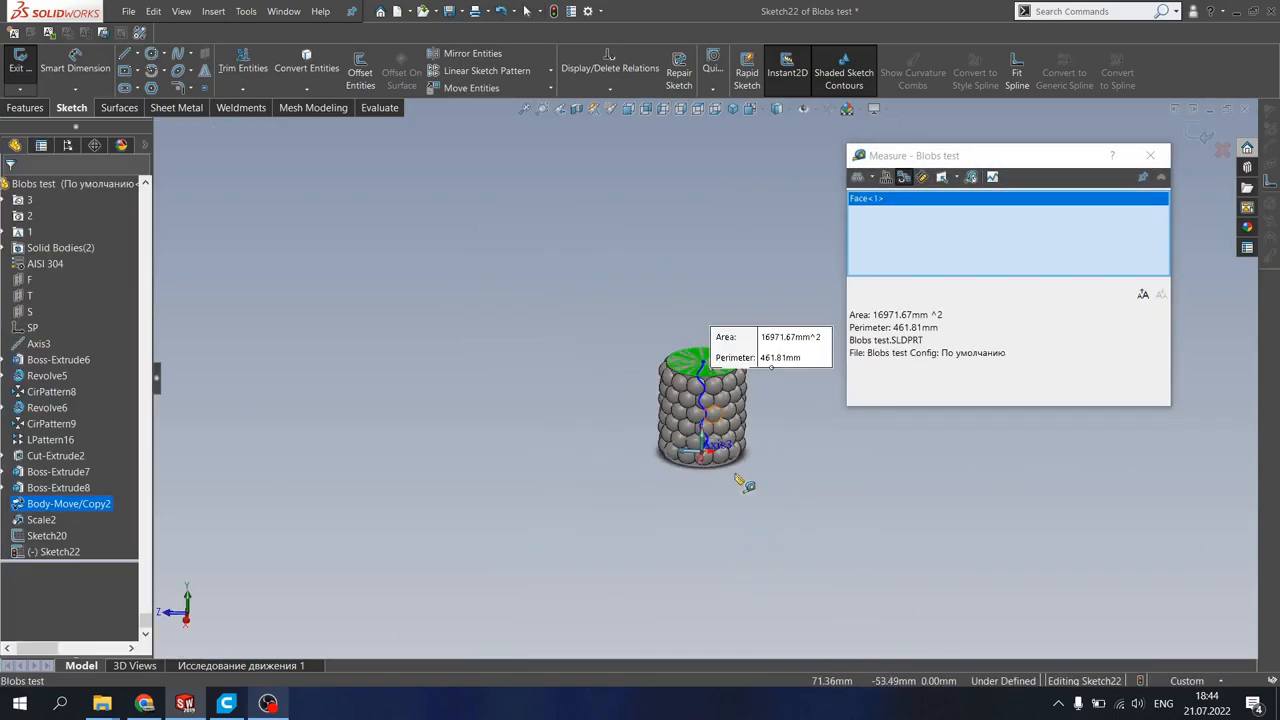
{"action": "left_click", "coordinate": [690, 456]}
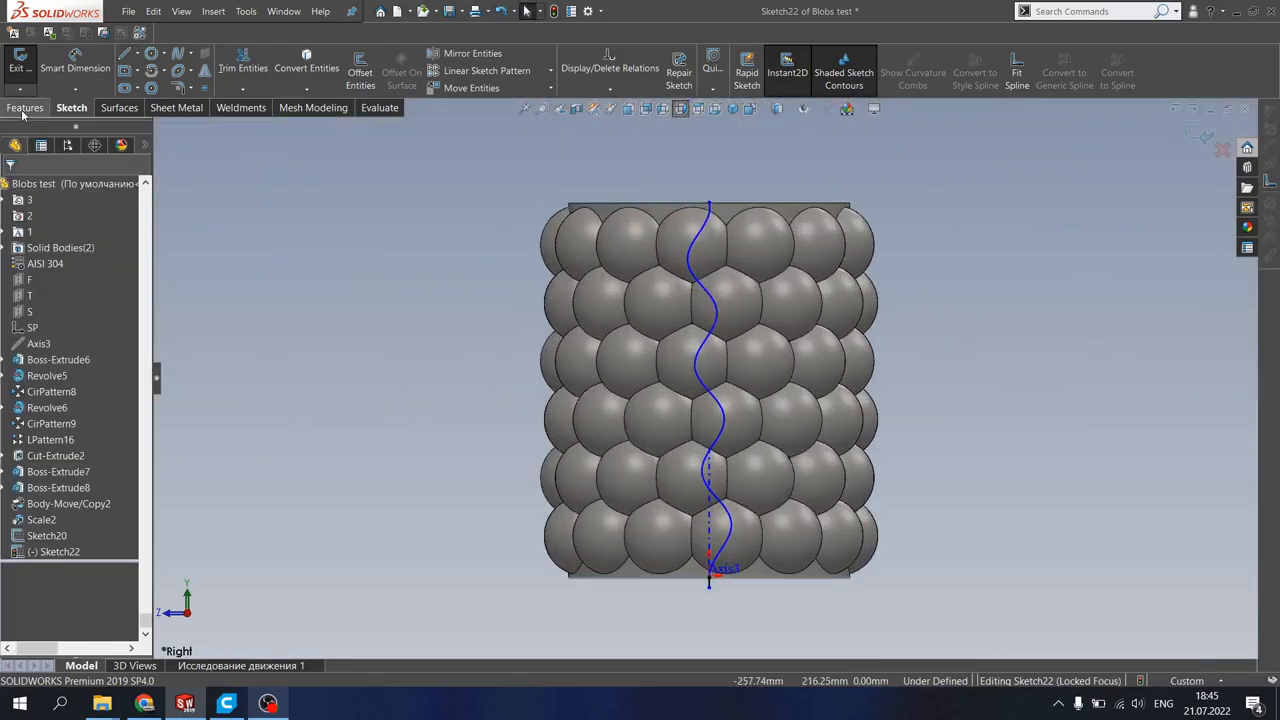
{"action": "left_click", "coordinate": [26, 108]}
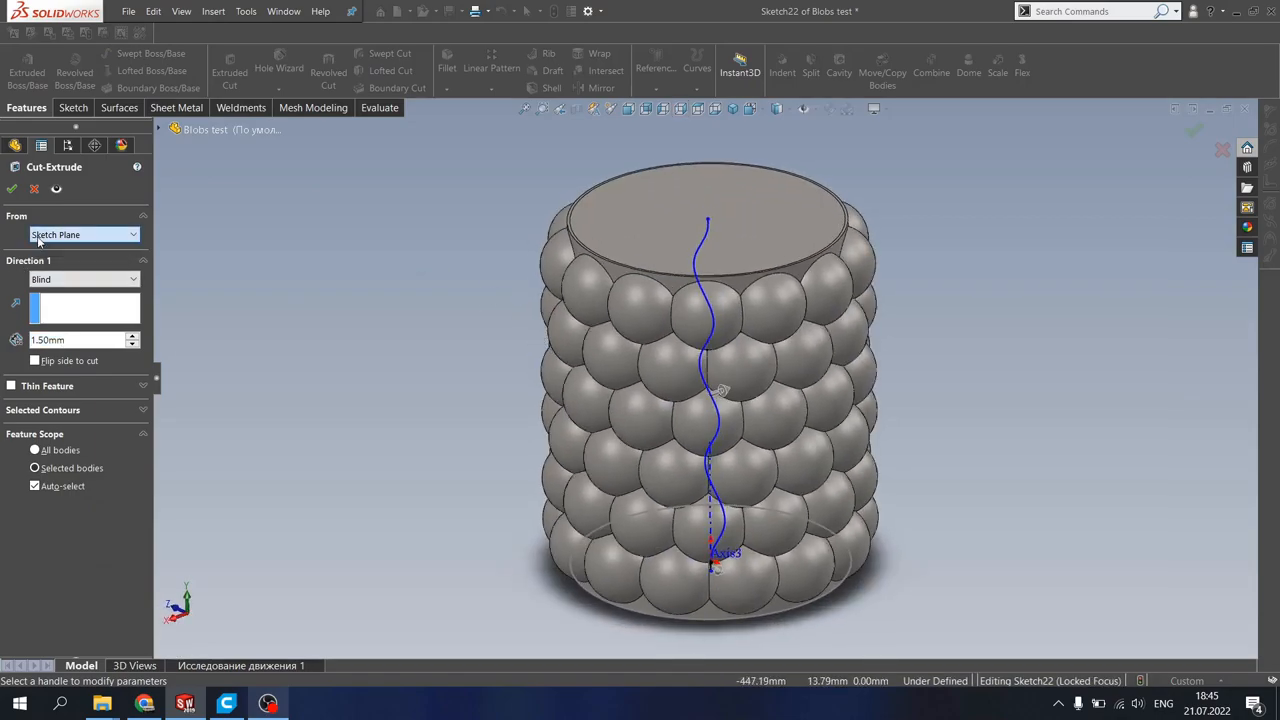
Step: Make Cut-Extrude-Thin4 a Through All, mid-plane thin cut starting from a 50 mm offset
{"action": "left_click", "coordinate": [80, 280]}
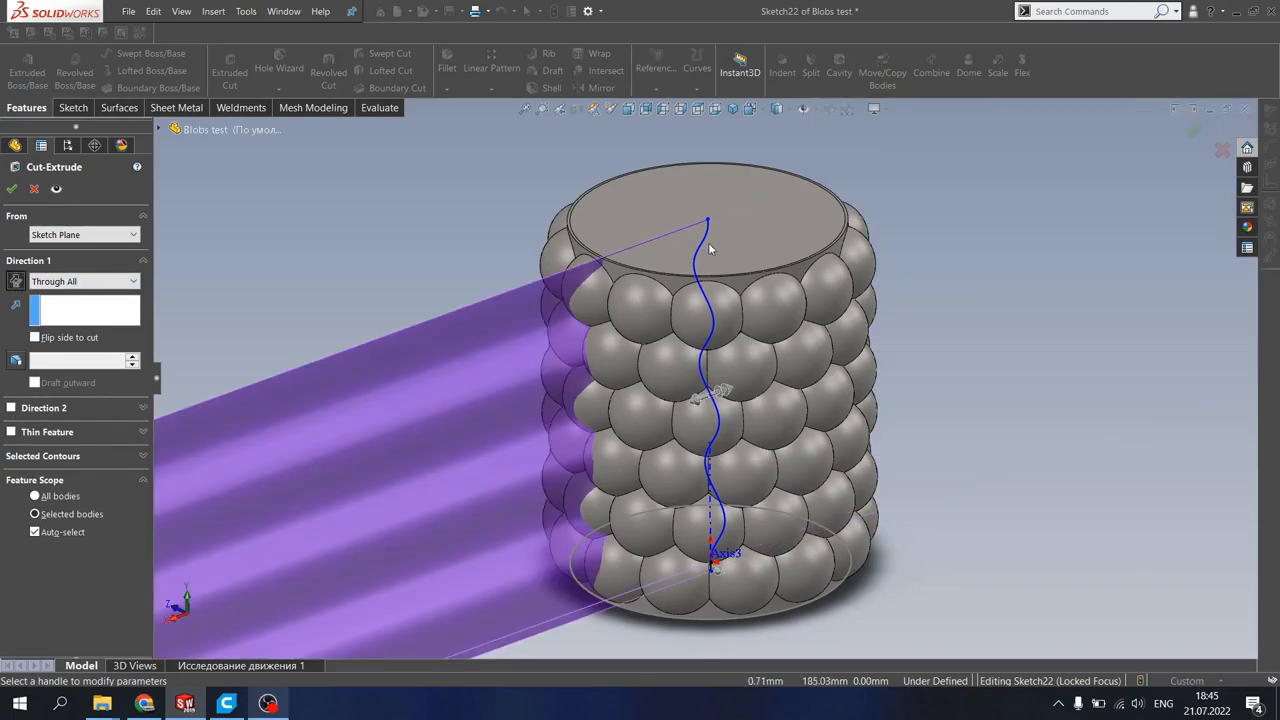
{"action": "left_click", "coordinate": [132, 234]}
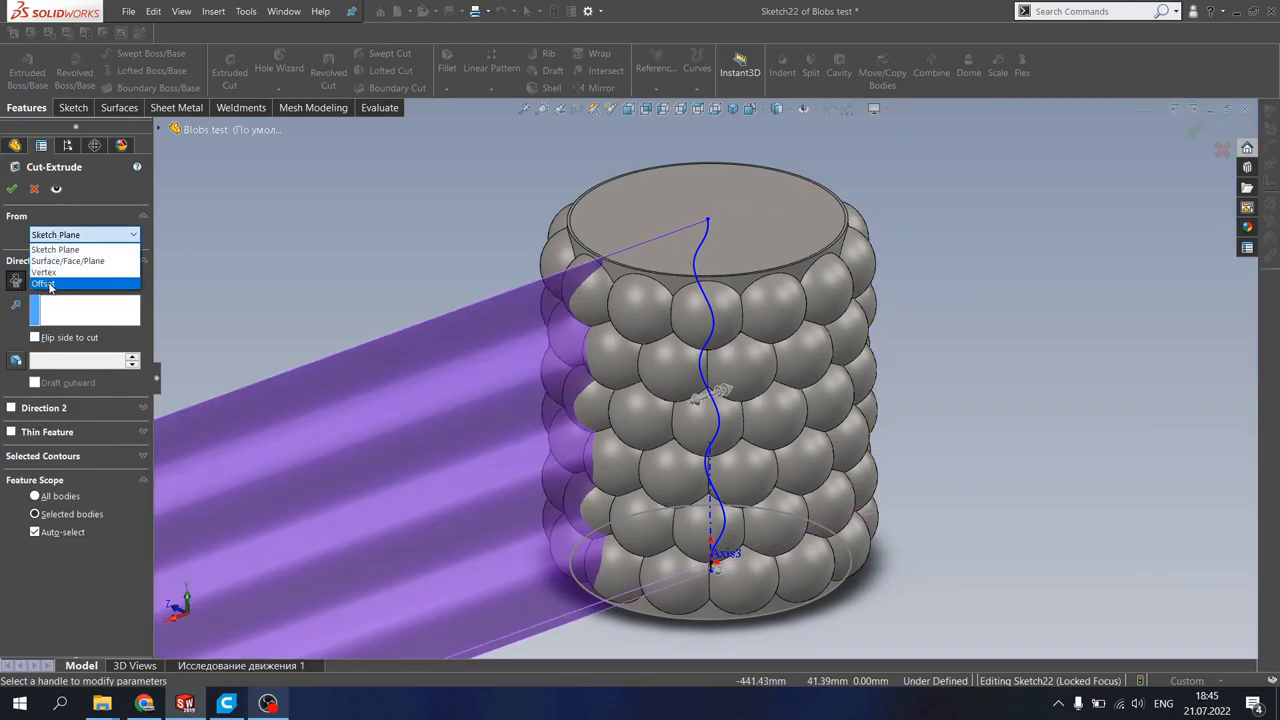
{"action": "left_click", "coordinate": [44, 284]}
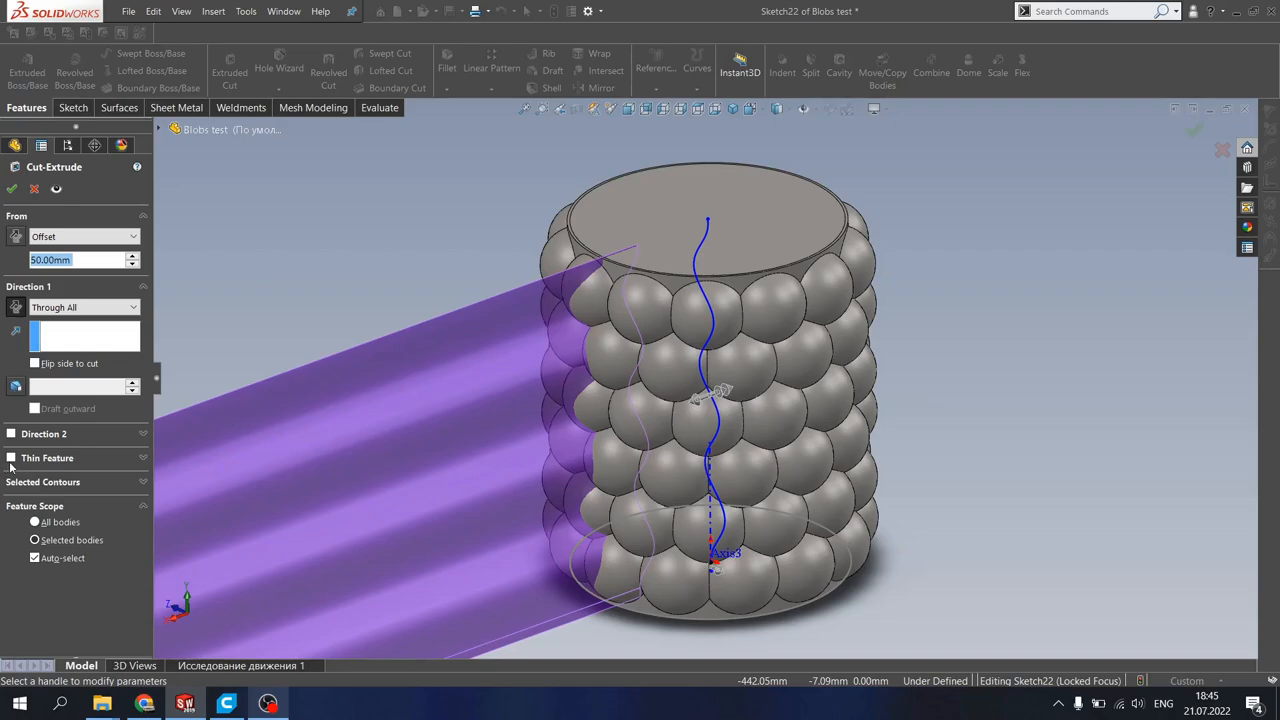
{"action": "left_click", "coordinate": [12, 458]}
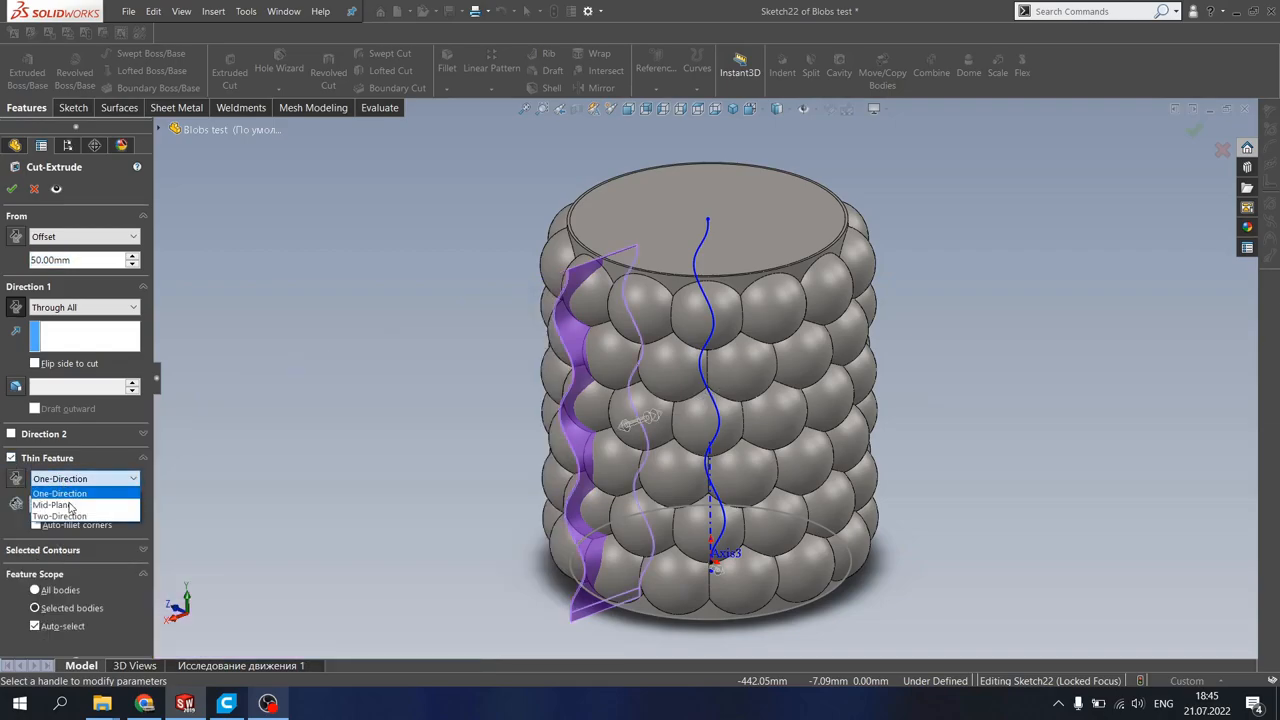
{"action": "left_click", "coordinate": [52, 504]}
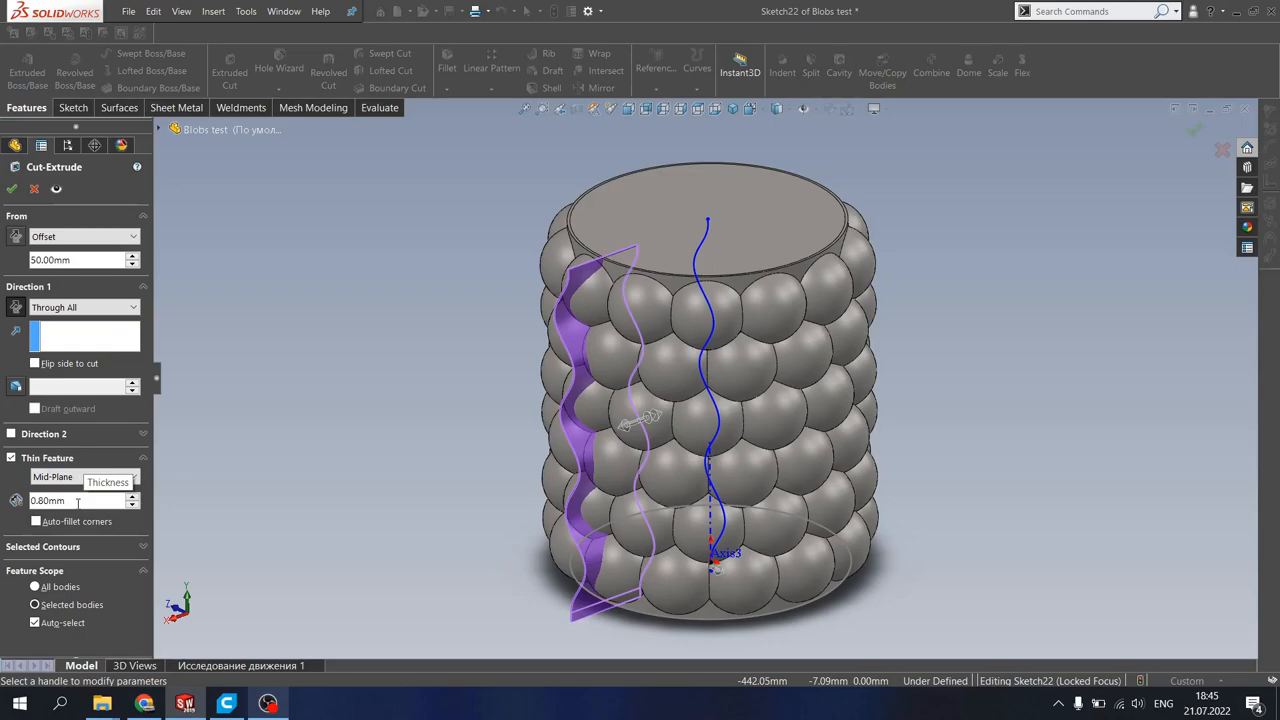
{"action": "scroll", "scroll_direction": "up", "scroll_amount": 3}
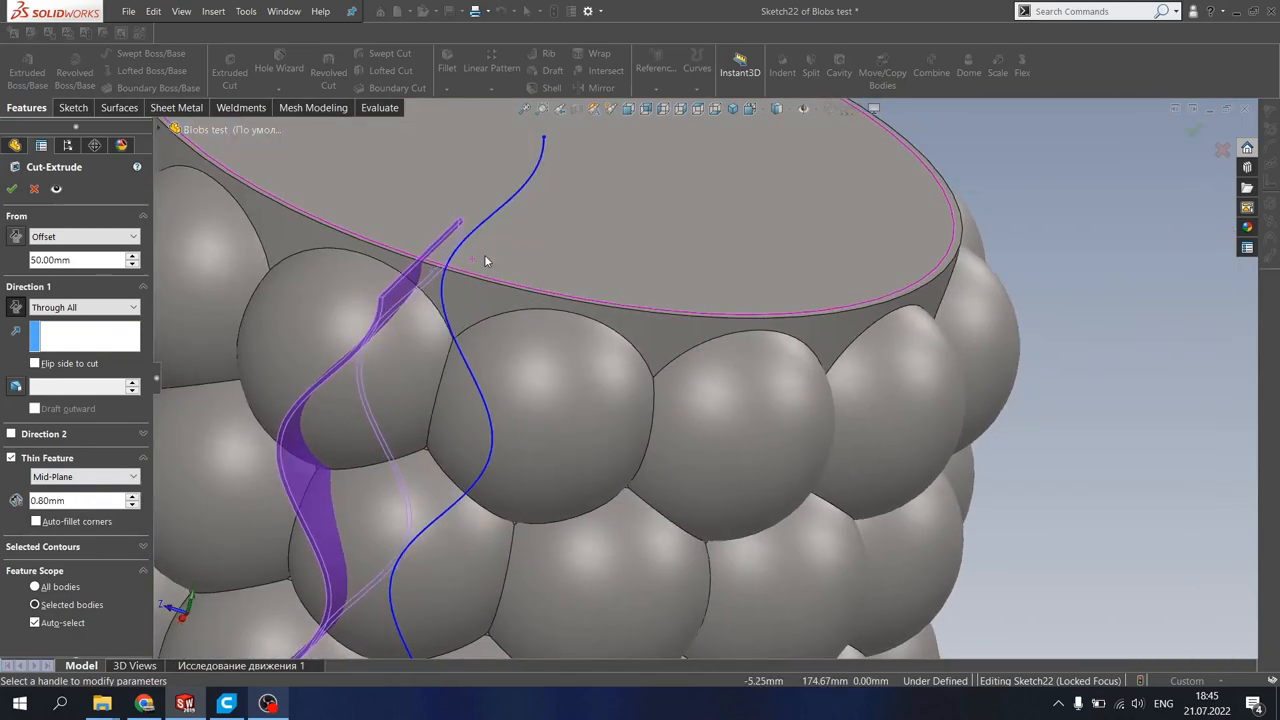
{"action": "left_click", "coordinate": [12, 188]}
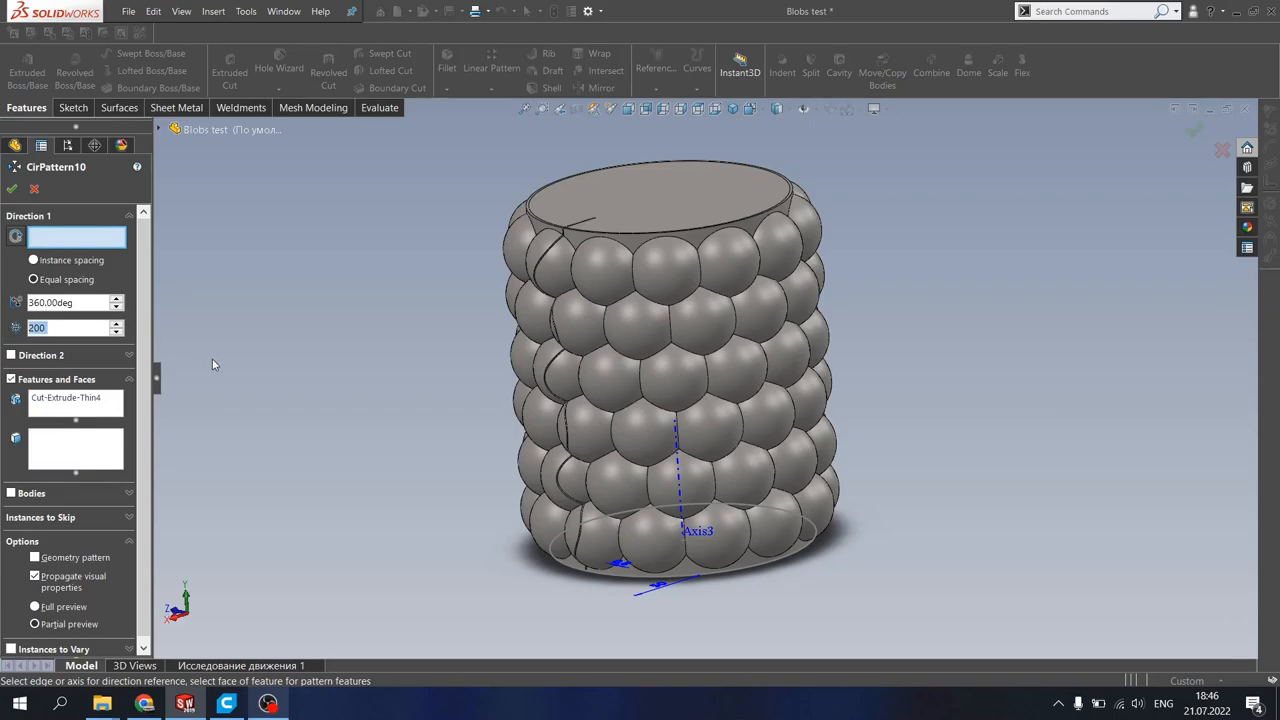
{"action": "mouse_move", "coordinate": [656, 444]}
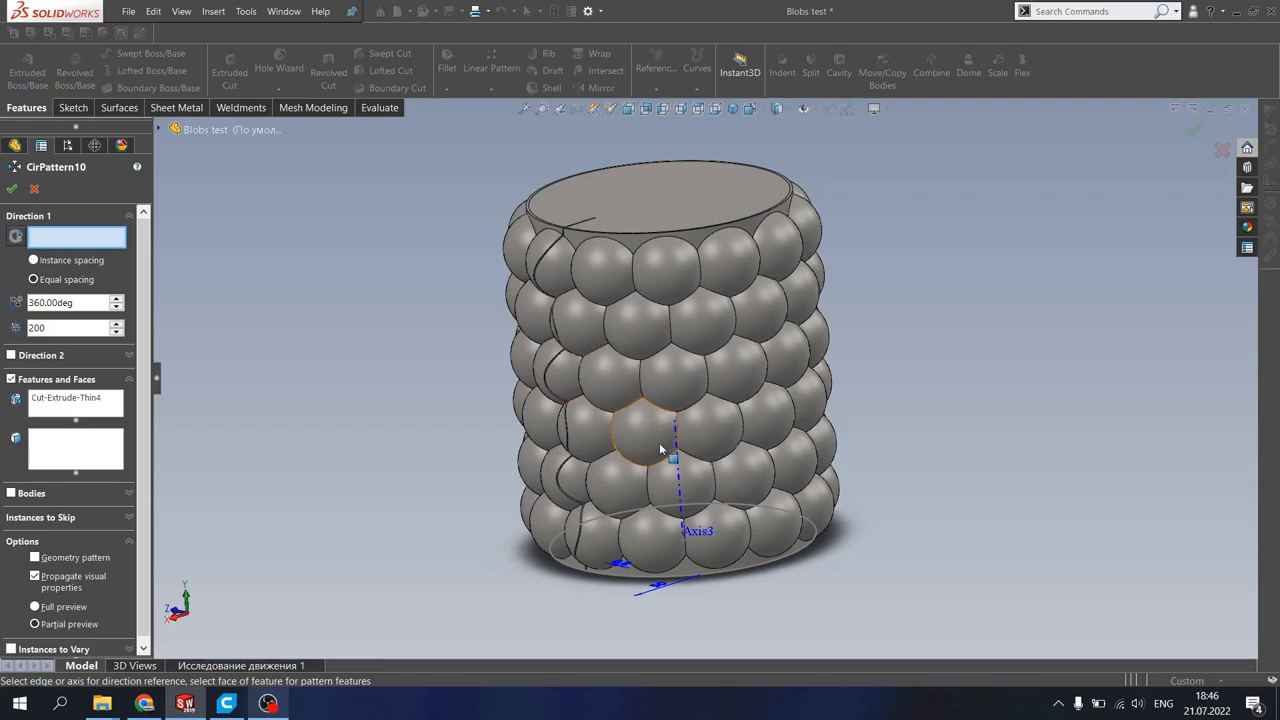
Step: Choose the vase's central Axis3 as the circular pattern axis for the 200 copies
{"action": "left_click", "coordinate": [678, 470]}
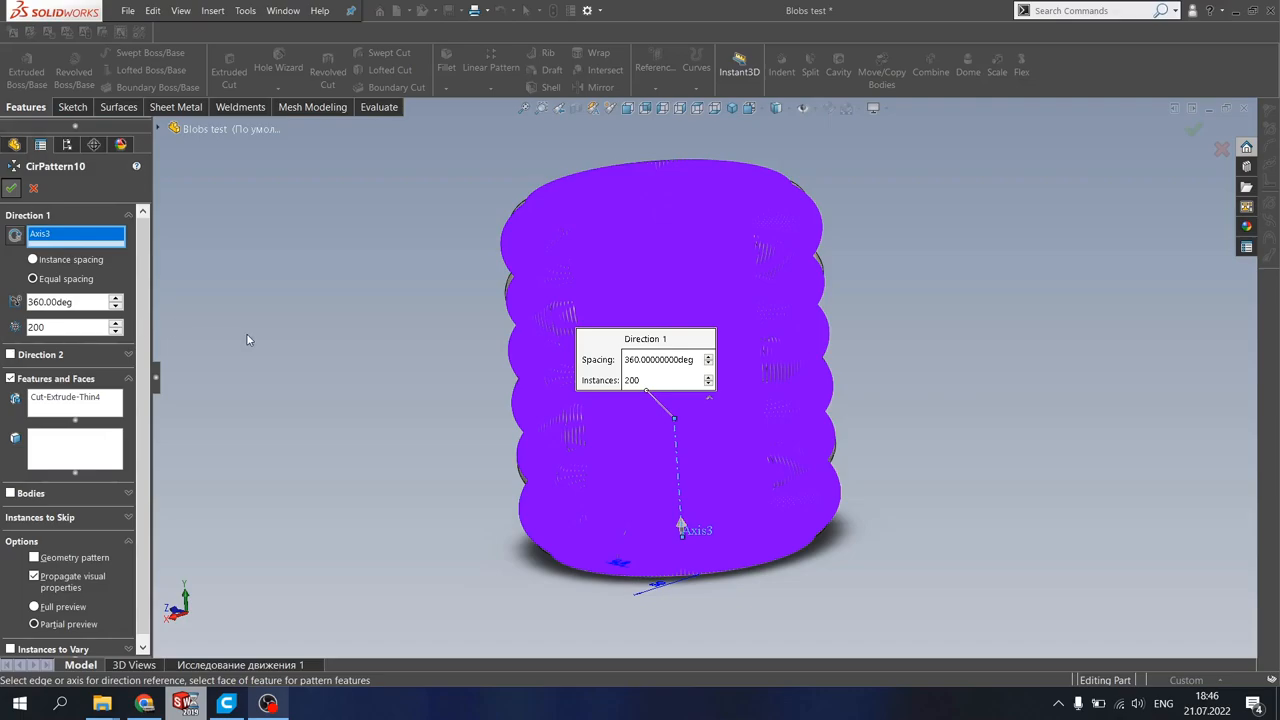
{"action": "mouse_move", "coordinate": [406, 338]}
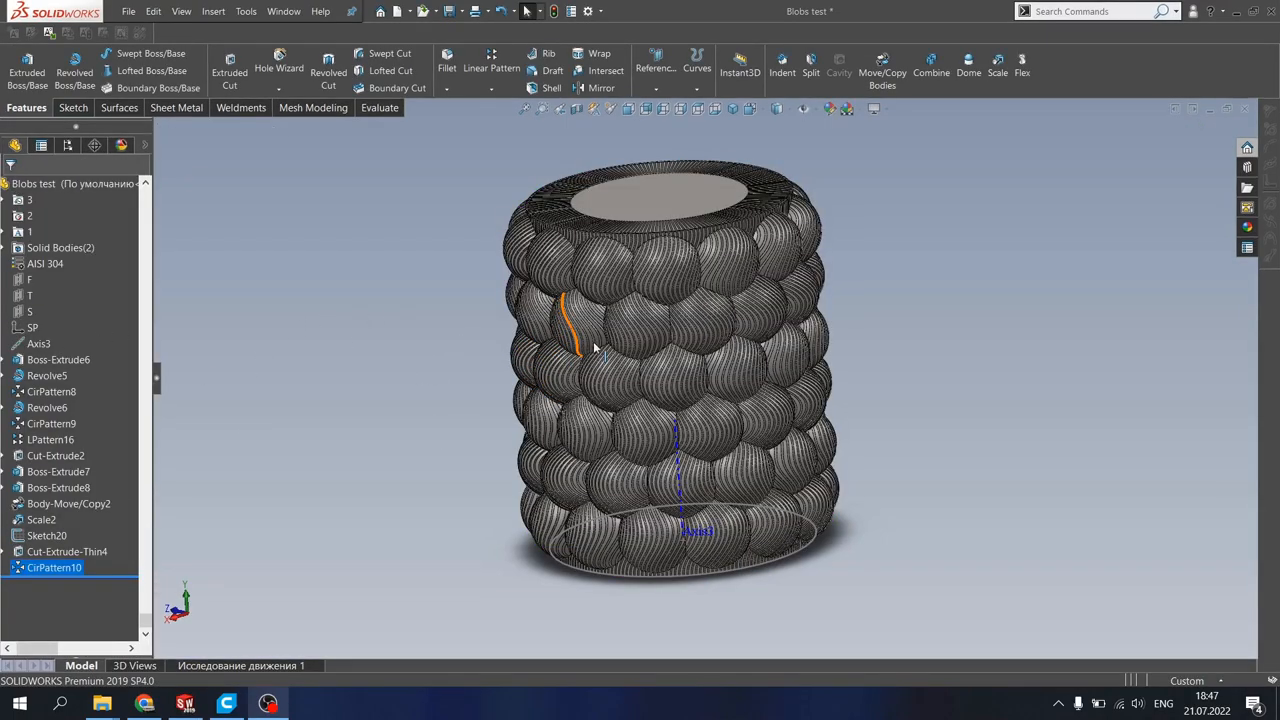
{"action": "left_click", "coordinate": [424, 332]}
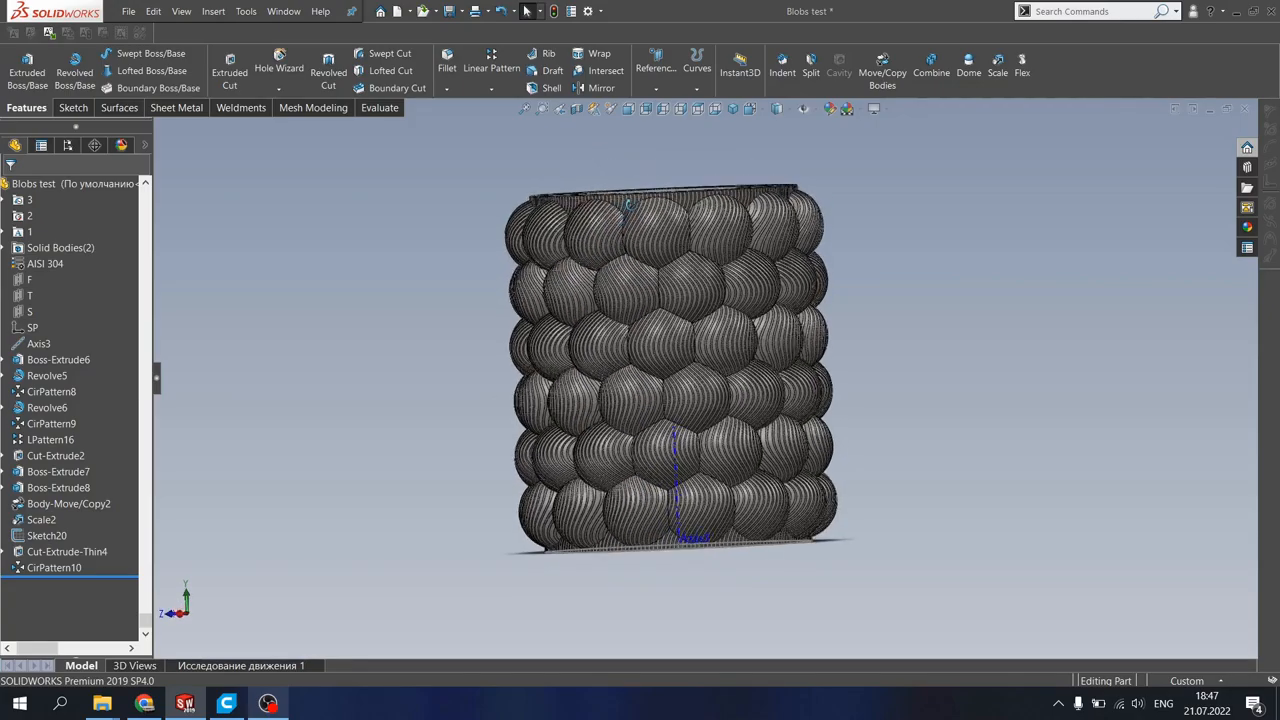
{"action": "scroll", "scroll_direction": "up", "scroll_amount": 3}
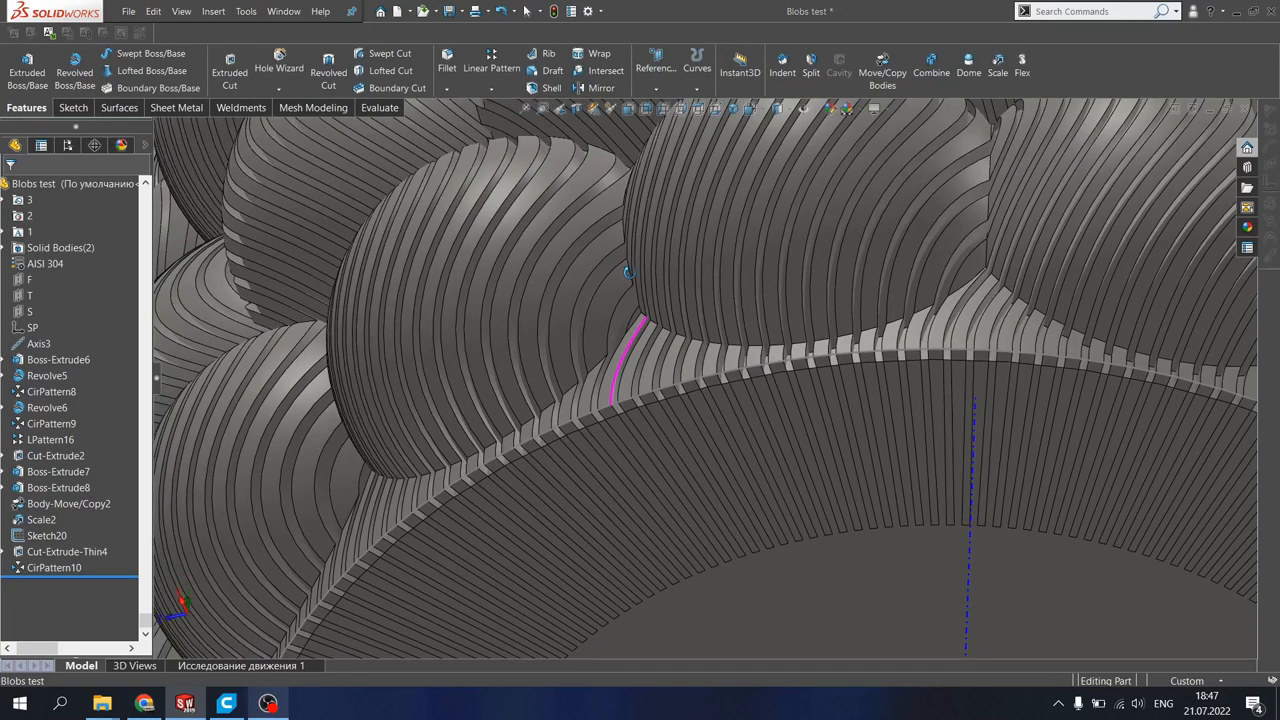
{"action": "left_click", "coordinate": [618, 292]}
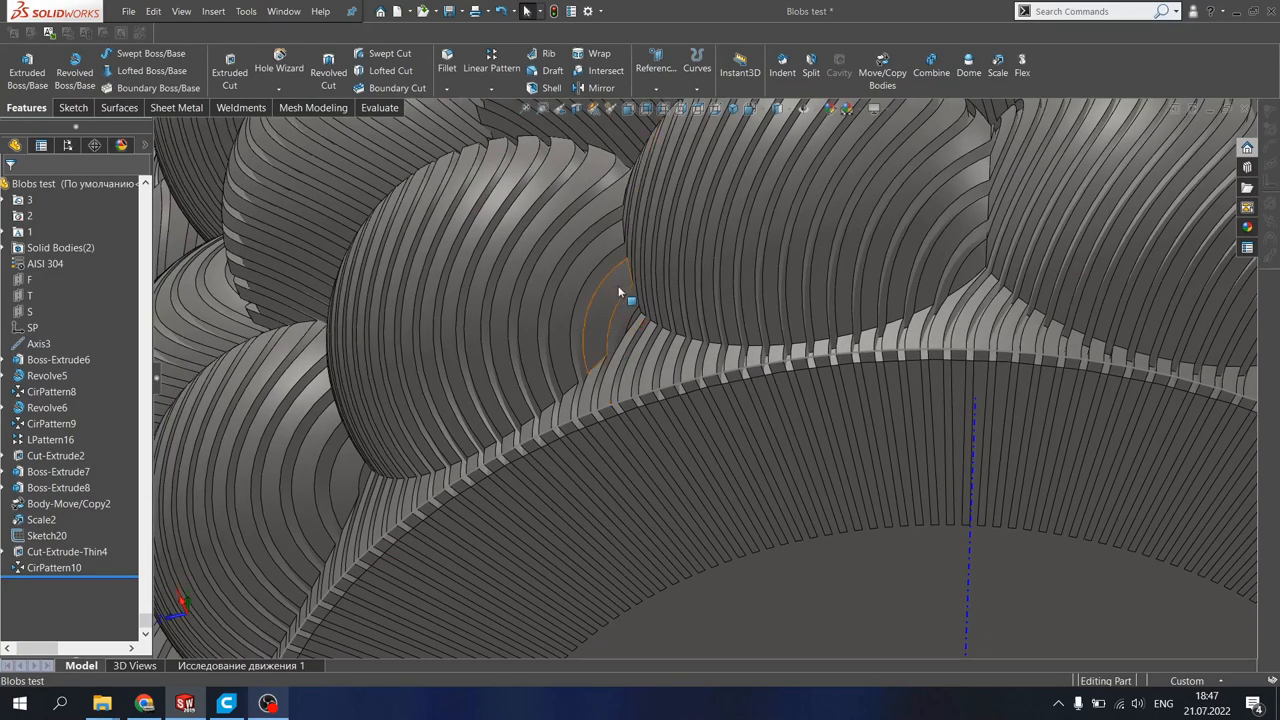
{"action": "left_click_drag", "start_coordinate": [618, 292], "coordinate": [618, 420]}
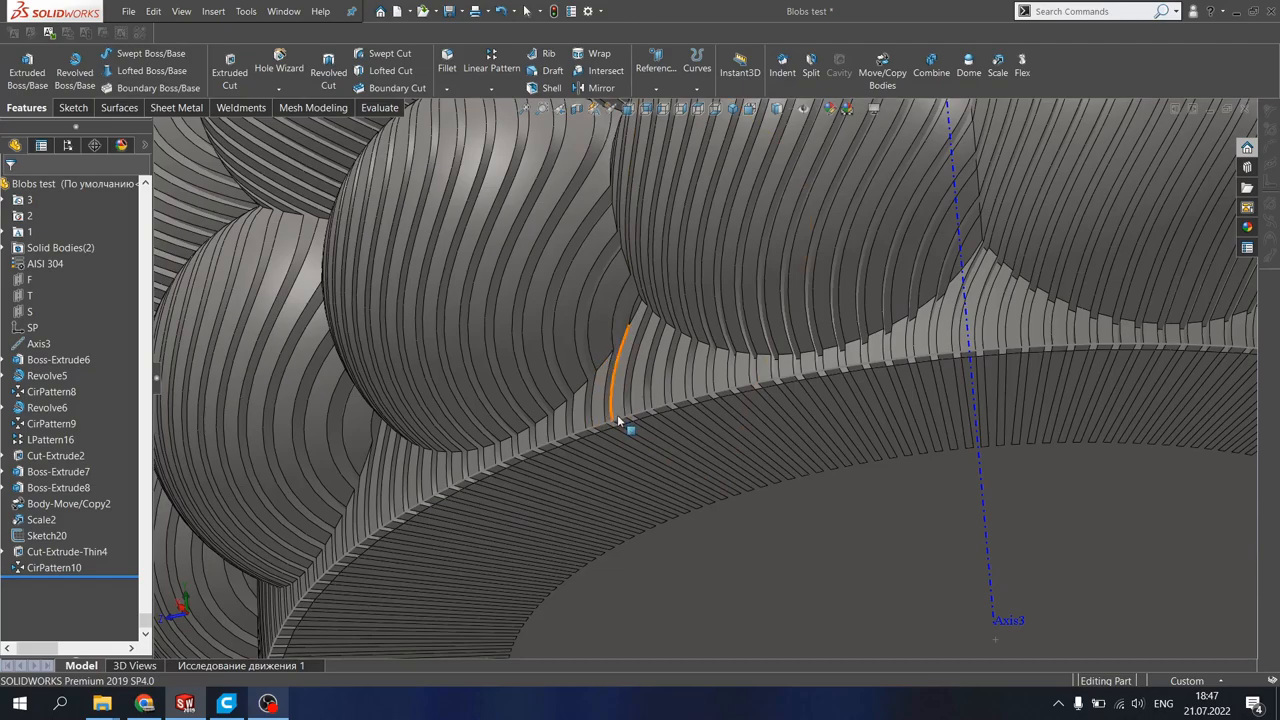
{"action": "left_click", "coordinate": [620, 420]}
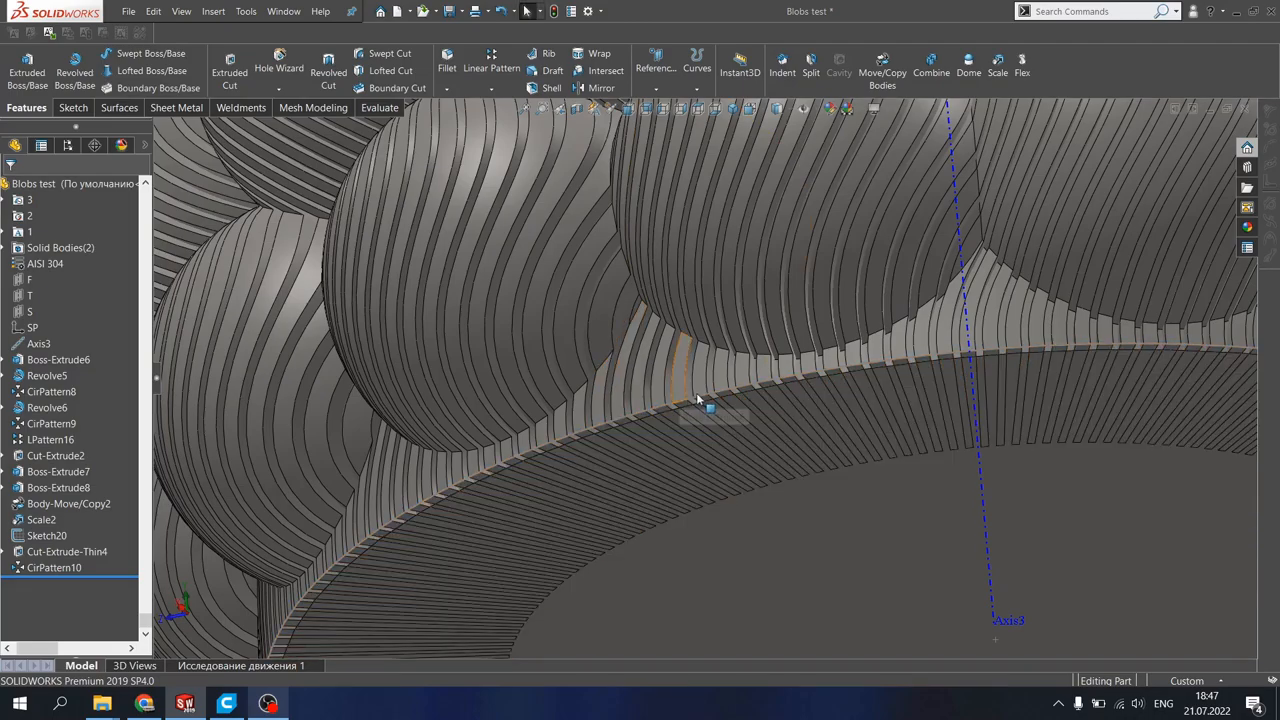
{"action": "left_click_drag", "start_coordinate": [700, 400], "coordinate": [676, 376]}
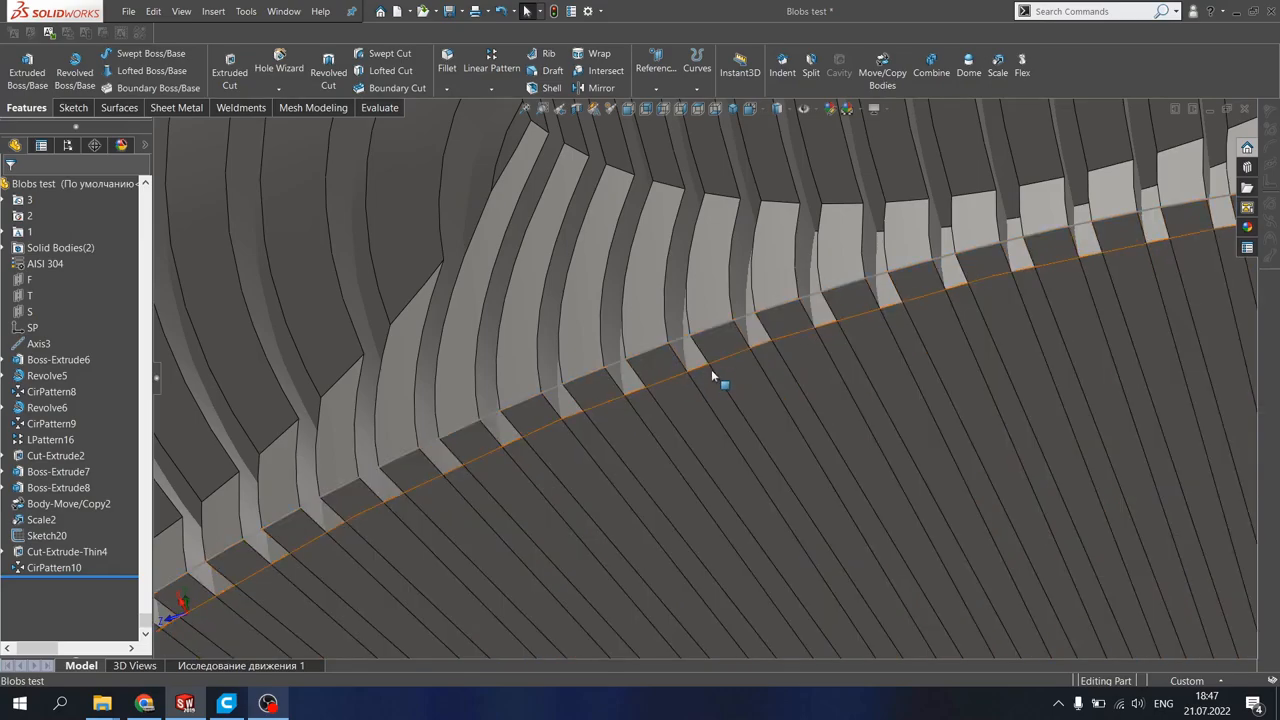
Step: Review the bottom circle Sketch20 and begin a 45° chamfer feature
{"action": "left_click", "coordinate": [712, 376]}
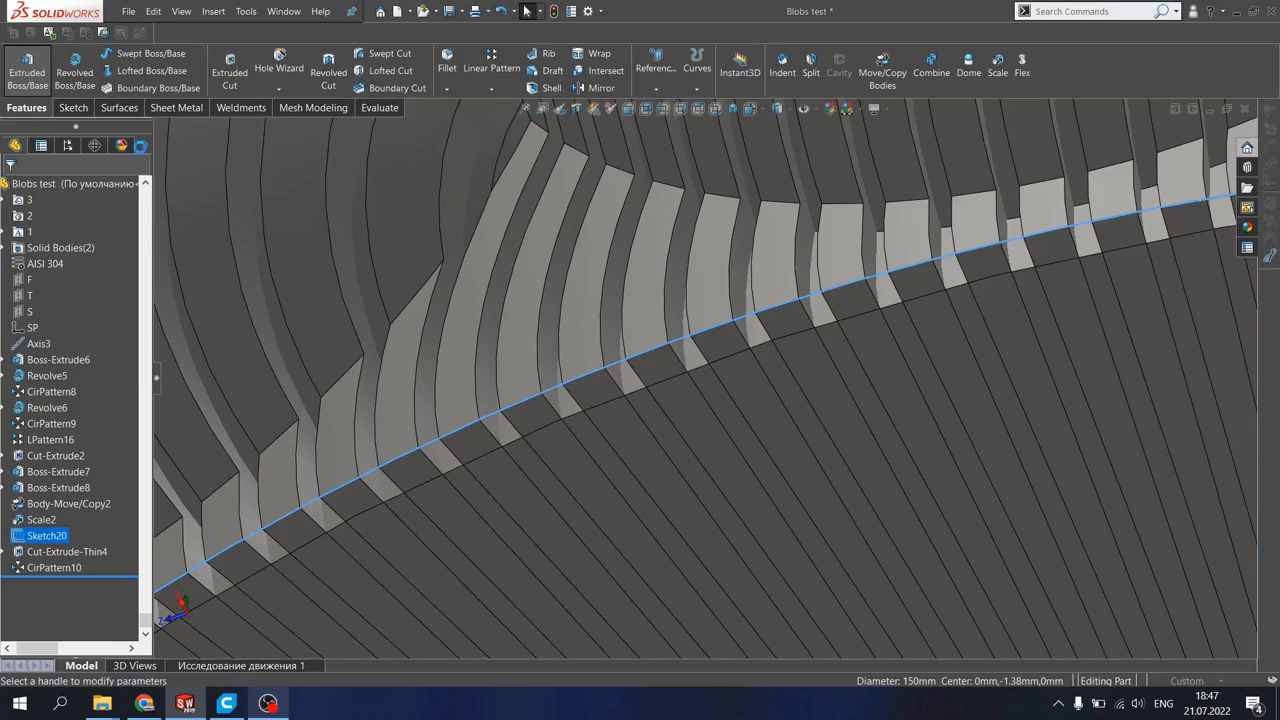
{"action": "left_click", "coordinate": [28, 70]}
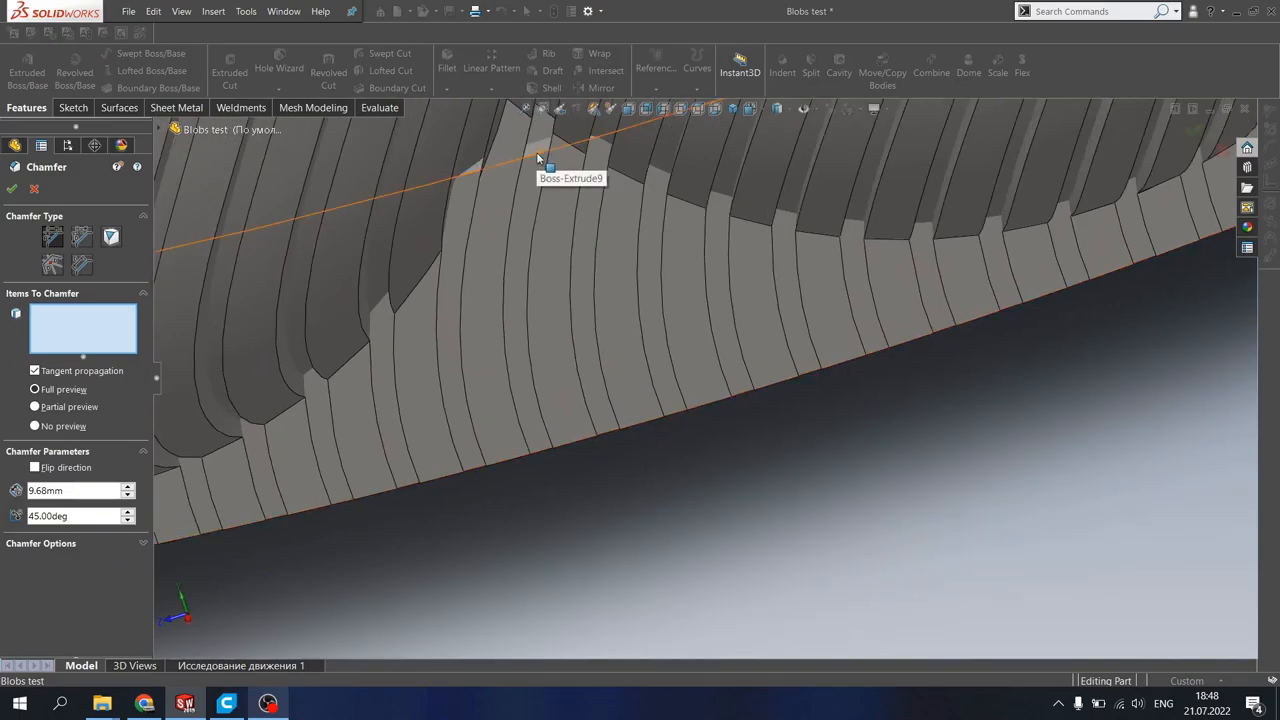
Step: Select the bottom disc edge for Chamfer2
{"action": "left_click", "coordinate": [540, 162]}
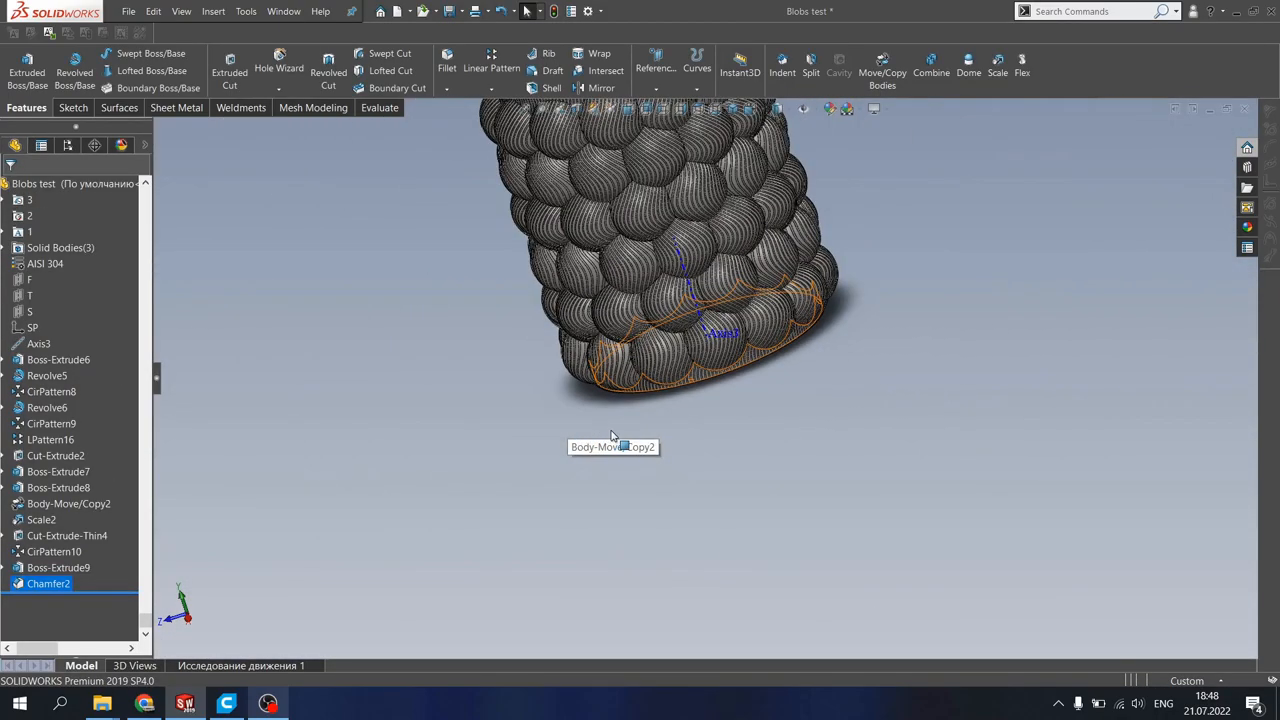
Step: Combine CirPattern10, Scale2 and Chamfer2 into a single solid body as Combine2
{"action": "left_click", "coordinate": [930, 64]}
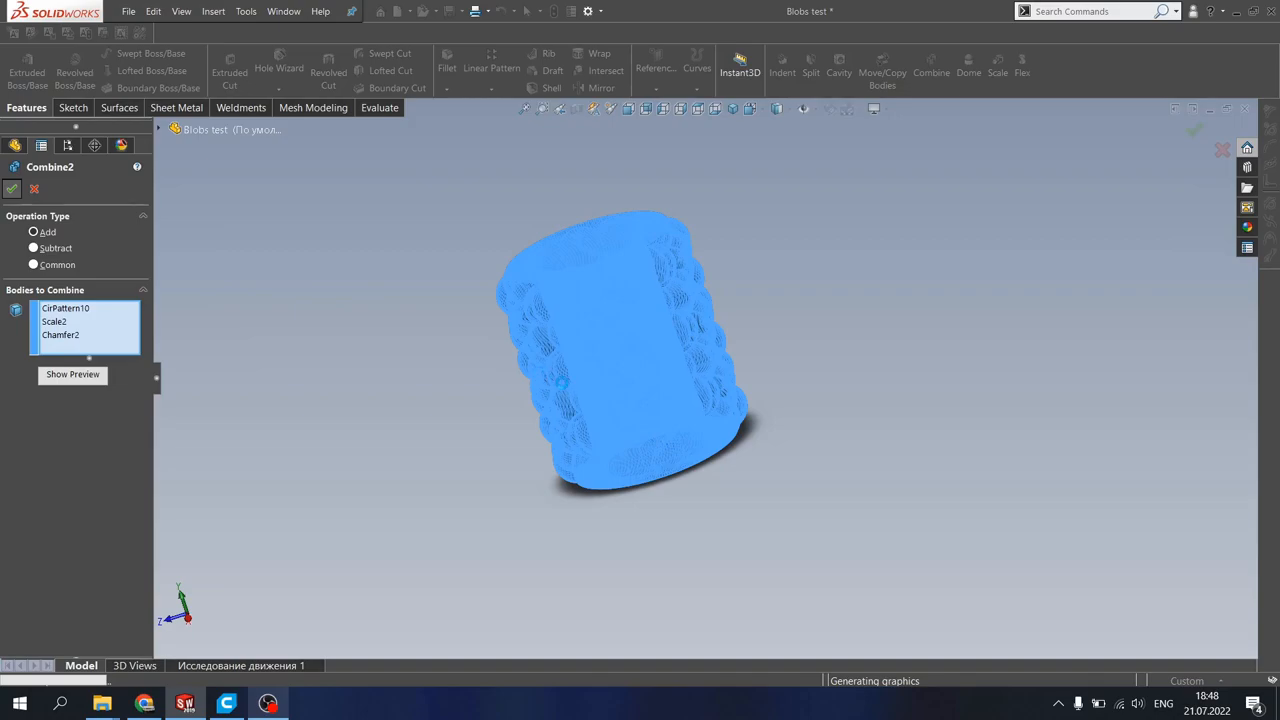
{"action": "left_click", "coordinate": [12, 188]}
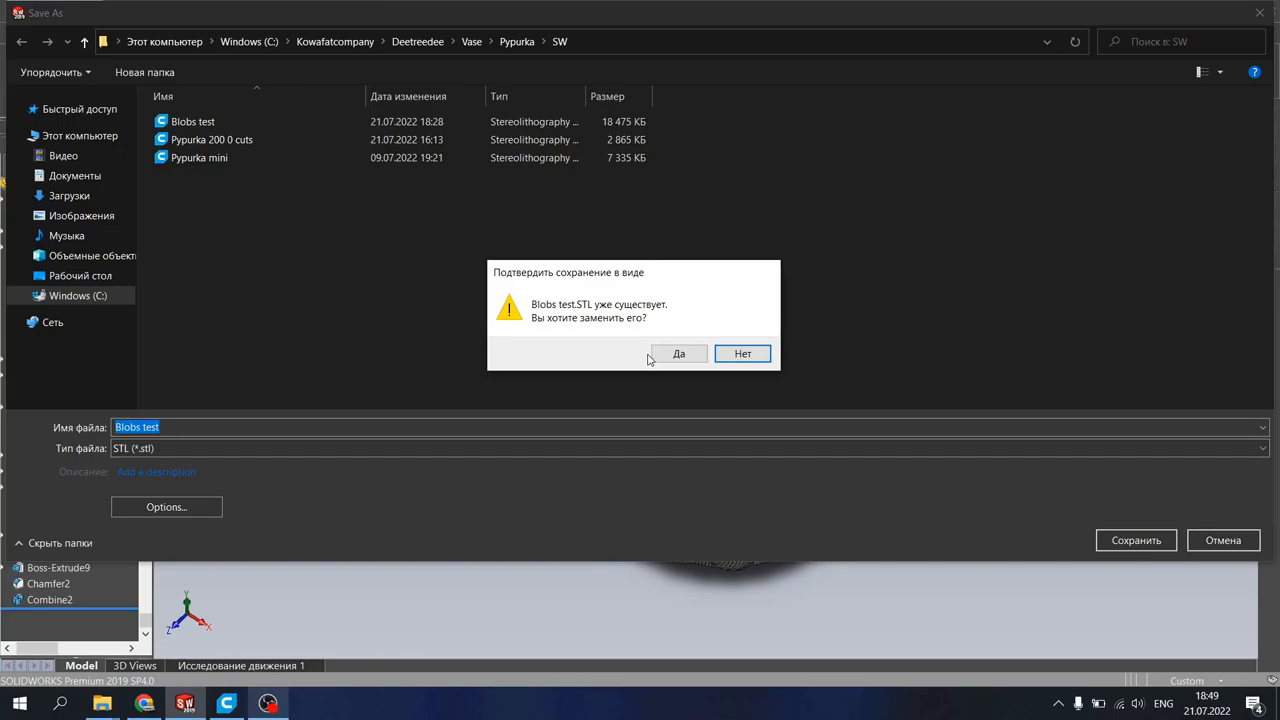
Step: Overwrite the existing Blobs test STL and accept the export settings
{"action": "left_click", "coordinate": [678, 352]}
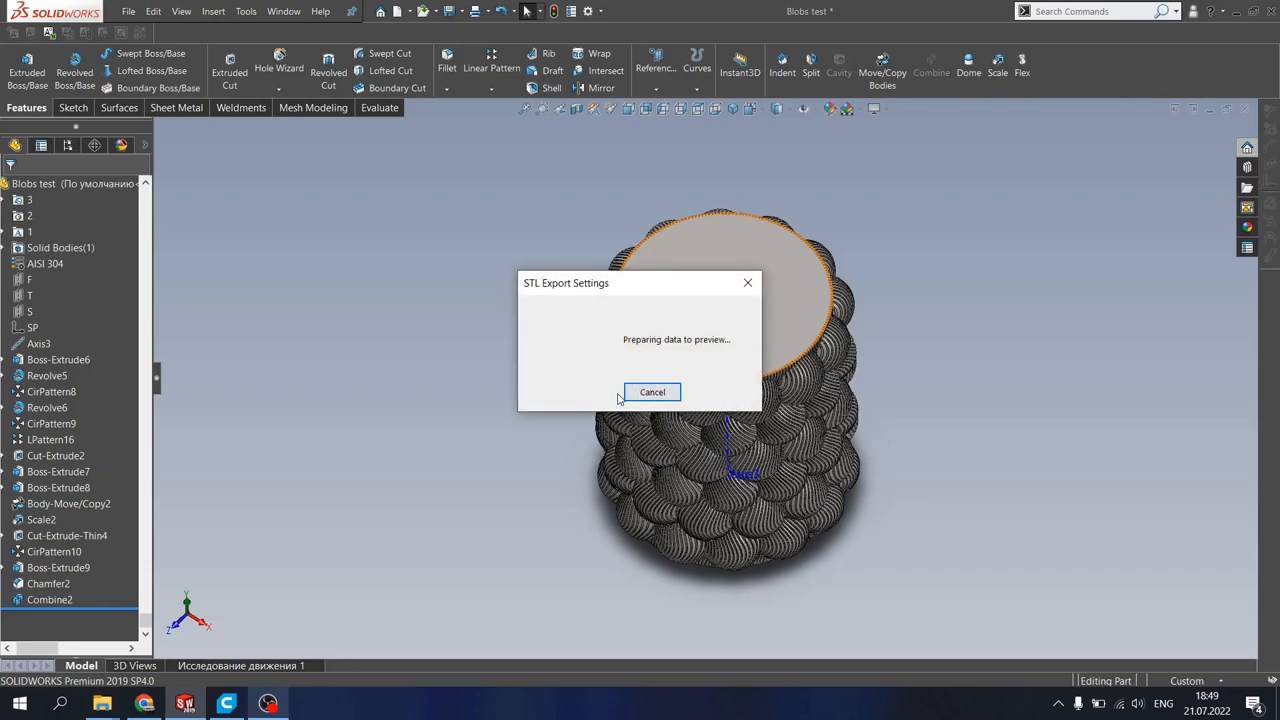
{"action": "left_click", "coordinate": [652, 390]}
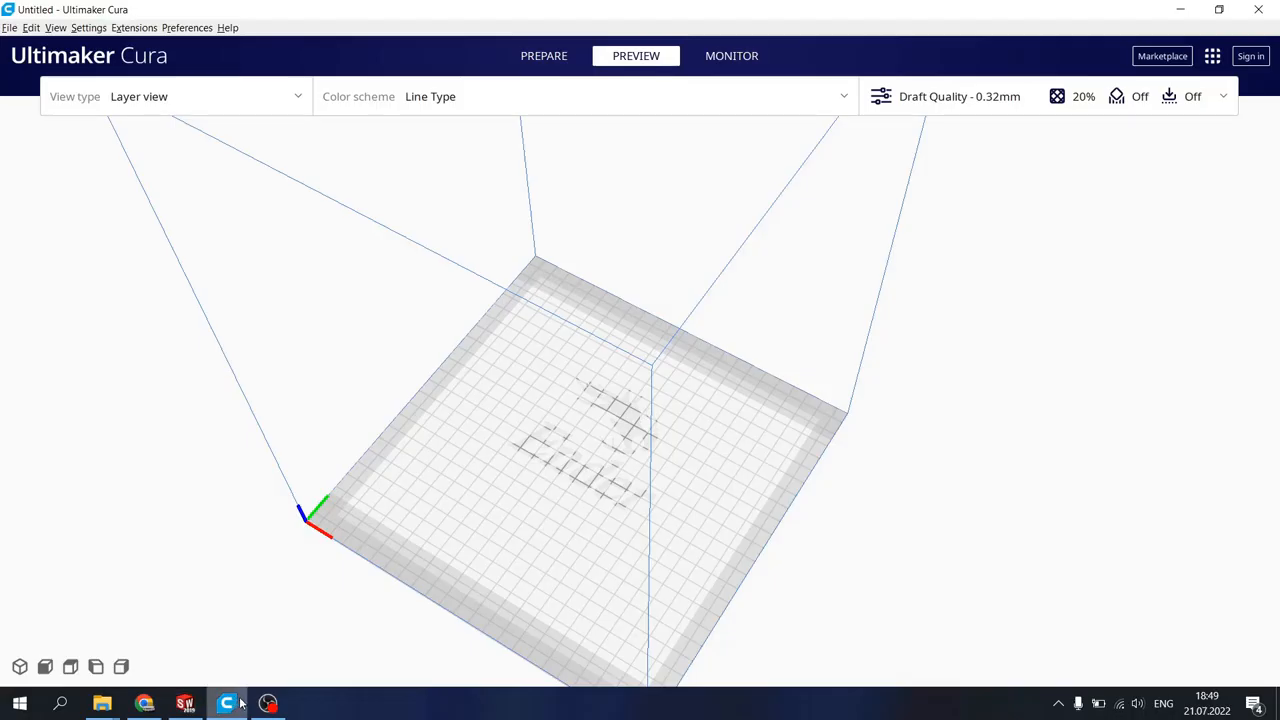
Step: Load Blobs test.STL from its folder onto the Ender-3 build plate in Cura
{"action": "left_click", "coordinate": [102, 704]}
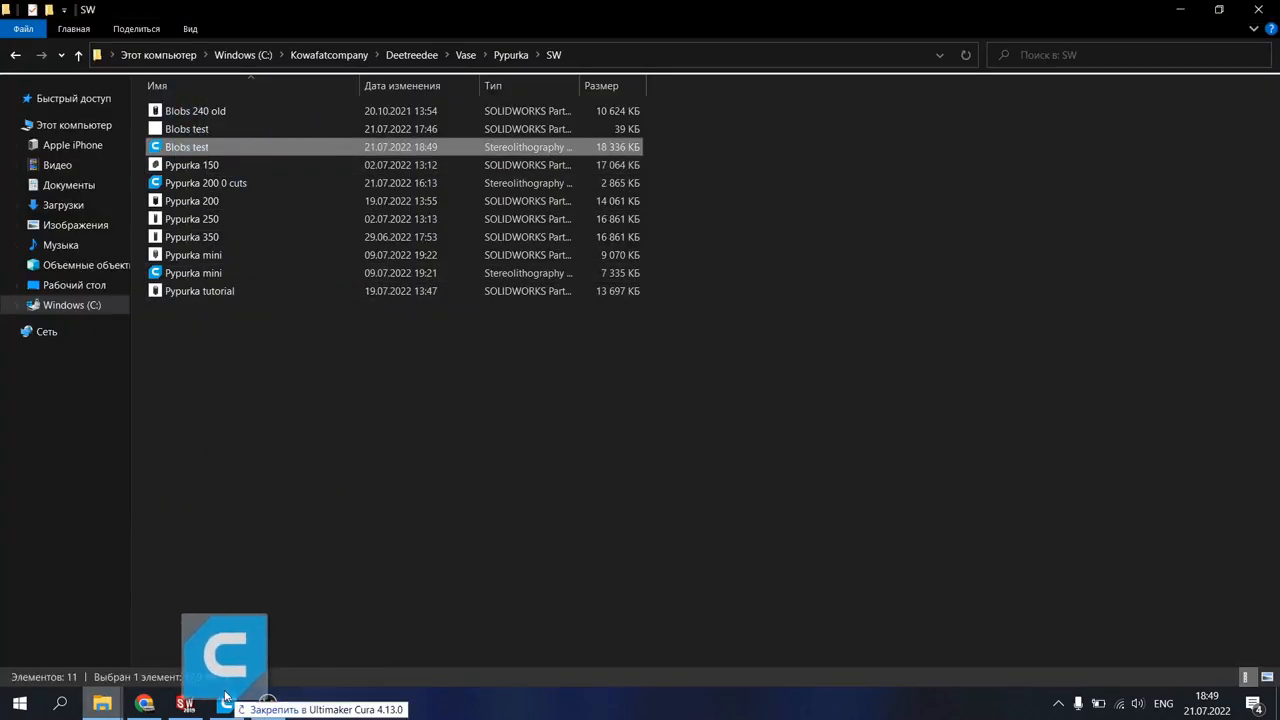
{"action": "left_click", "coordinate": [224, 656]}
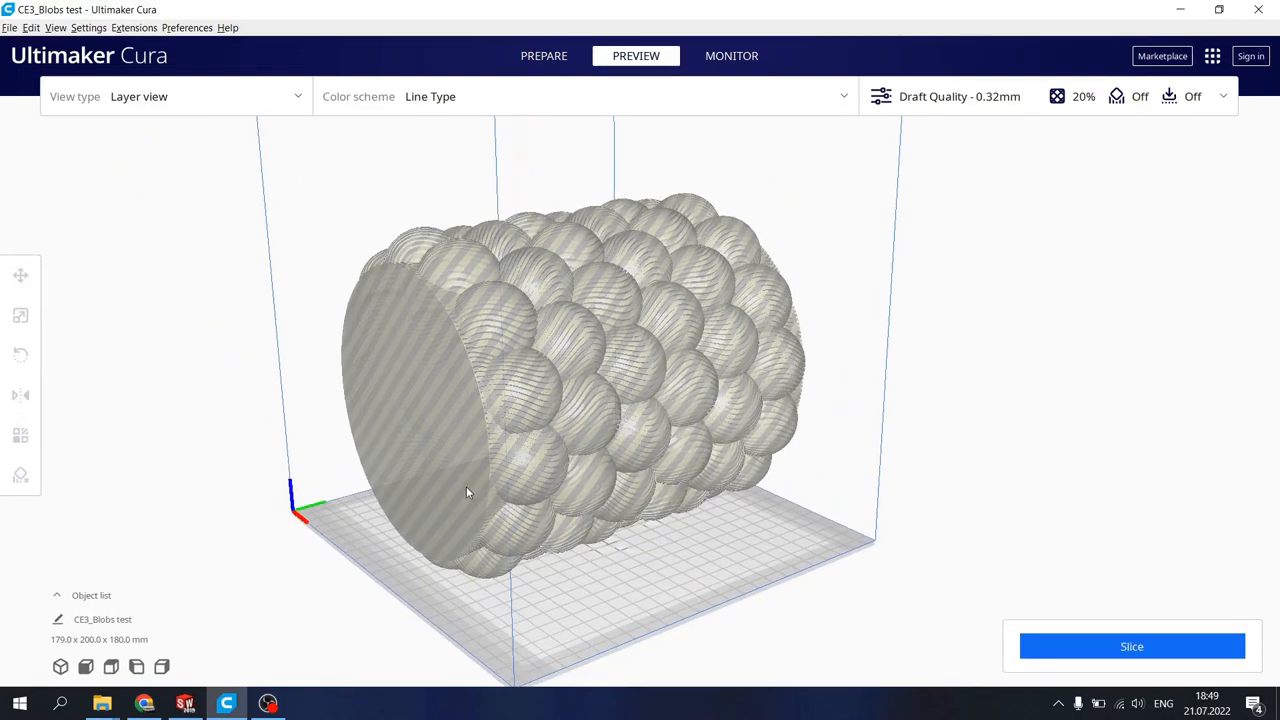
{"action": "mouse_move", "coordinate": [490, 464]}
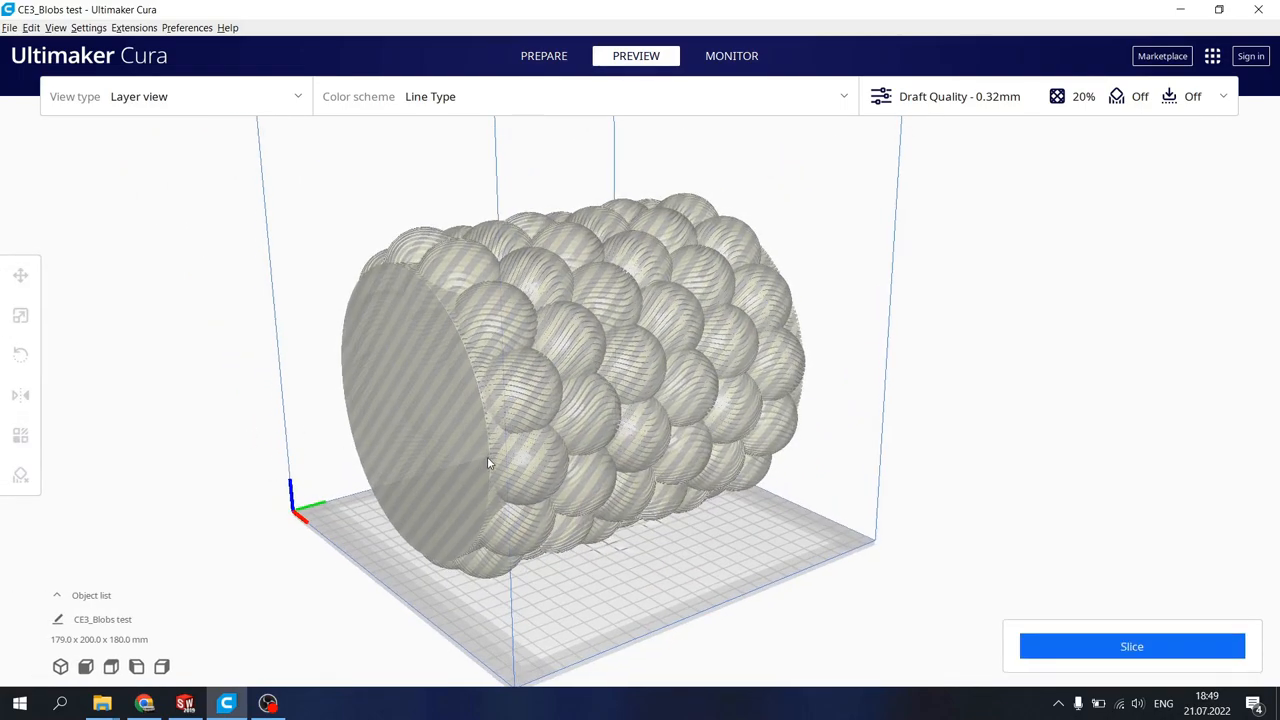
{"action": "left_click", "coordinate": [544, 56]}
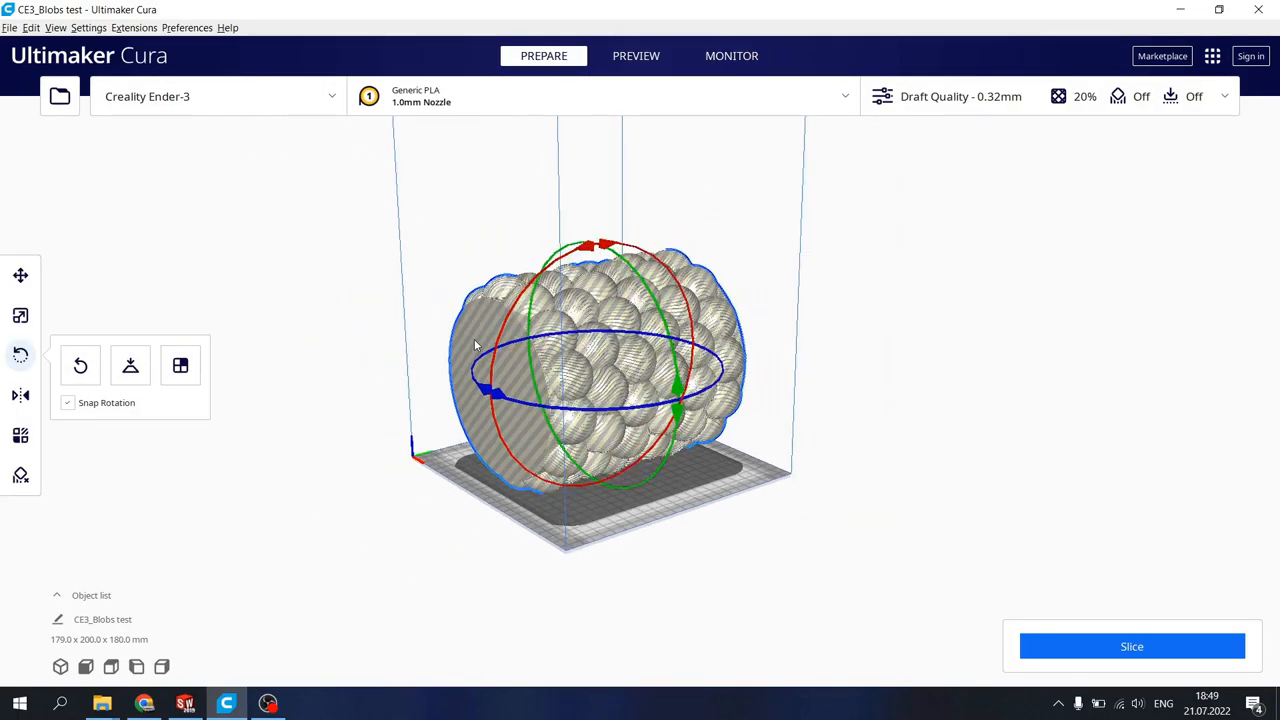
Step: Rotate the vase upright on the plate and let Cura slice it at 12 hours 51 minutes
{"action": "scroll", "scroll_direction": "up", "scroll_amount": 3}
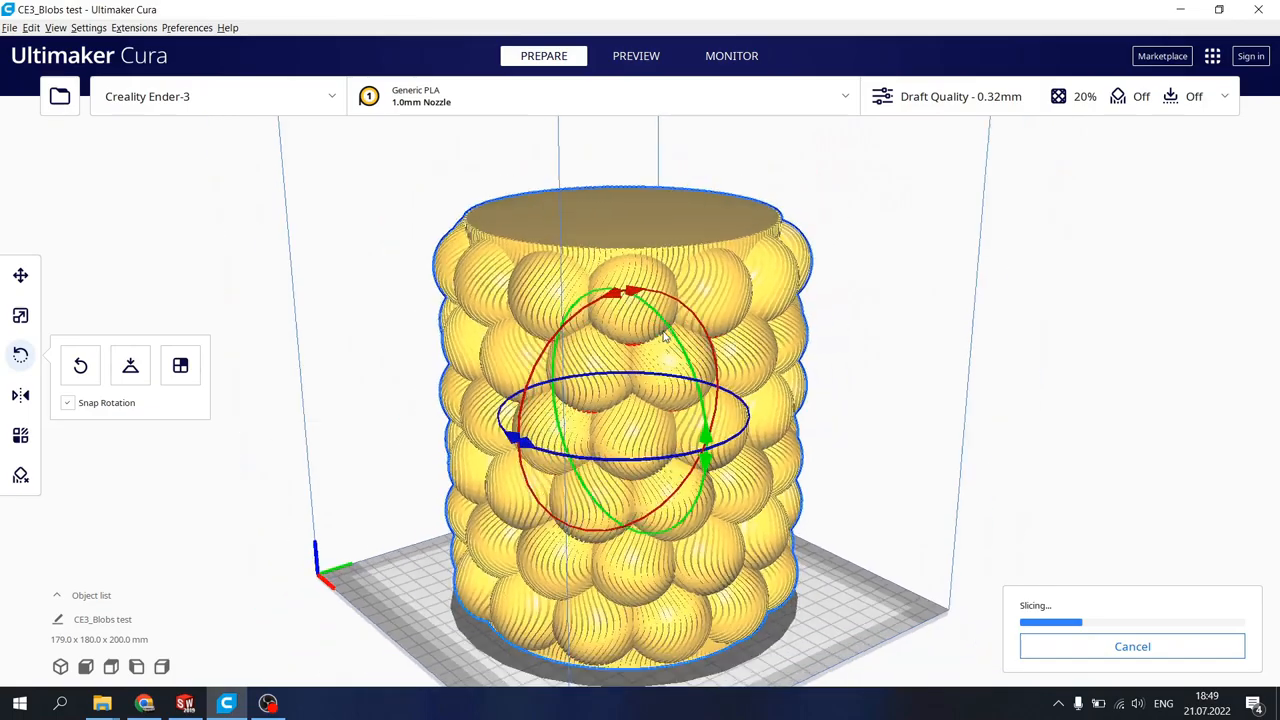
{"action": "left_click_drag", "start_coordinate": [650, 330], "coordinate": [650, 440]}
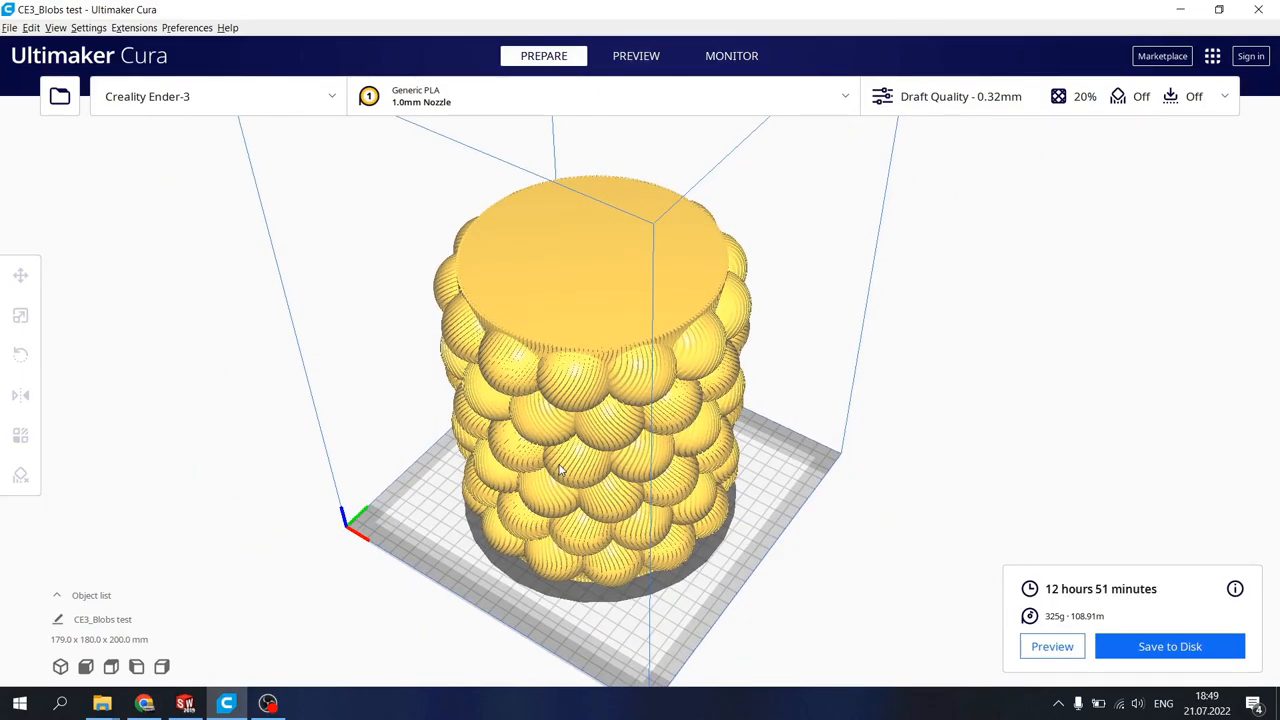
{"action": "left_click", "coordinate": [636, 56]}
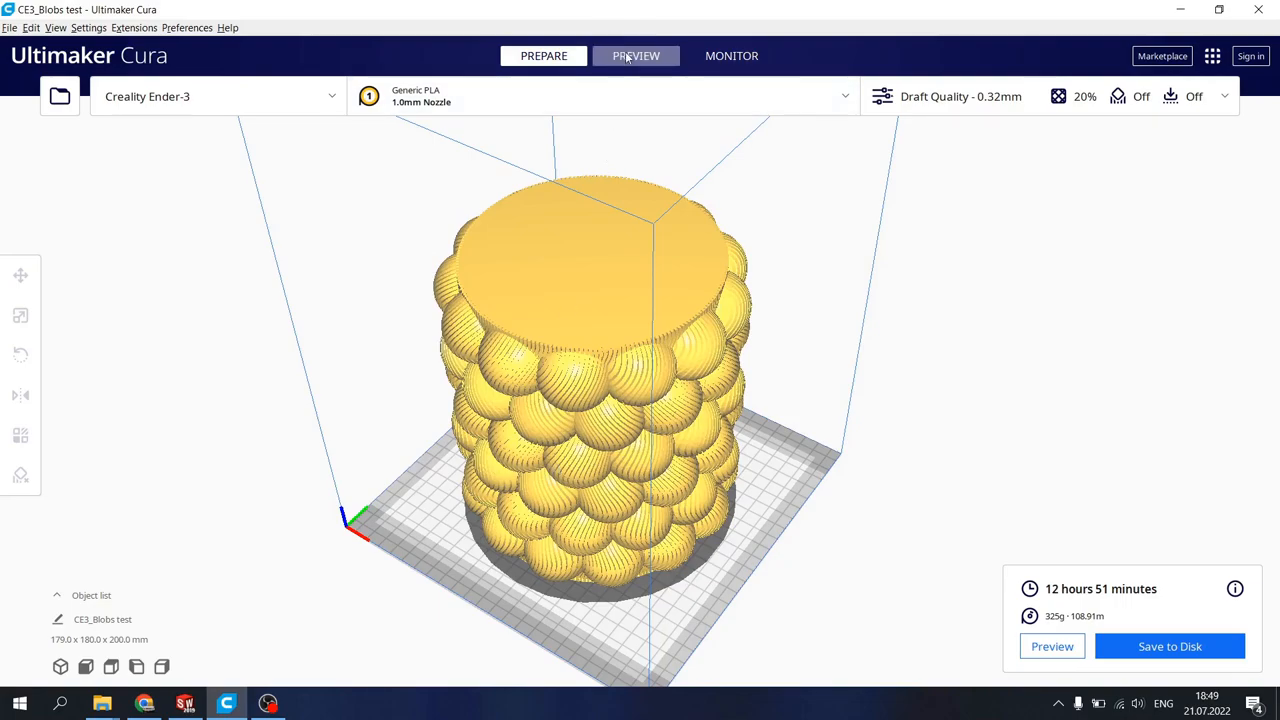
Step: Orbit and zoom the layer preview around the sliced vase's blobs, side and rim
{"action": "left_click", "coordinate": [636, 56]}
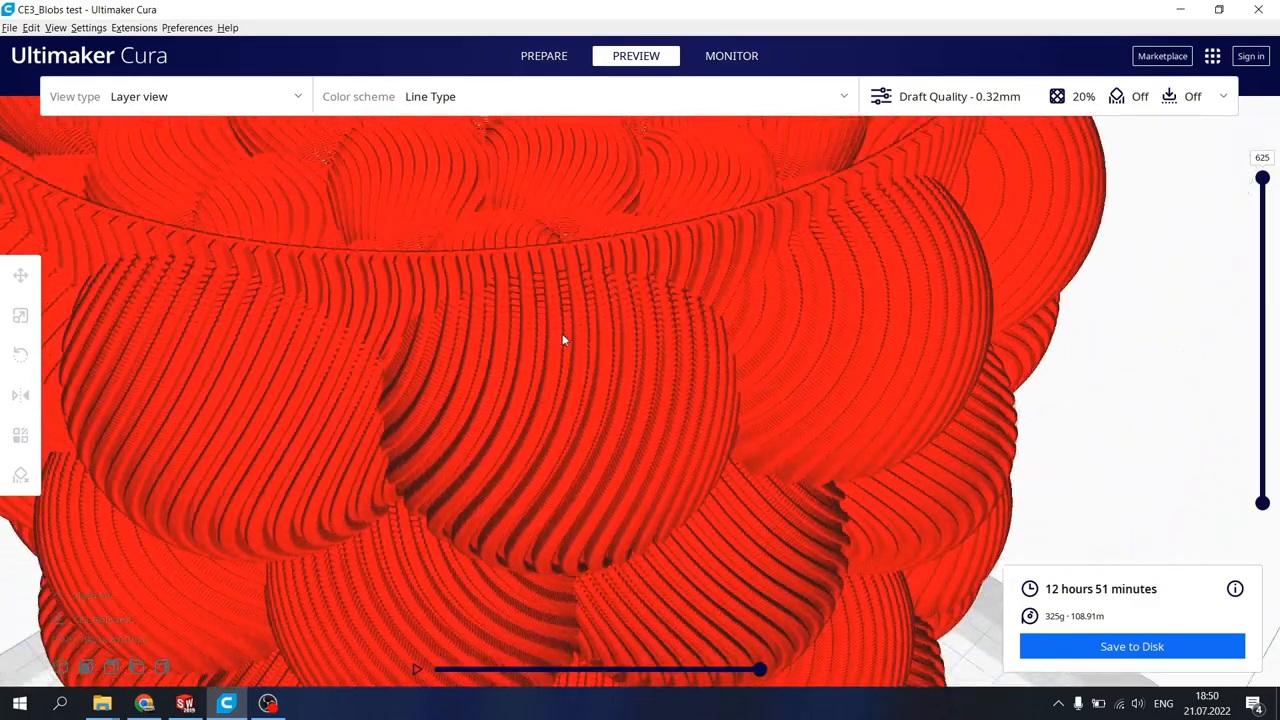
{"action": "left_click_drag", "start_coordinate": [564, 340], "coordinate": [616, 348]}
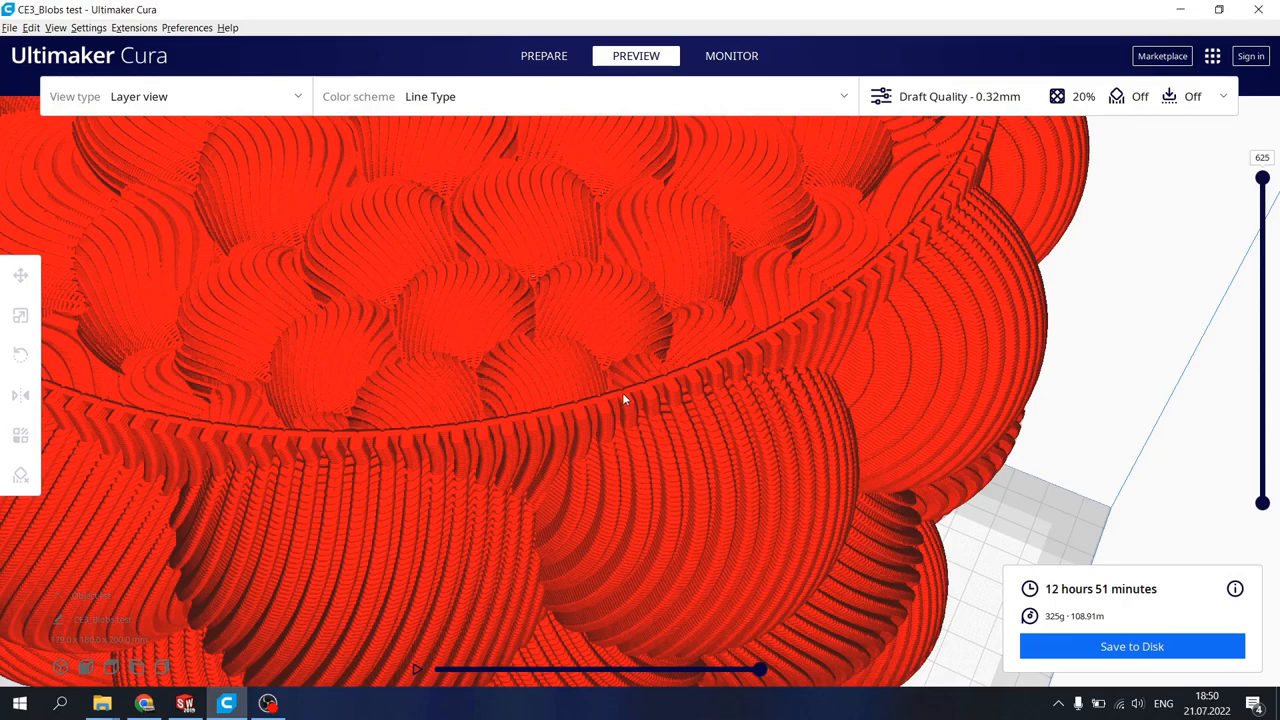
{"action": "mouse_move", "coordinate": [570, 412]}
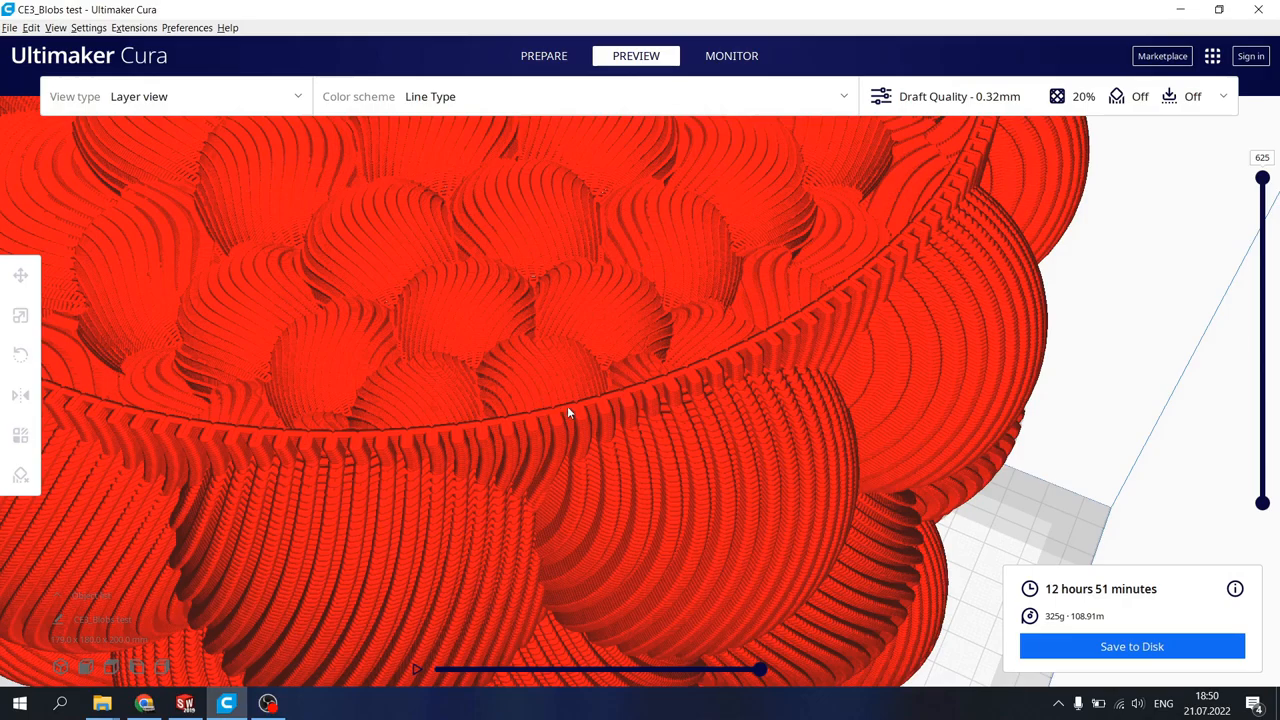
{"action": "mouse_move", "coordinate": [542, 428]}
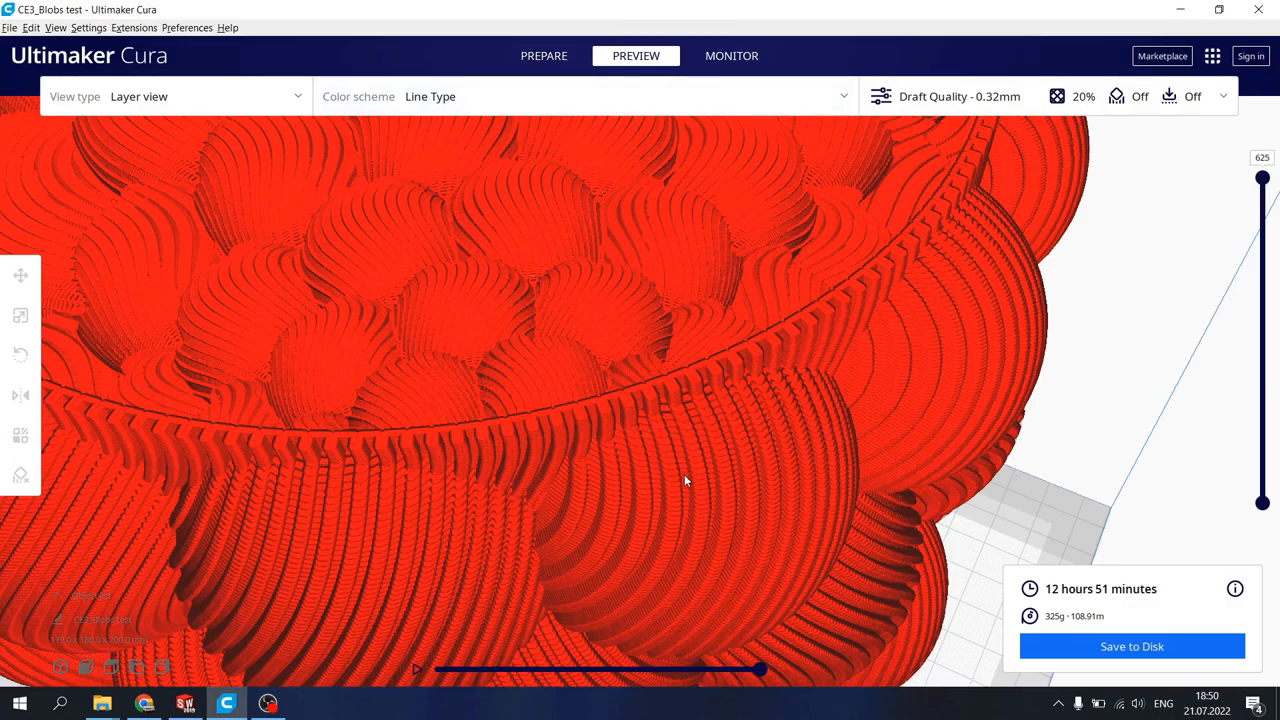
{"action": "mouse_move", "coordinate": [588, 418]}
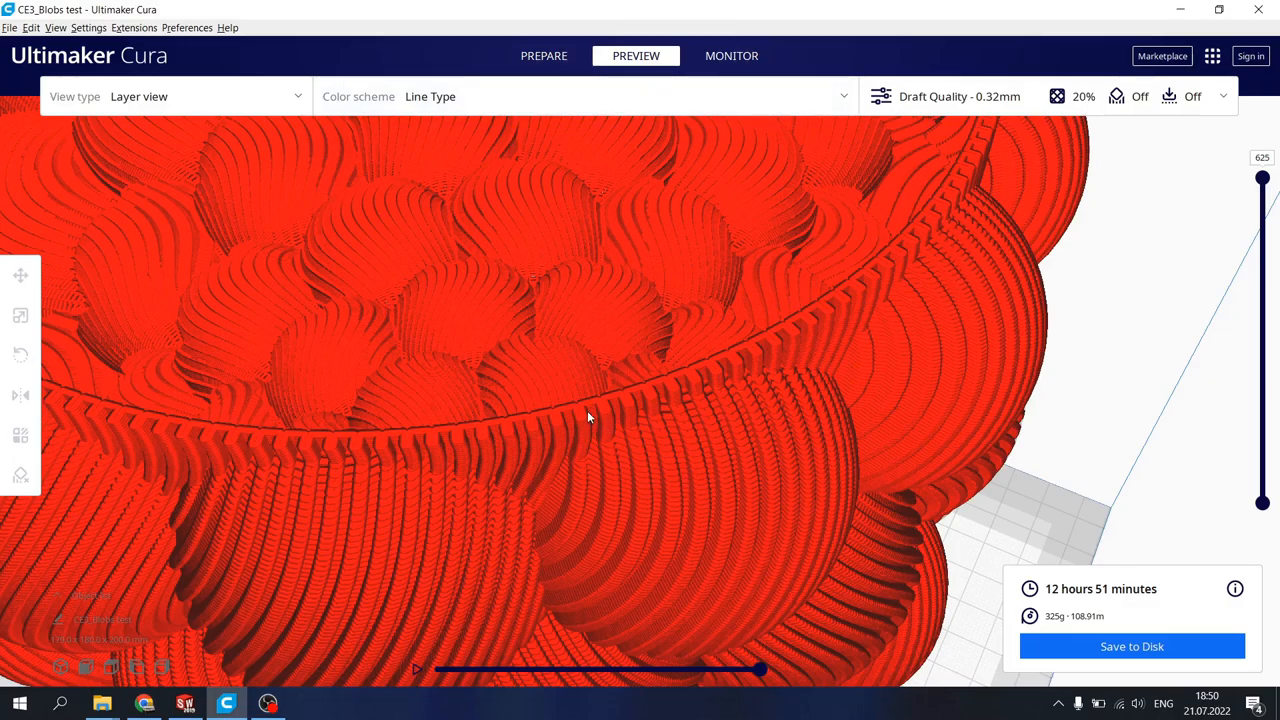
{"action": "mouse_move", "coordinate": [564, 428]}
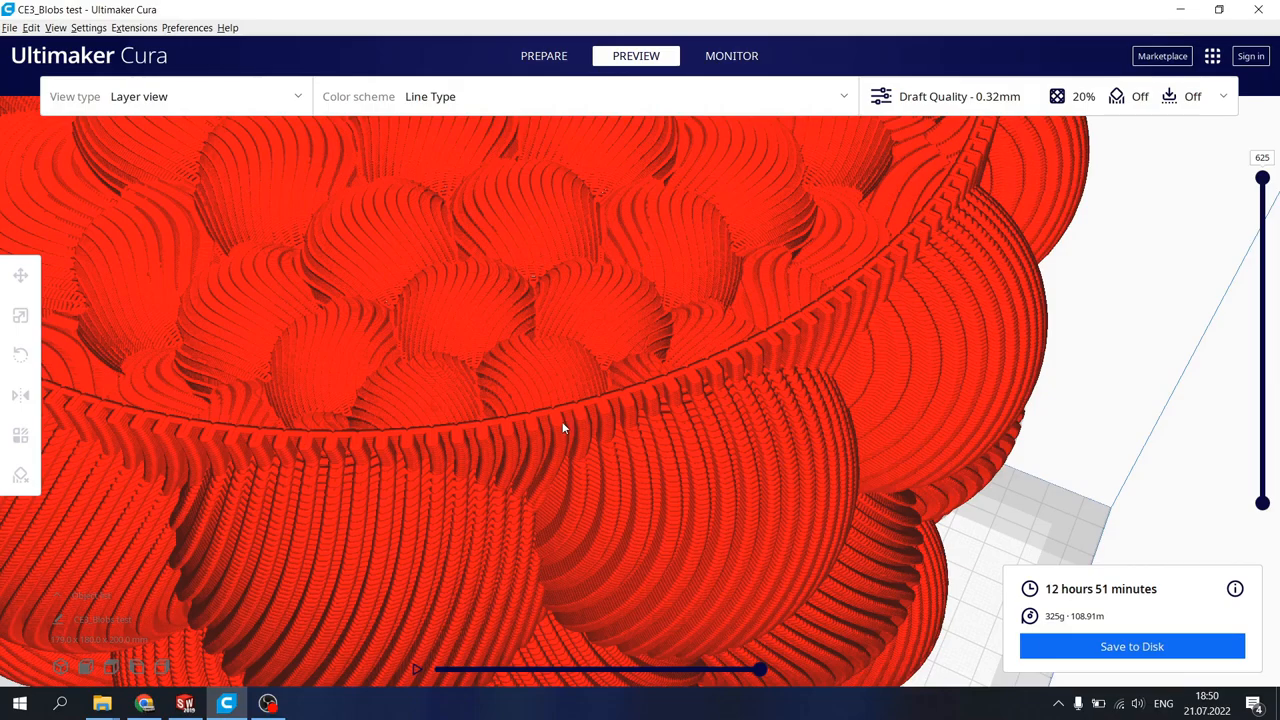
{"action": "mouse_move", "coordinate": [576, 422]}
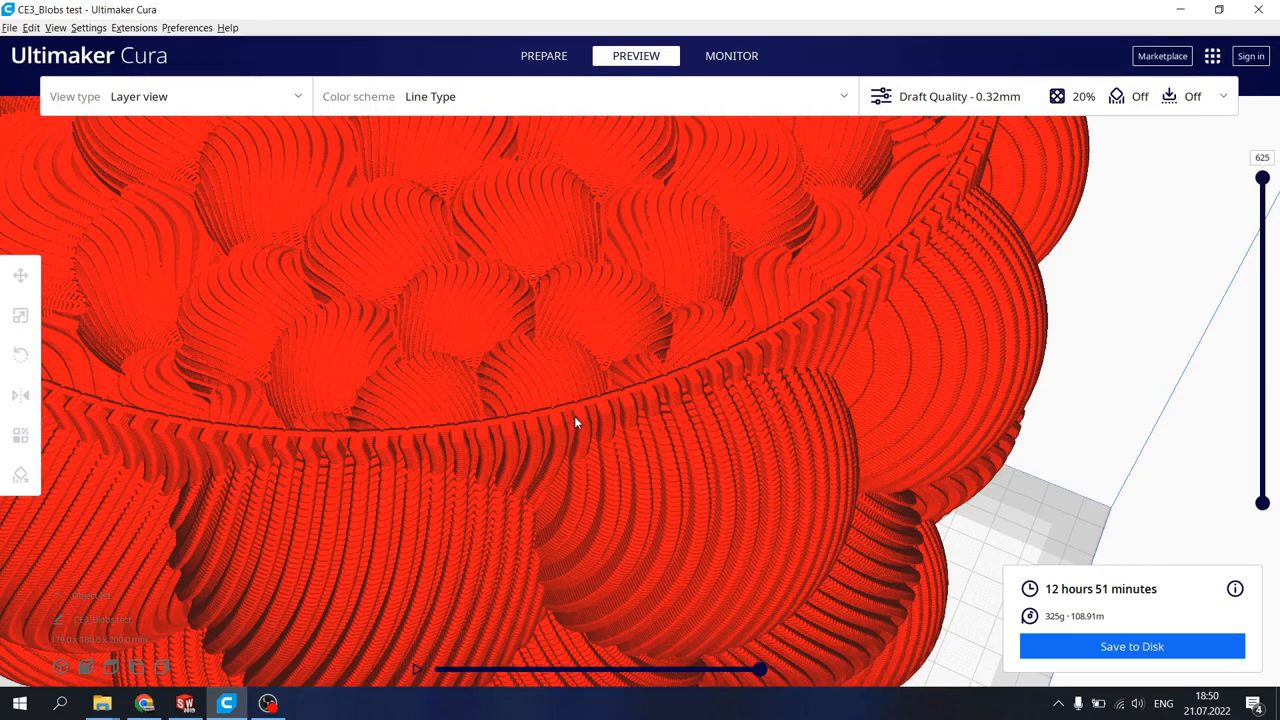
{"action": "mouse_move", "coordinate": [580, 418]}
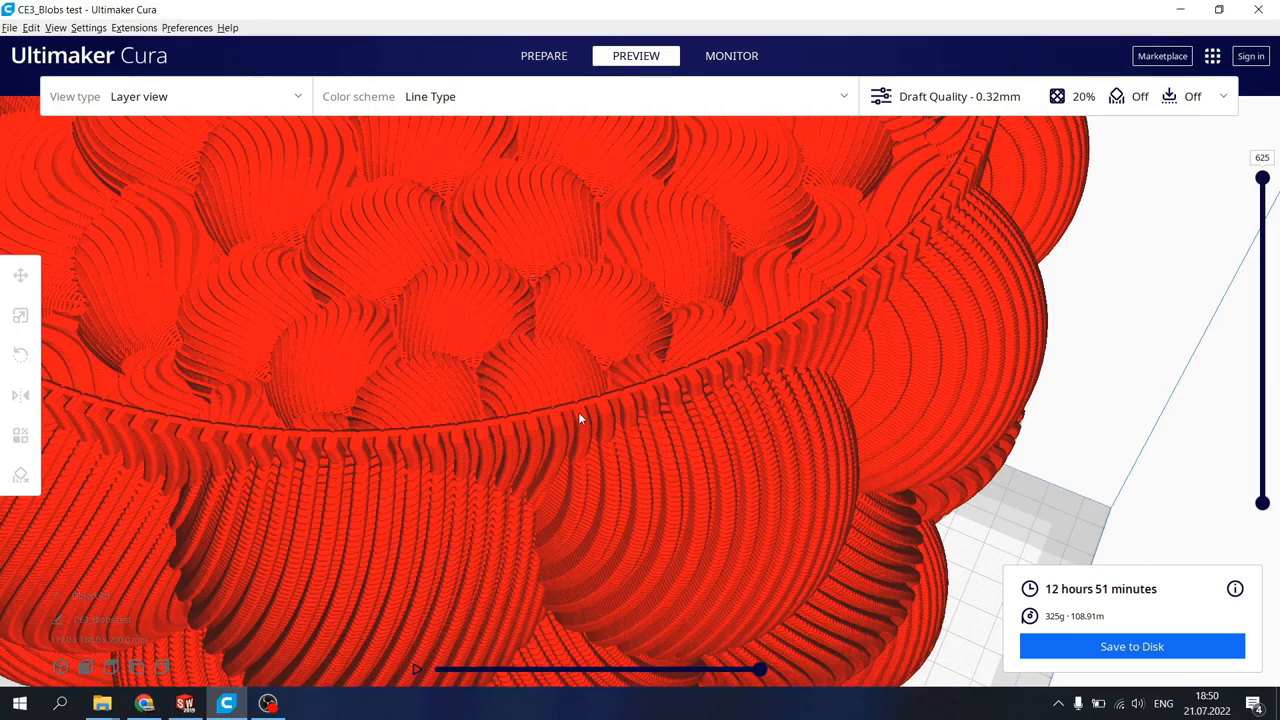
{"action": "mouse_move", "coordinate": [576, 424]}
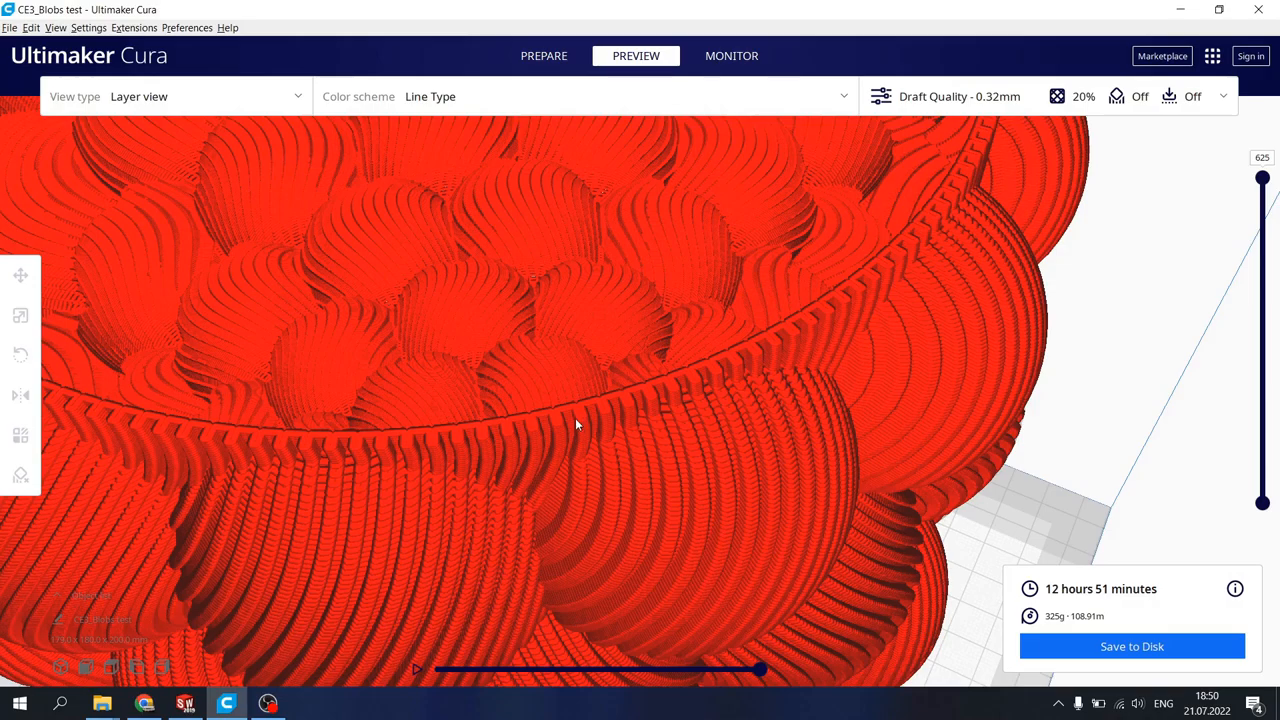
{"action": "mouse_move", "coordinate": [560, 390]}
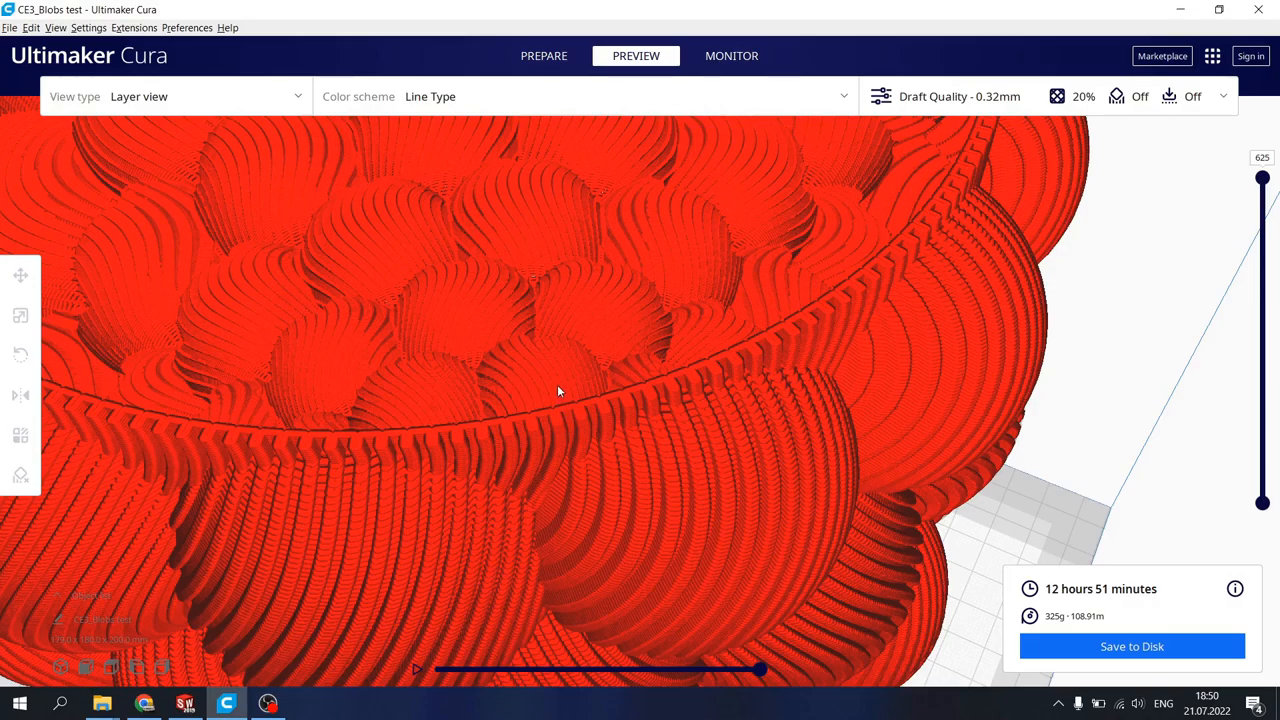
{"action": "mouse_move", "coordinate": [576, 418]}
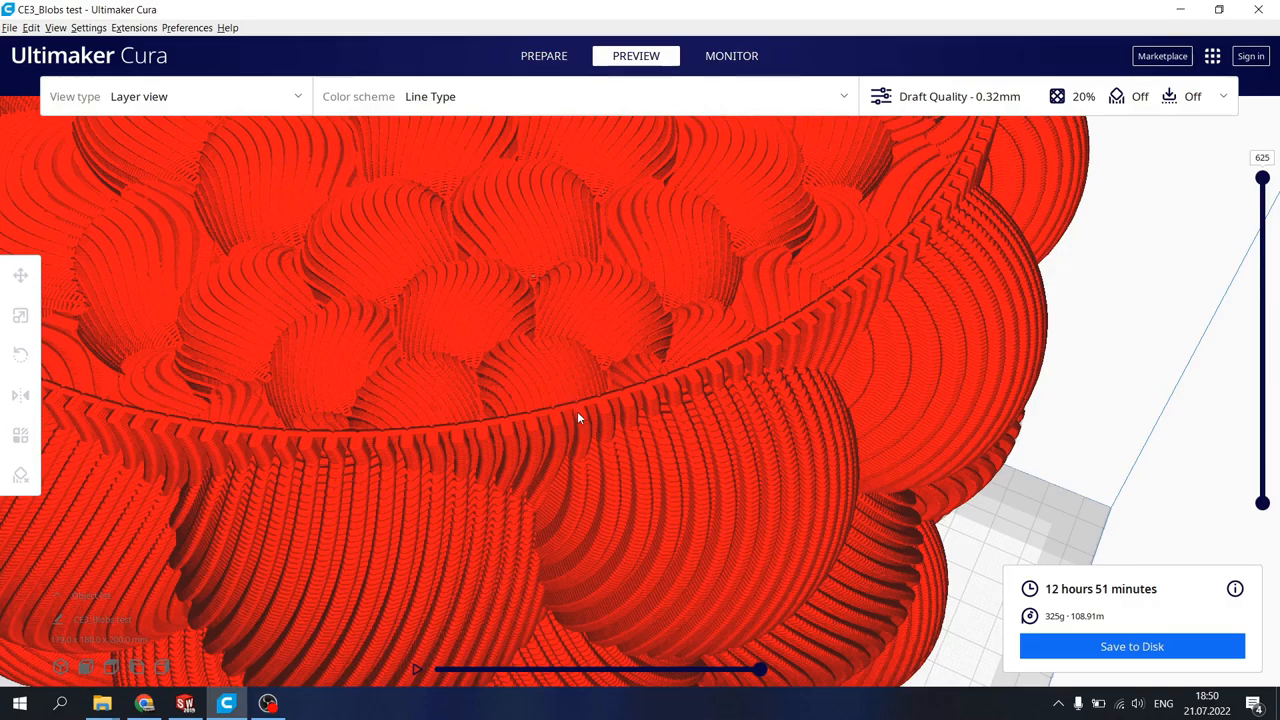
{"action": "mouse_move", "coordinate": [550, 404]}
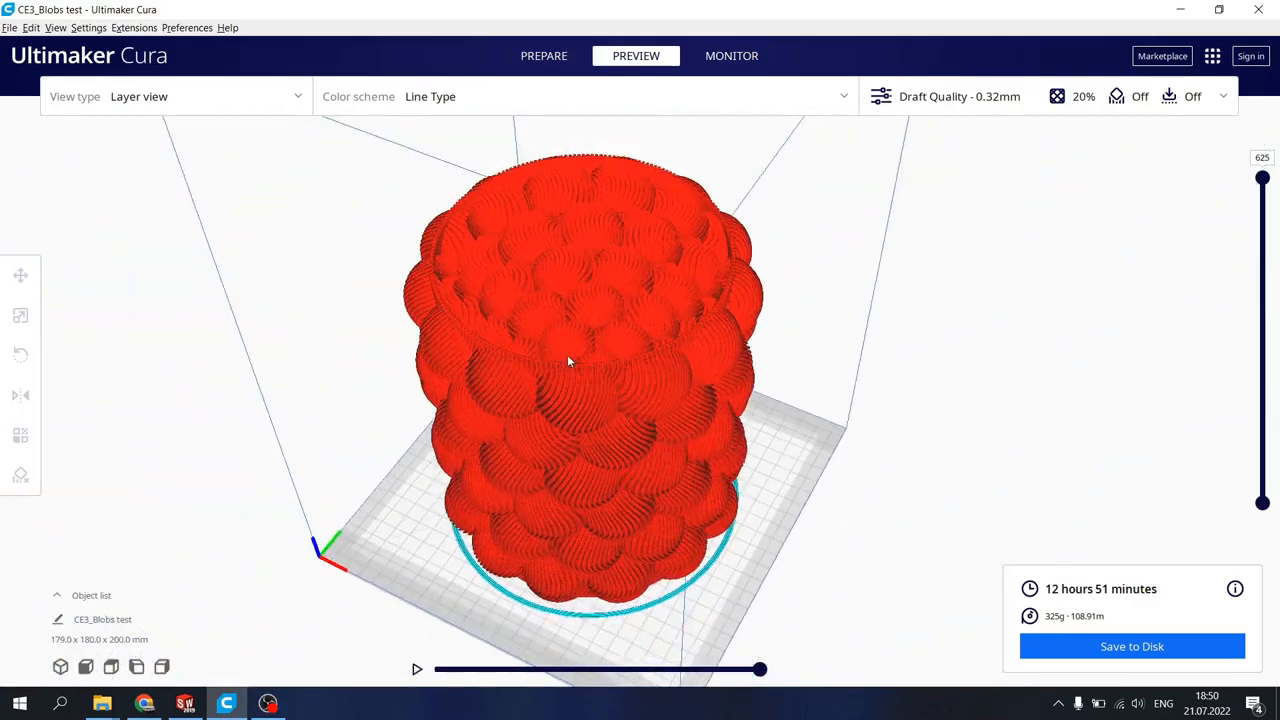
{"action": "left_click_drag", "start_coordinate": [570, 360], "coordinate": [630, 450]}
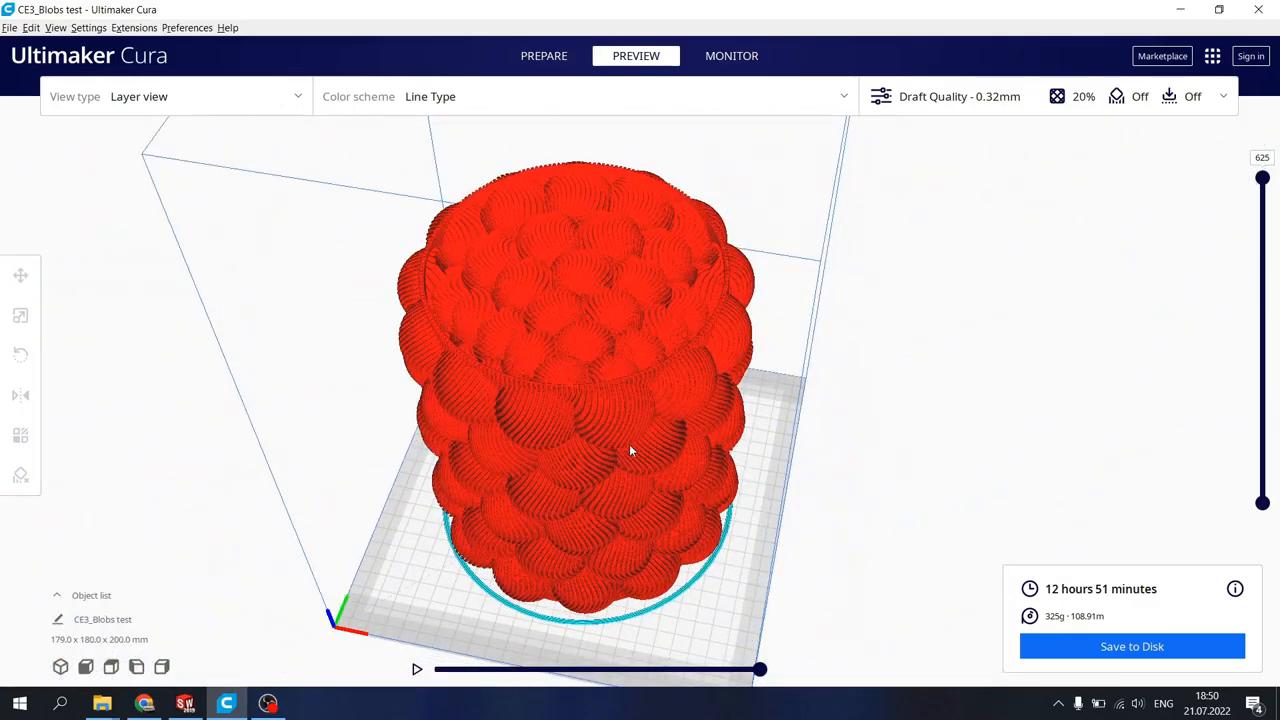
{"action": "left_click_drag", "start_coordinate": [630, 450], "coordinate": [560, 444]}
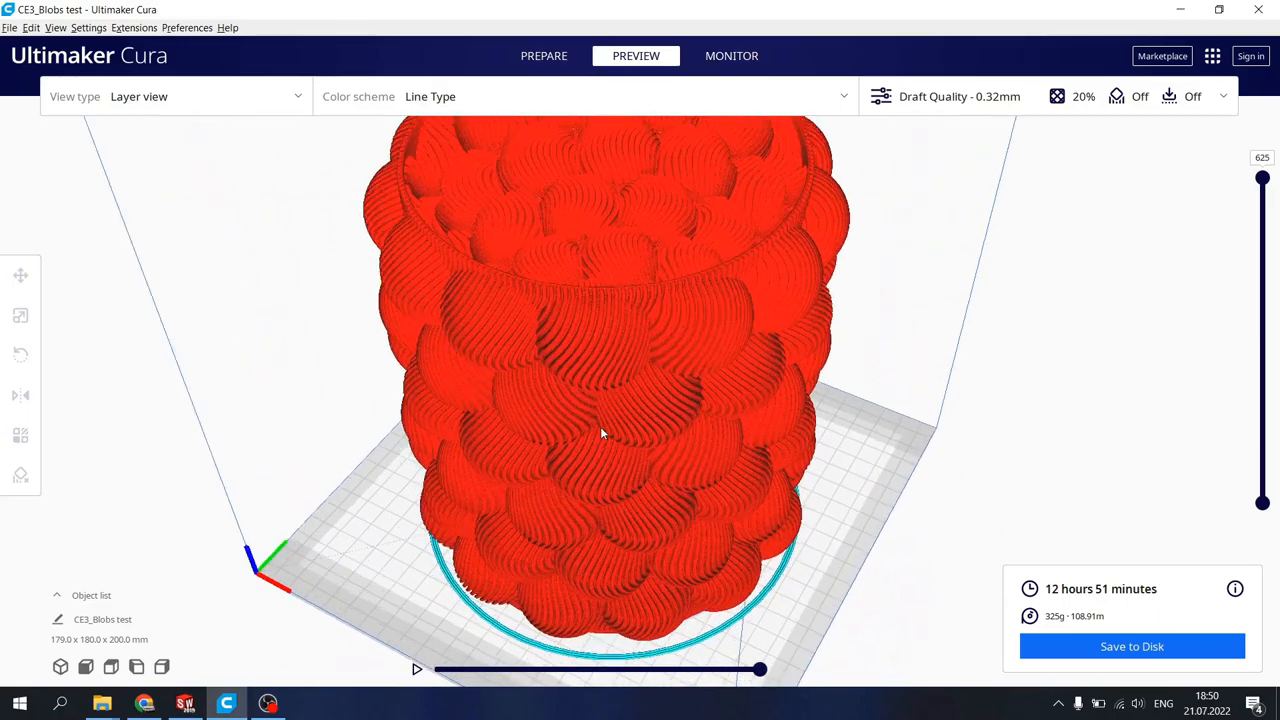
{"action": "left_click_drag", "start_coordinate": [600, 430], "coordinate": [684, 380]}
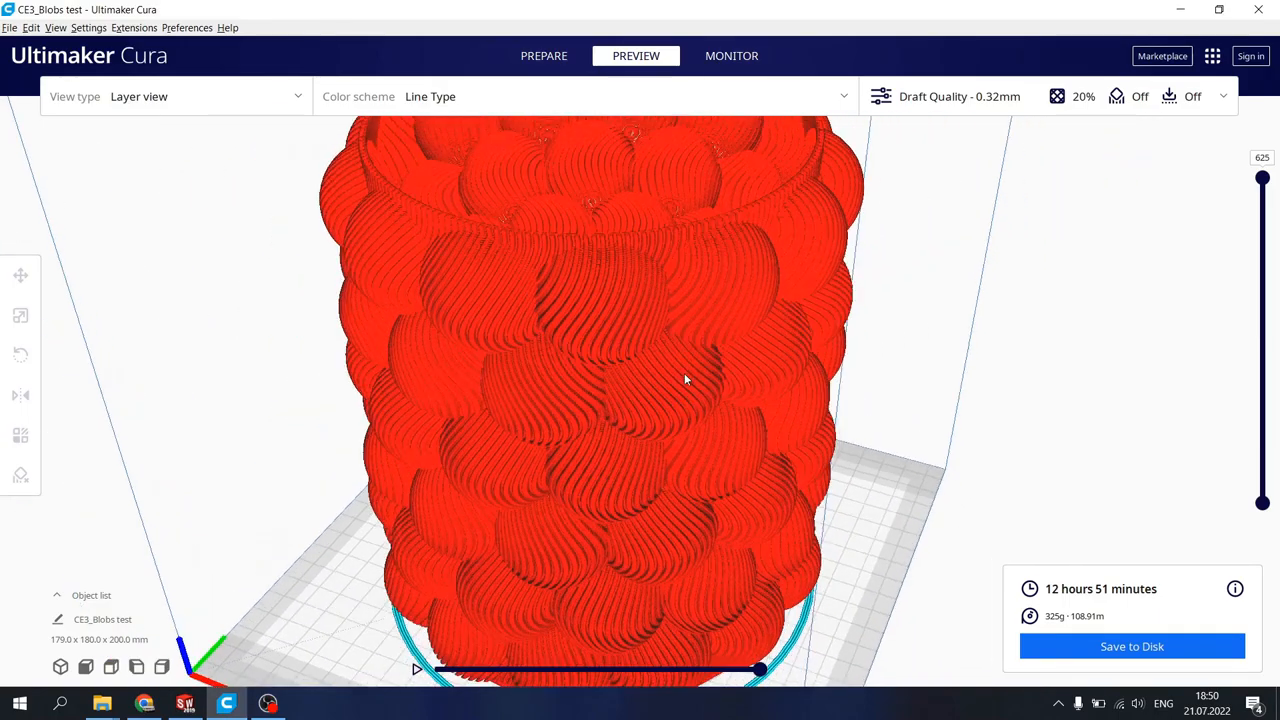
{"action": "left_click_drag", "start_coordinate": [684, 380], "coordinate": [662, 464]}
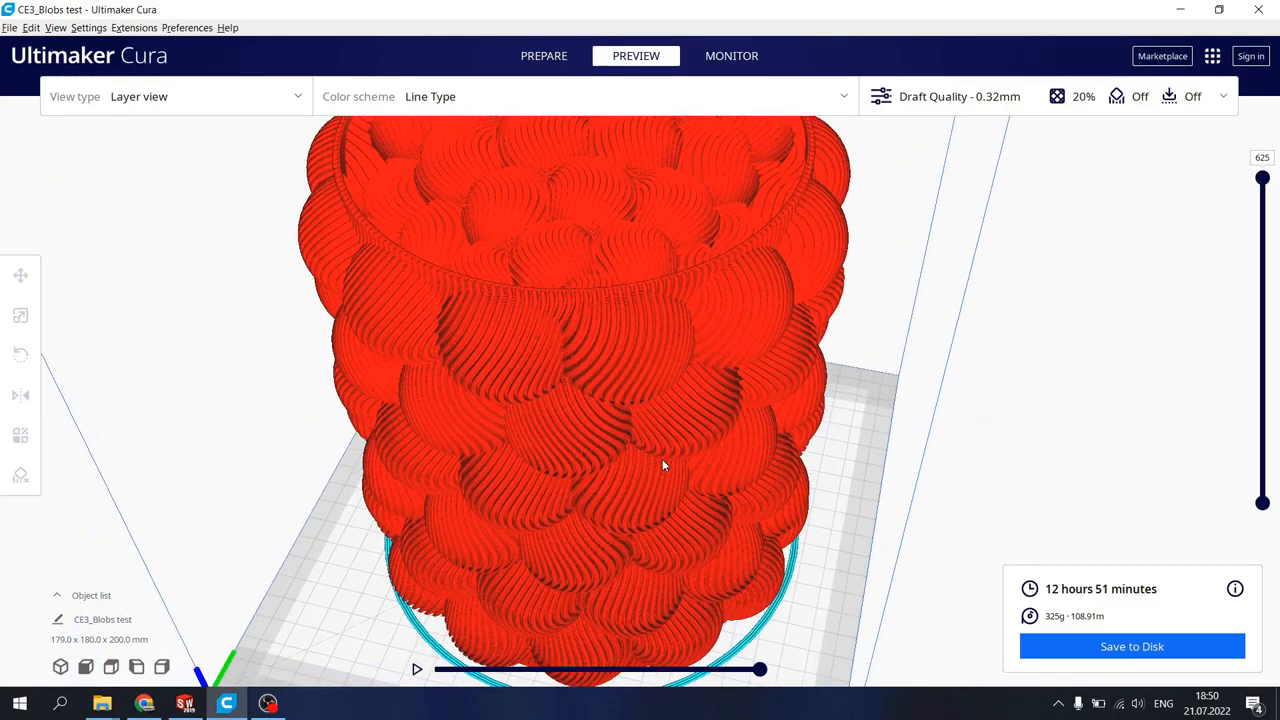